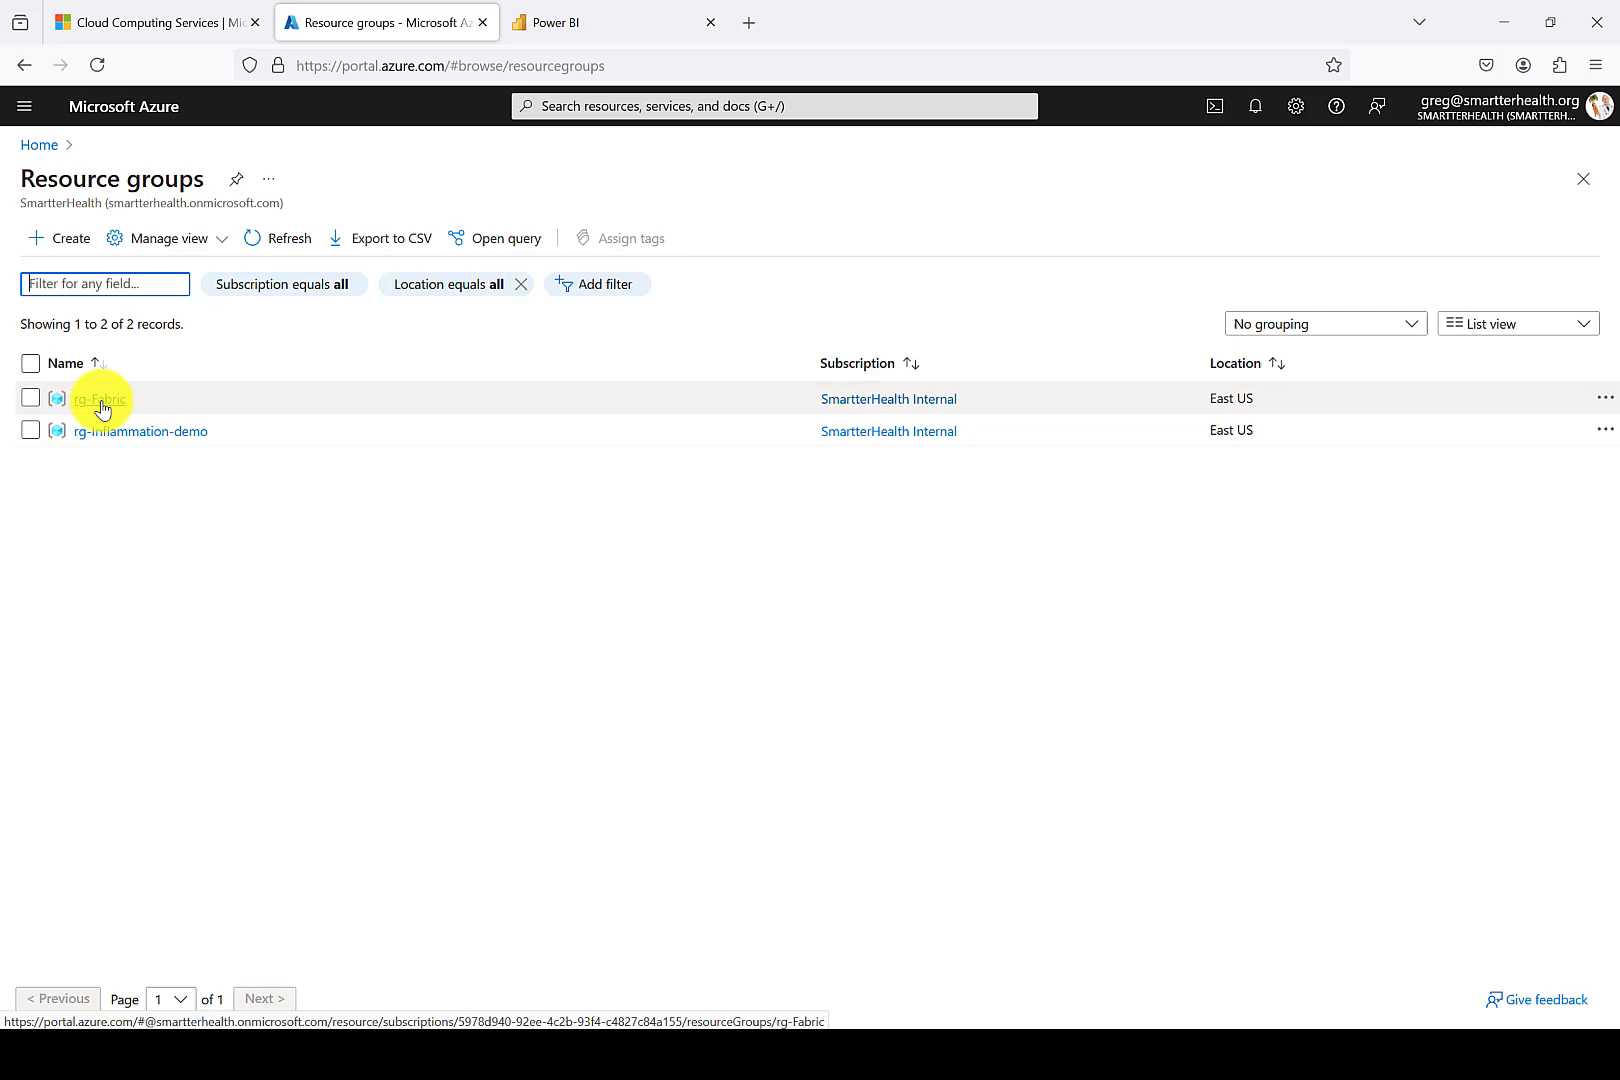
# Open the rg-Fabric resource group to view its resources.
pyautogui.click(100, 398)
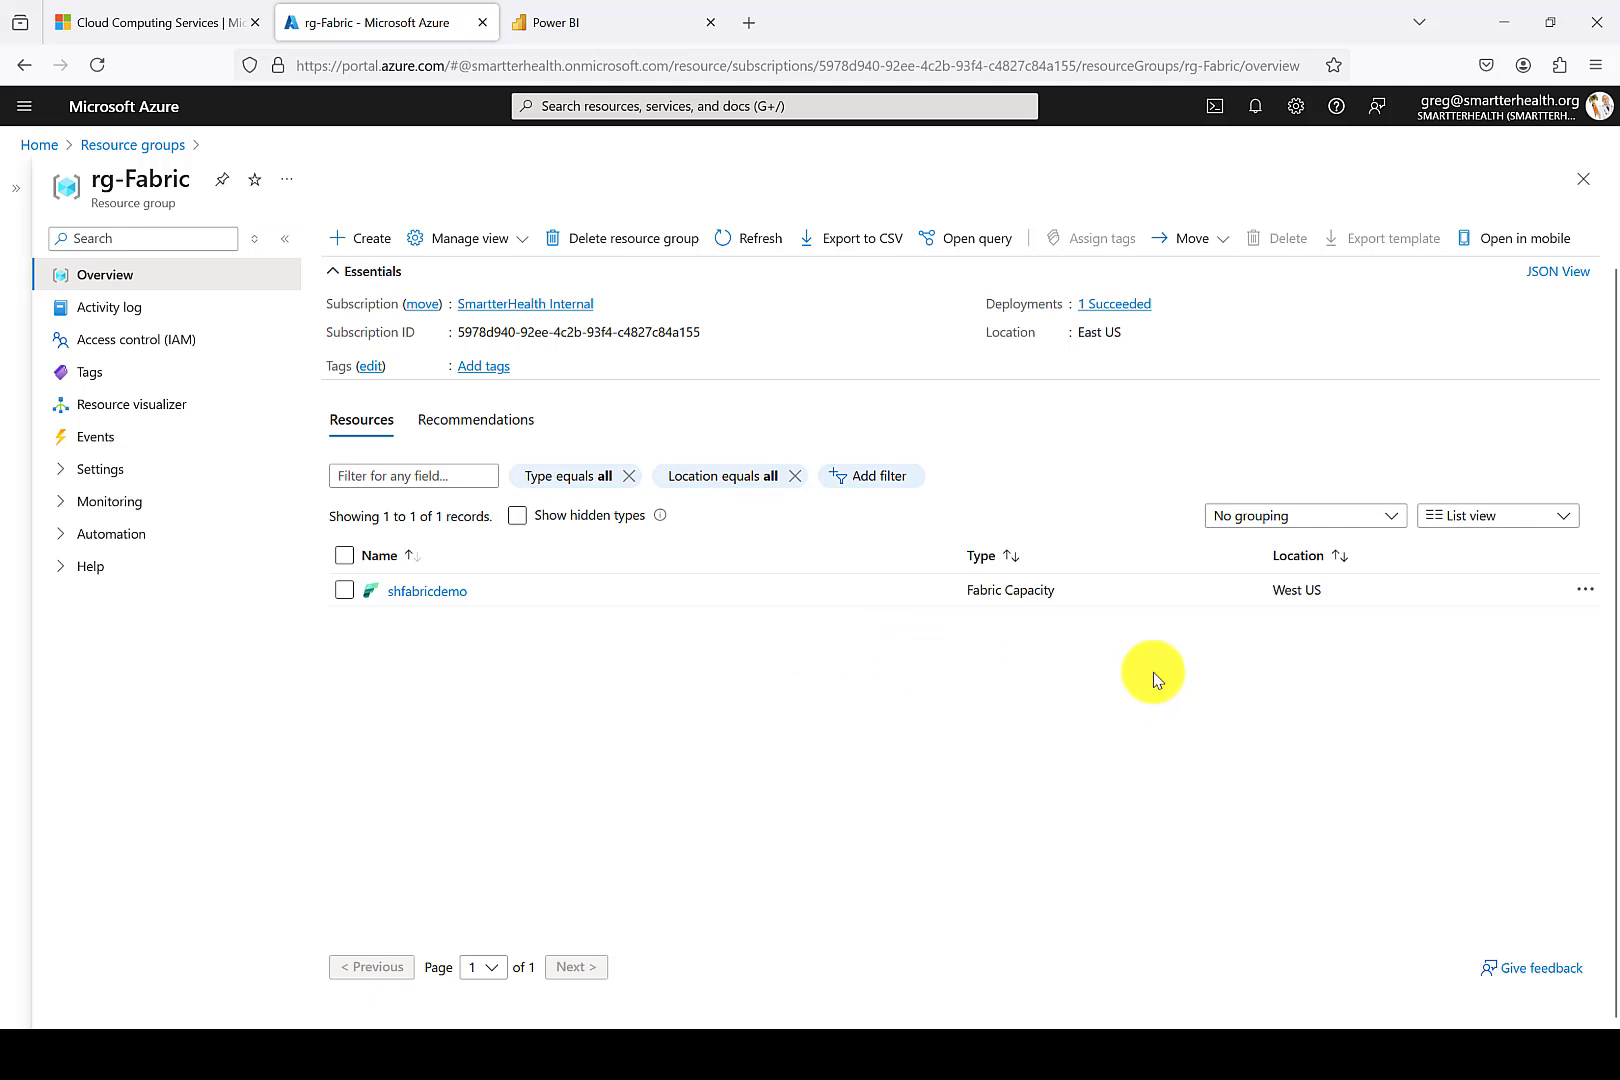
pyautogui.moveTo(522, 664)
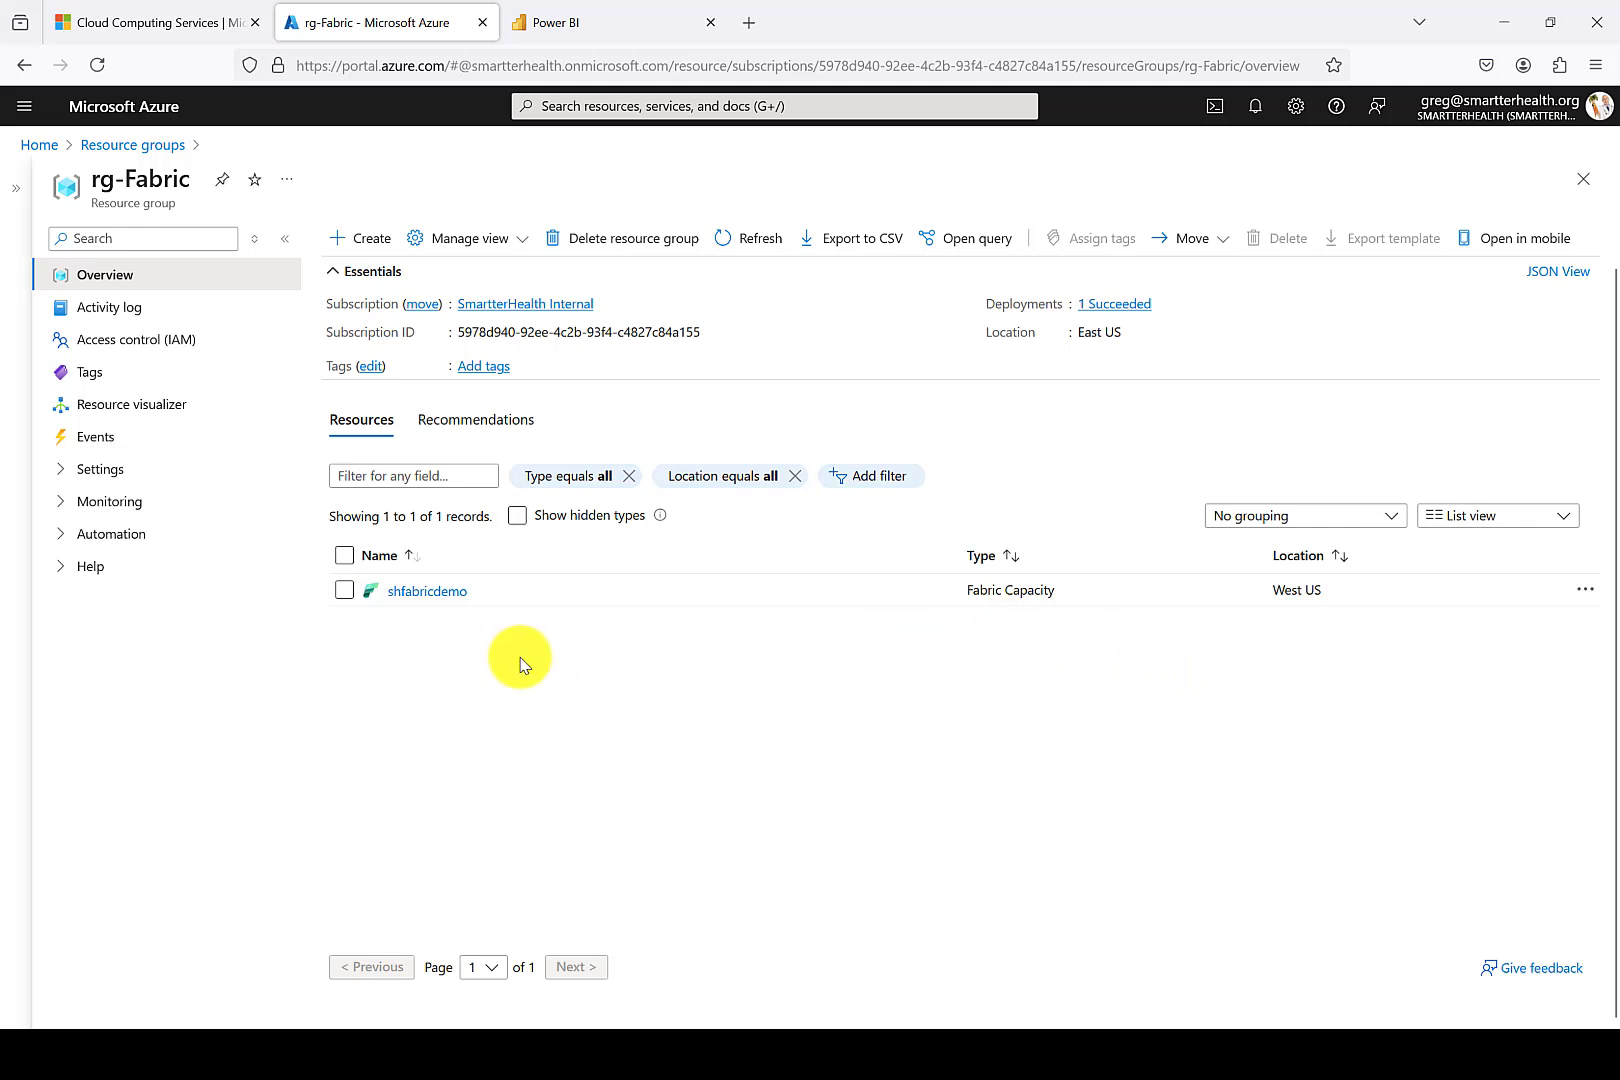
pyautogui.moveTo(506, 664)
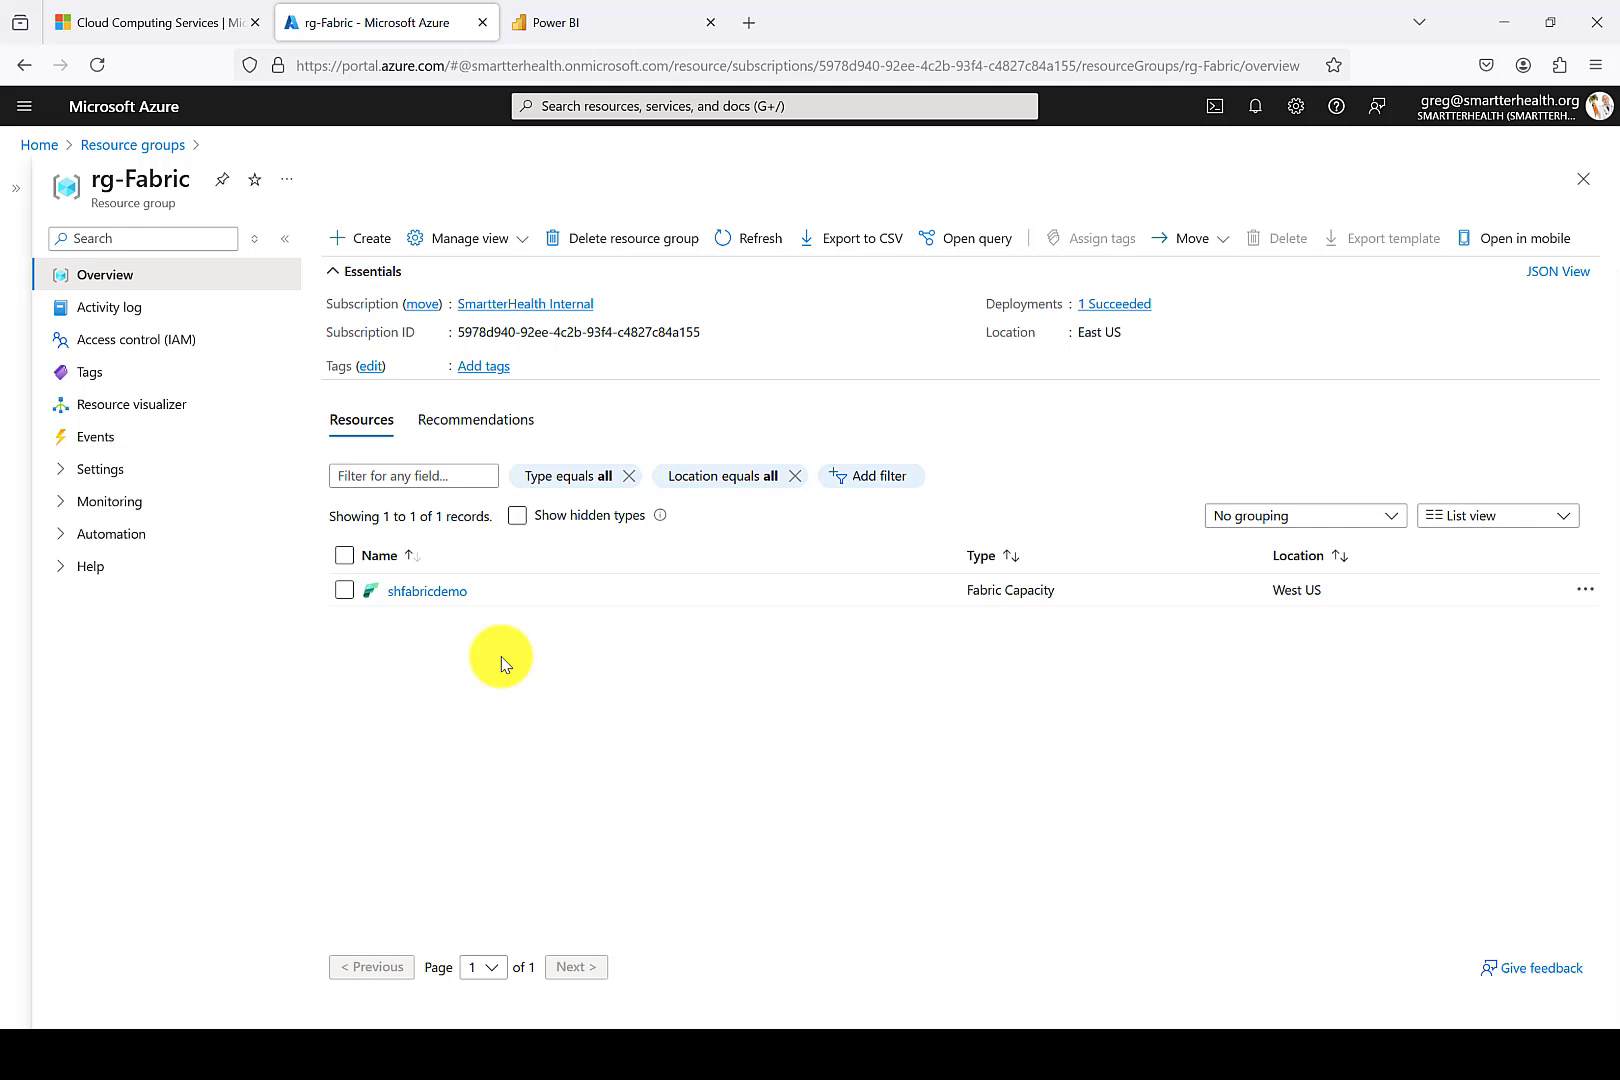
pyautogui.moveTo(460, 672)
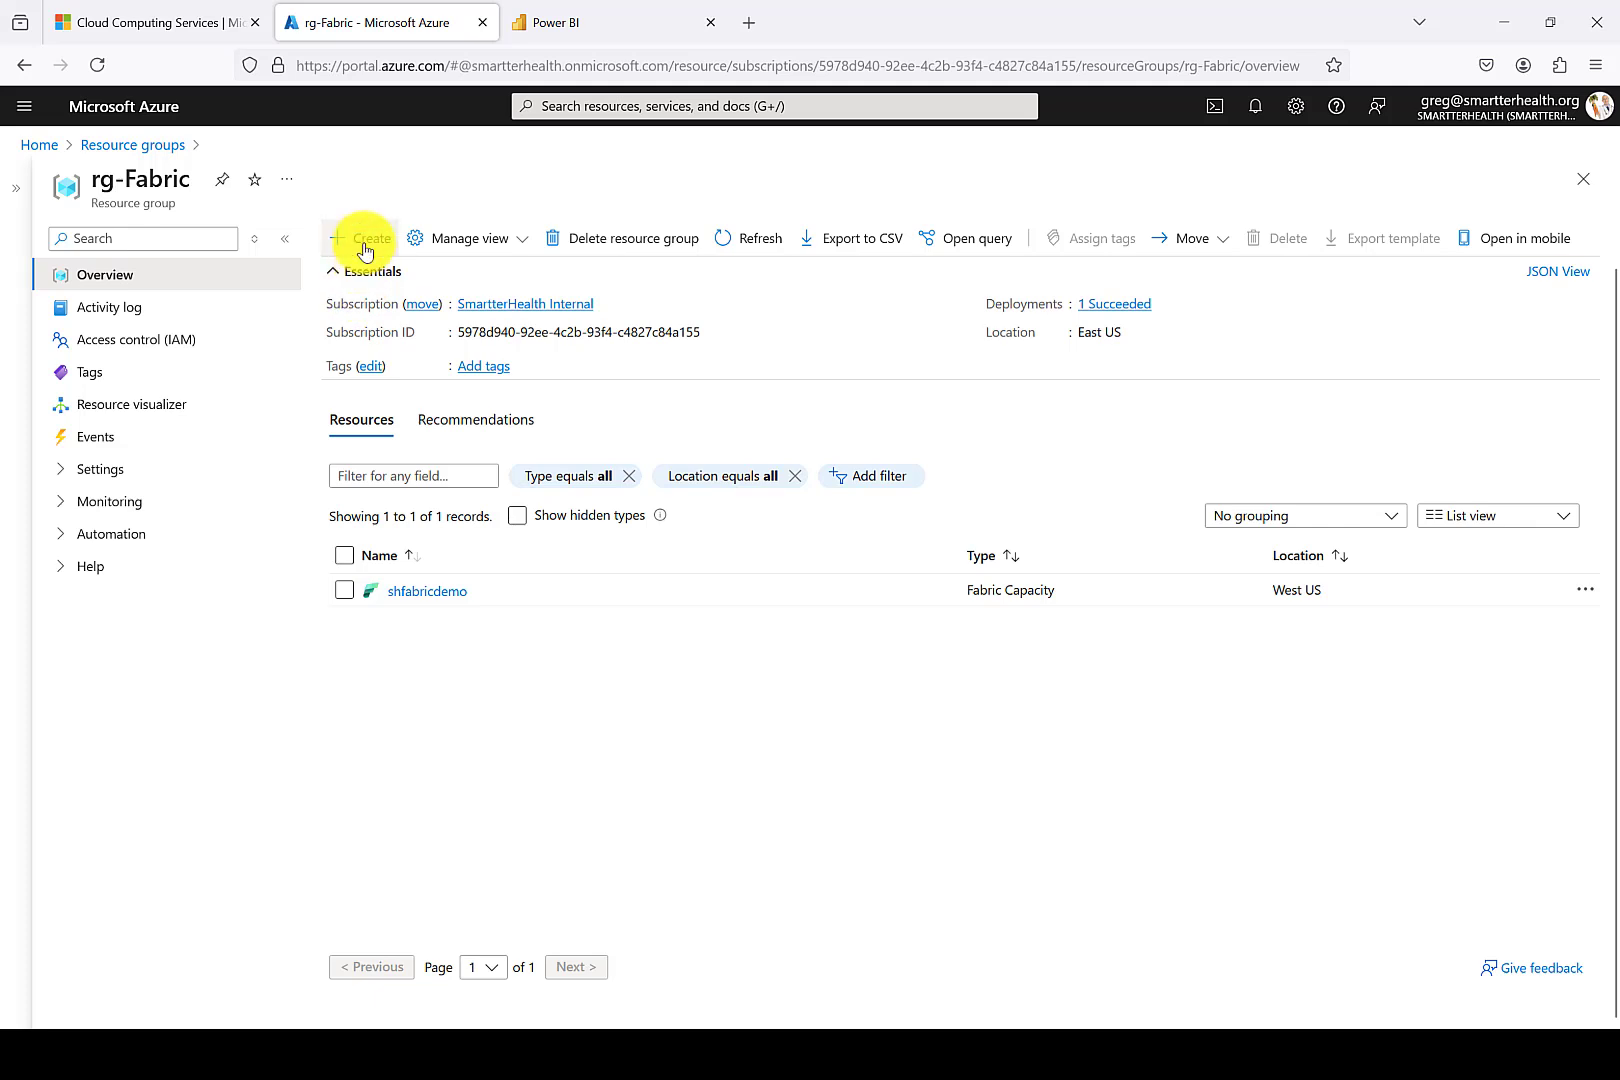
# Start a new resource in rg-Fabric and search the Marketplace for 'fabric'.
pyautogui.click(362, 238)
pyautogui.write('fabric')
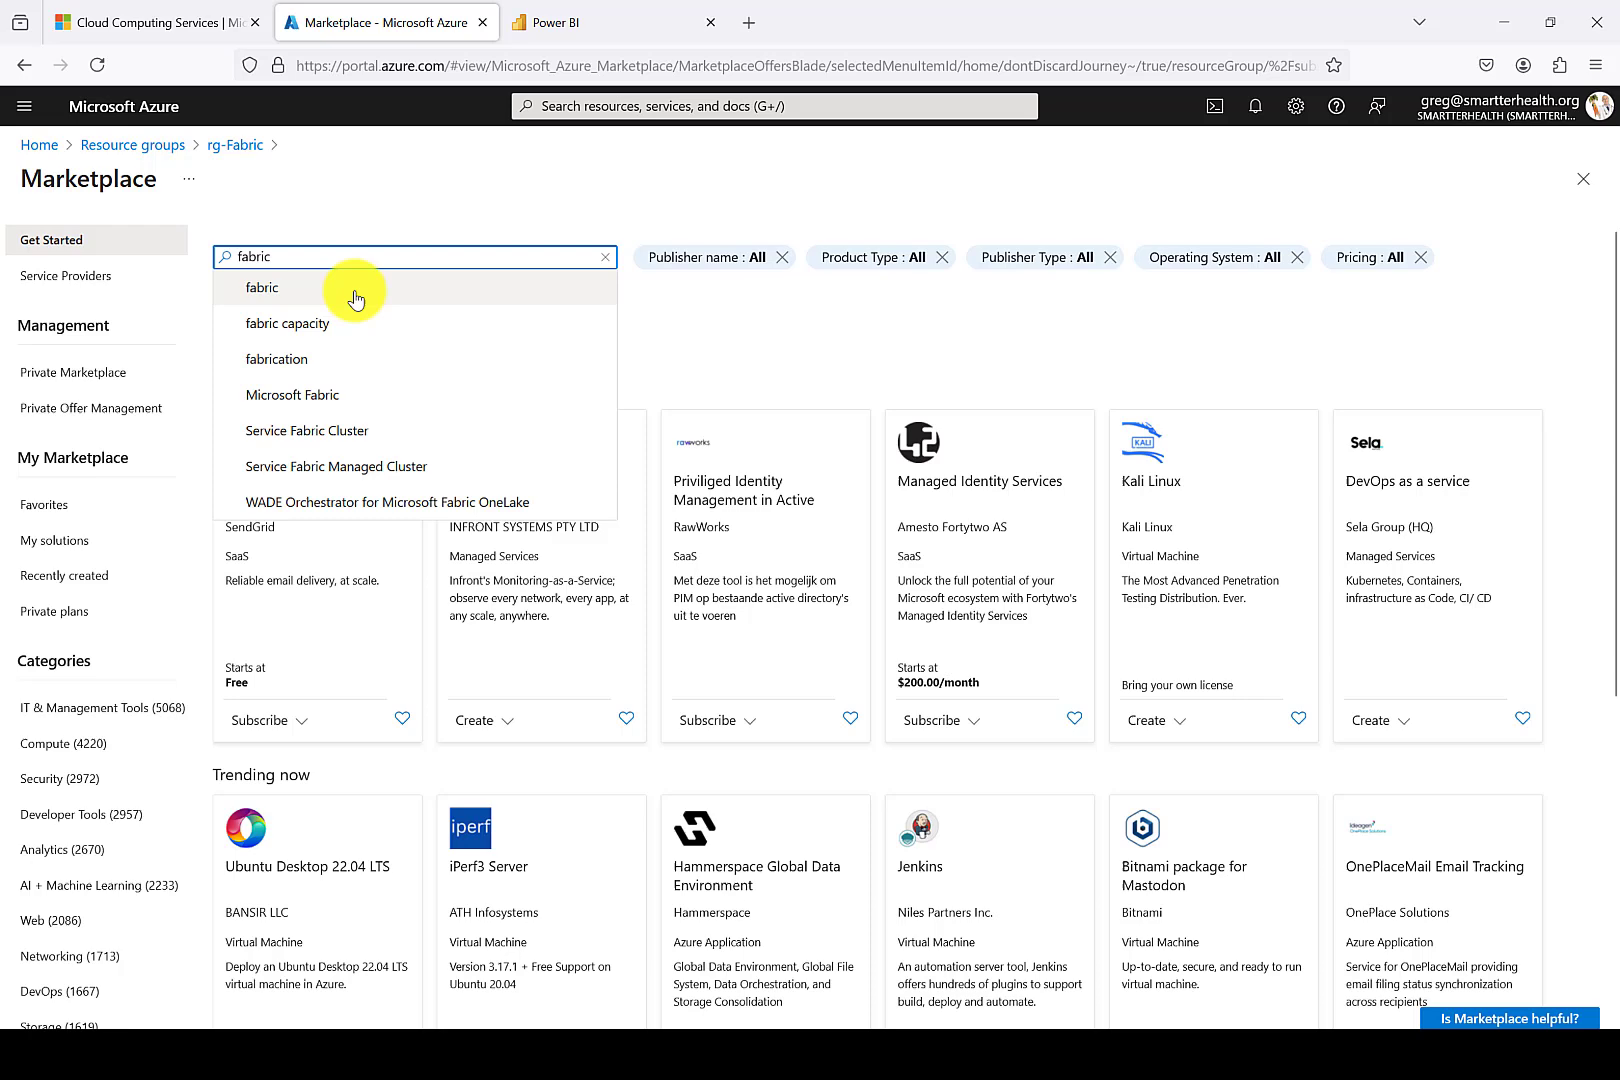
pyautogui.click(264, 288)
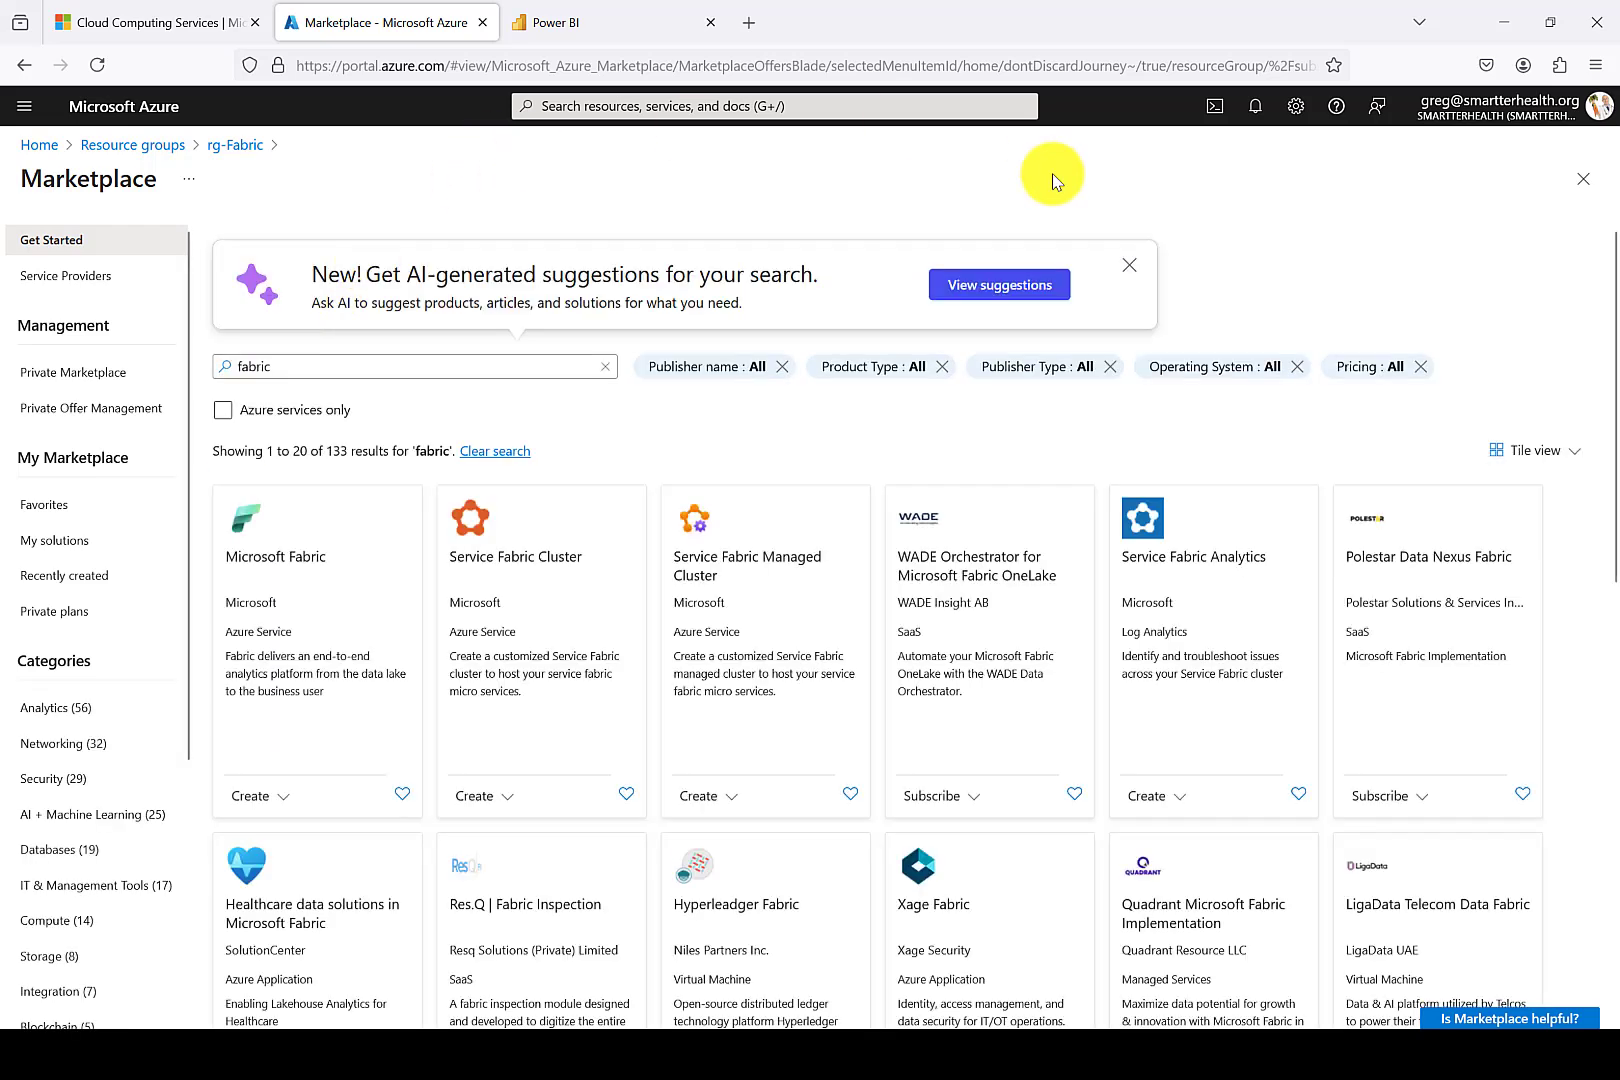
pyautogui.click(1128, 264)
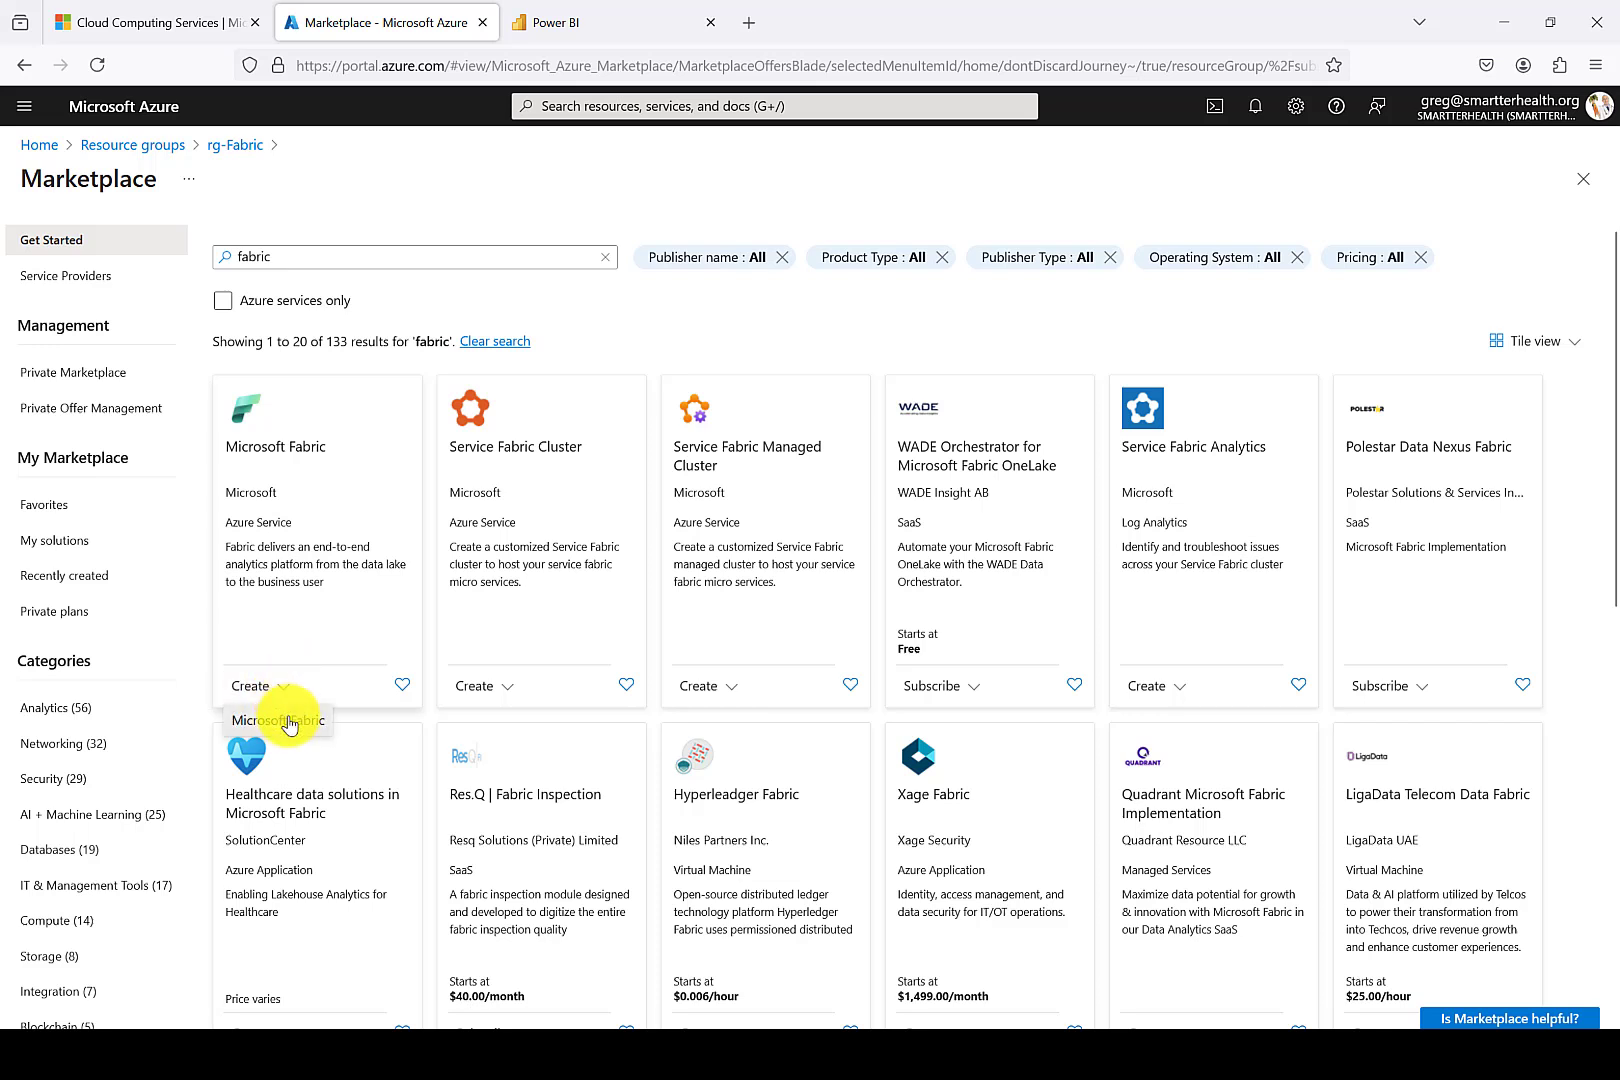
# Begin creating a Microsoft Fabric capacity named shfabricnode1.
pyautogui.click(252, 686)
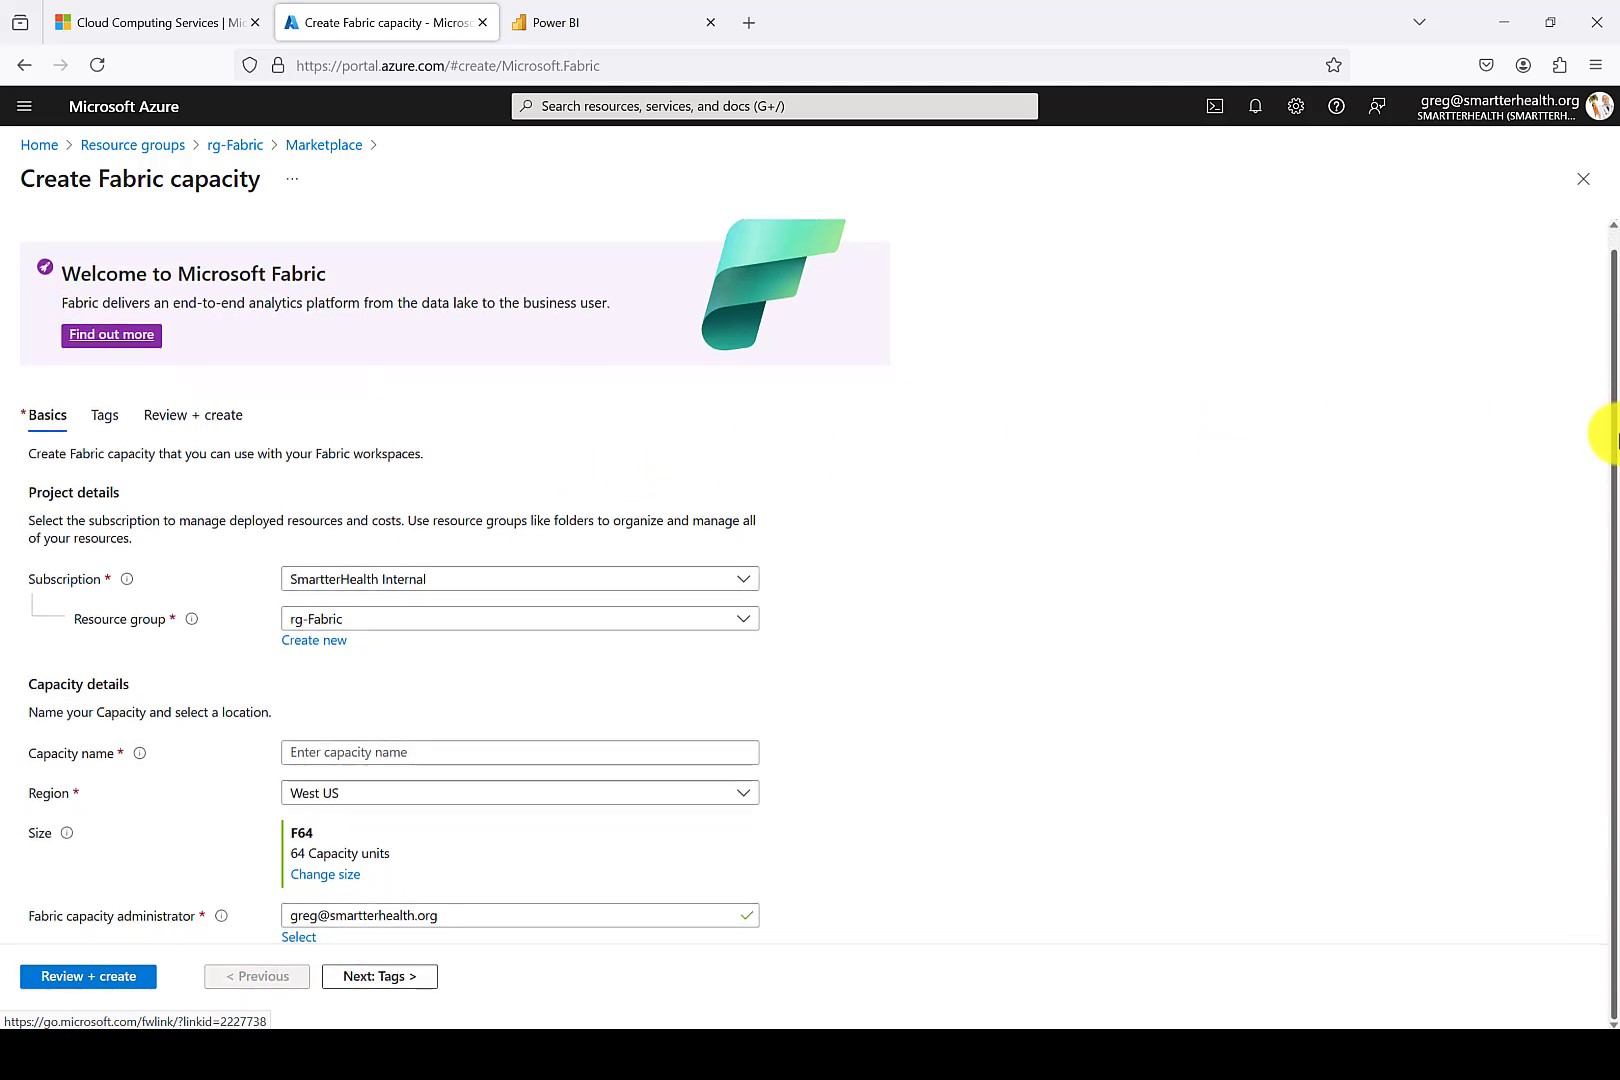
pyautogui.moveTo(1330, 574)
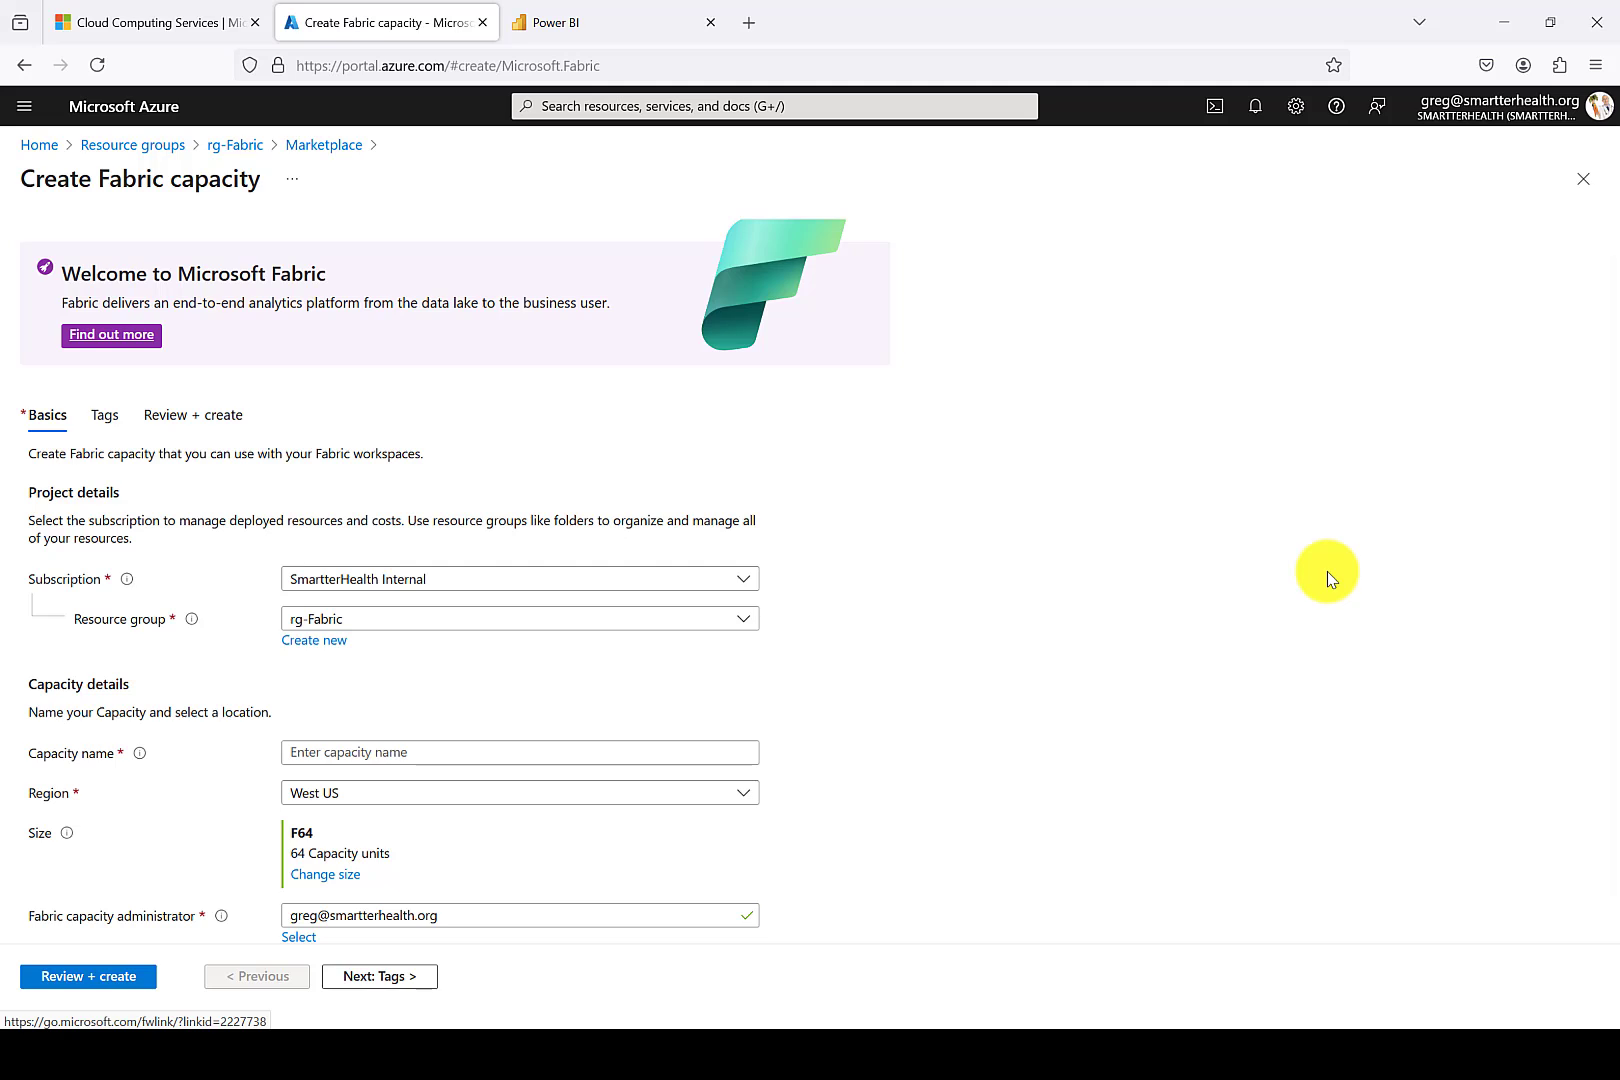
pyautogui.moveTo(304, 548)
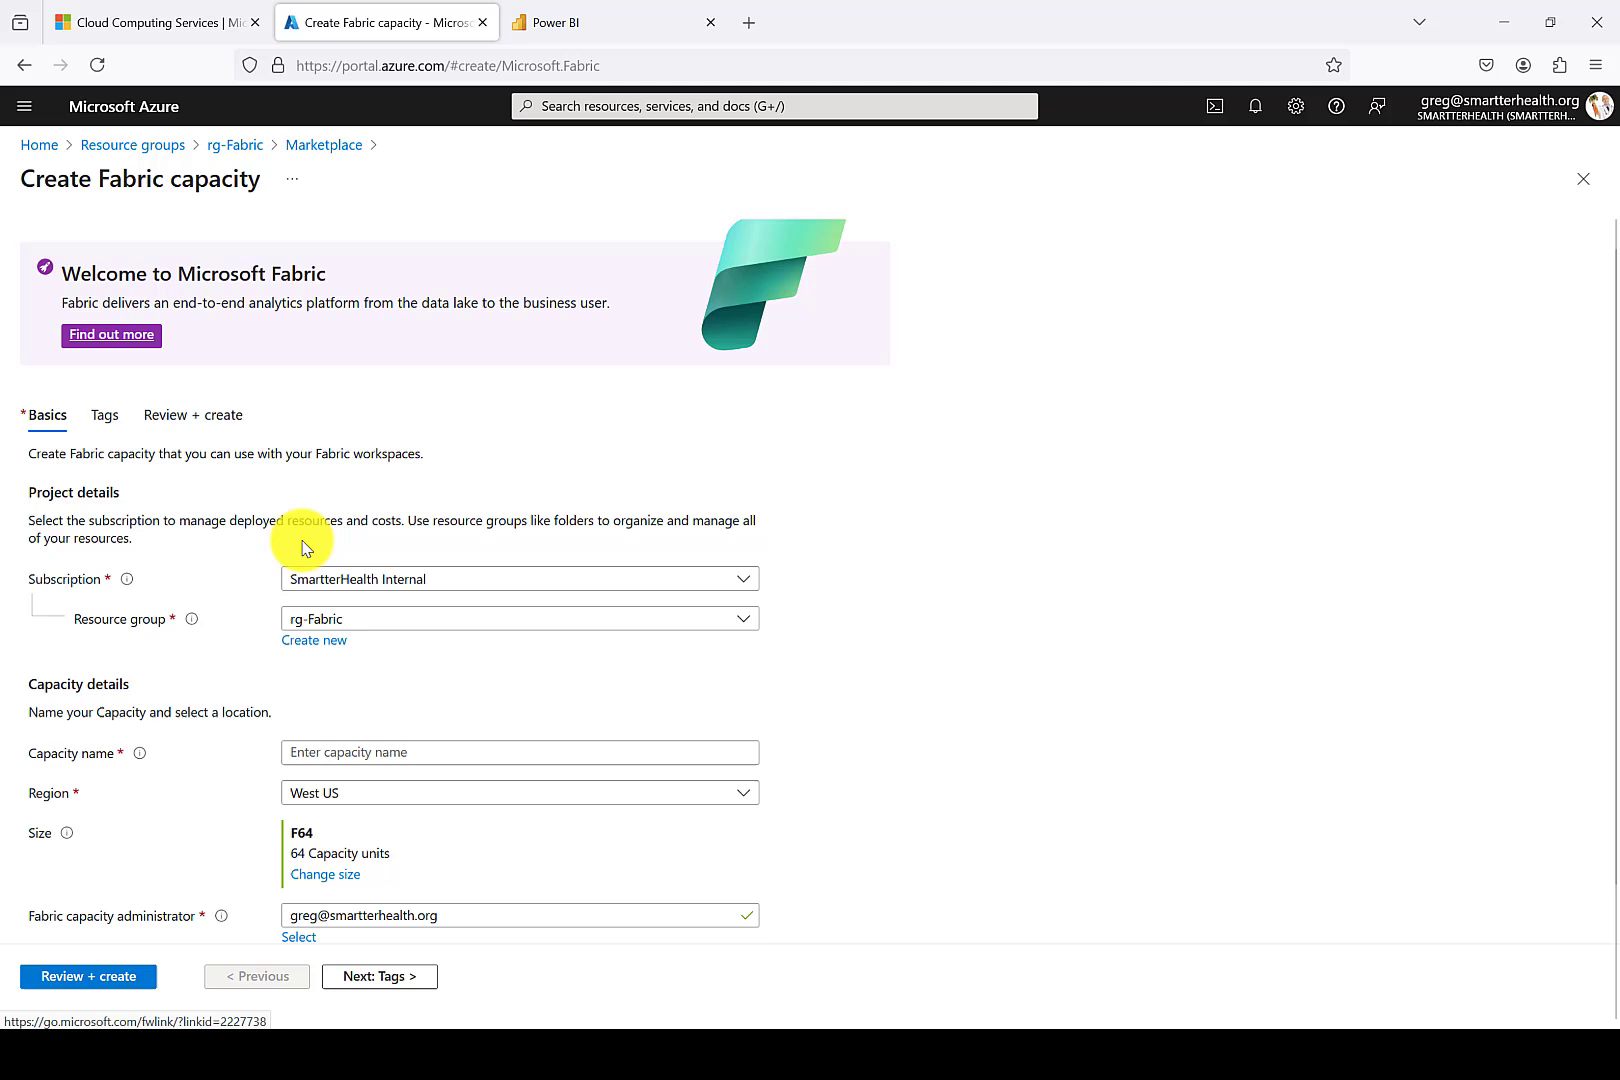
pyautogui.moveTo(540, 630)
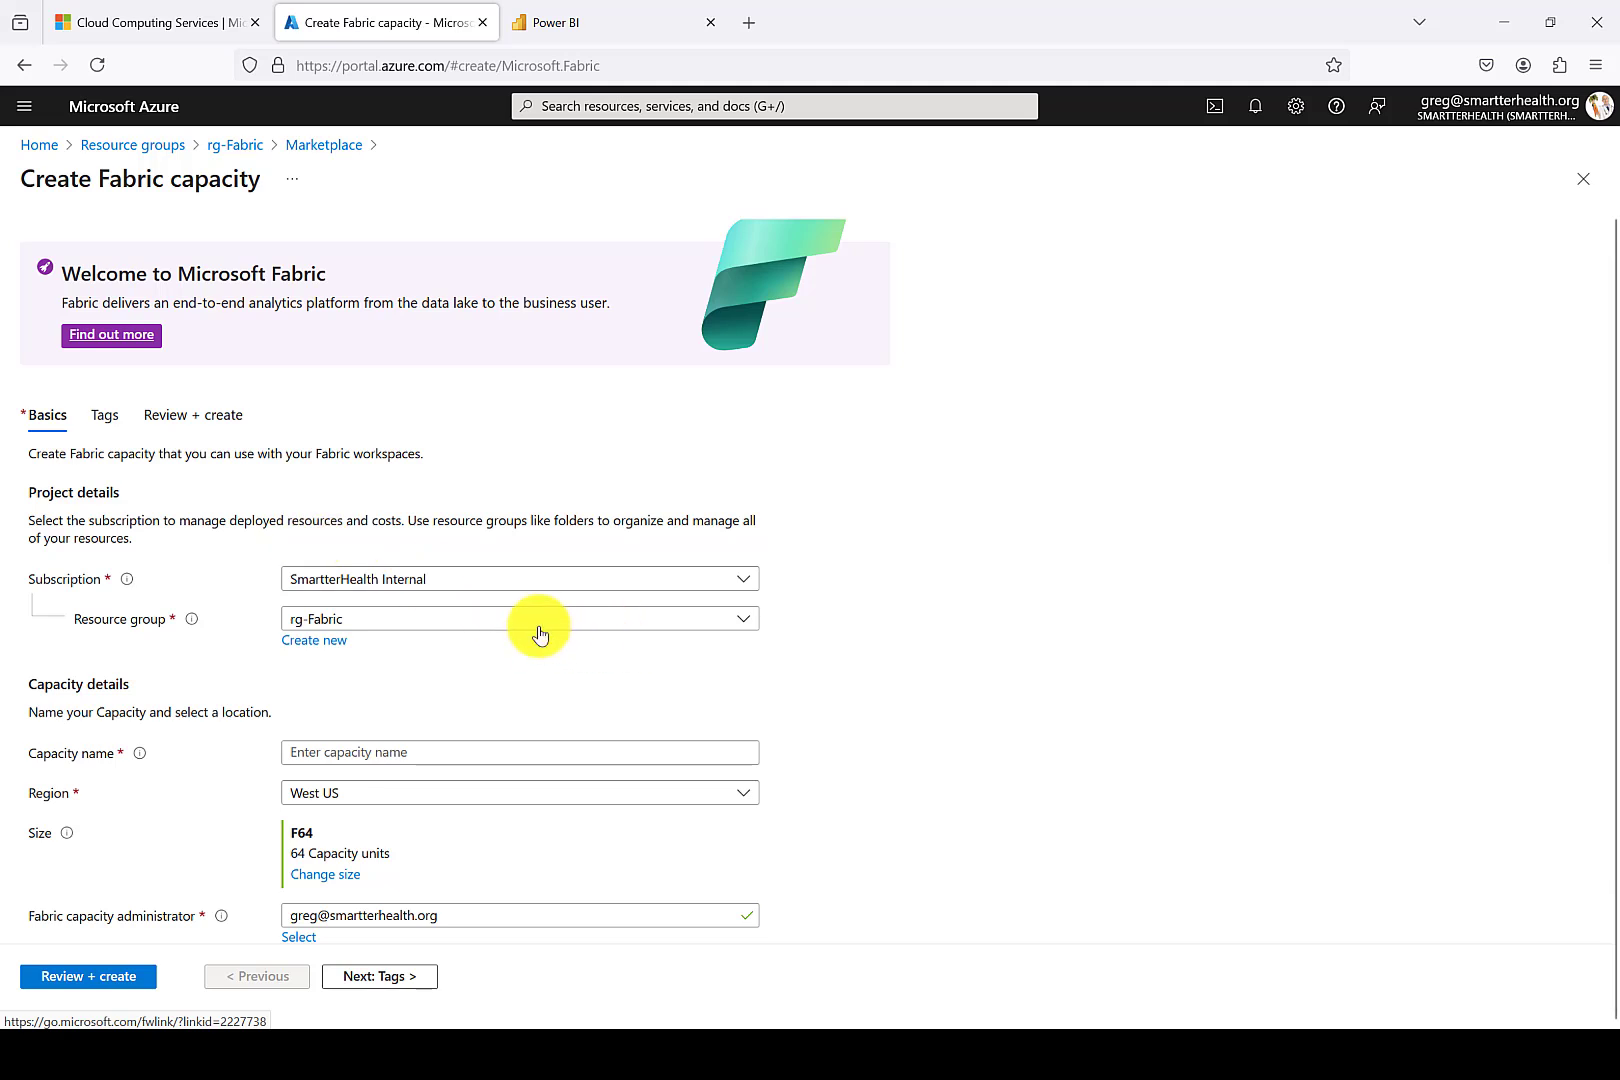
pyautogui.write('shfabric')
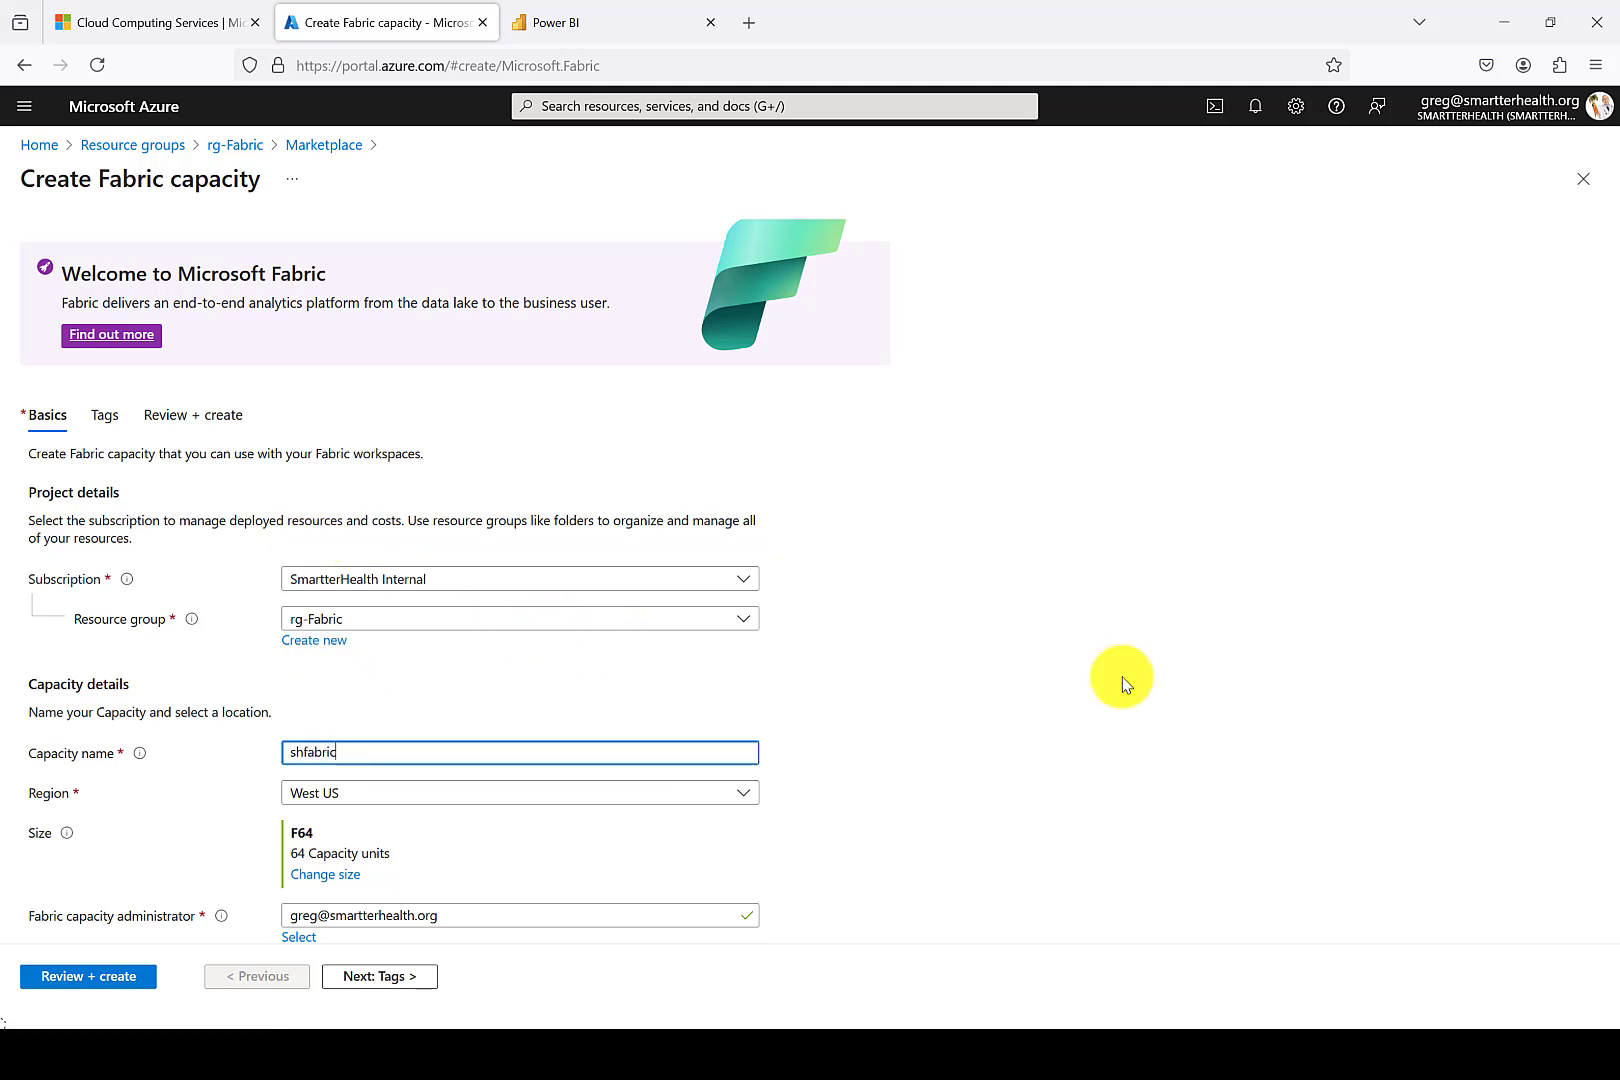
pyautogui.write('node1')
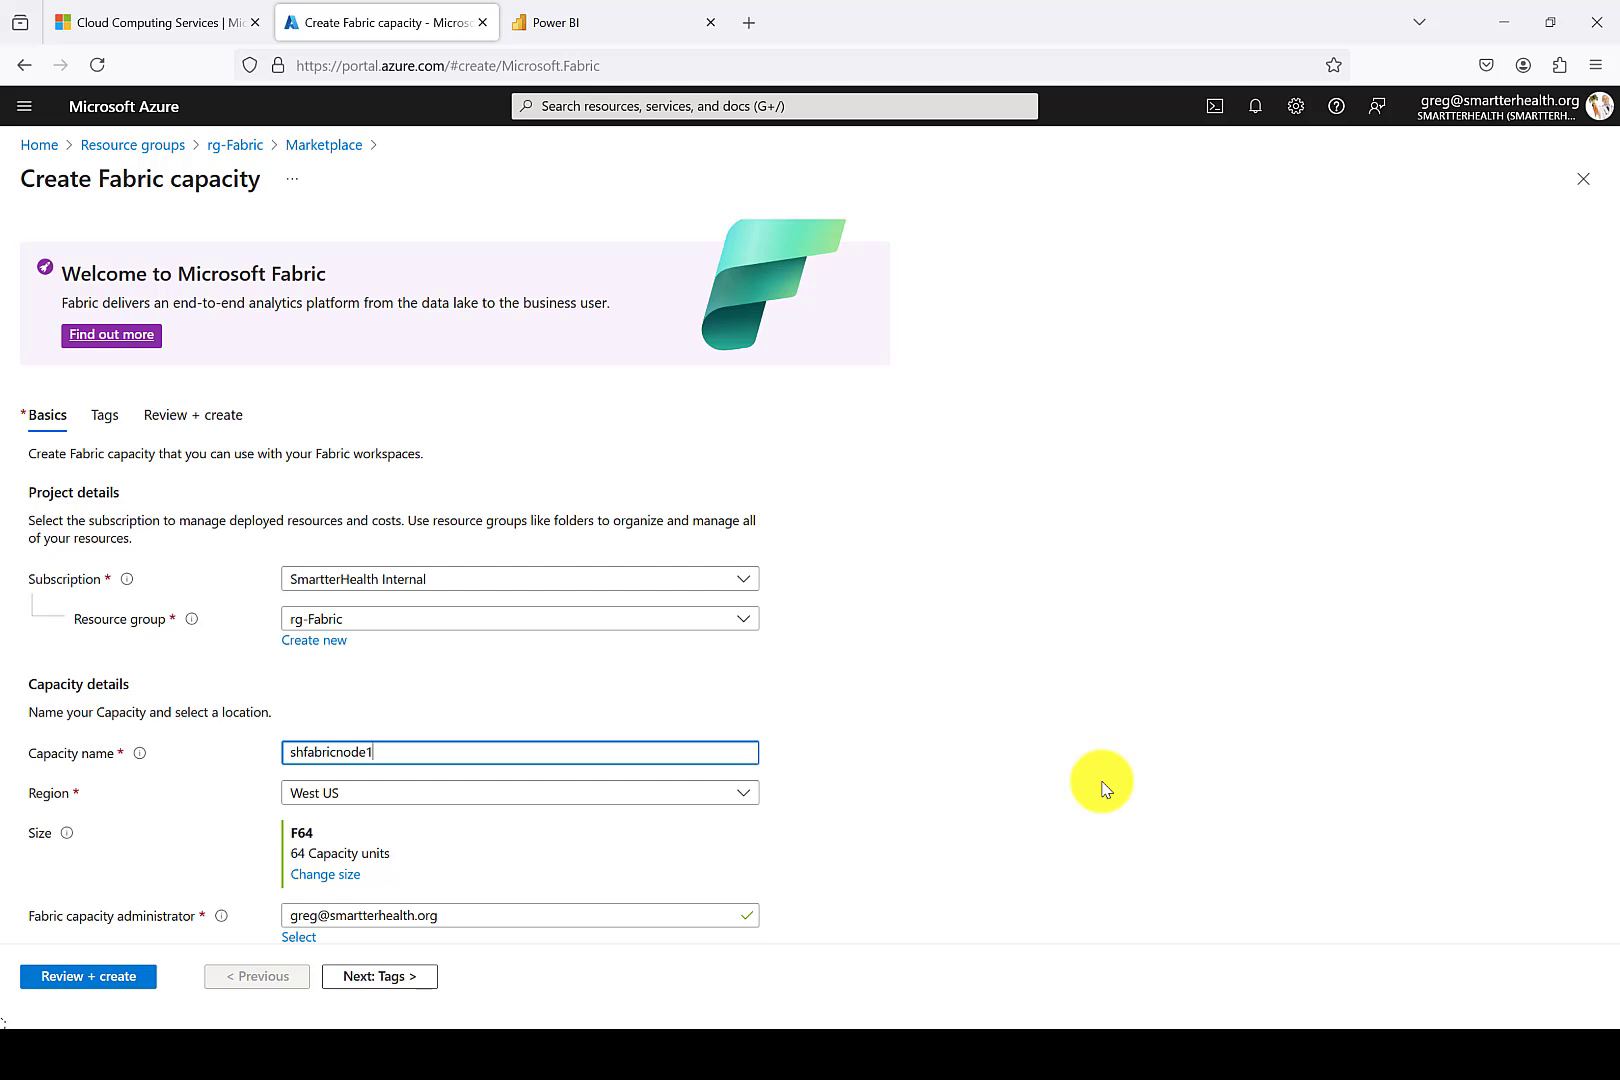
pyautogui.moveTo(644, 70)
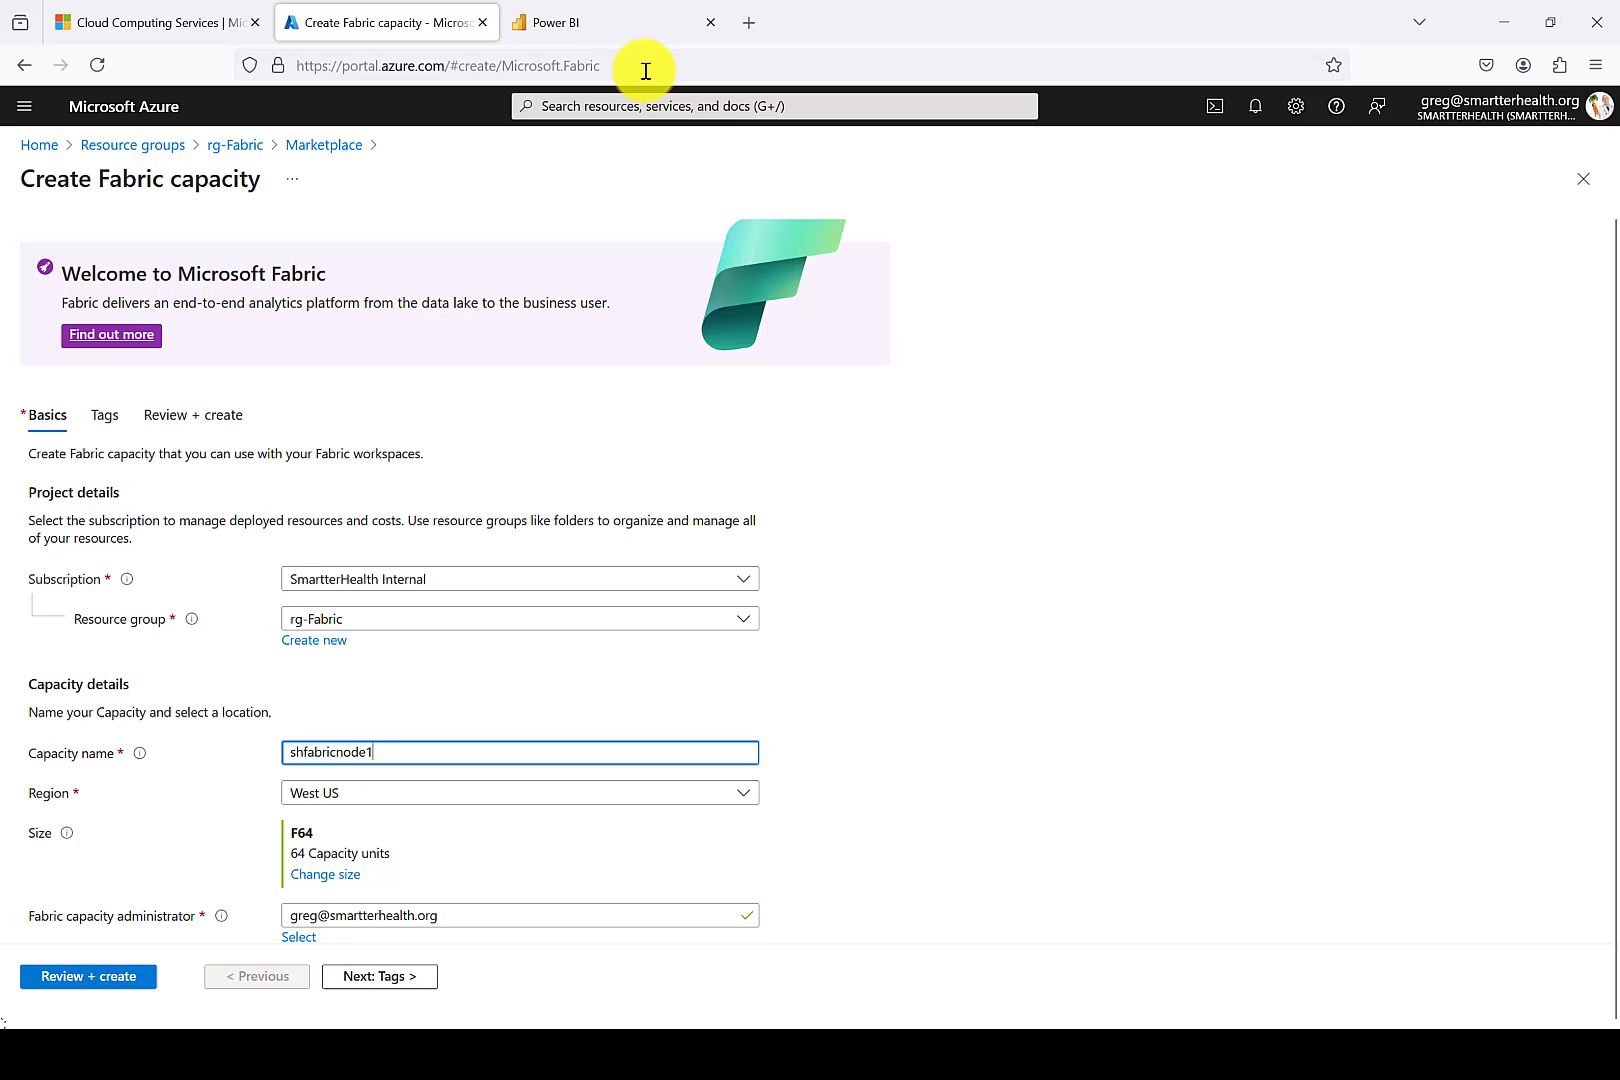
# View and dismiss the About Power BI details in the admin portal.
pyautogui.click(566, 22)
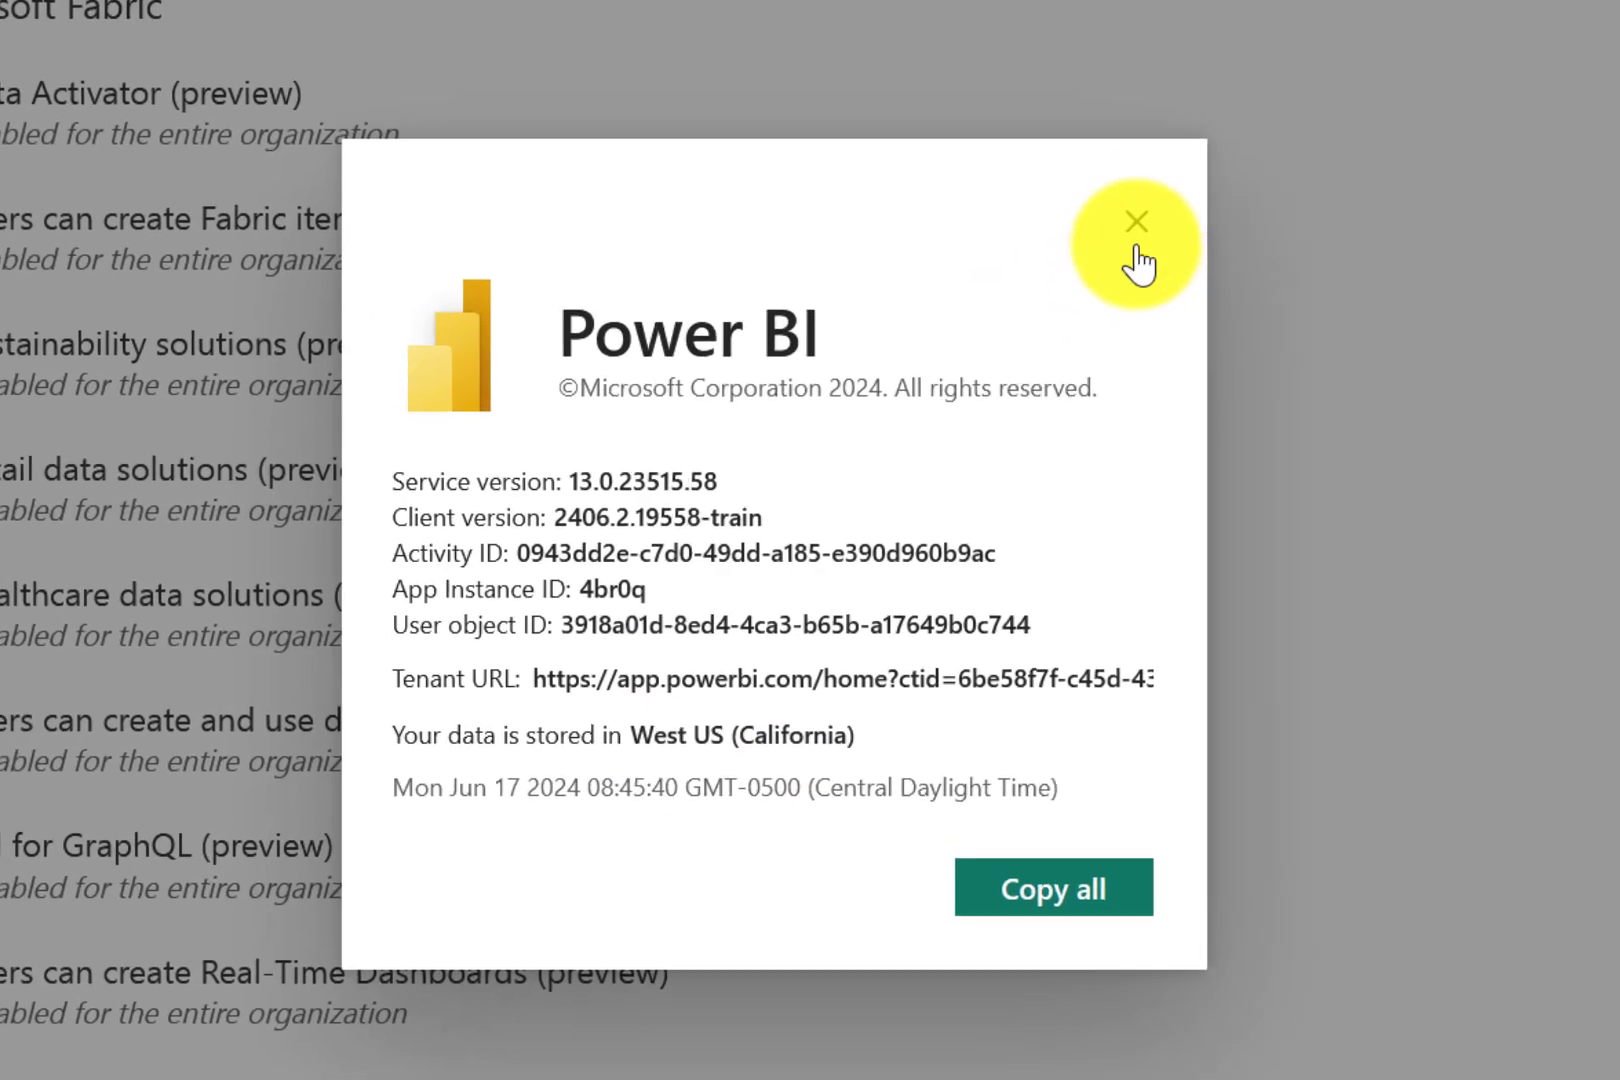
pyautogui.click(1136, 222)
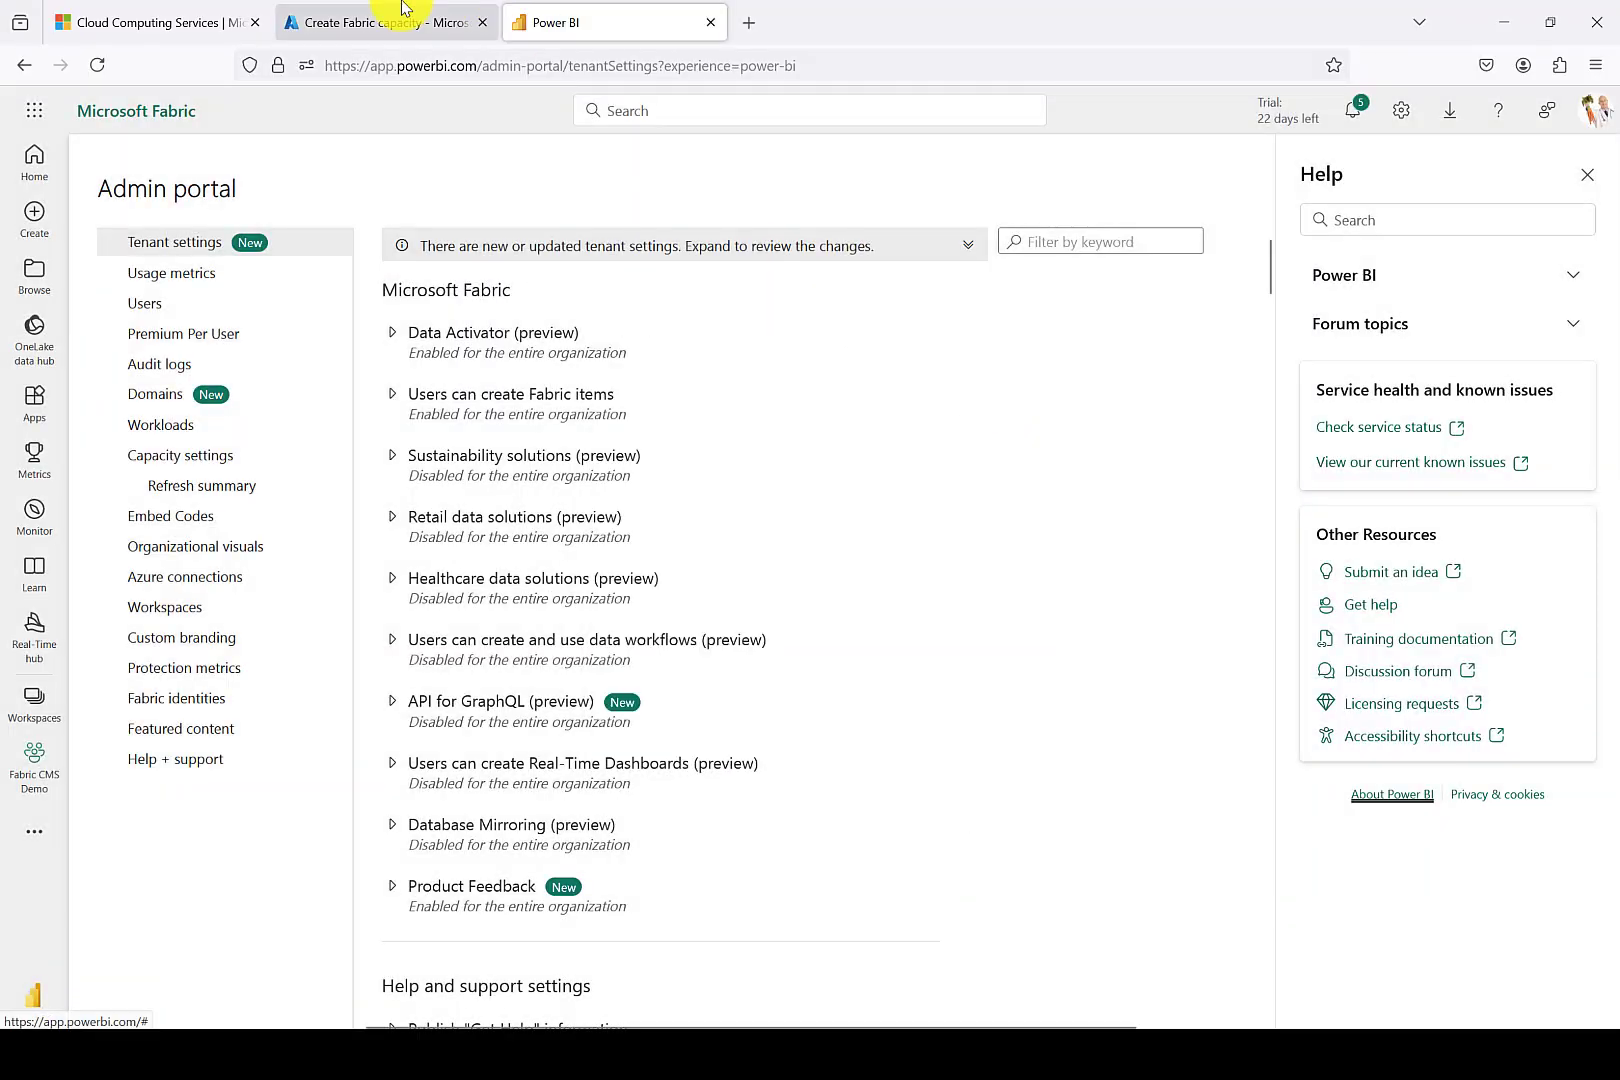
# Return to the capacity form and review shfabricnode1, West US, F64 and administrator fields.
pyautogui.click(384, 22)
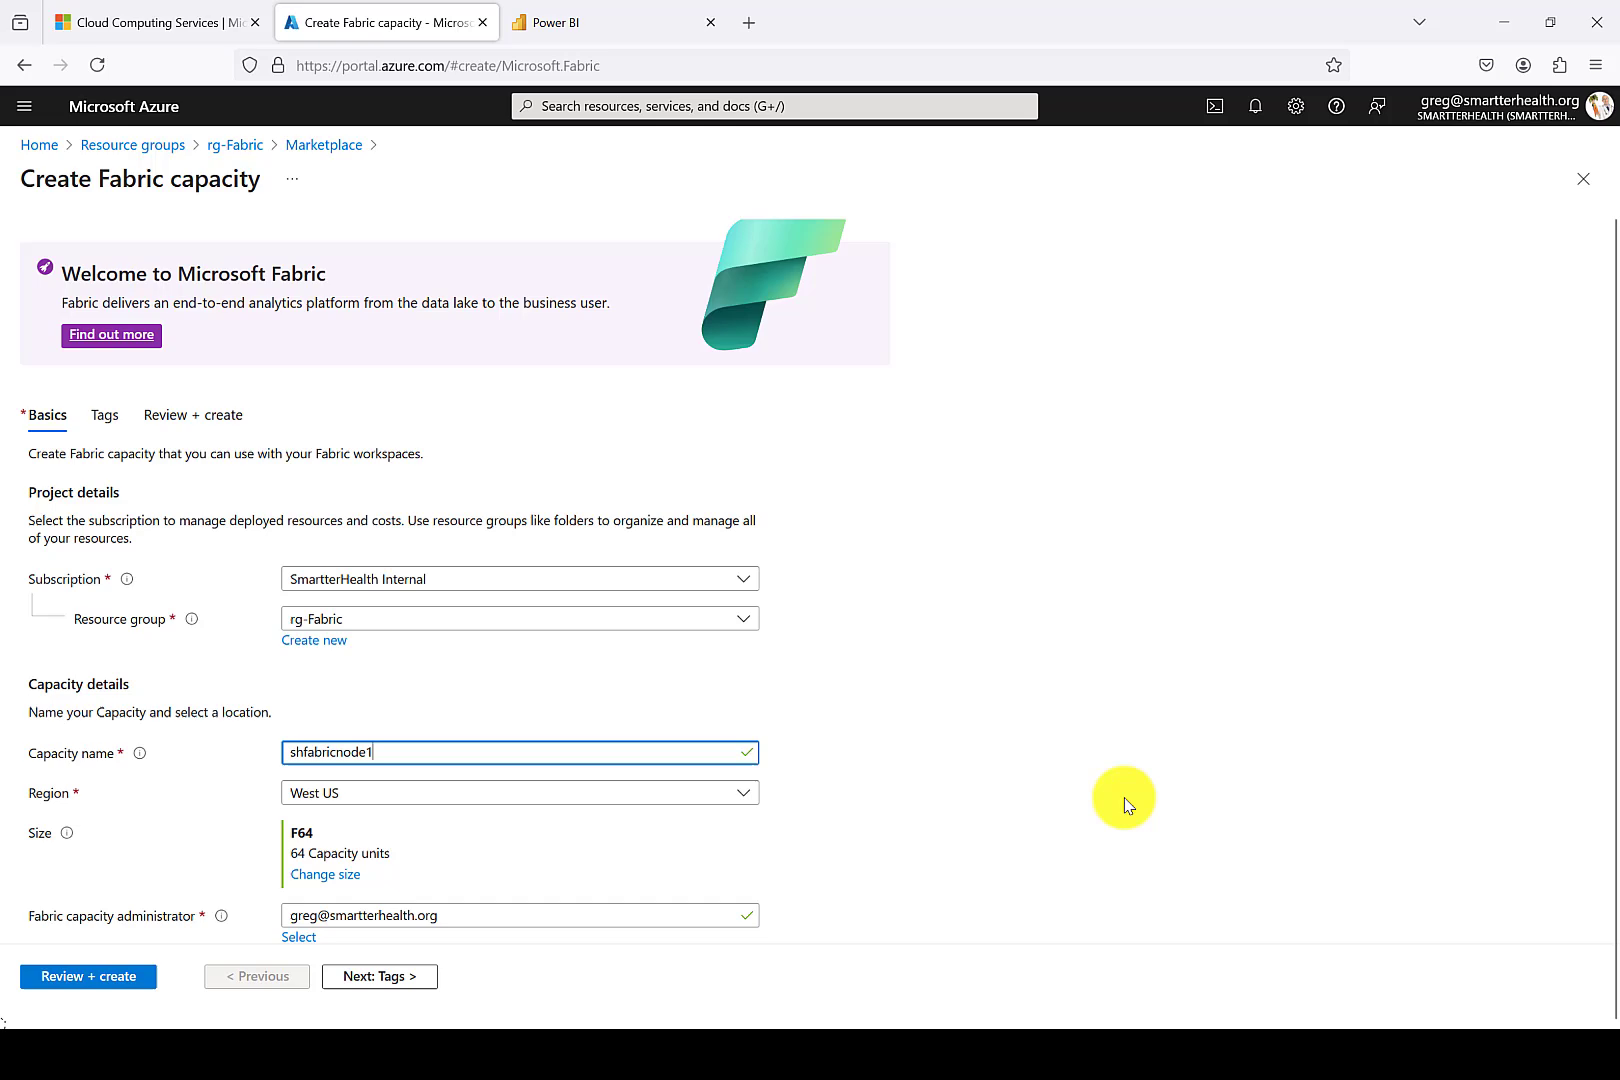
pyautogui.scroll(-3)
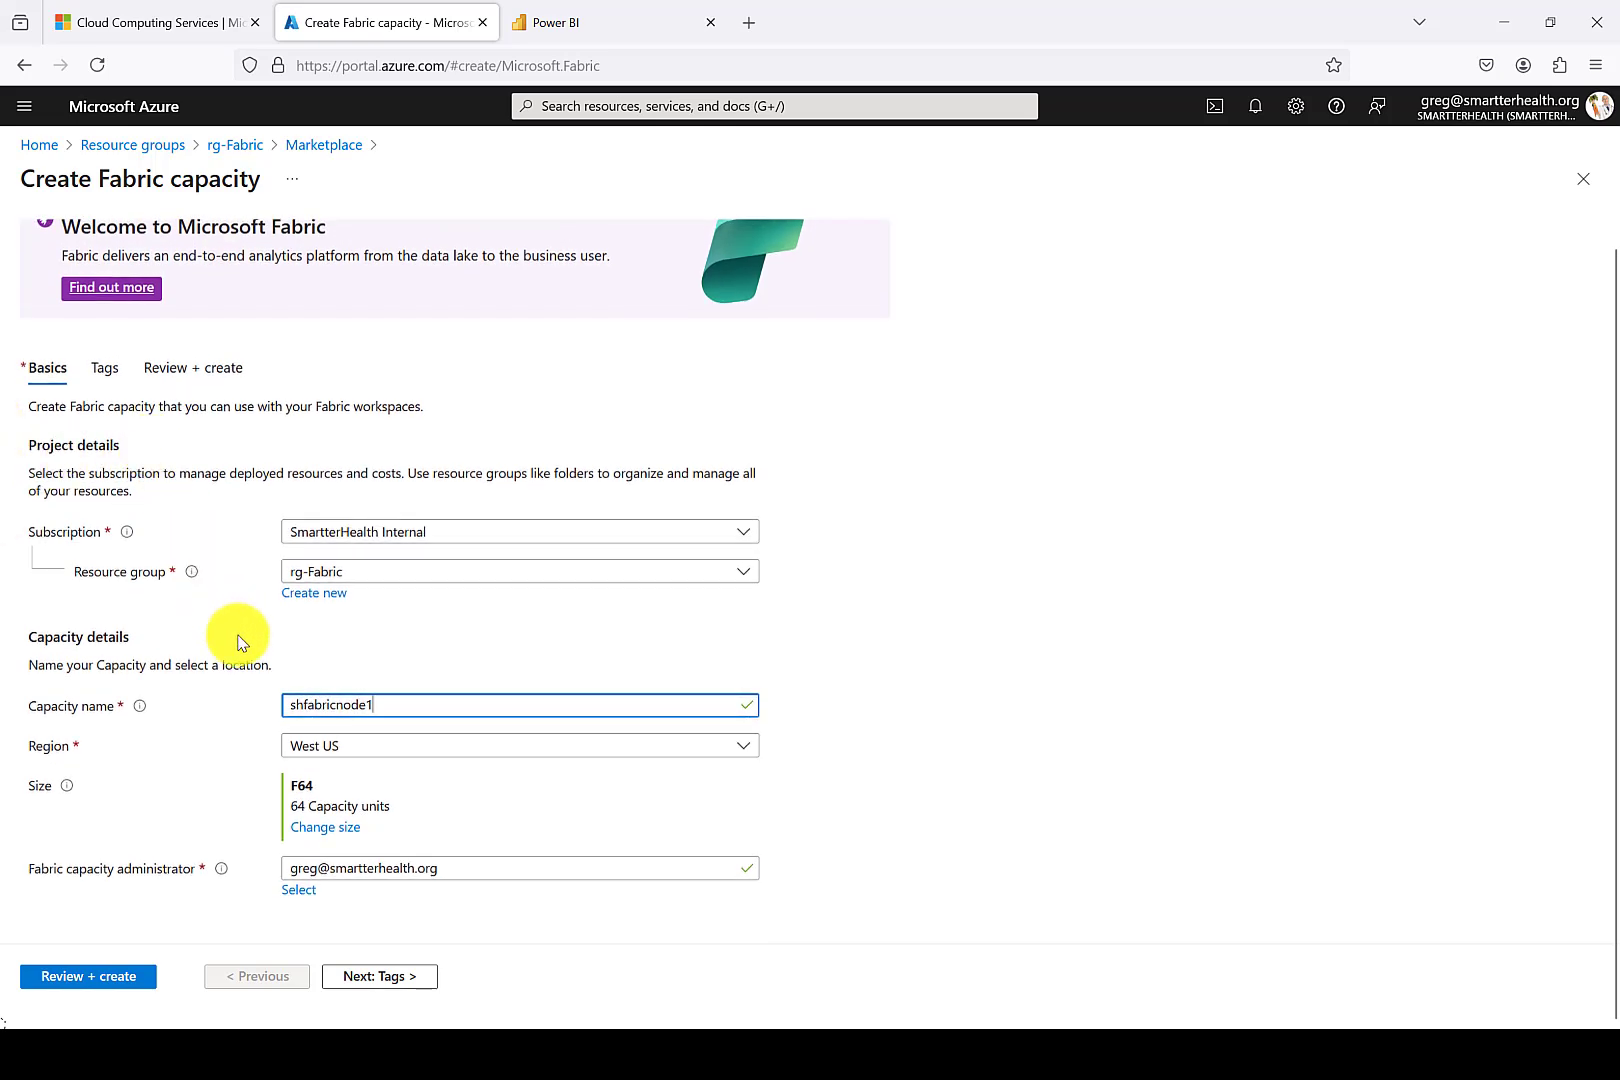
pyautogui.moveTo(358, 788)
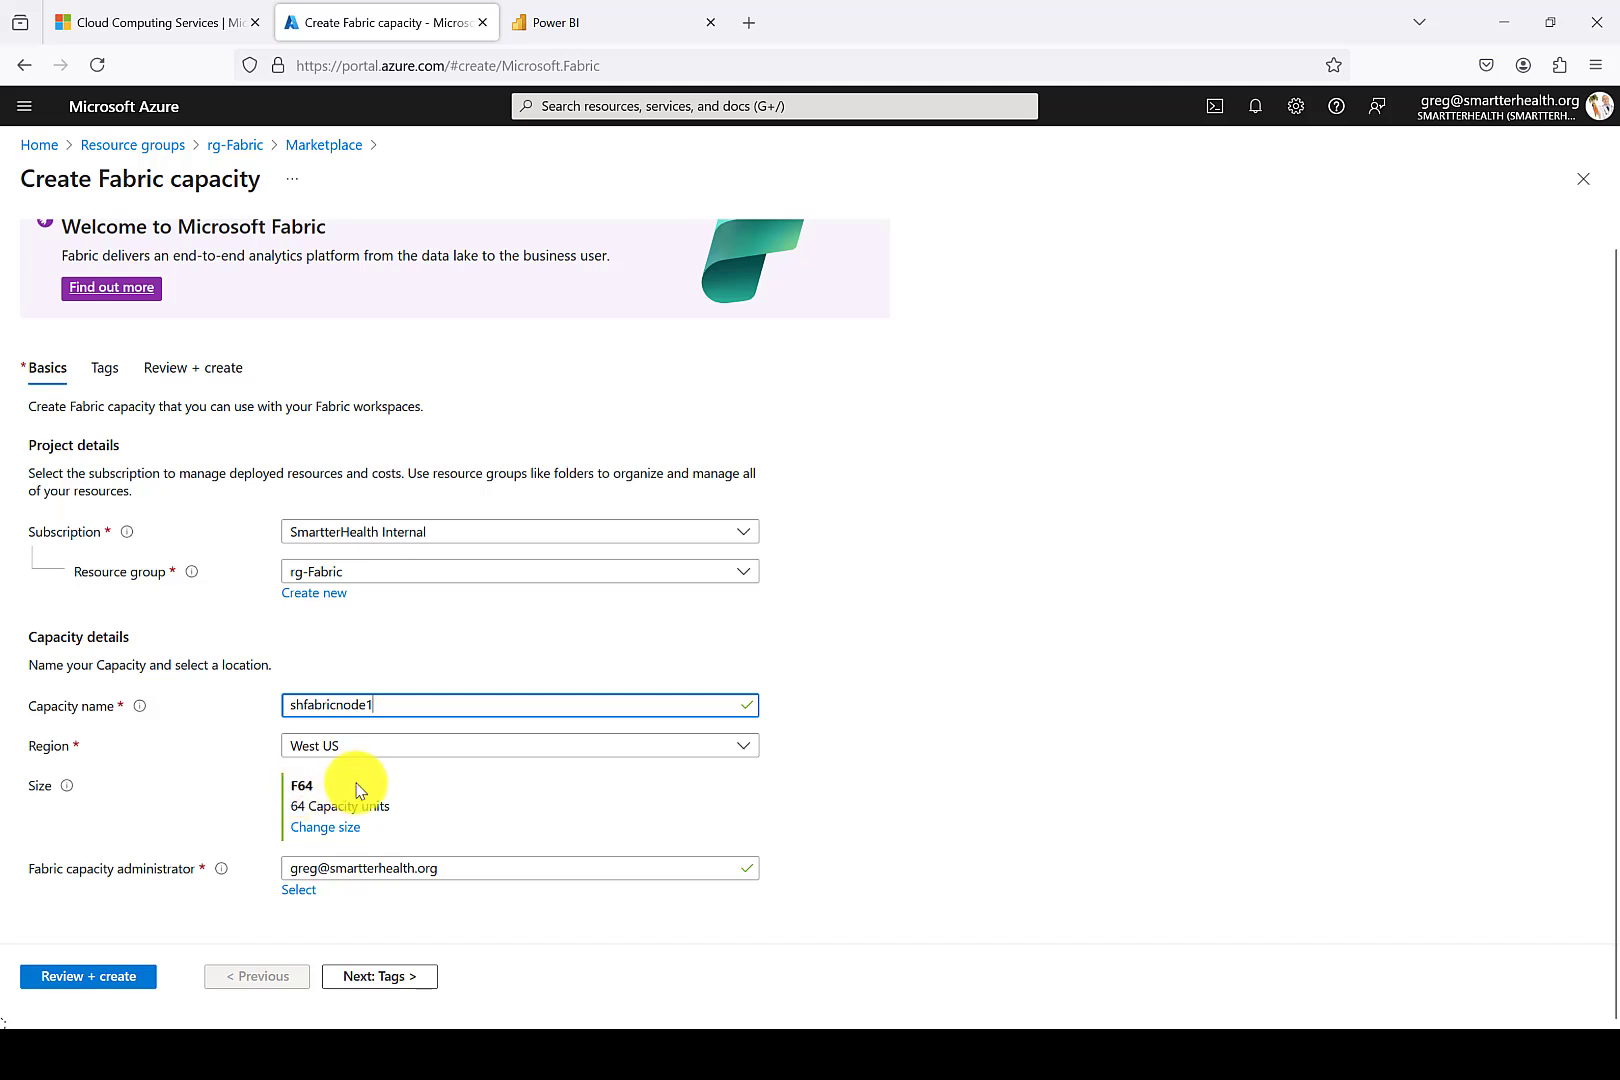
pyautogui.moveTo(1070, 766)
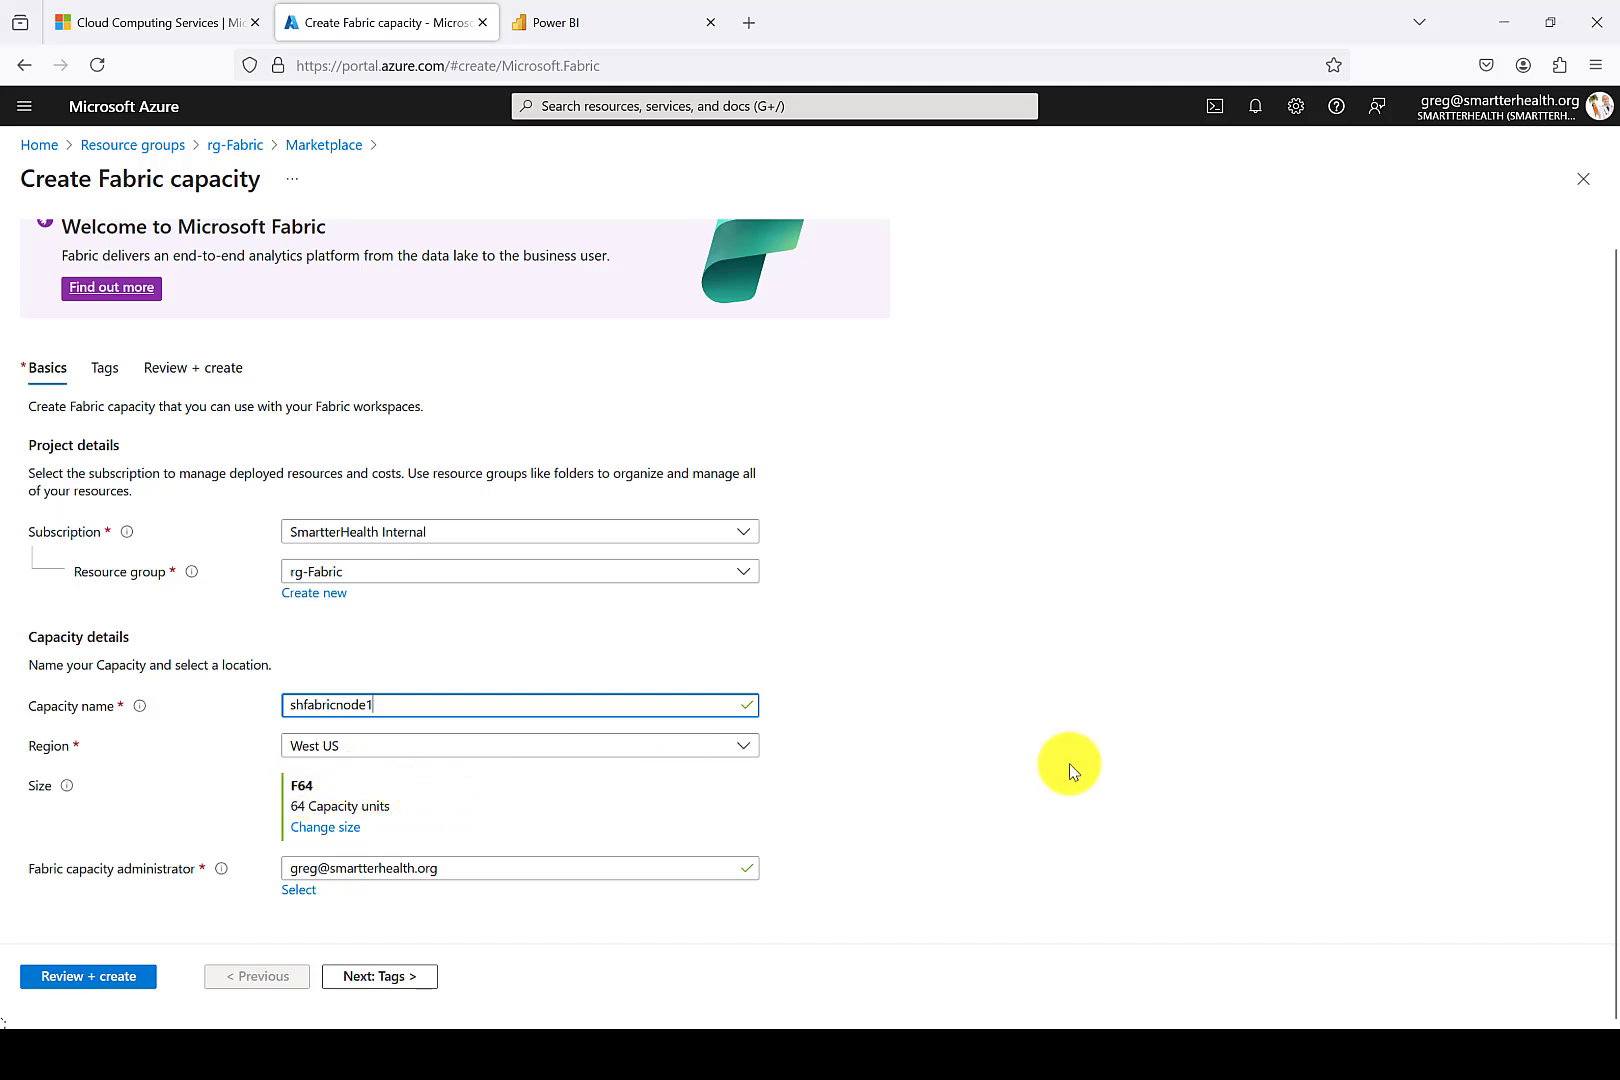
pyautogui.moveTo(380, 976)
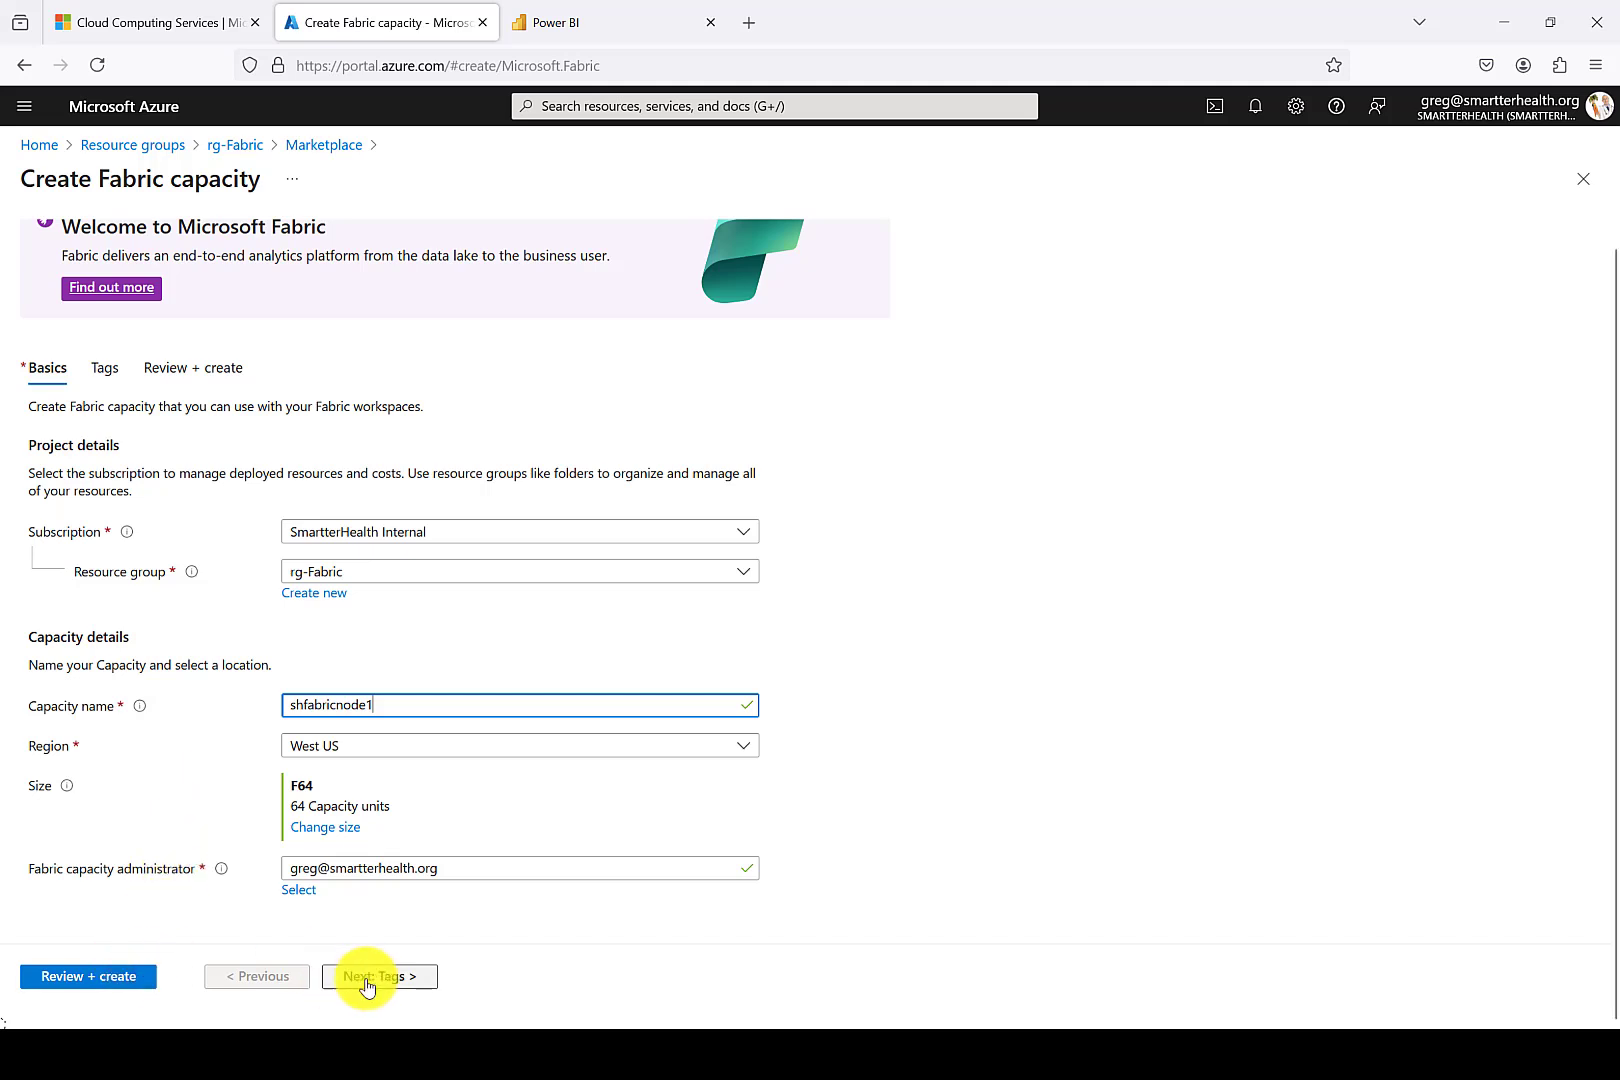
# Advance to the Tags step without adding tags.
pyautogui.click(378, 976)
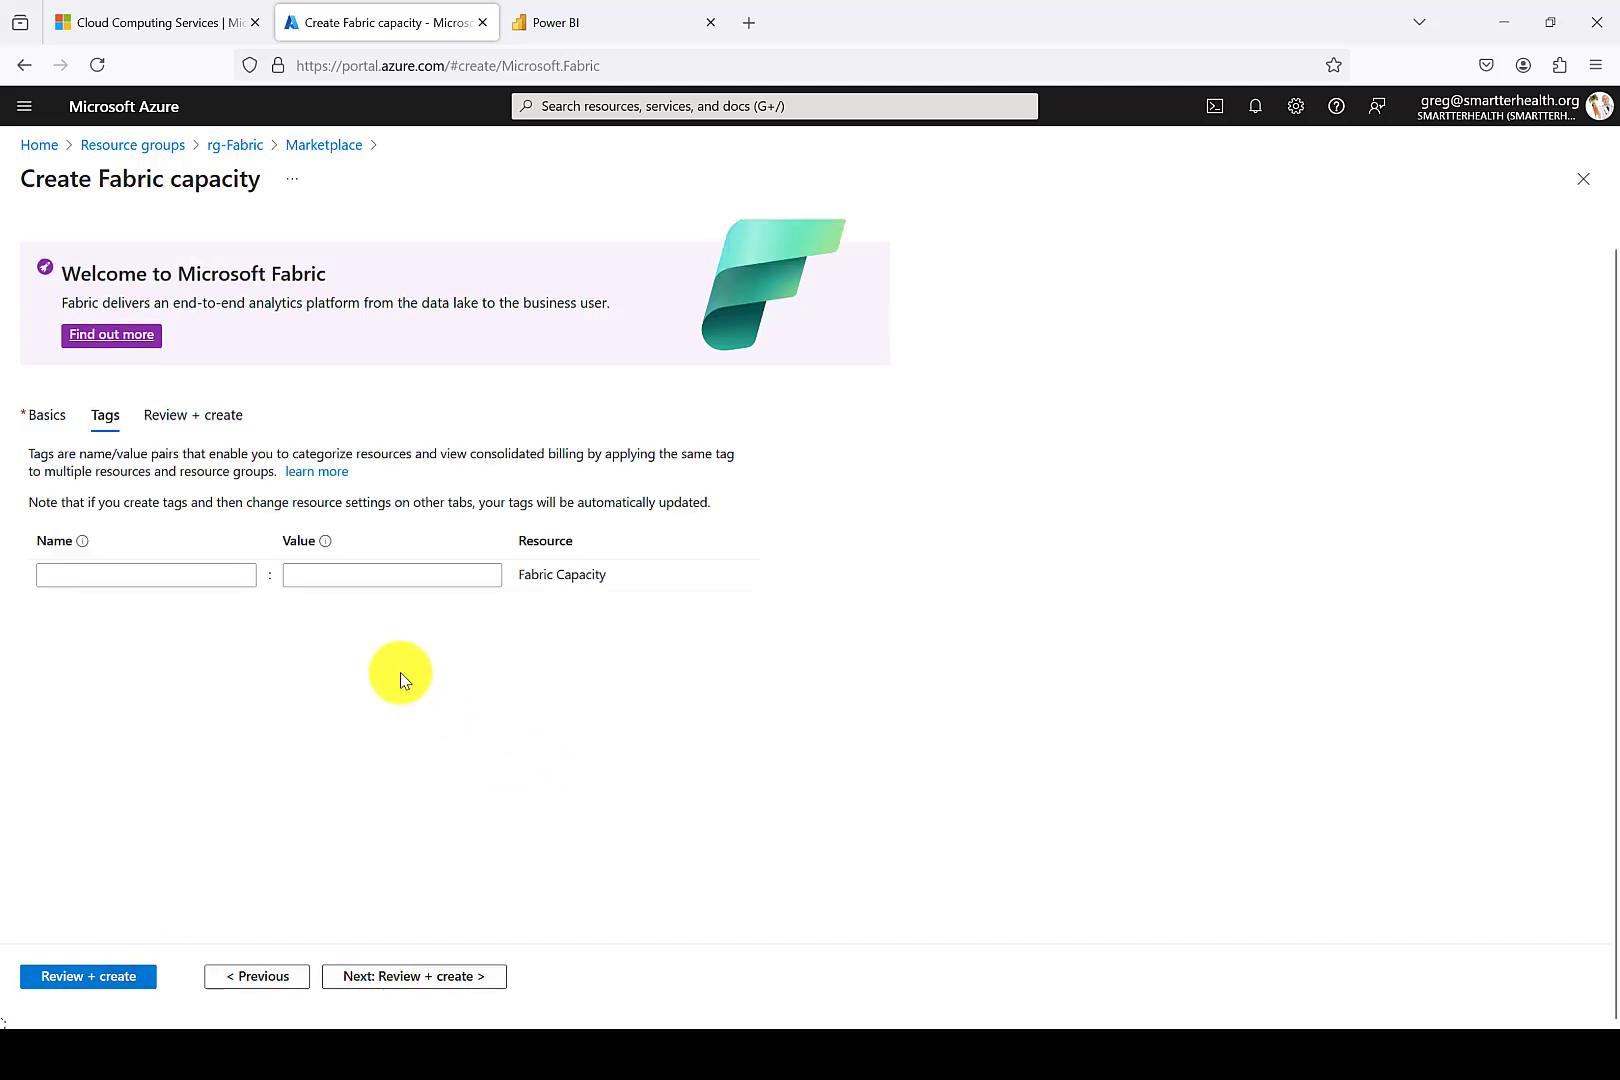
pyautogui.moveTo(378, 706)
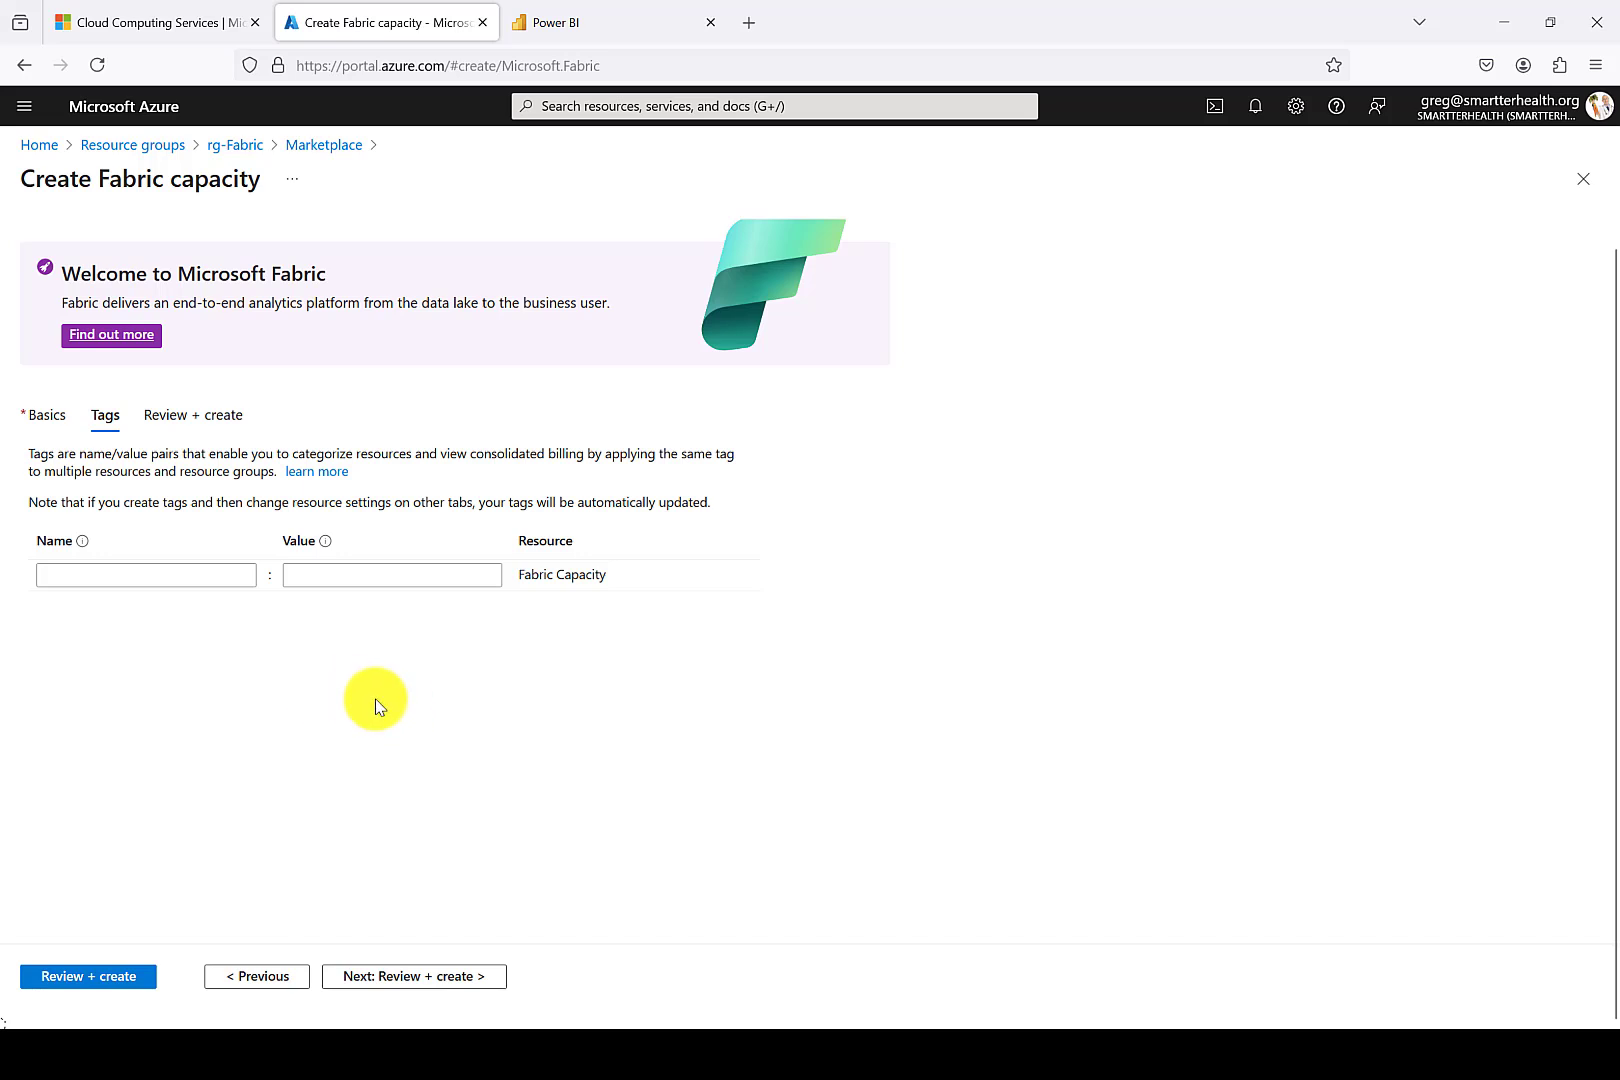
pyautogui.moveTo(328, 1002)
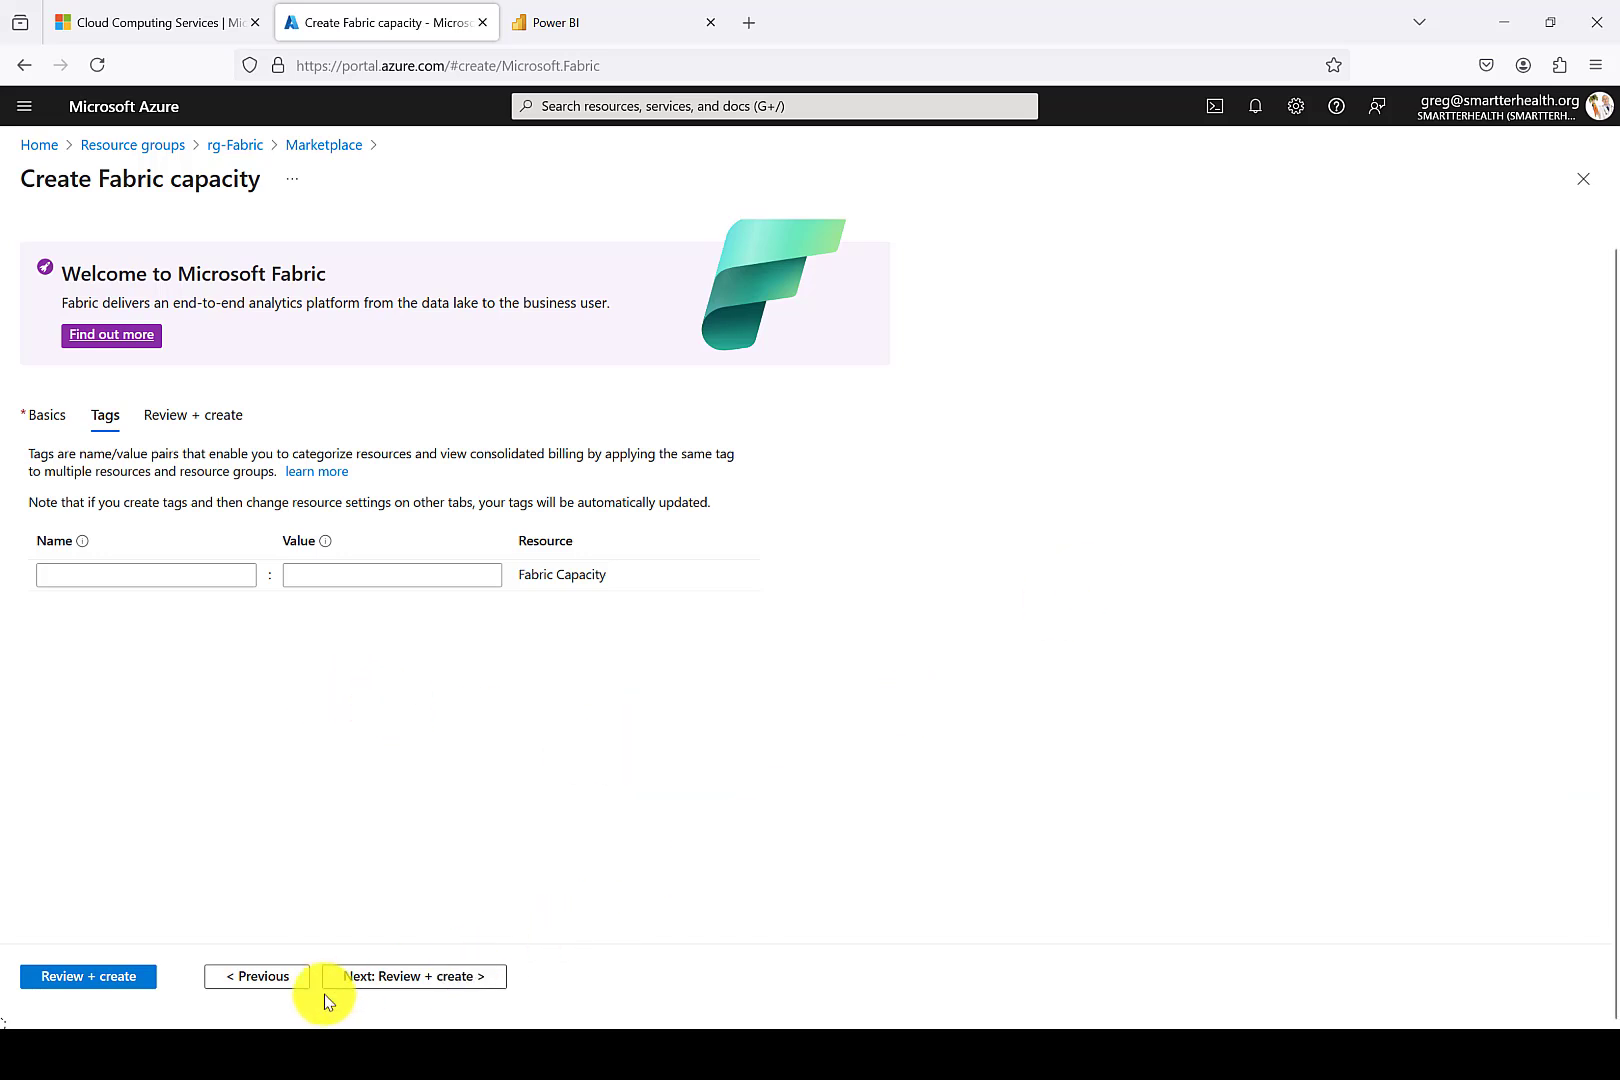
pyautogui.moveTo(412, 976)
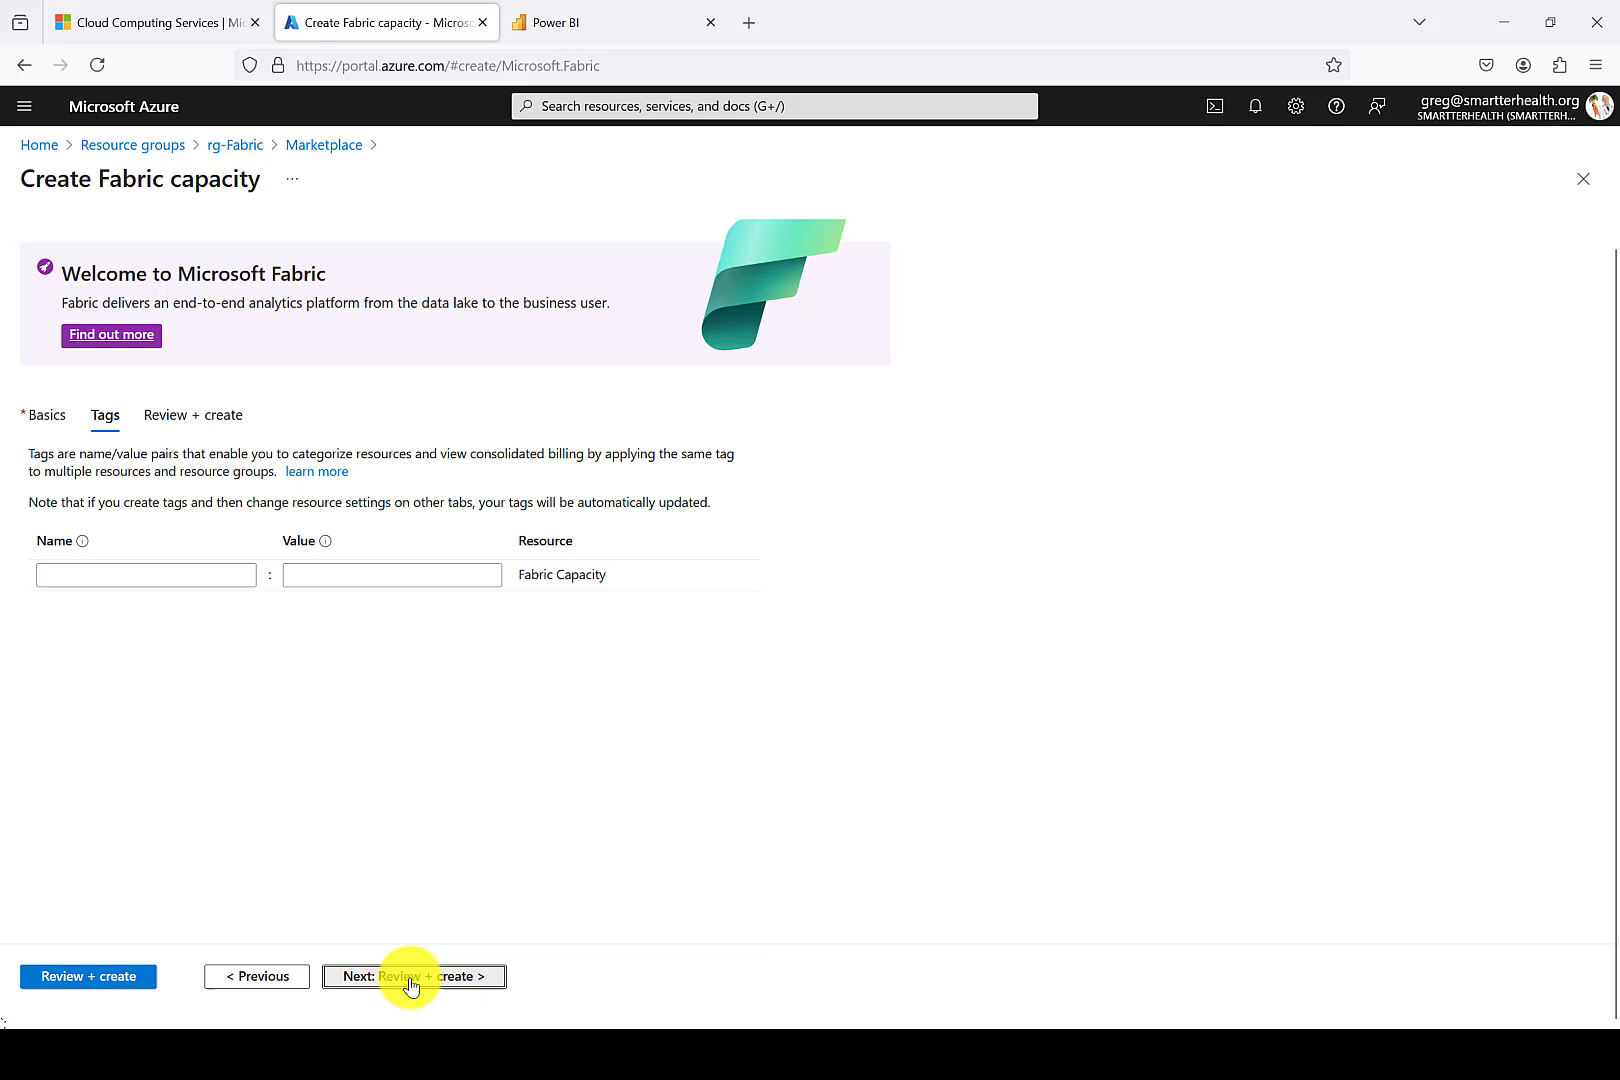
# Review the validated shfabricnode1 capacity and create it to start deployment.
pyautogui.click(412, 976)
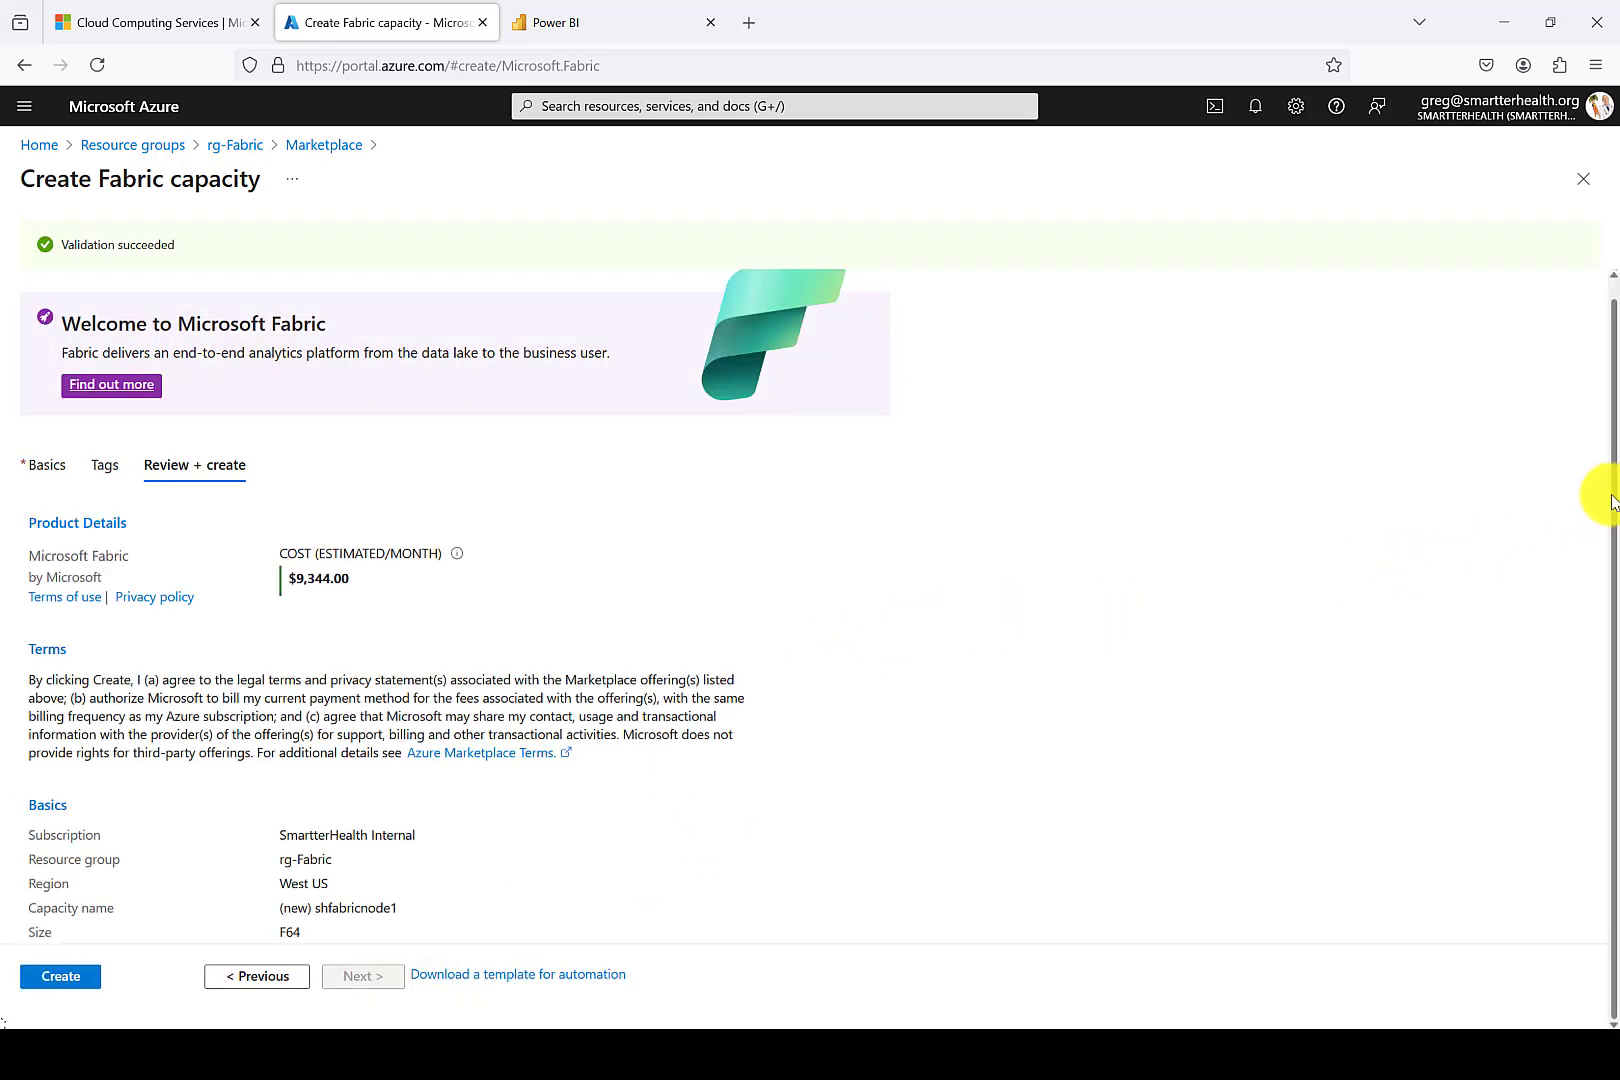
pyautogui.moveTo(870, 720)
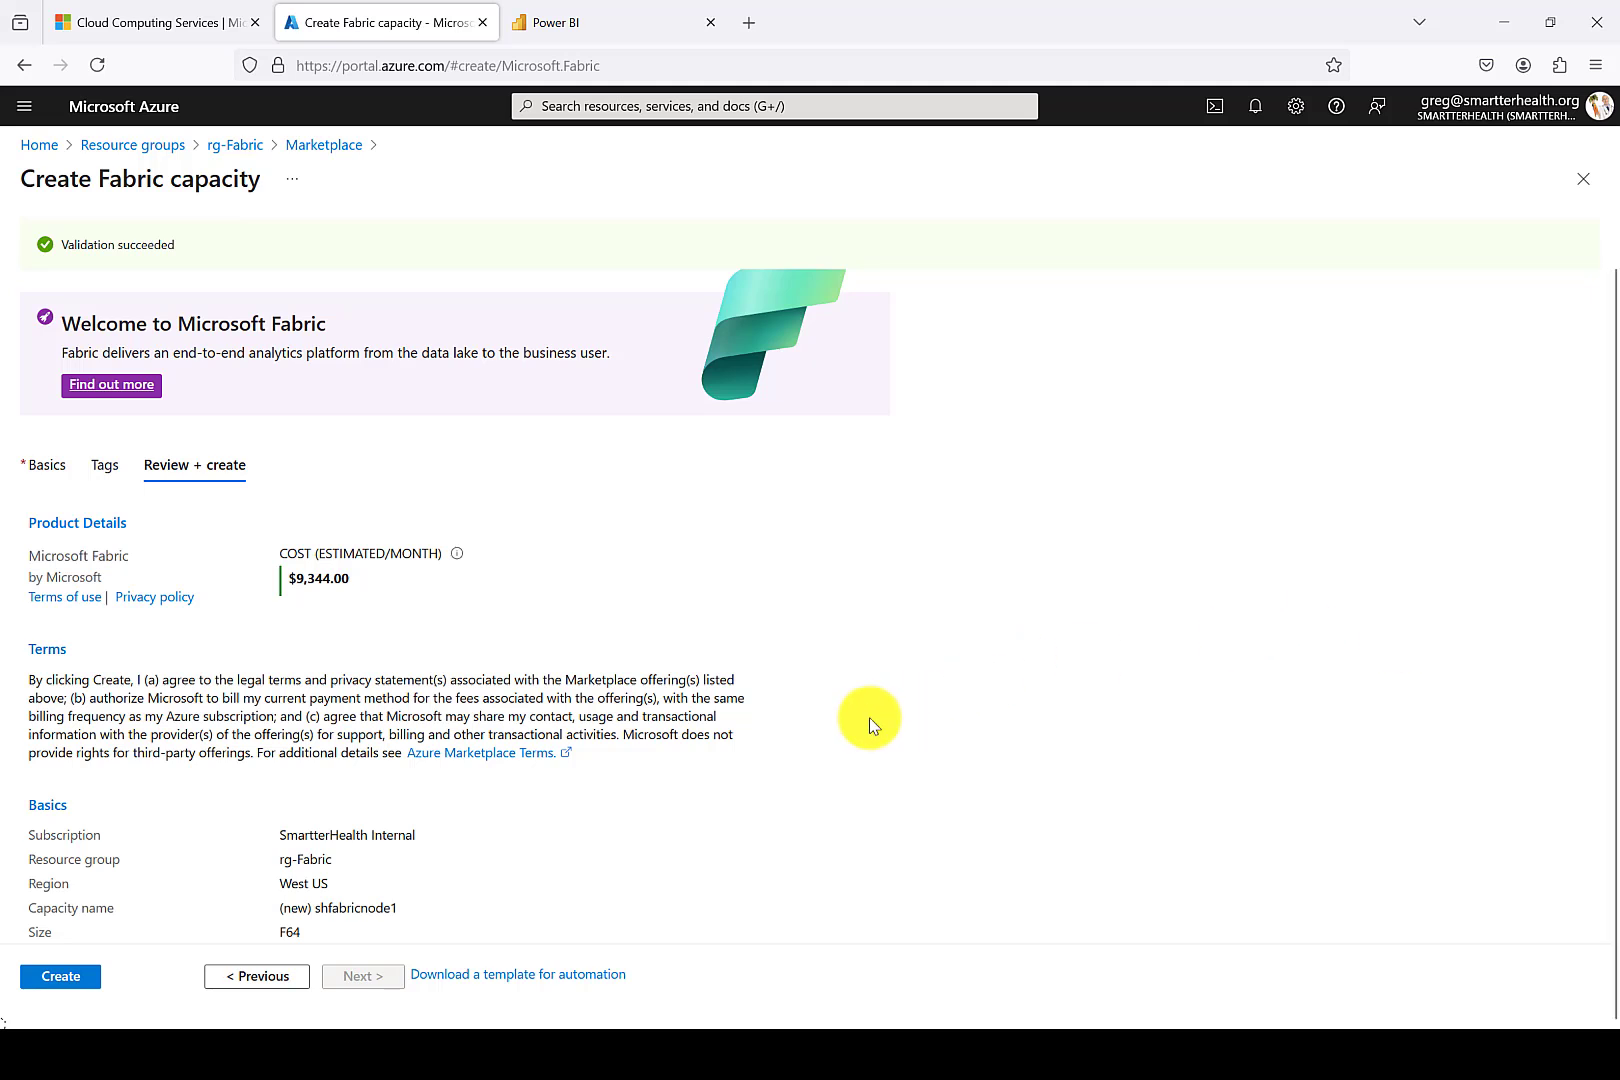
pyautogui.moveTo(966, 664)
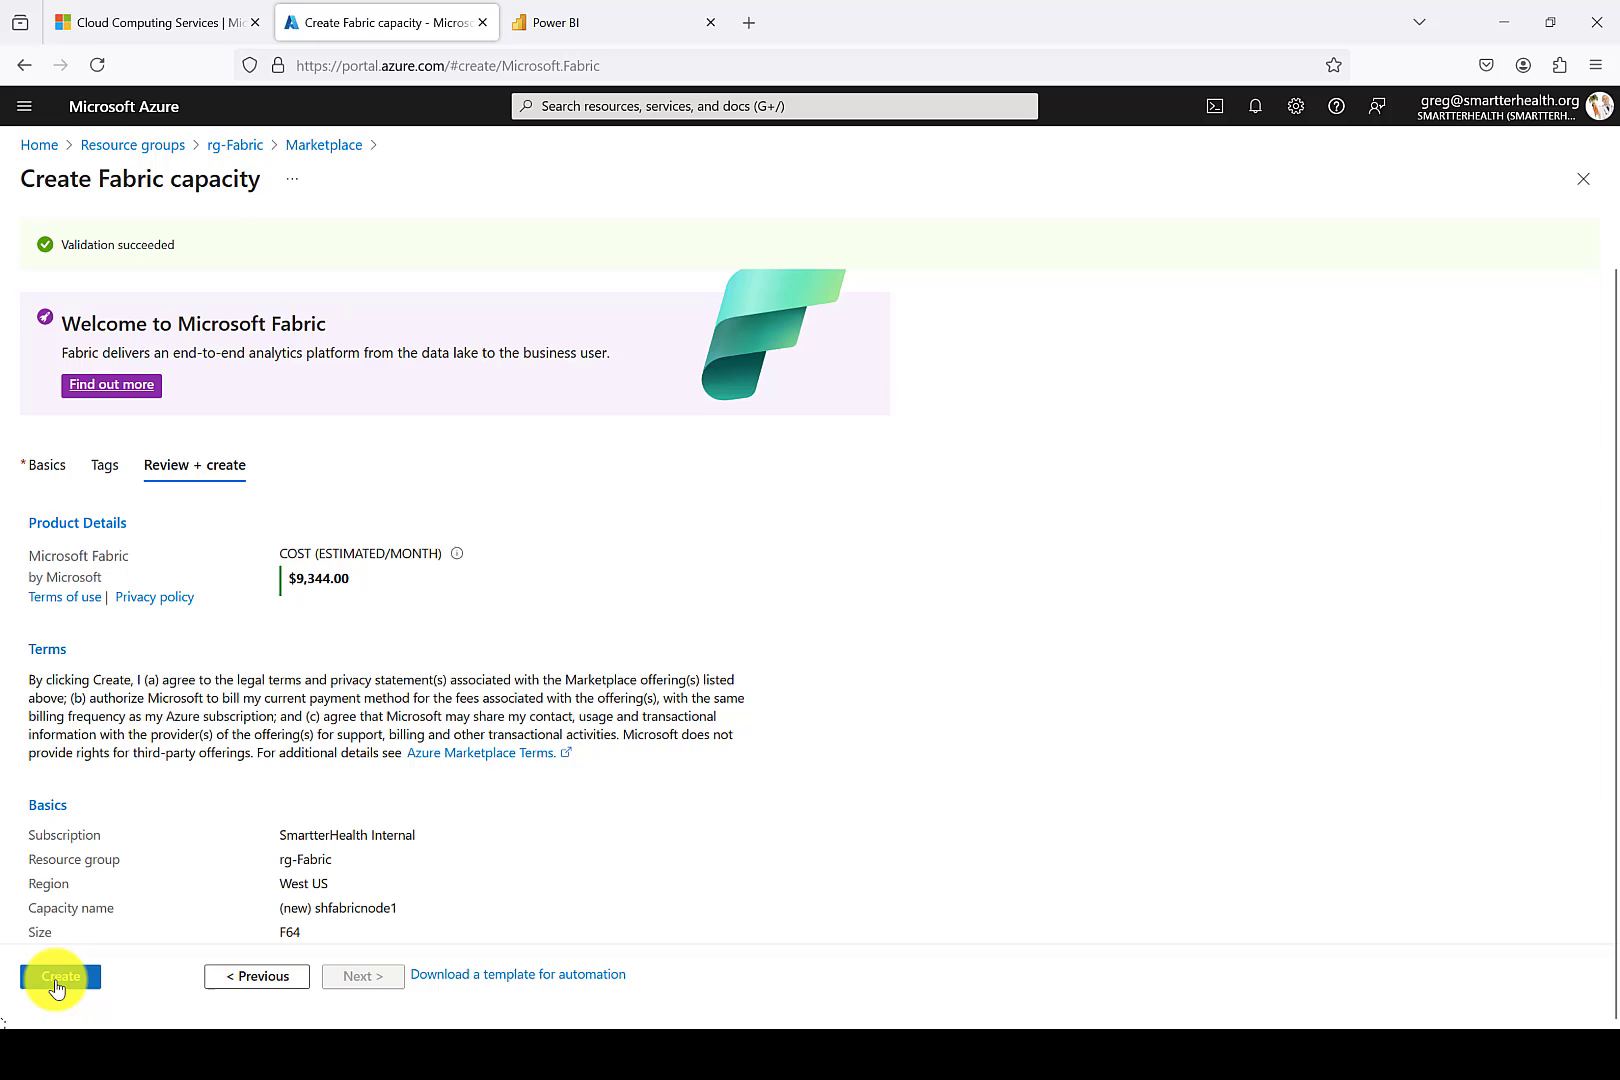
pyautogui.click(60, 976)
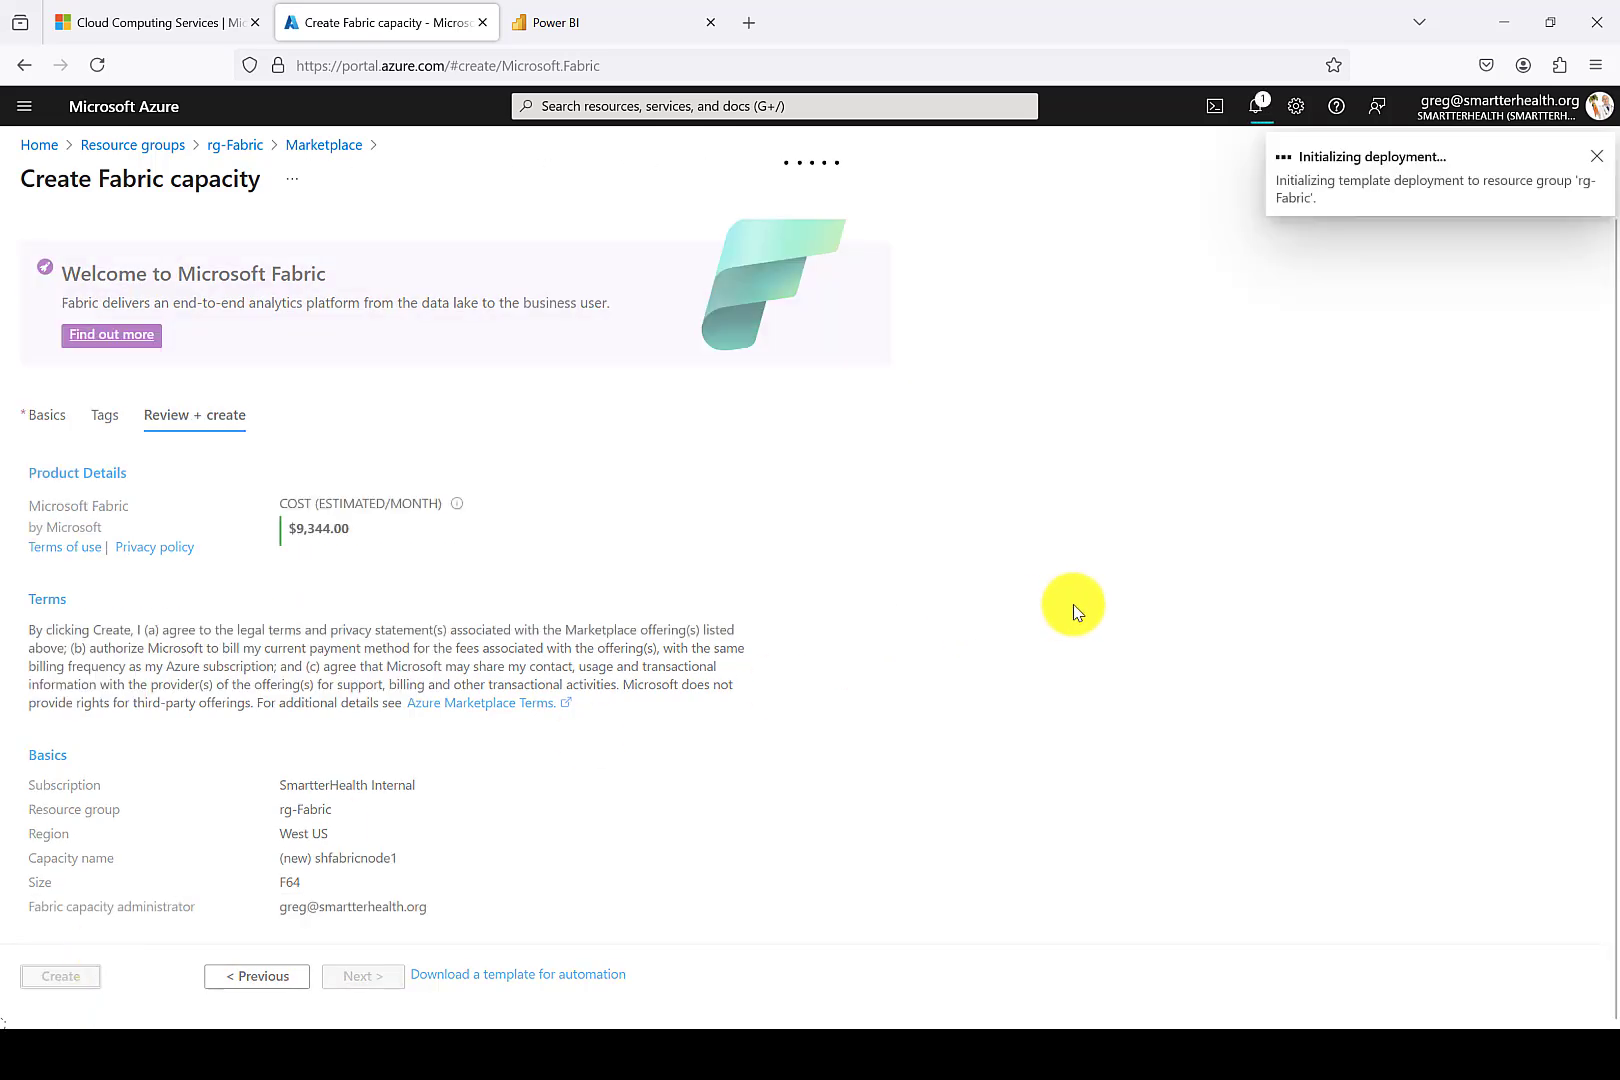
# Wait for the deployment to complete and dismiss the success notification.
pyautogui.click(60, 976)
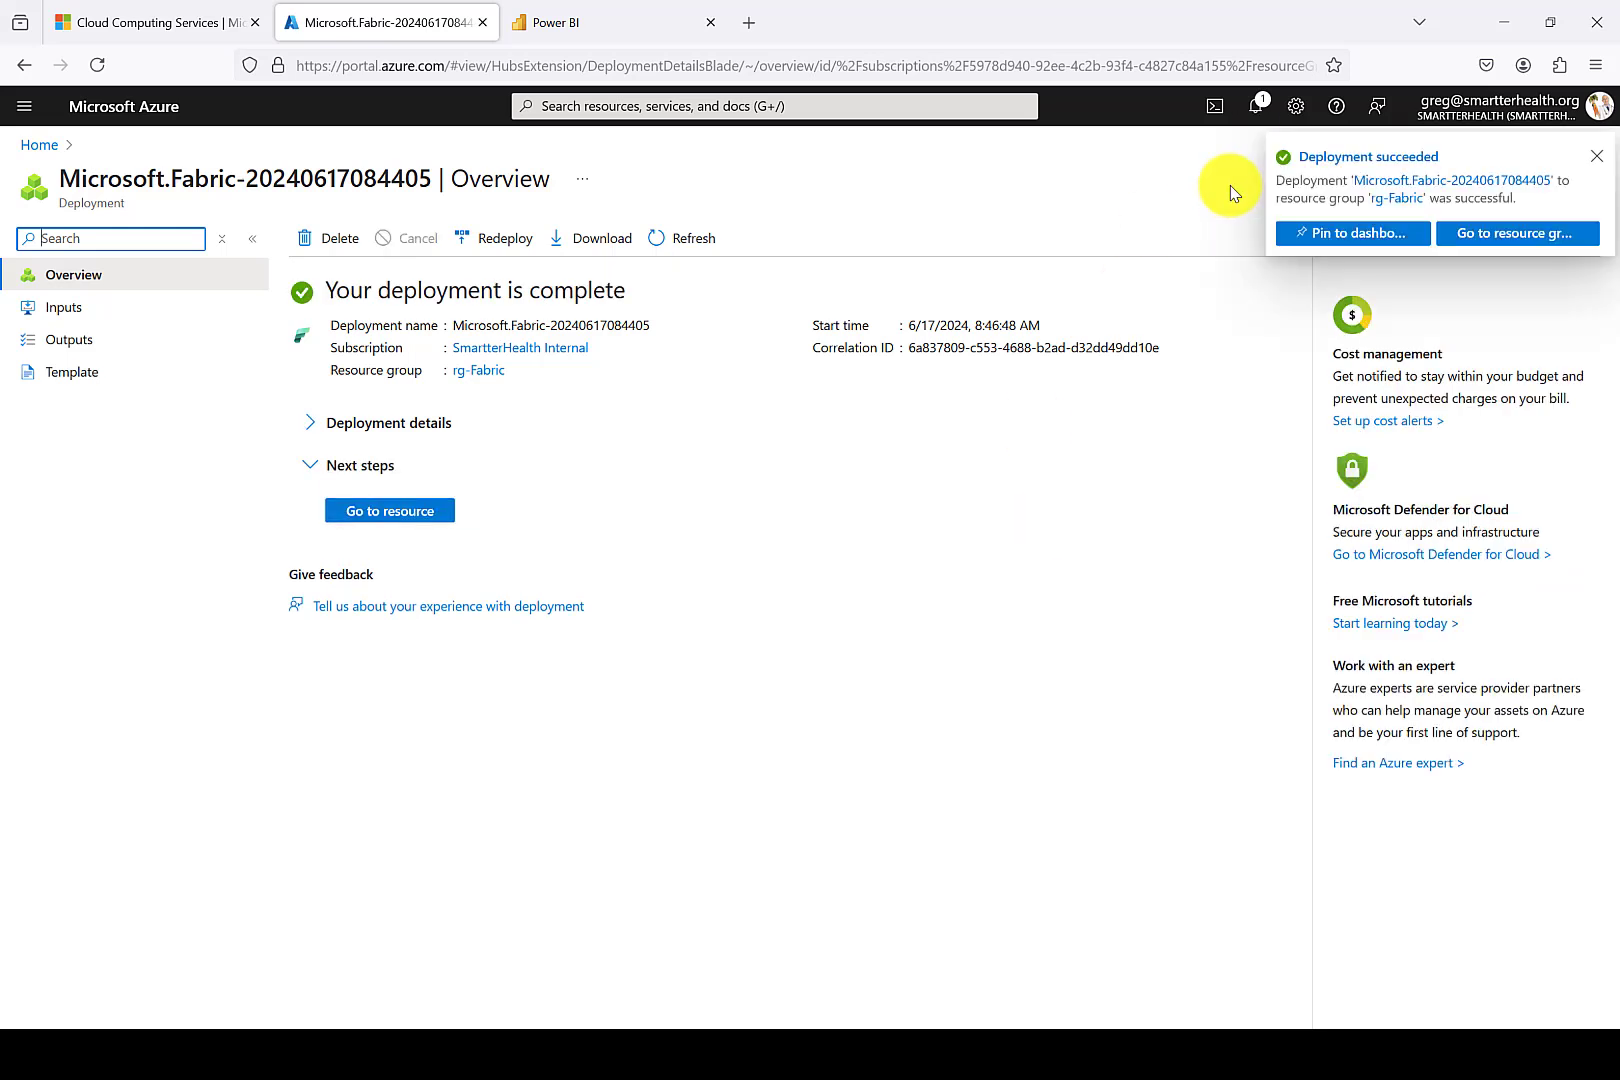
pyautogui.click(1596, 156)
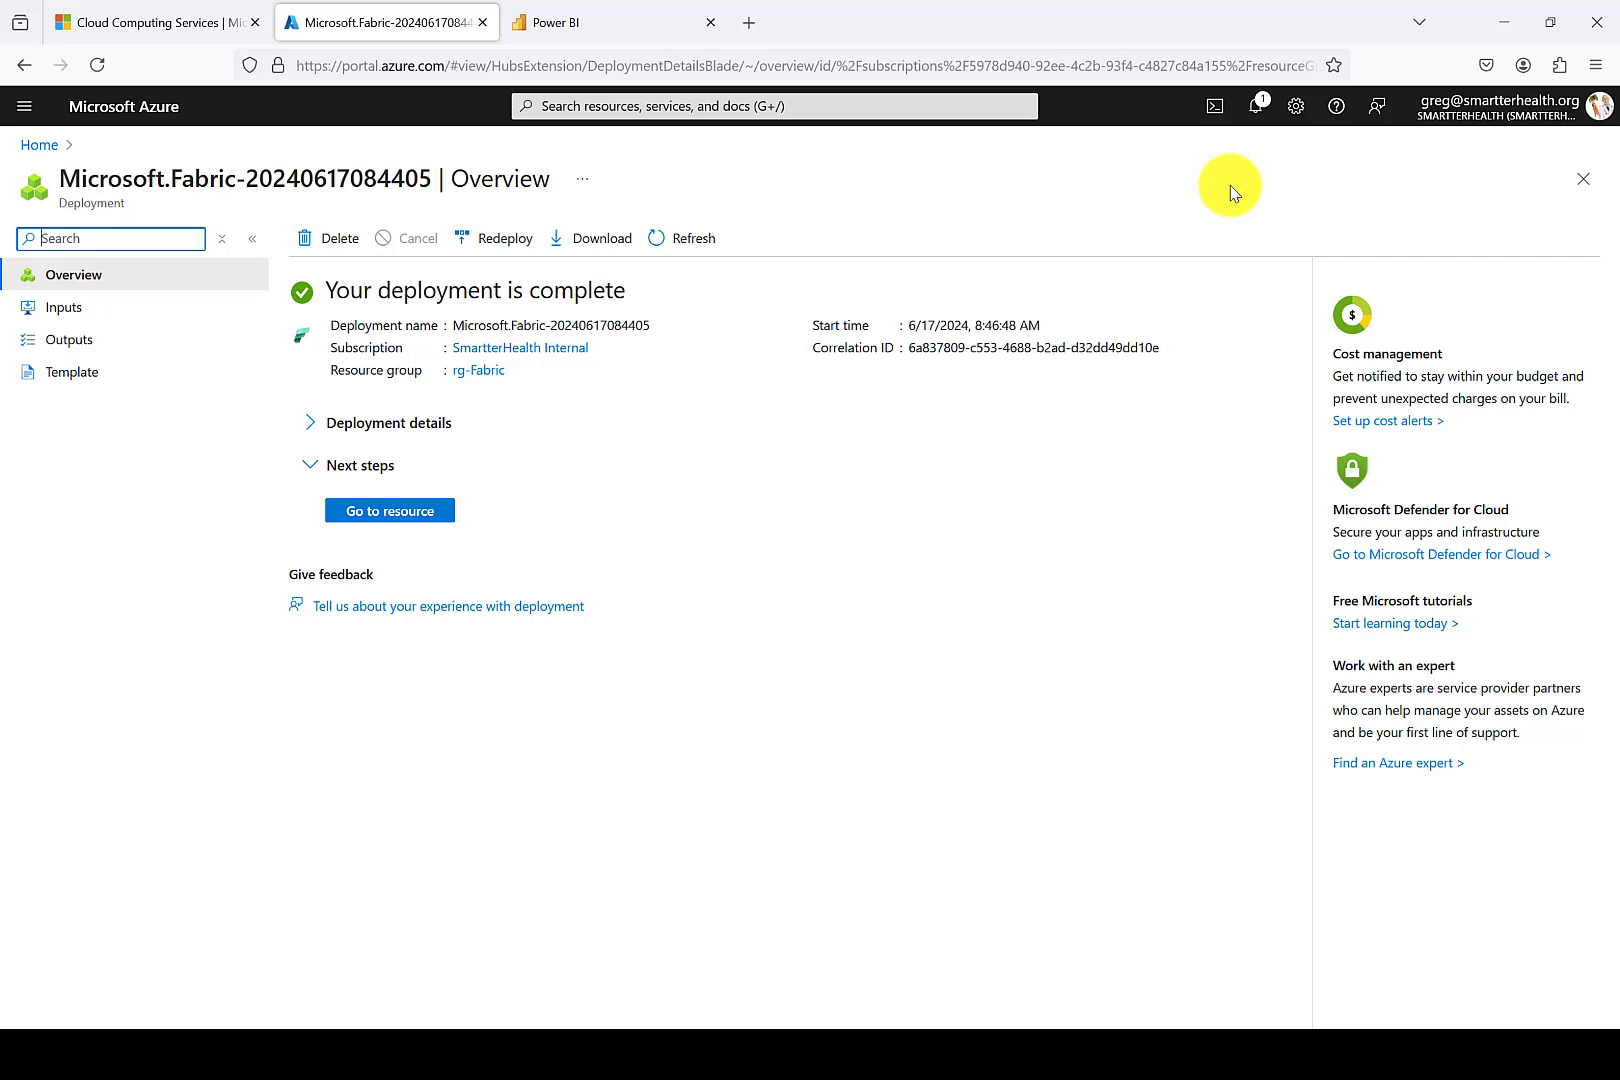
pyautogui.moveTo(1142, 194)
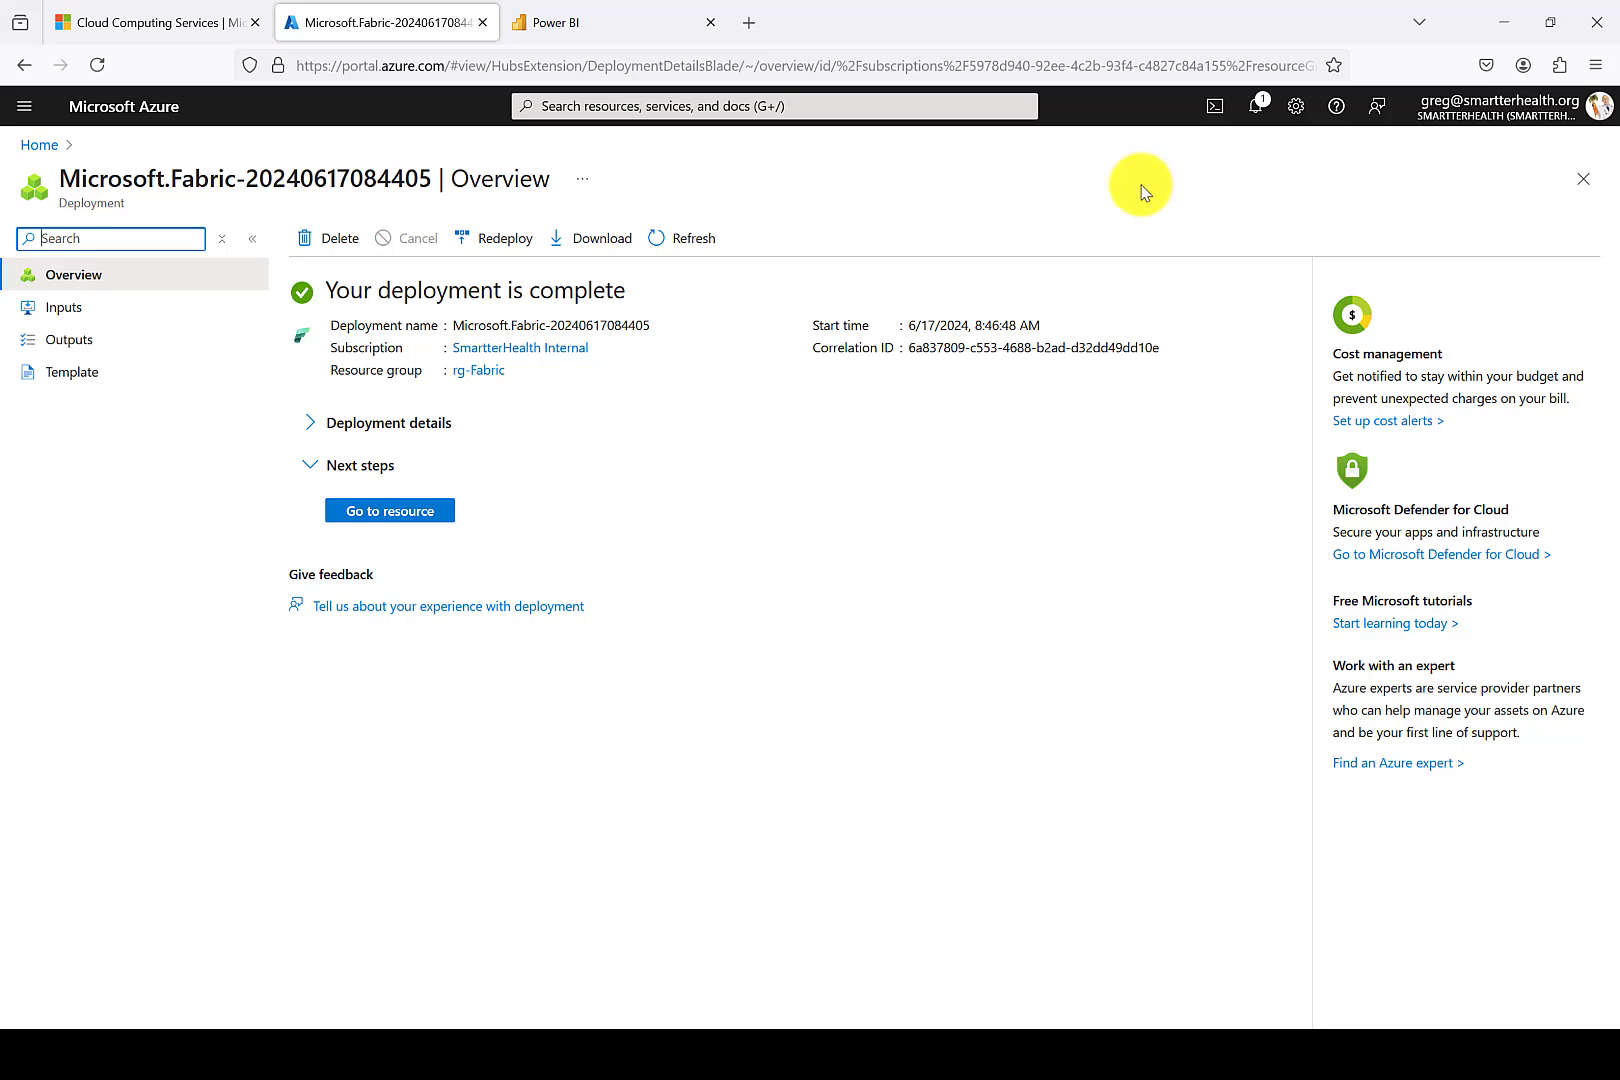
pyautogui.moveTo(272, 428)
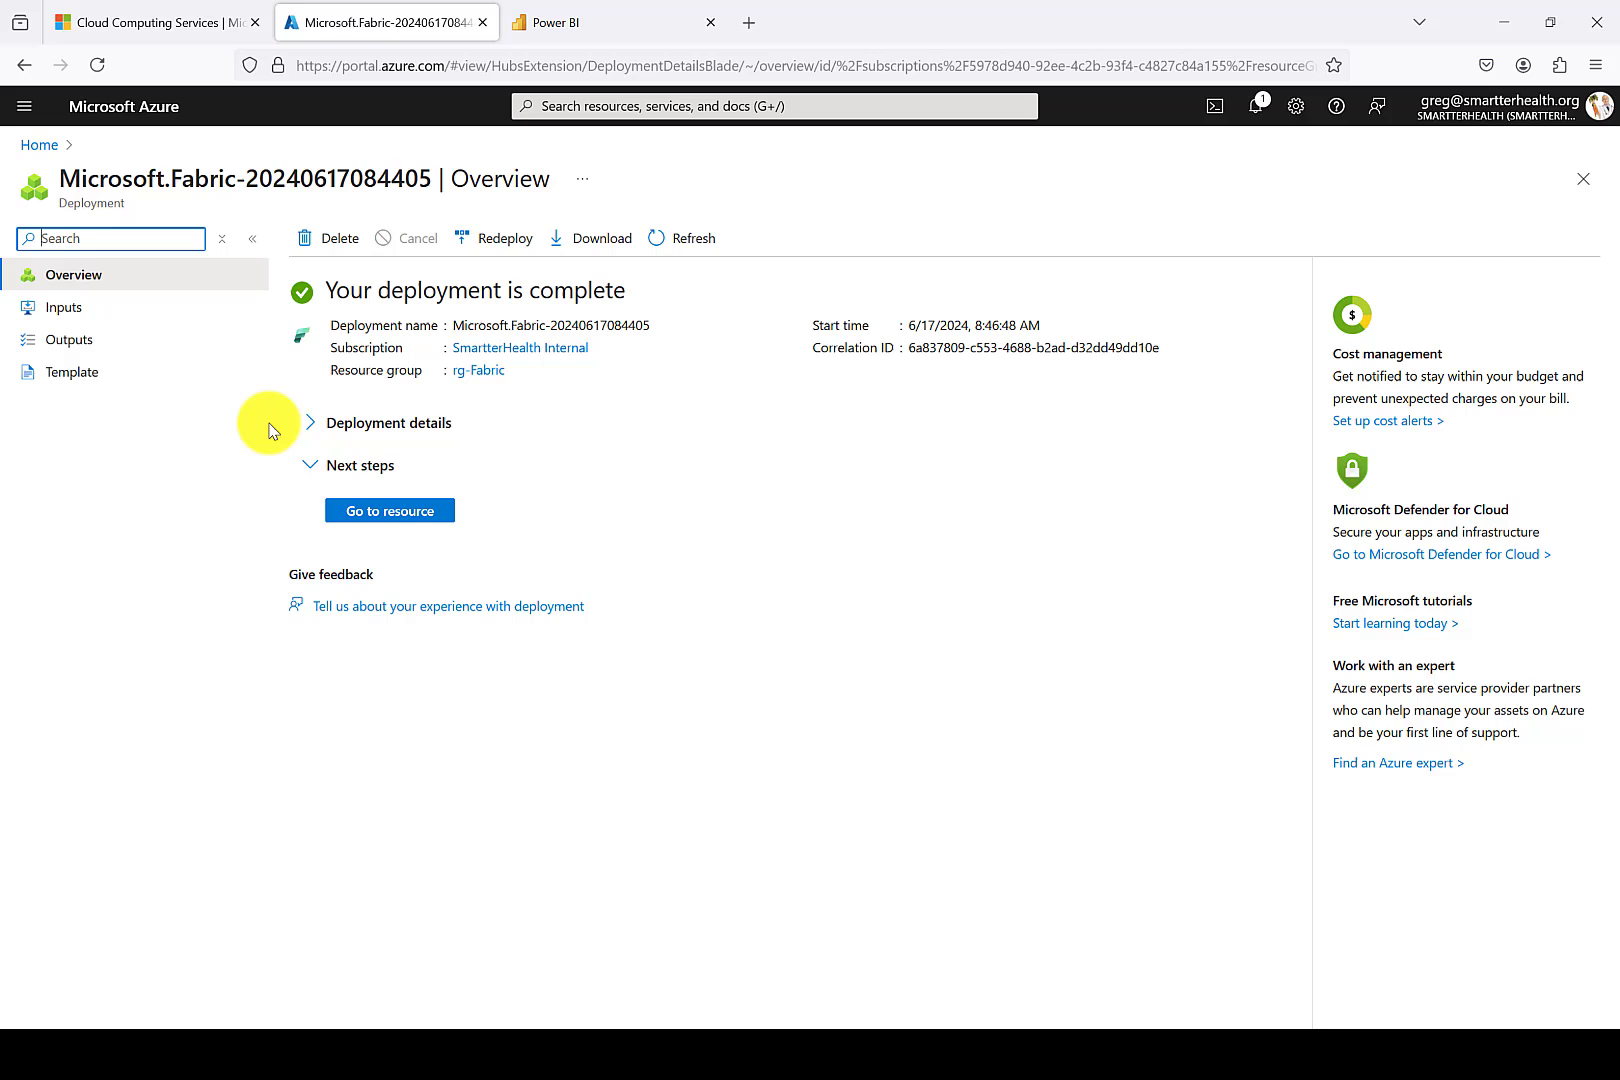
pyautogui.moveTo(506, 528)
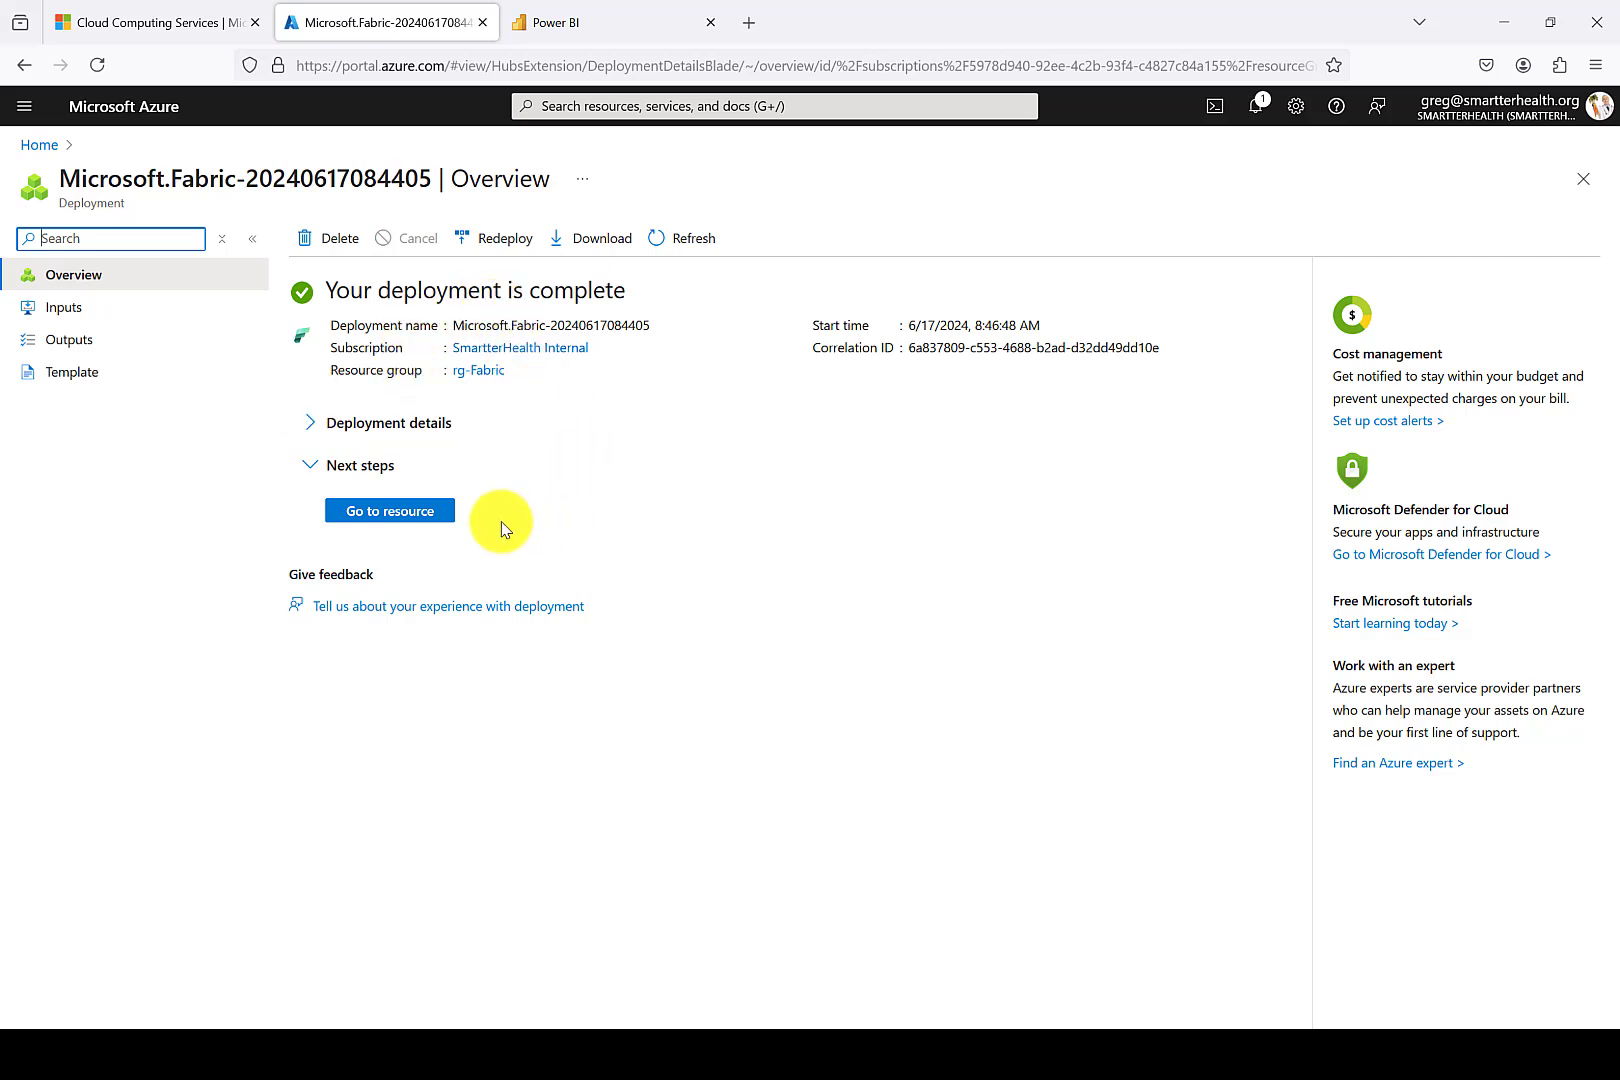
# Go to the deployed shfabricnode1 capacity and bring up its Change size options.
pyautogui.click(390, 510)
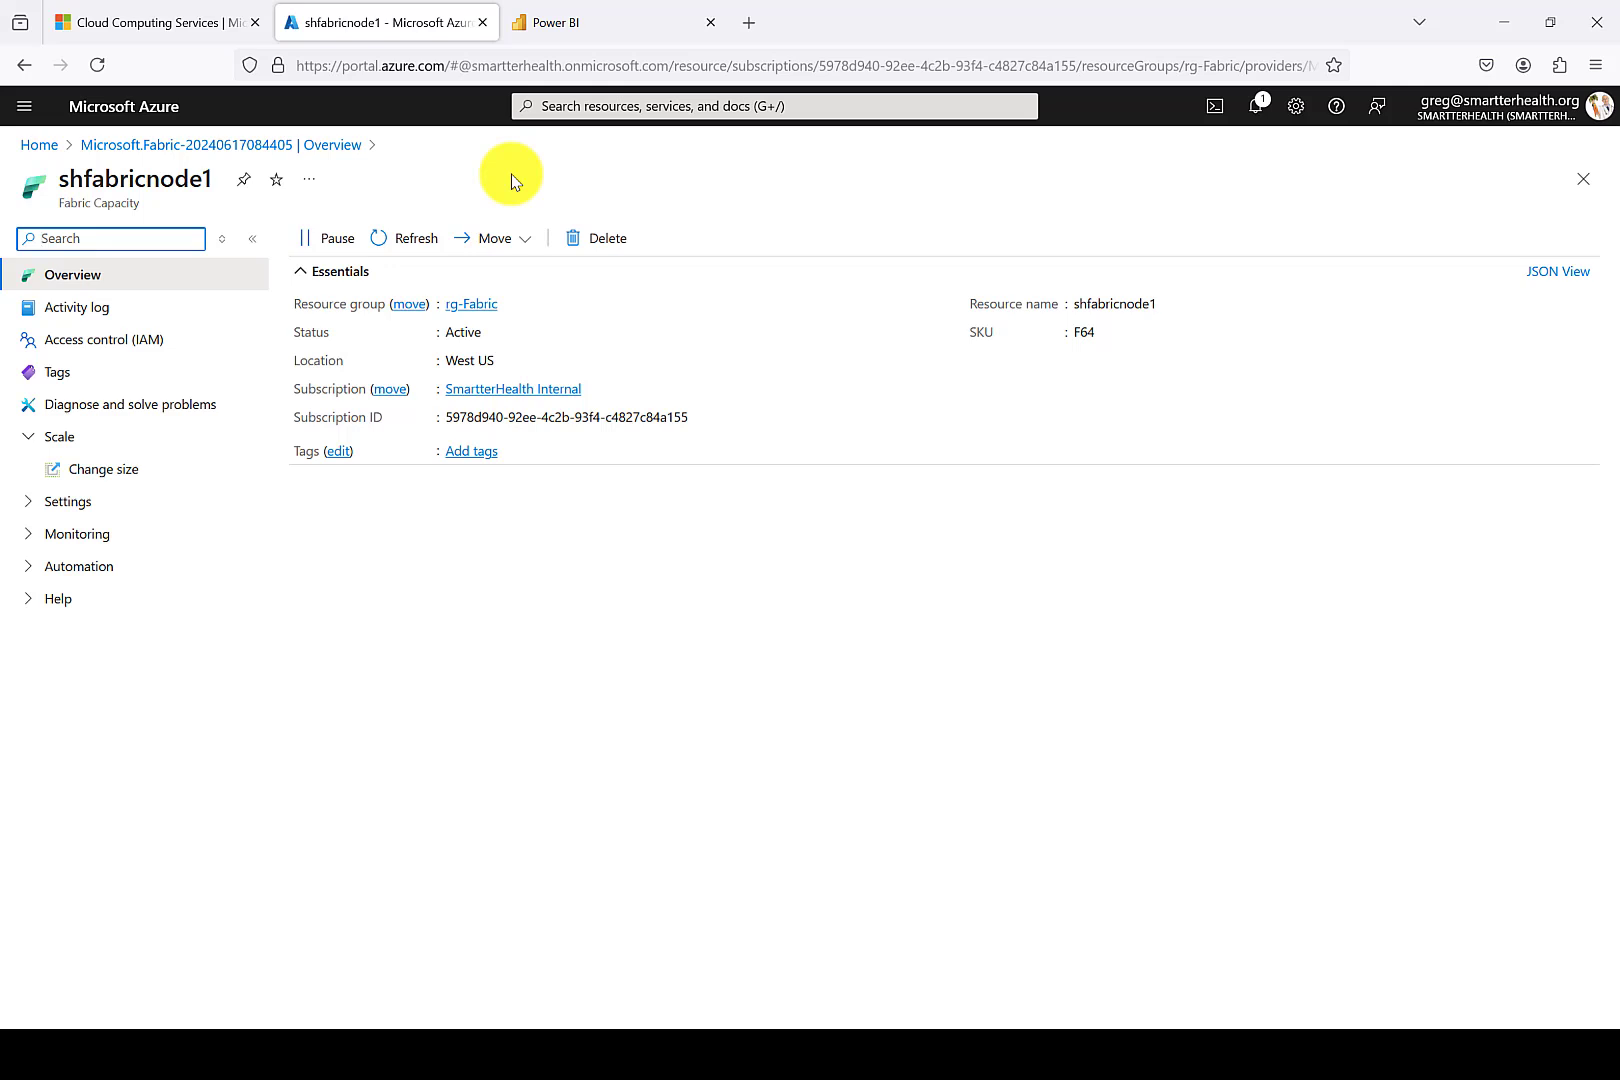
pyautogui.moveTo(790, 394)
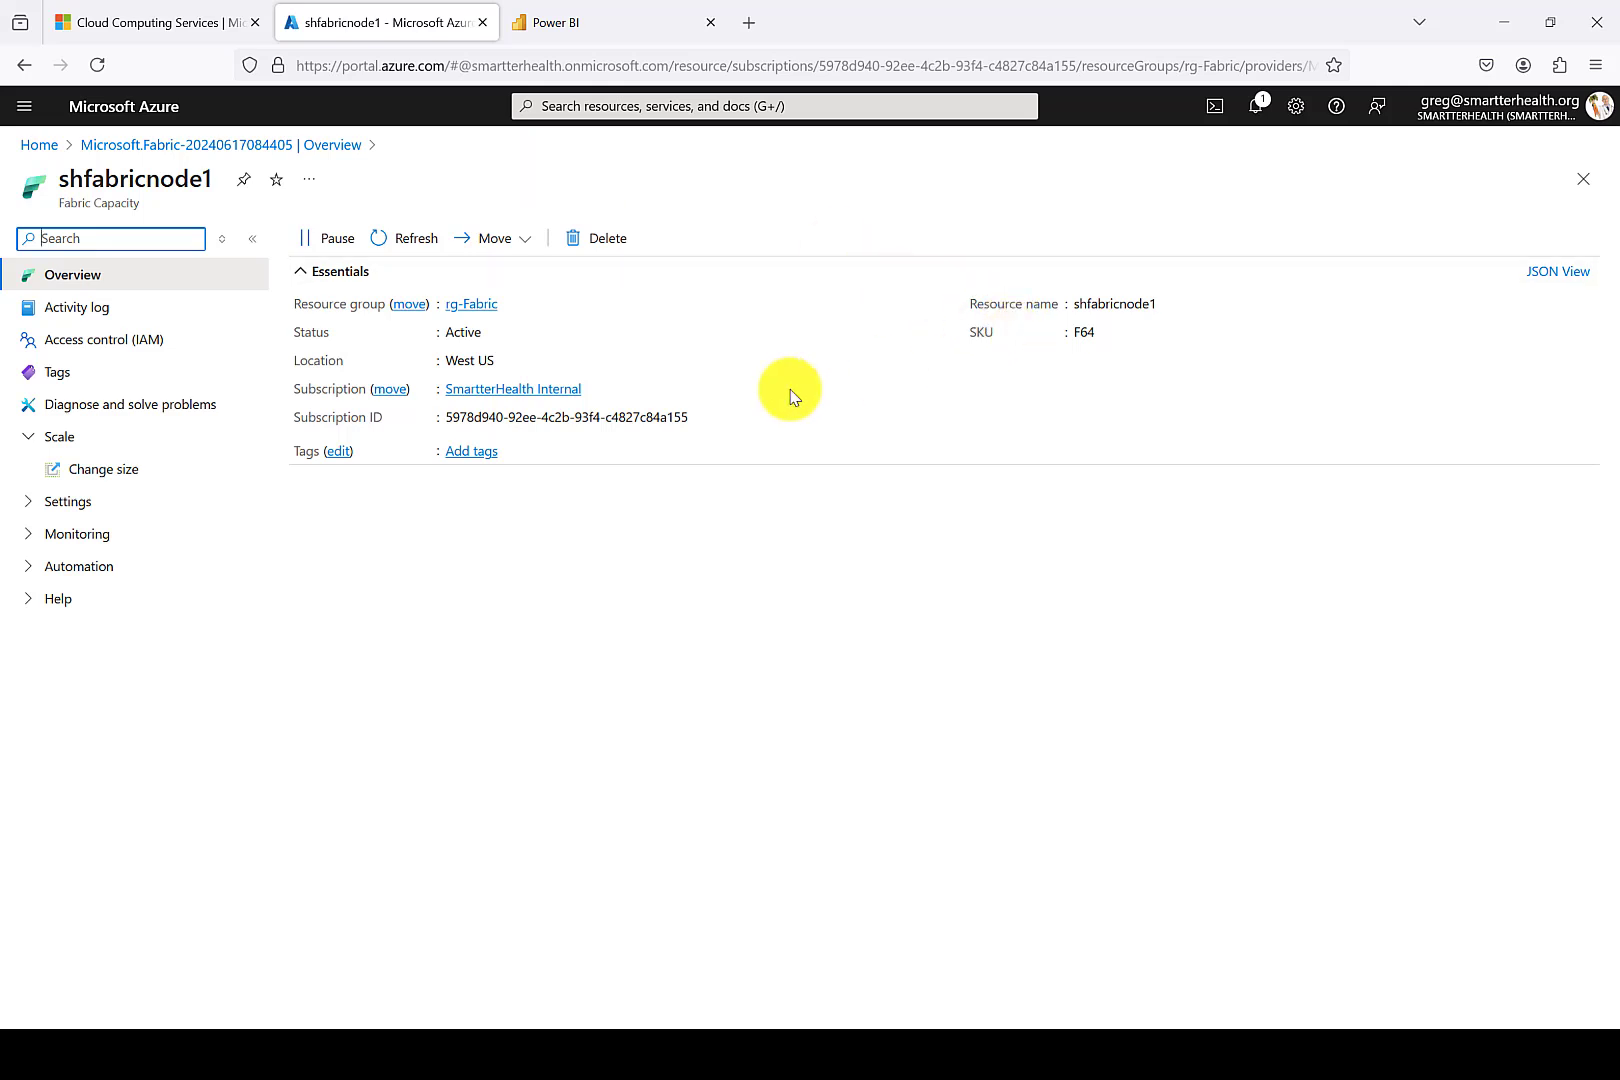
pyautogui.moveTo(528, 586)
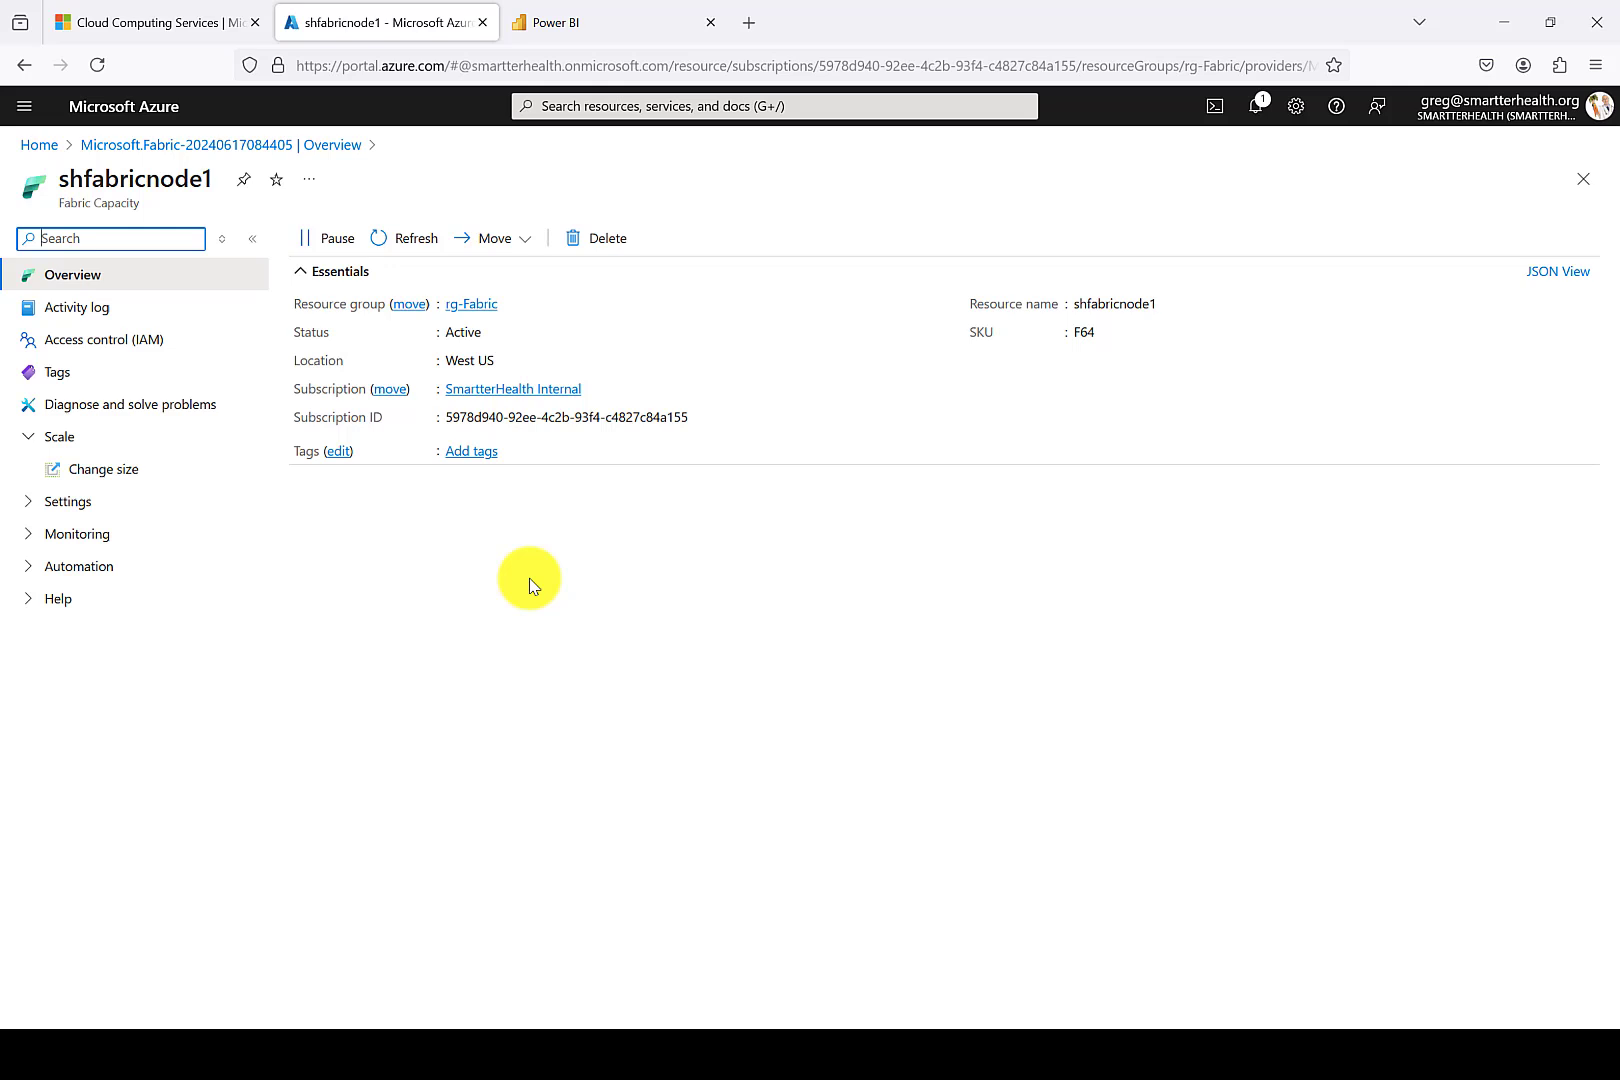
pyautogui.moveTo(432, 554)
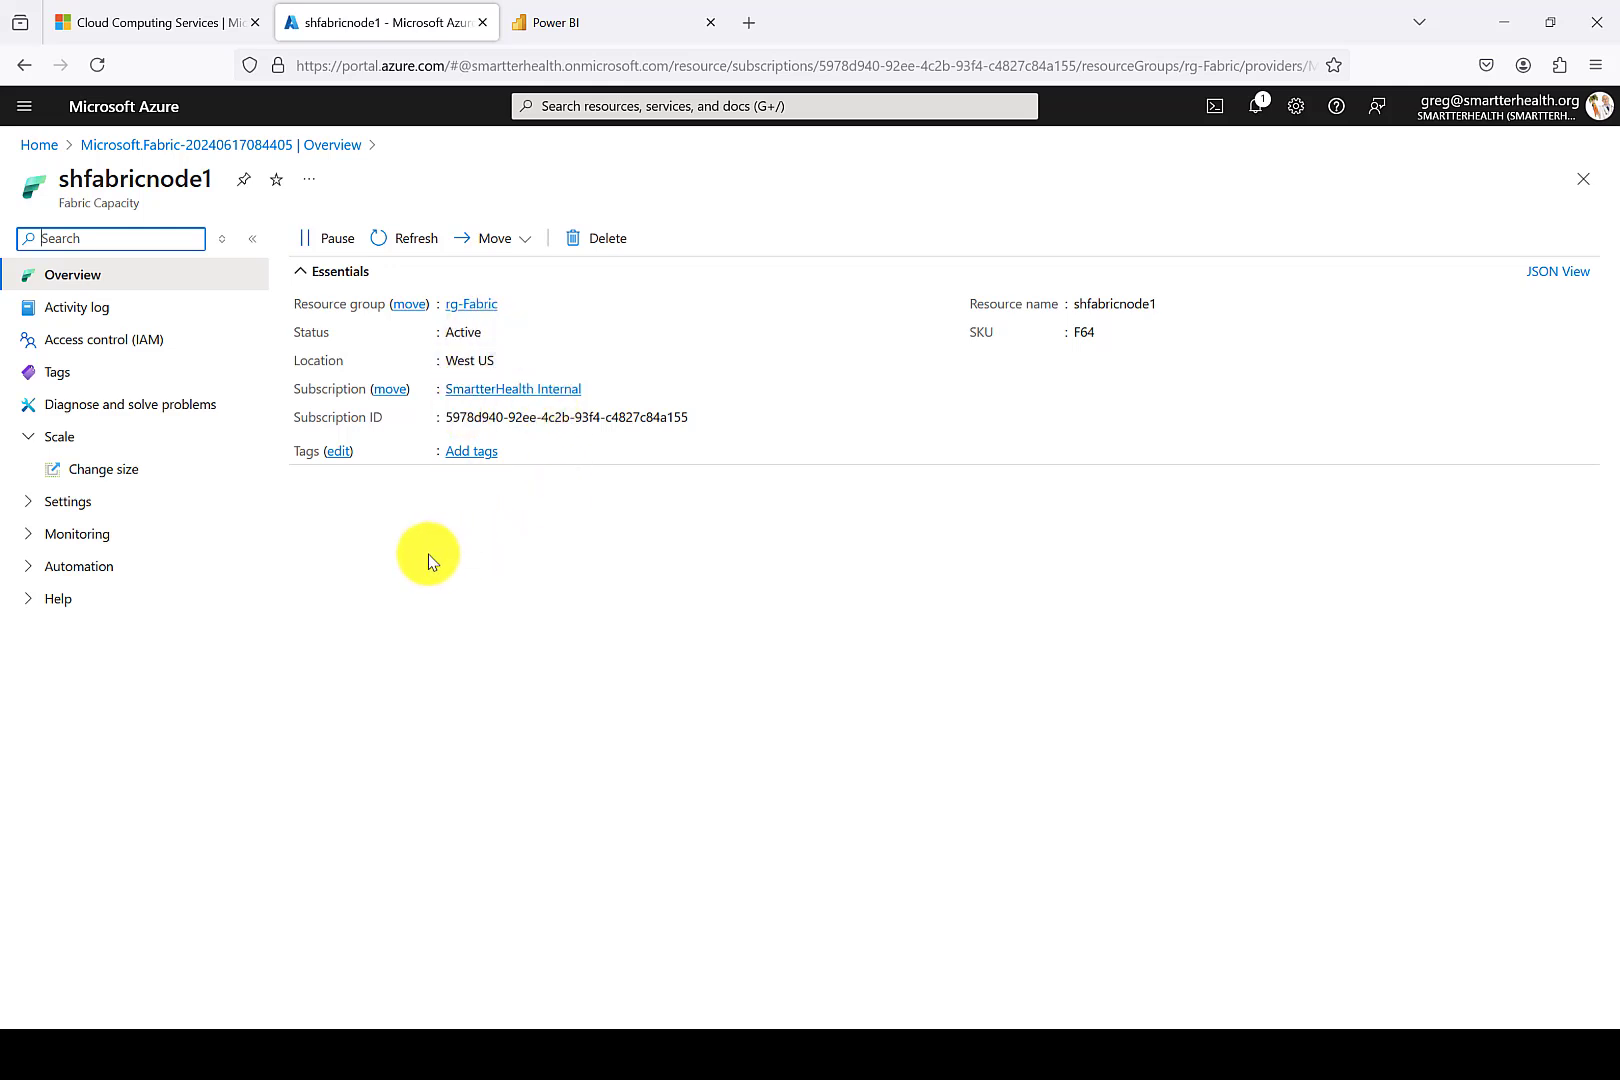
pyautogui.moveTo(438, 596)
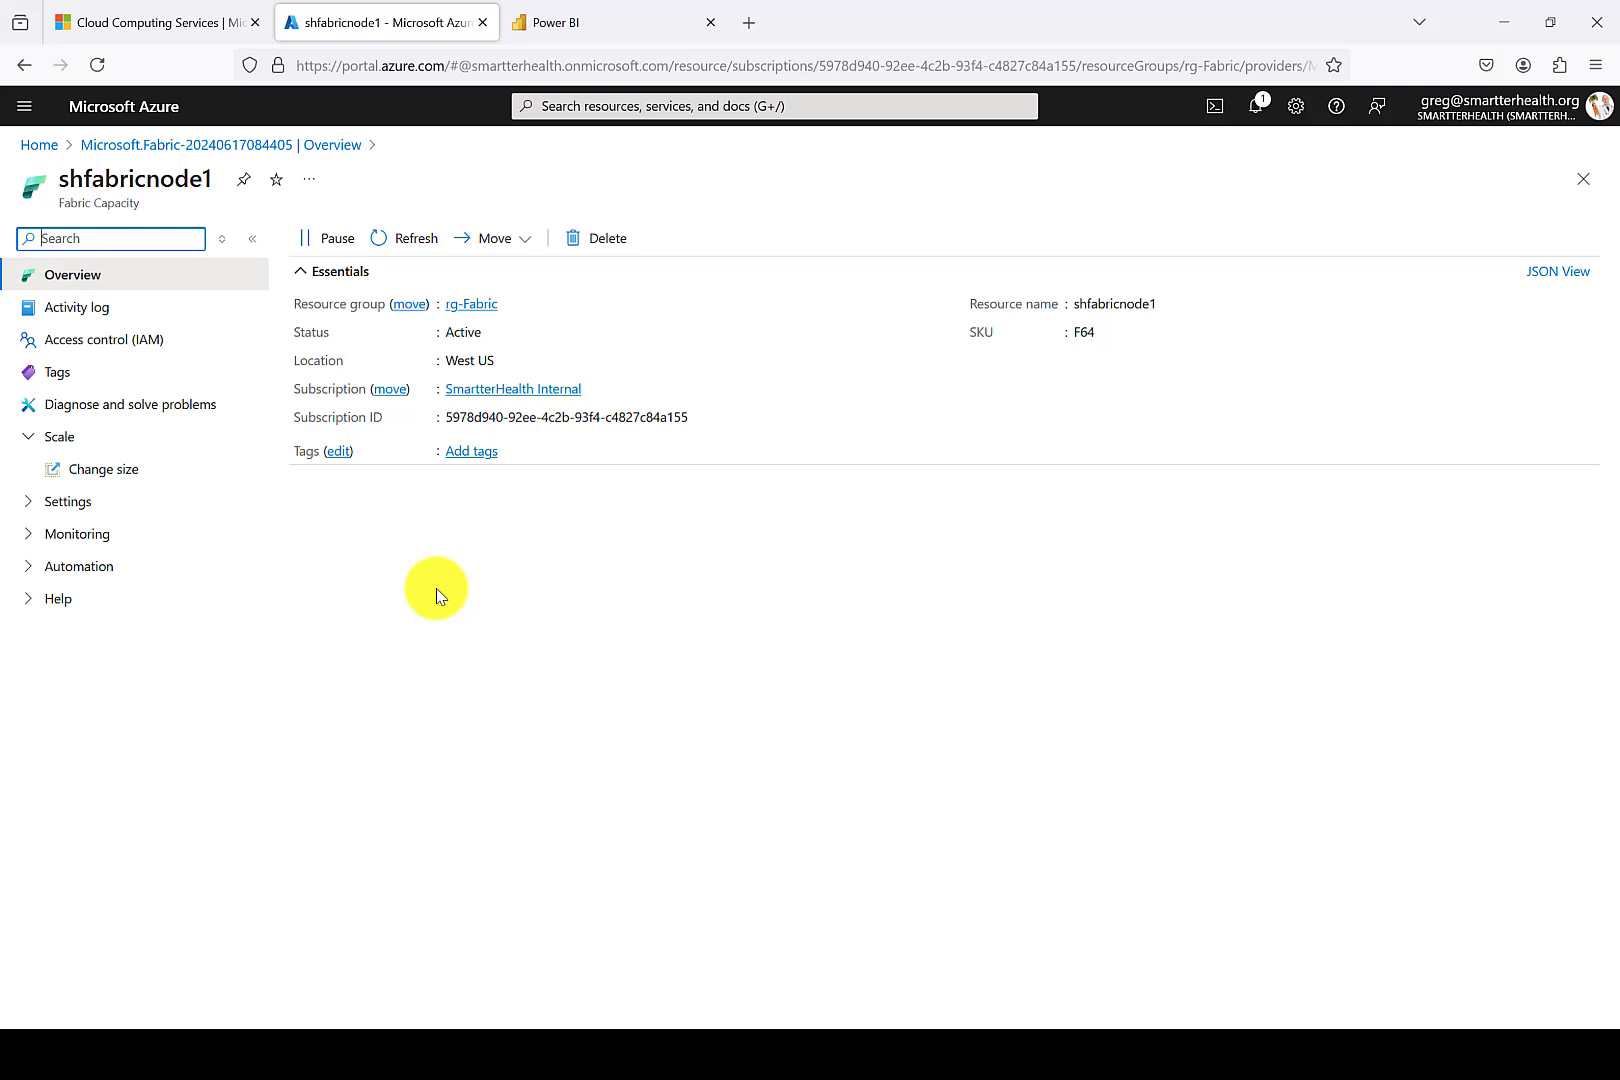
pyautogui.moveTo(324, 238)
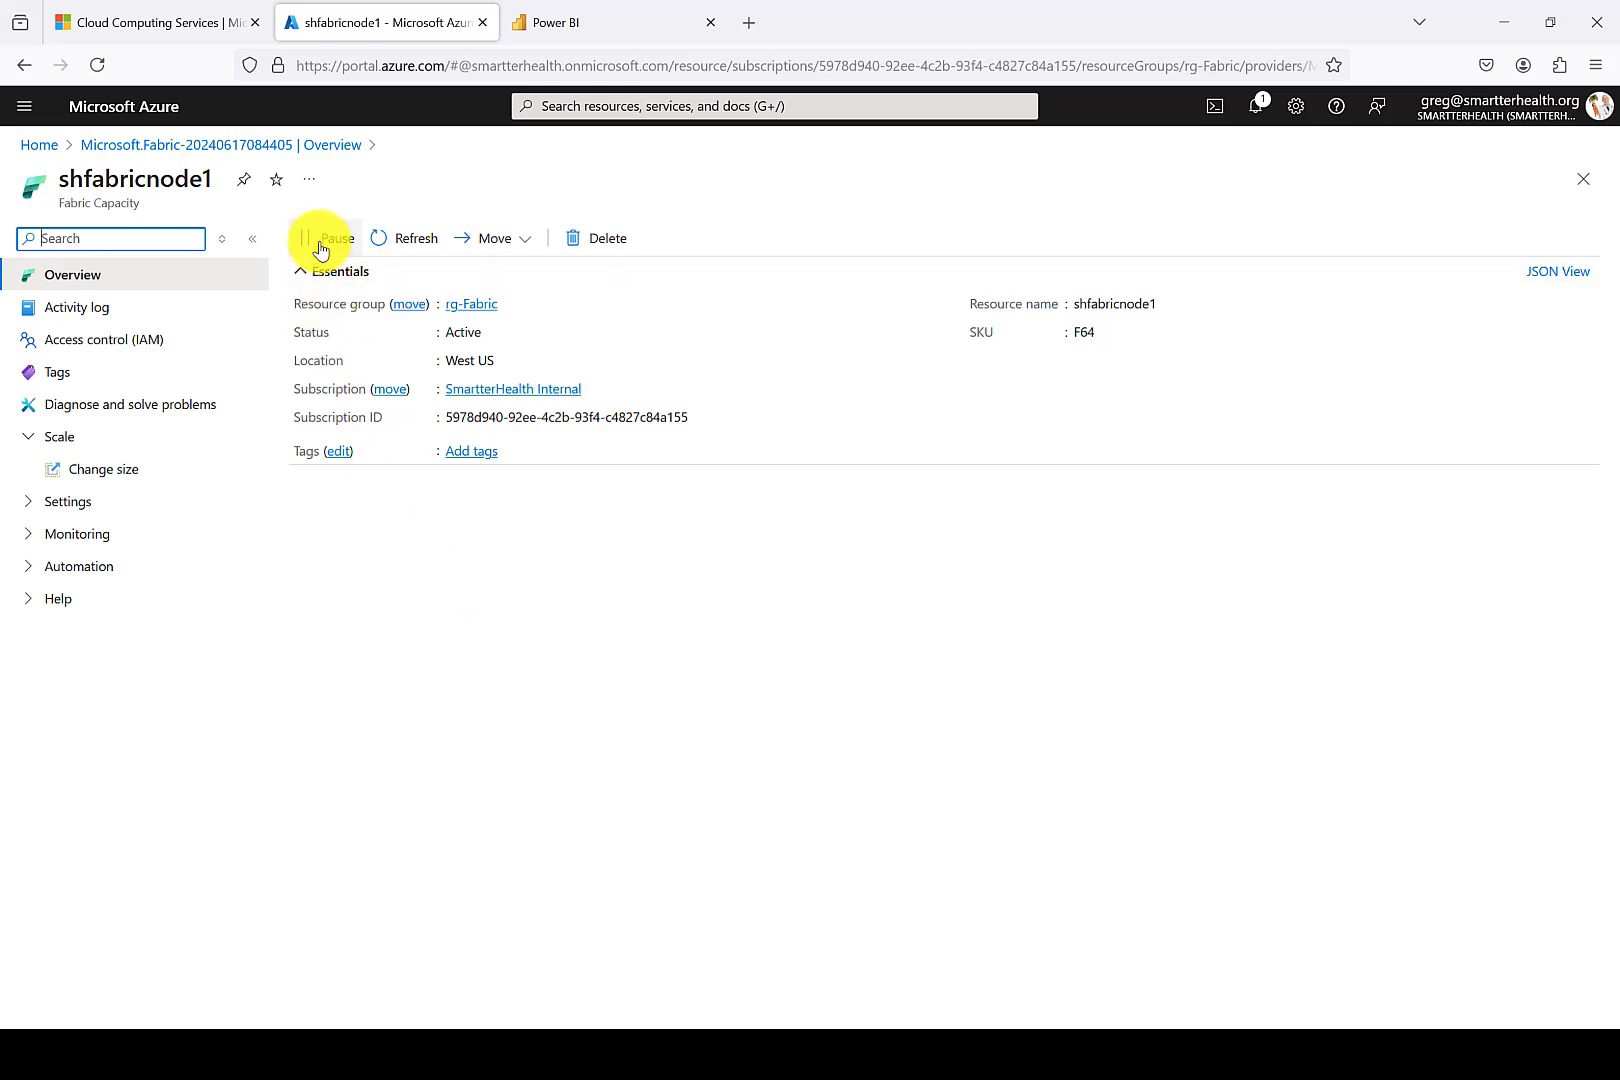
pyautogui.moveTo(766, 176)
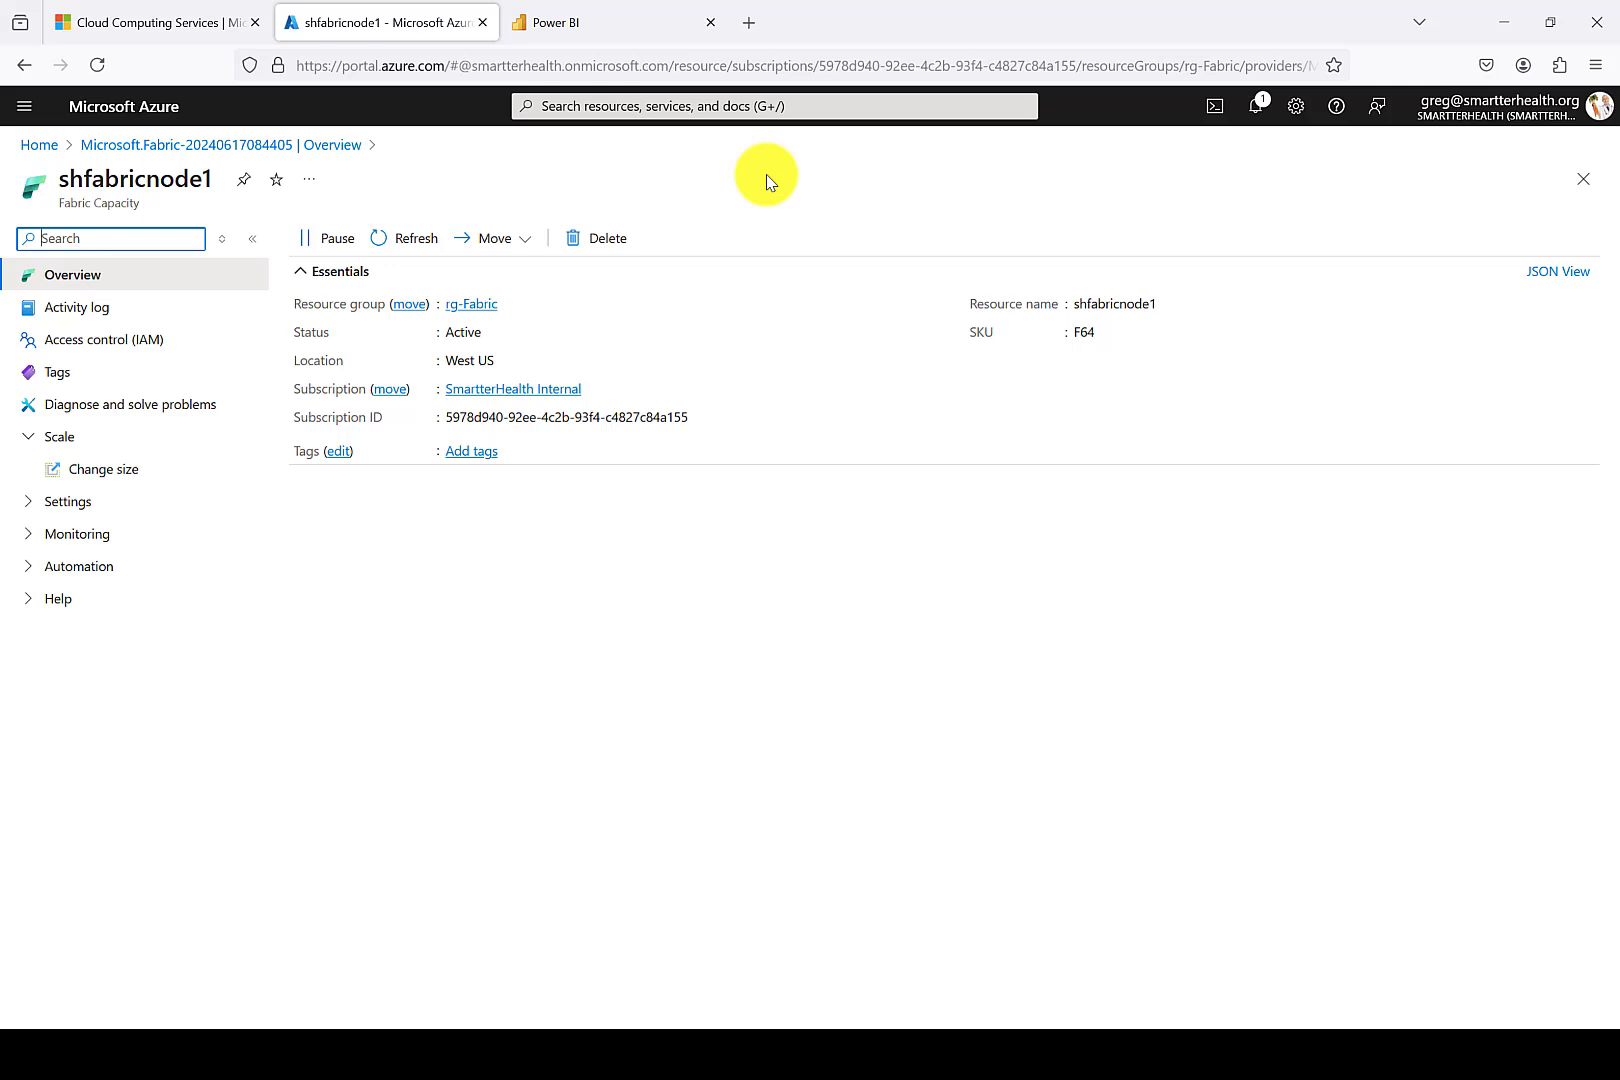
pyautogui.click(104, 470)
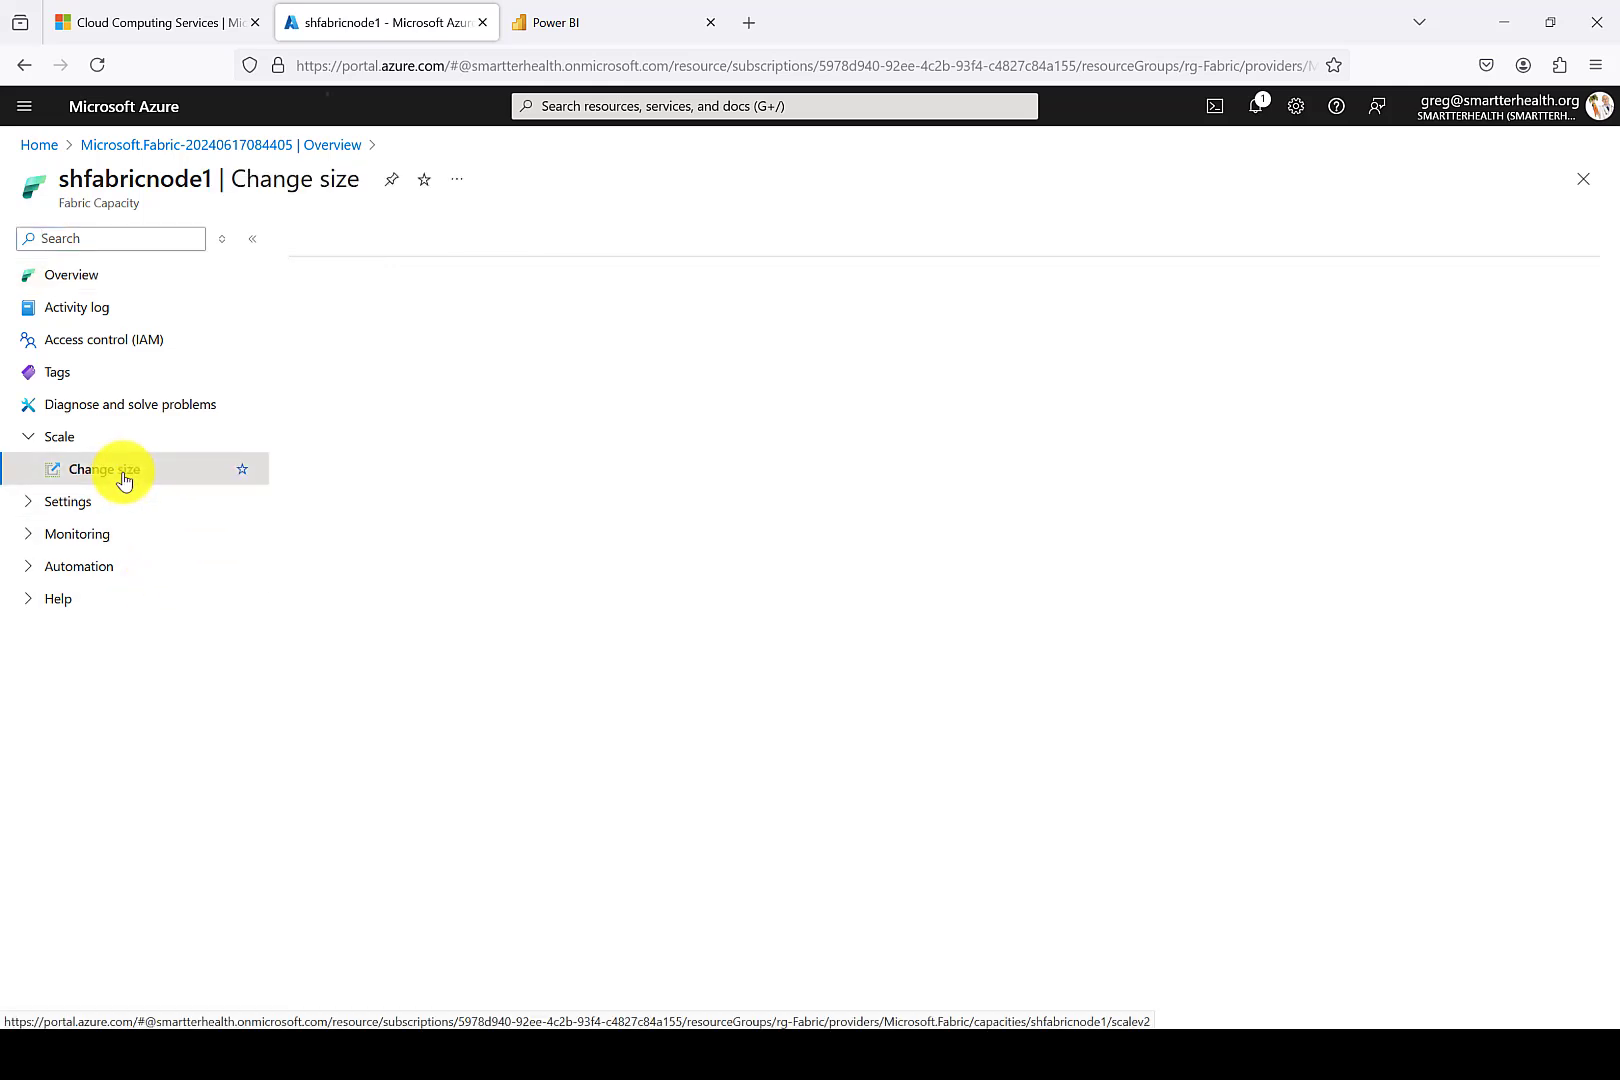
# Review the F2–F2048 SKU list without resizing and return to the overview, keeping F64.
pyautogui.click(104, 468)
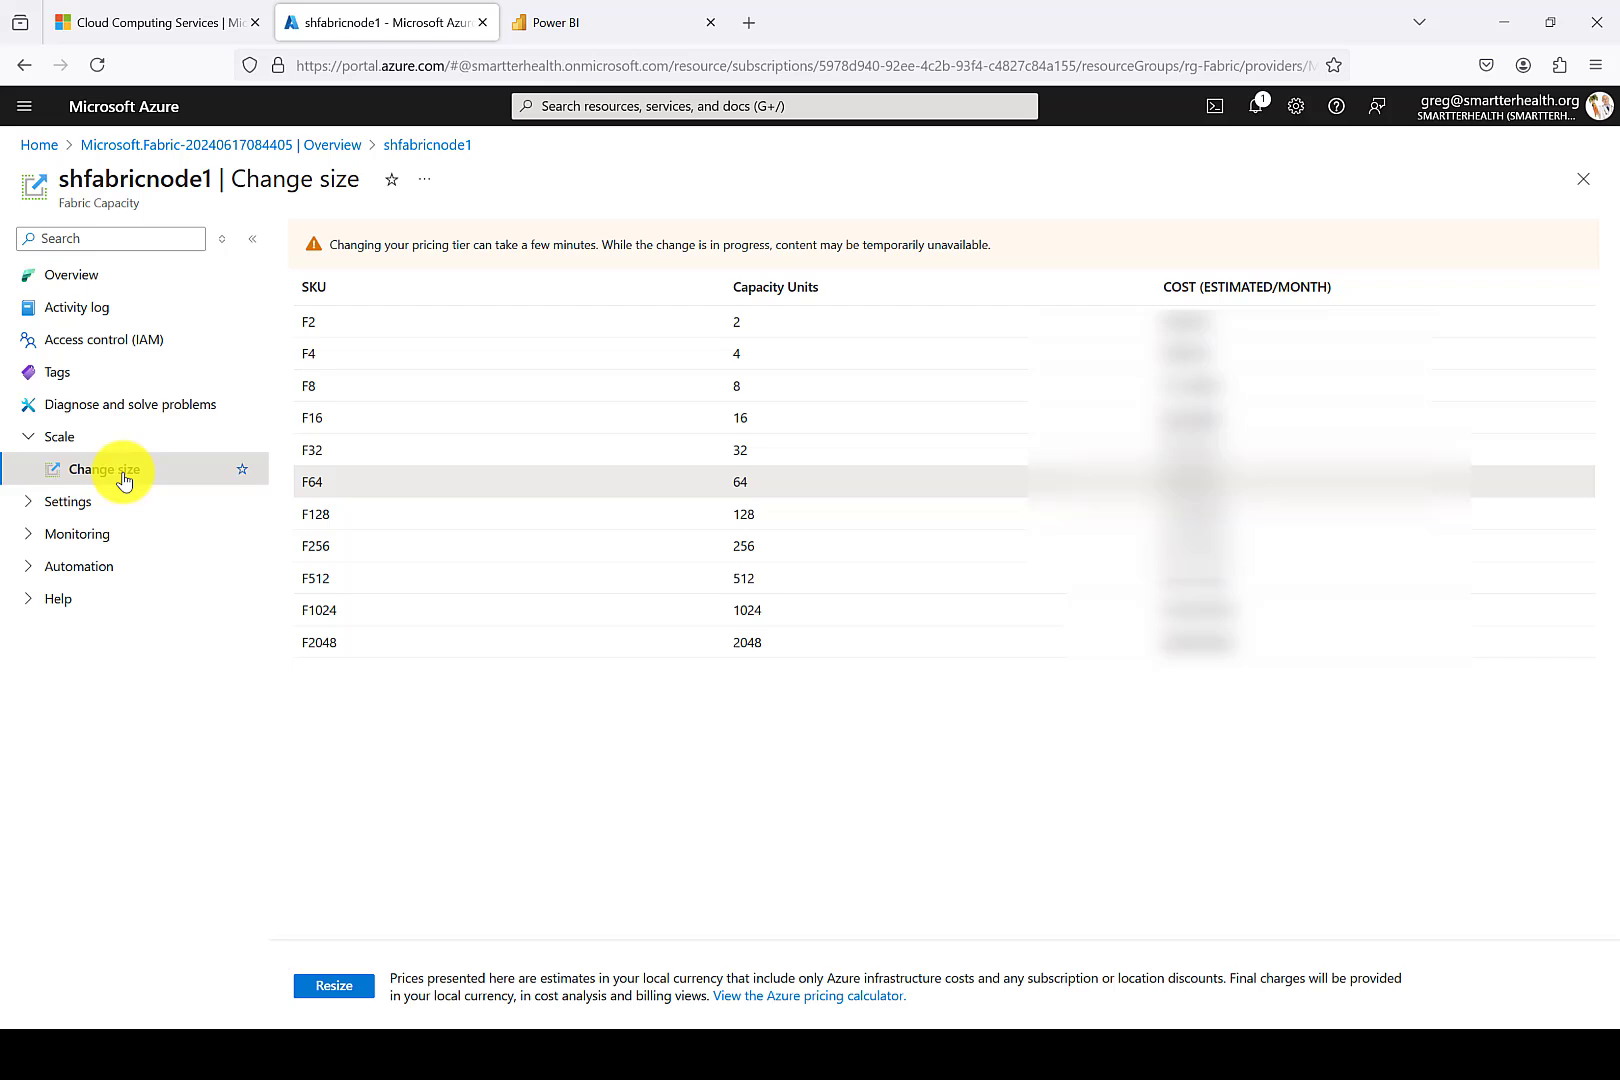
pyautogui.moveTo(314, 530)
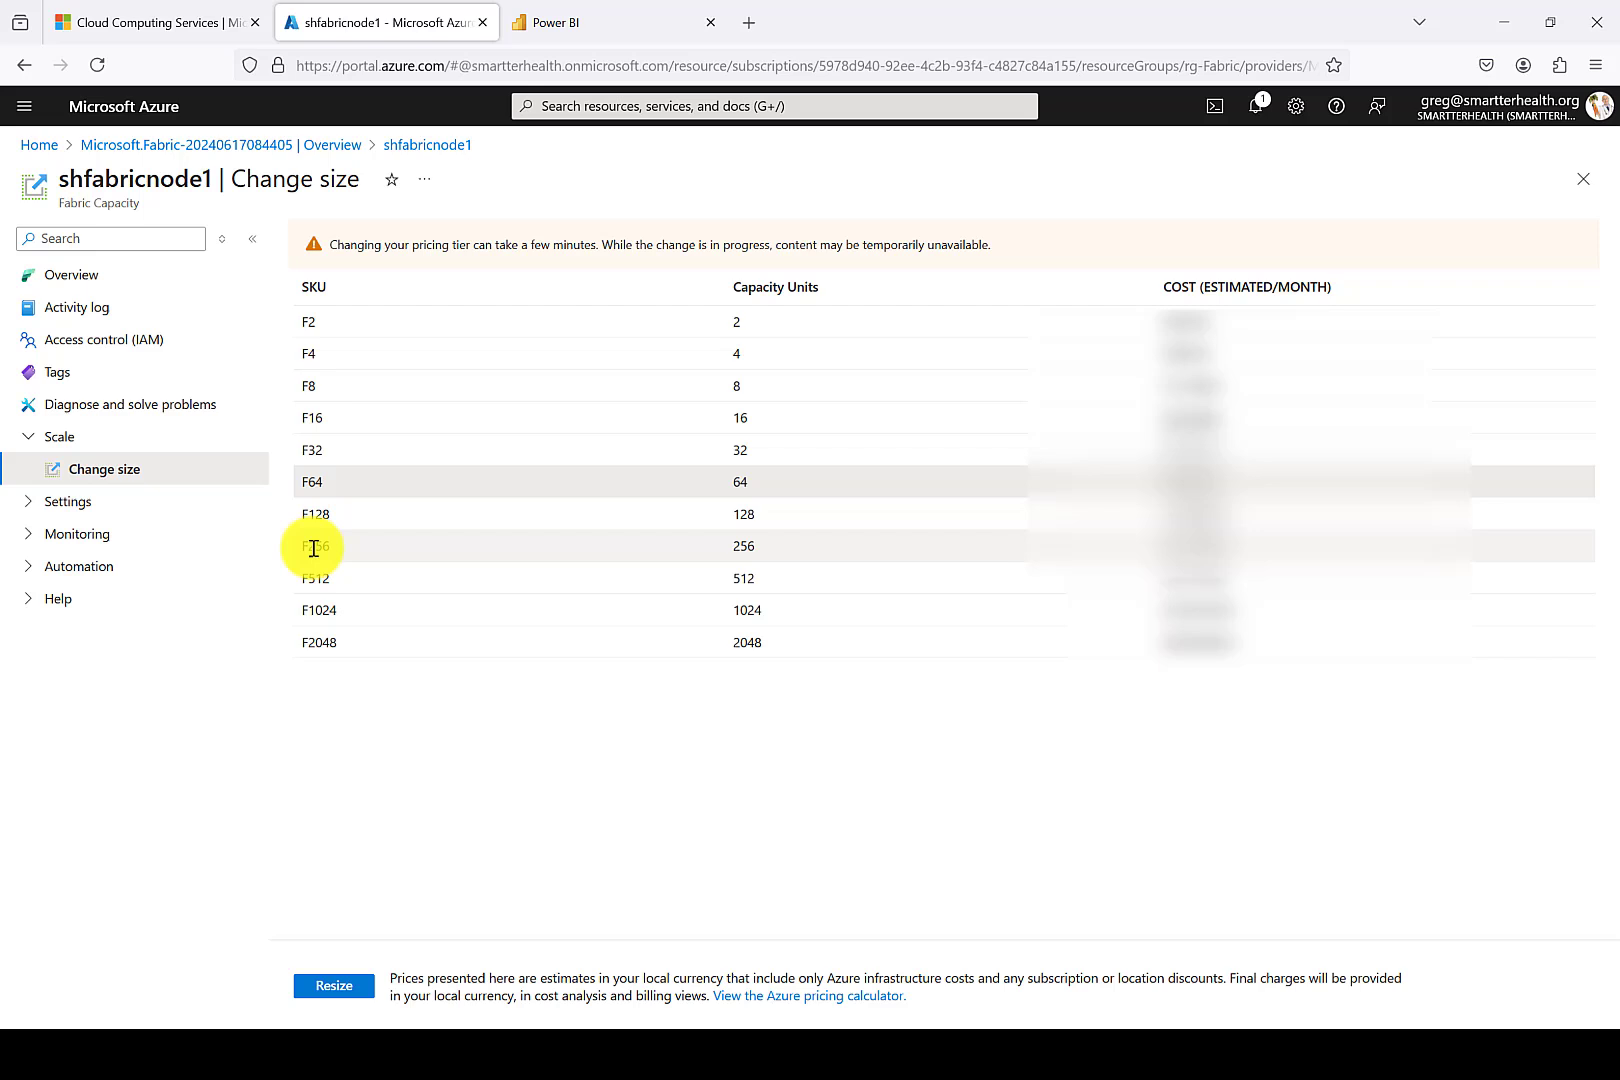
pyautogui.click(72, 274)
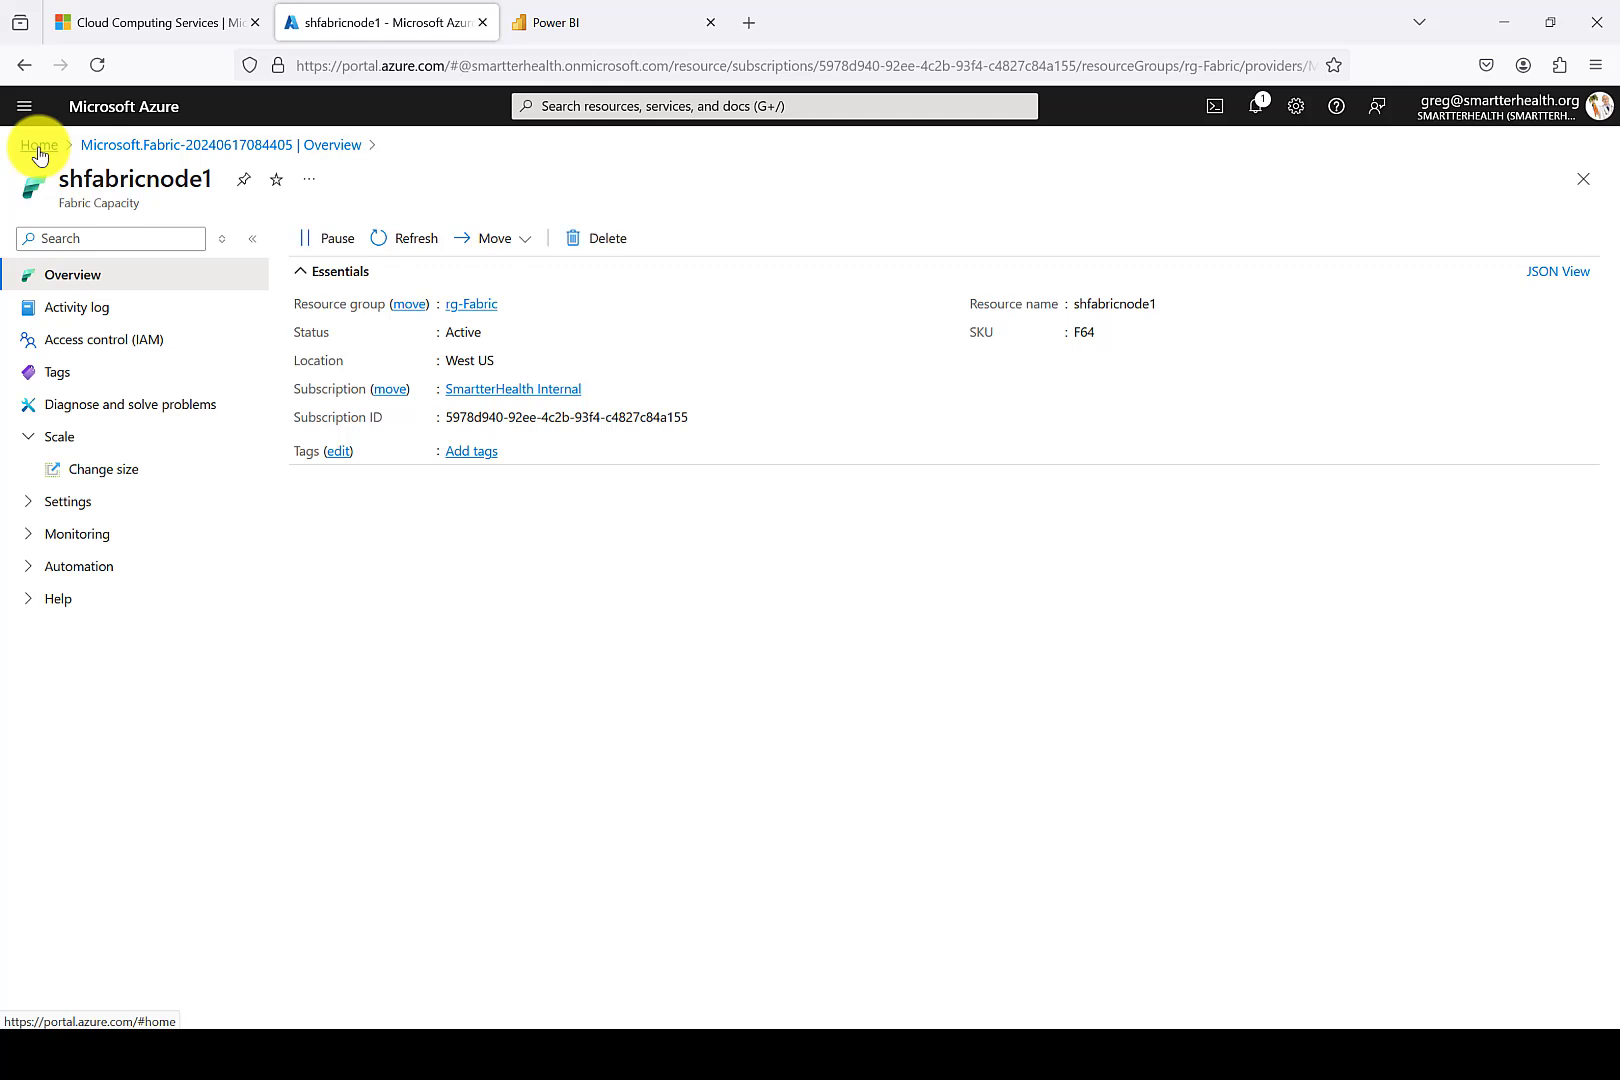
# From Azure Home, search 'reser' and land on the Reservations page with no reservations shown.
pyautogui.click(38, 144)
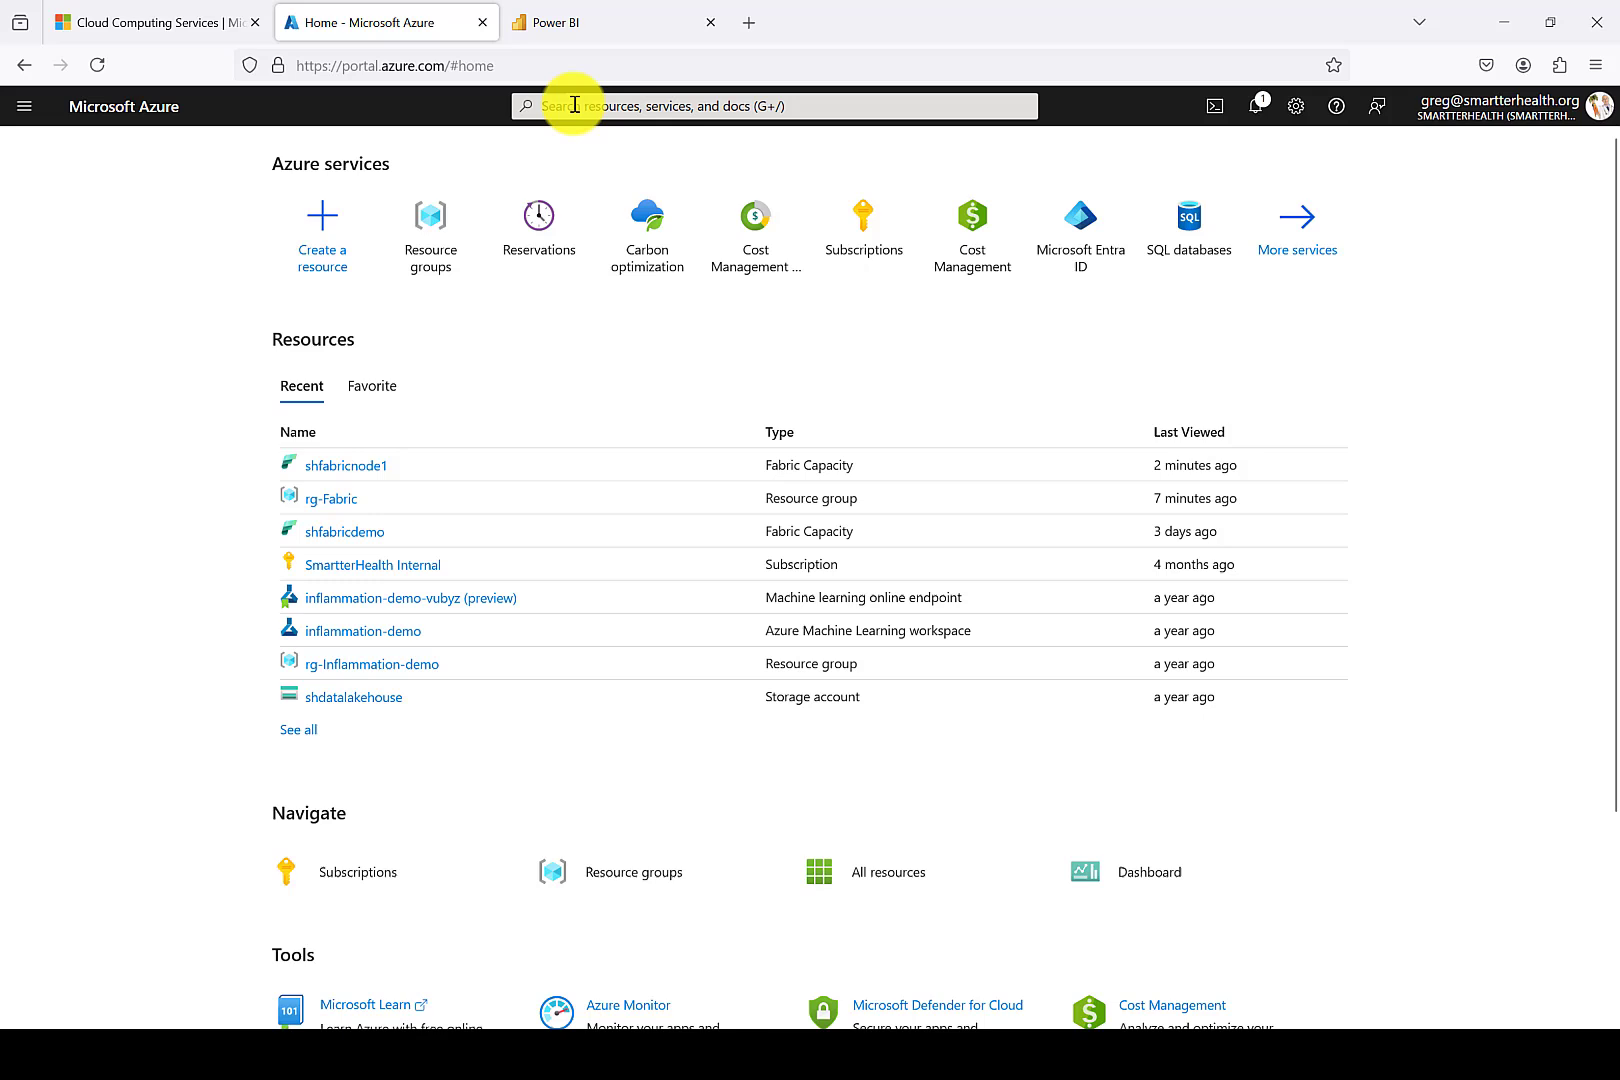
pyautogui.write('reser')
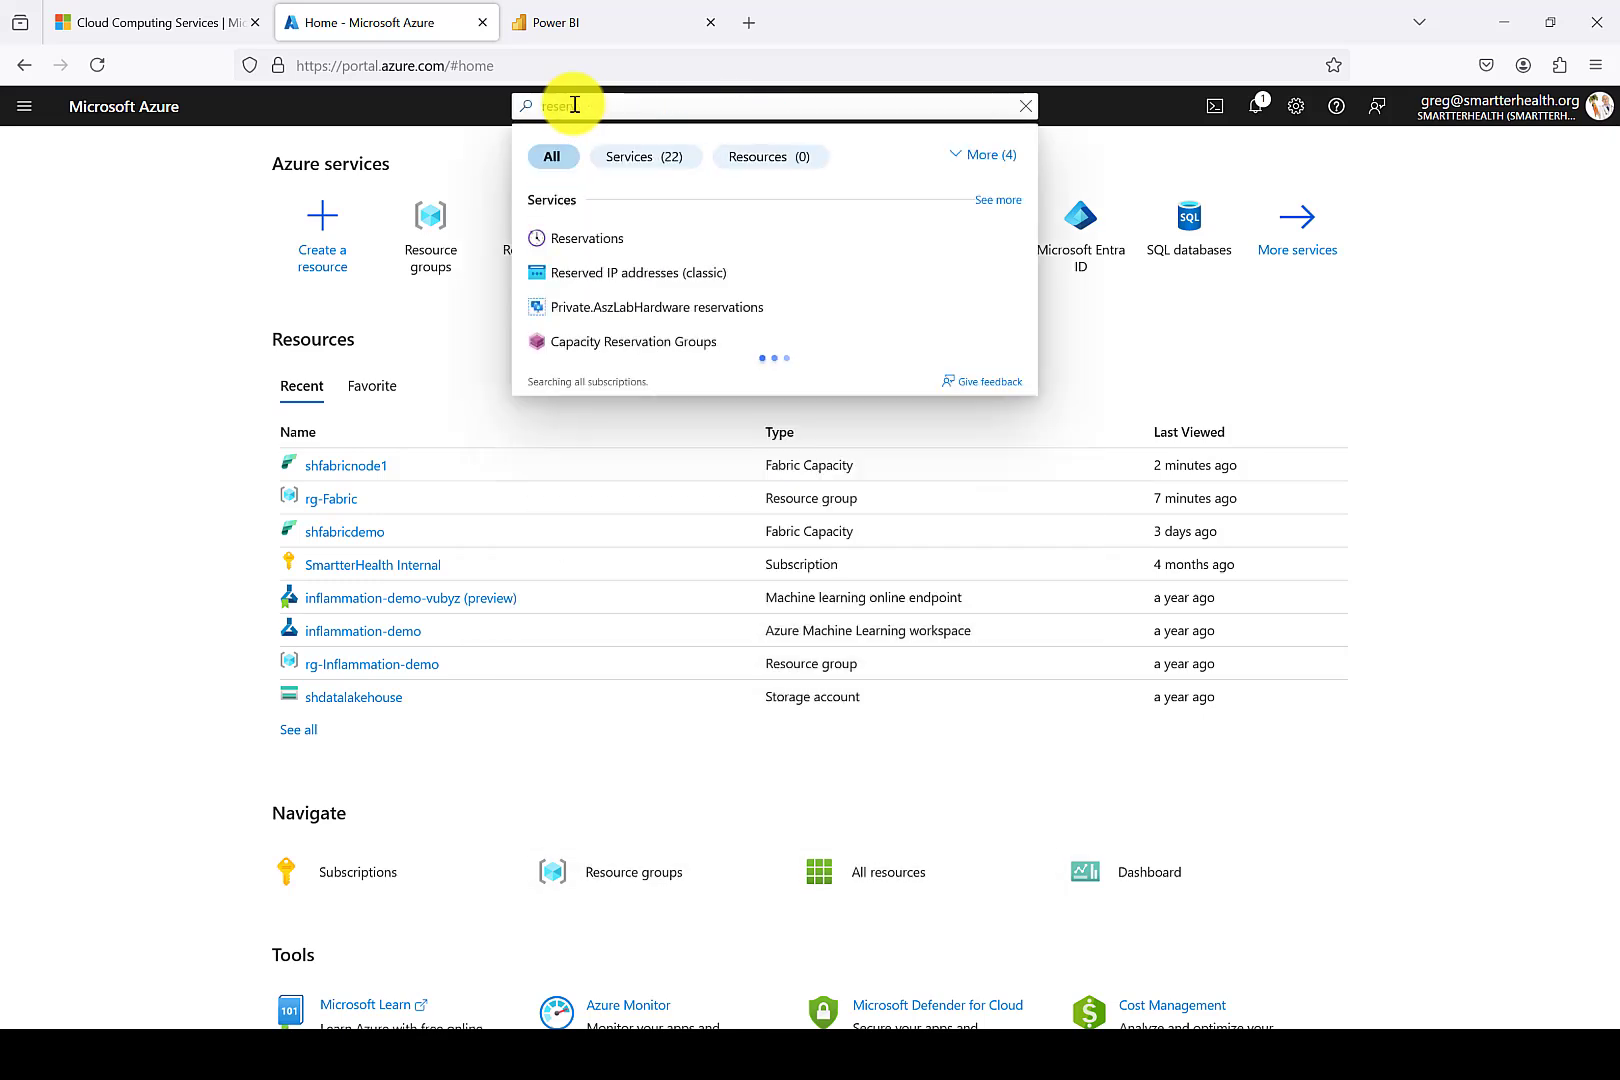
pyautogui.click(586, 238)
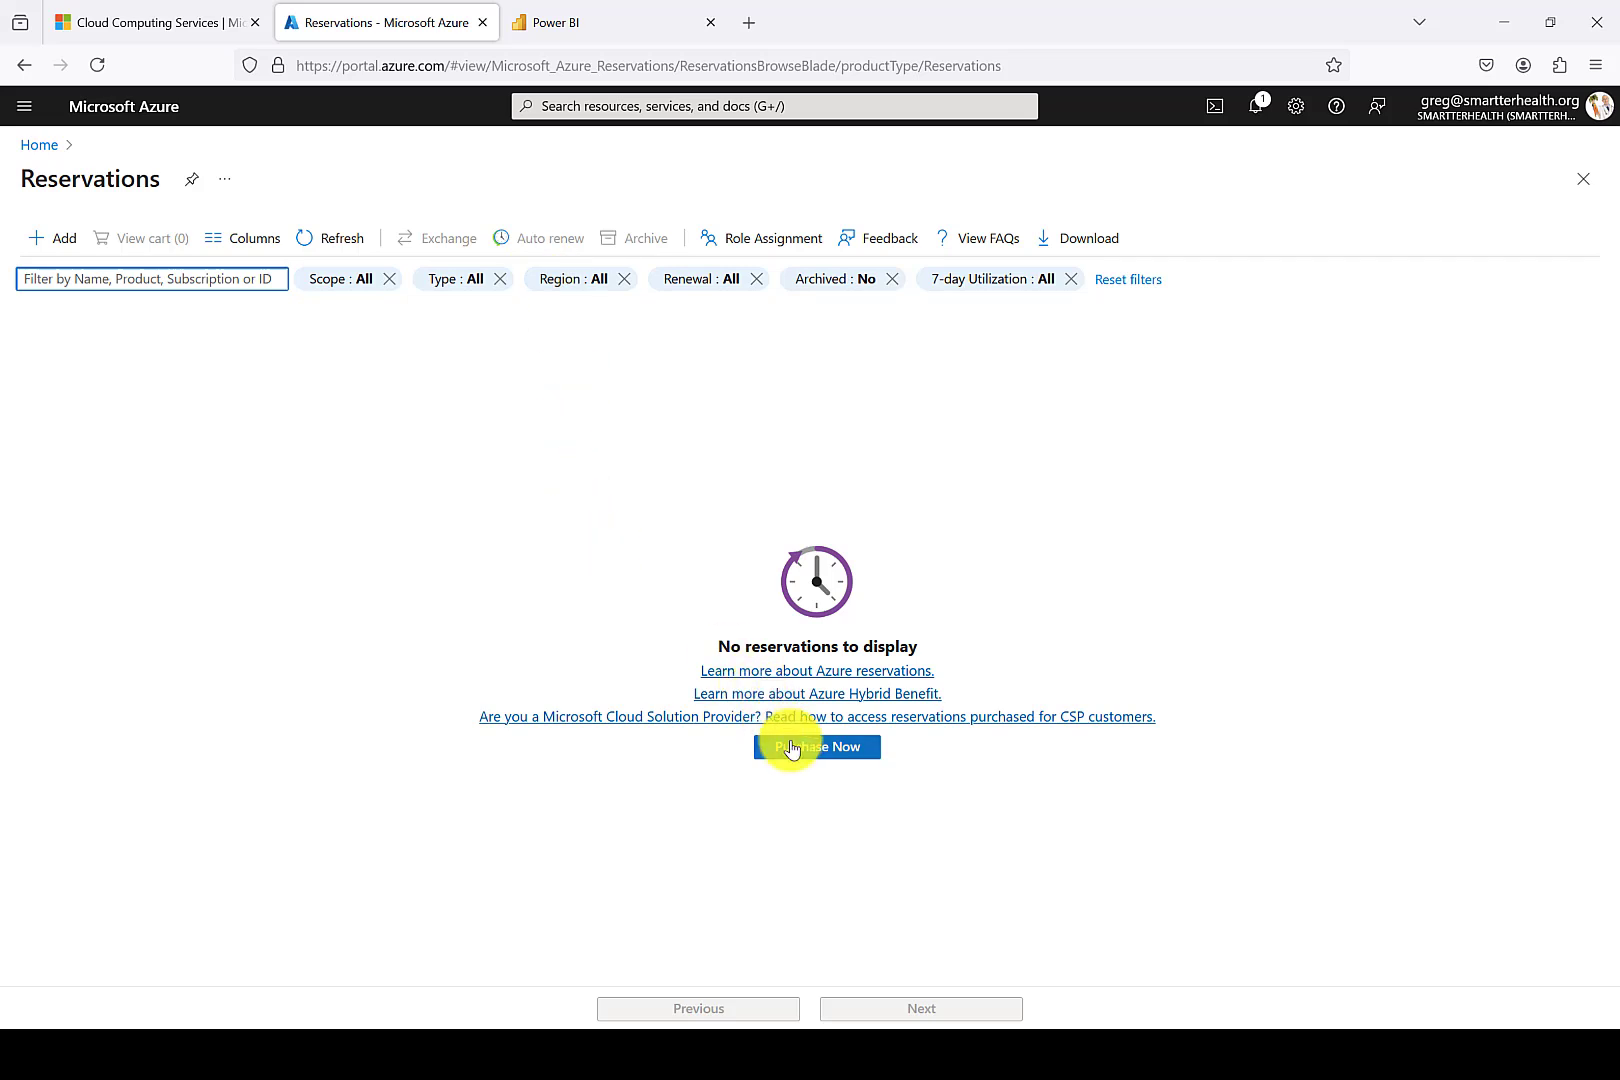
pyautogui.moveTo(394, 482)
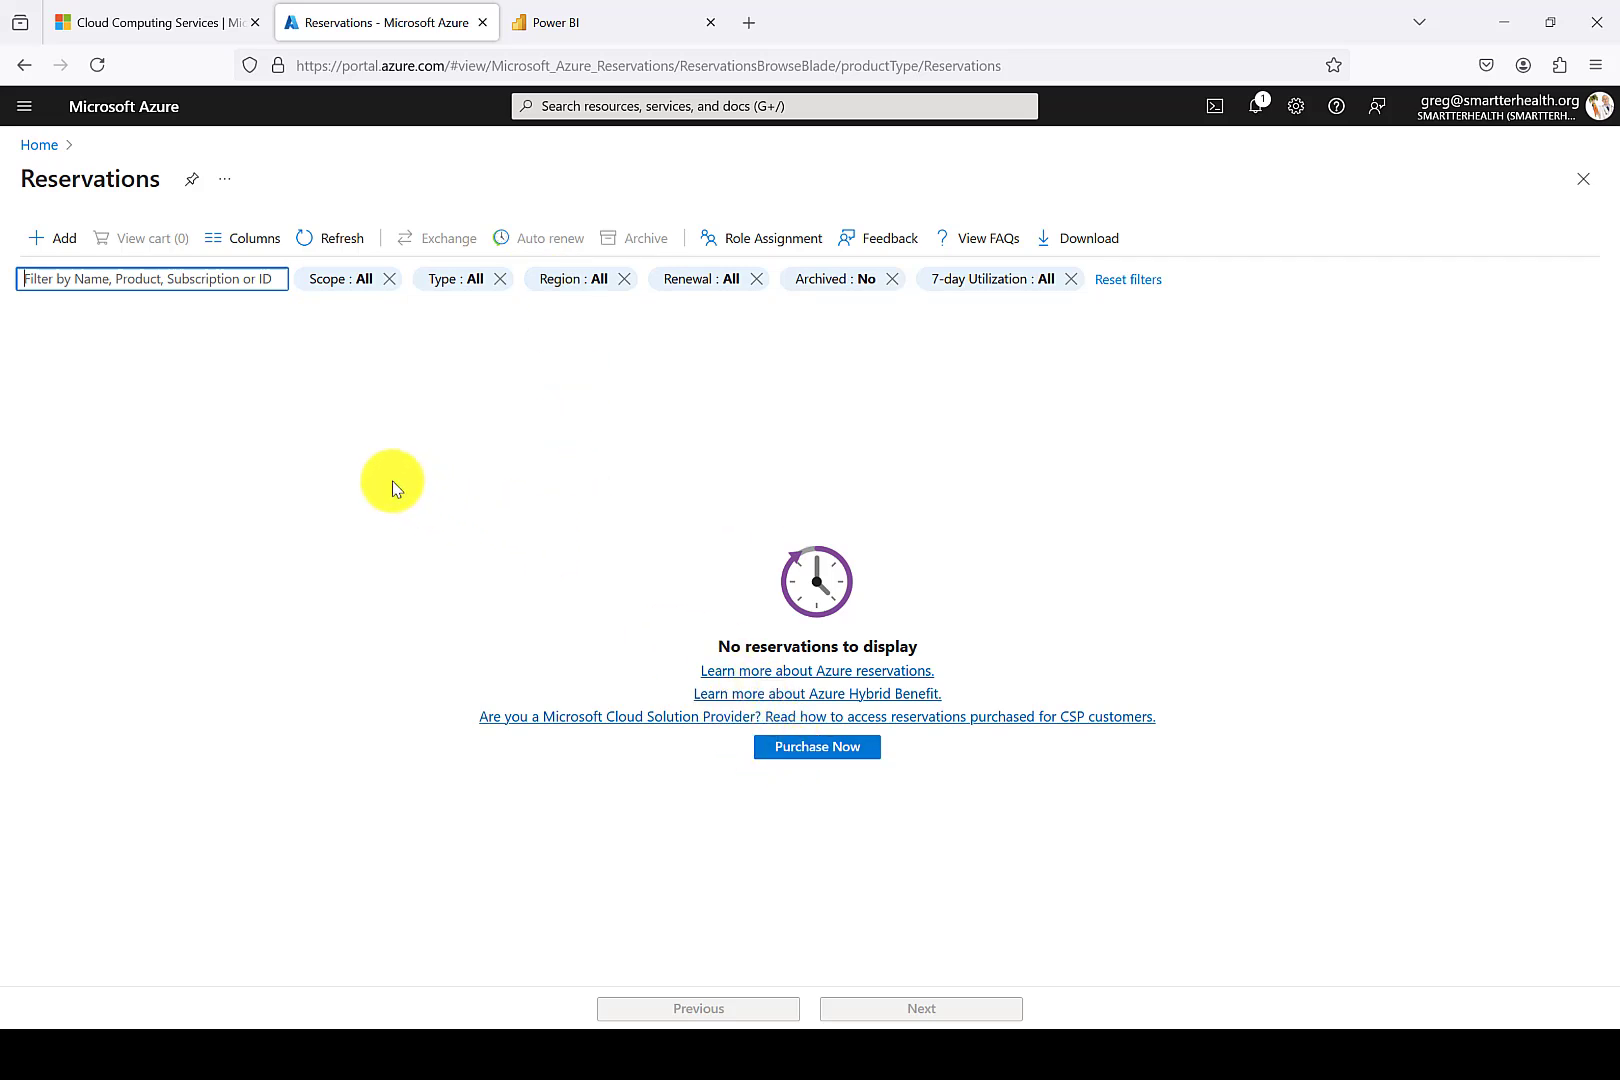
pyautogui.moveTo(384, 484)
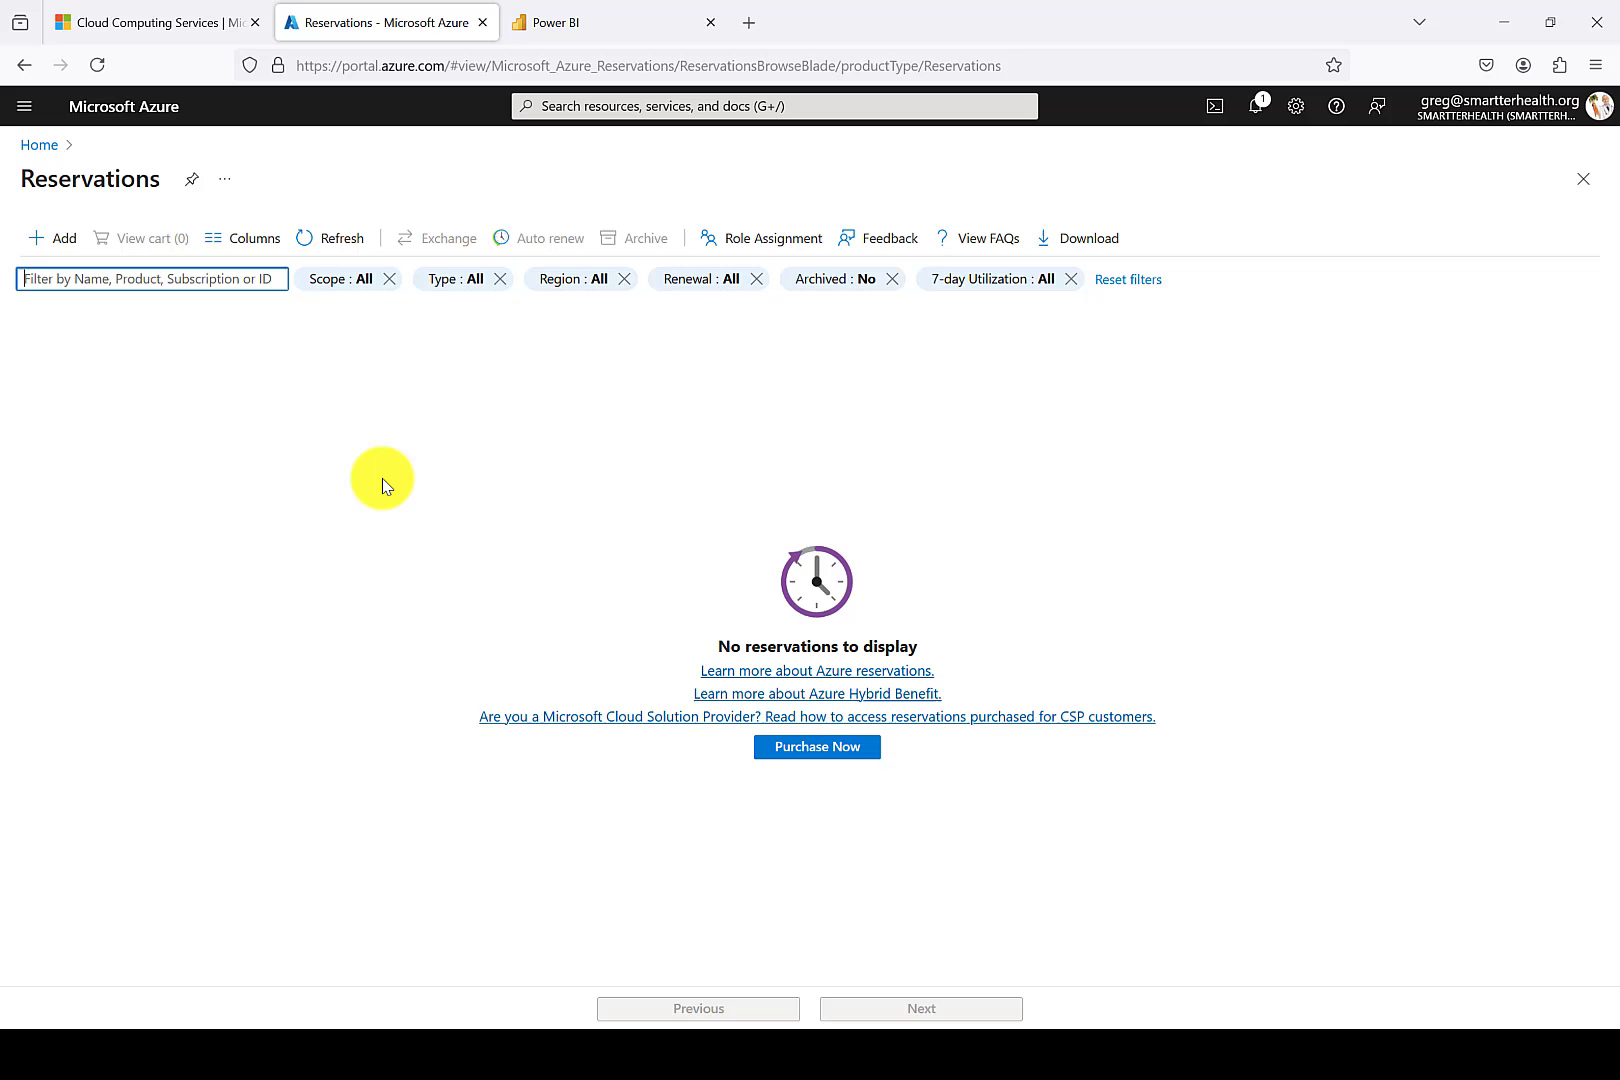
pyautogui.moveTo(42, 278)
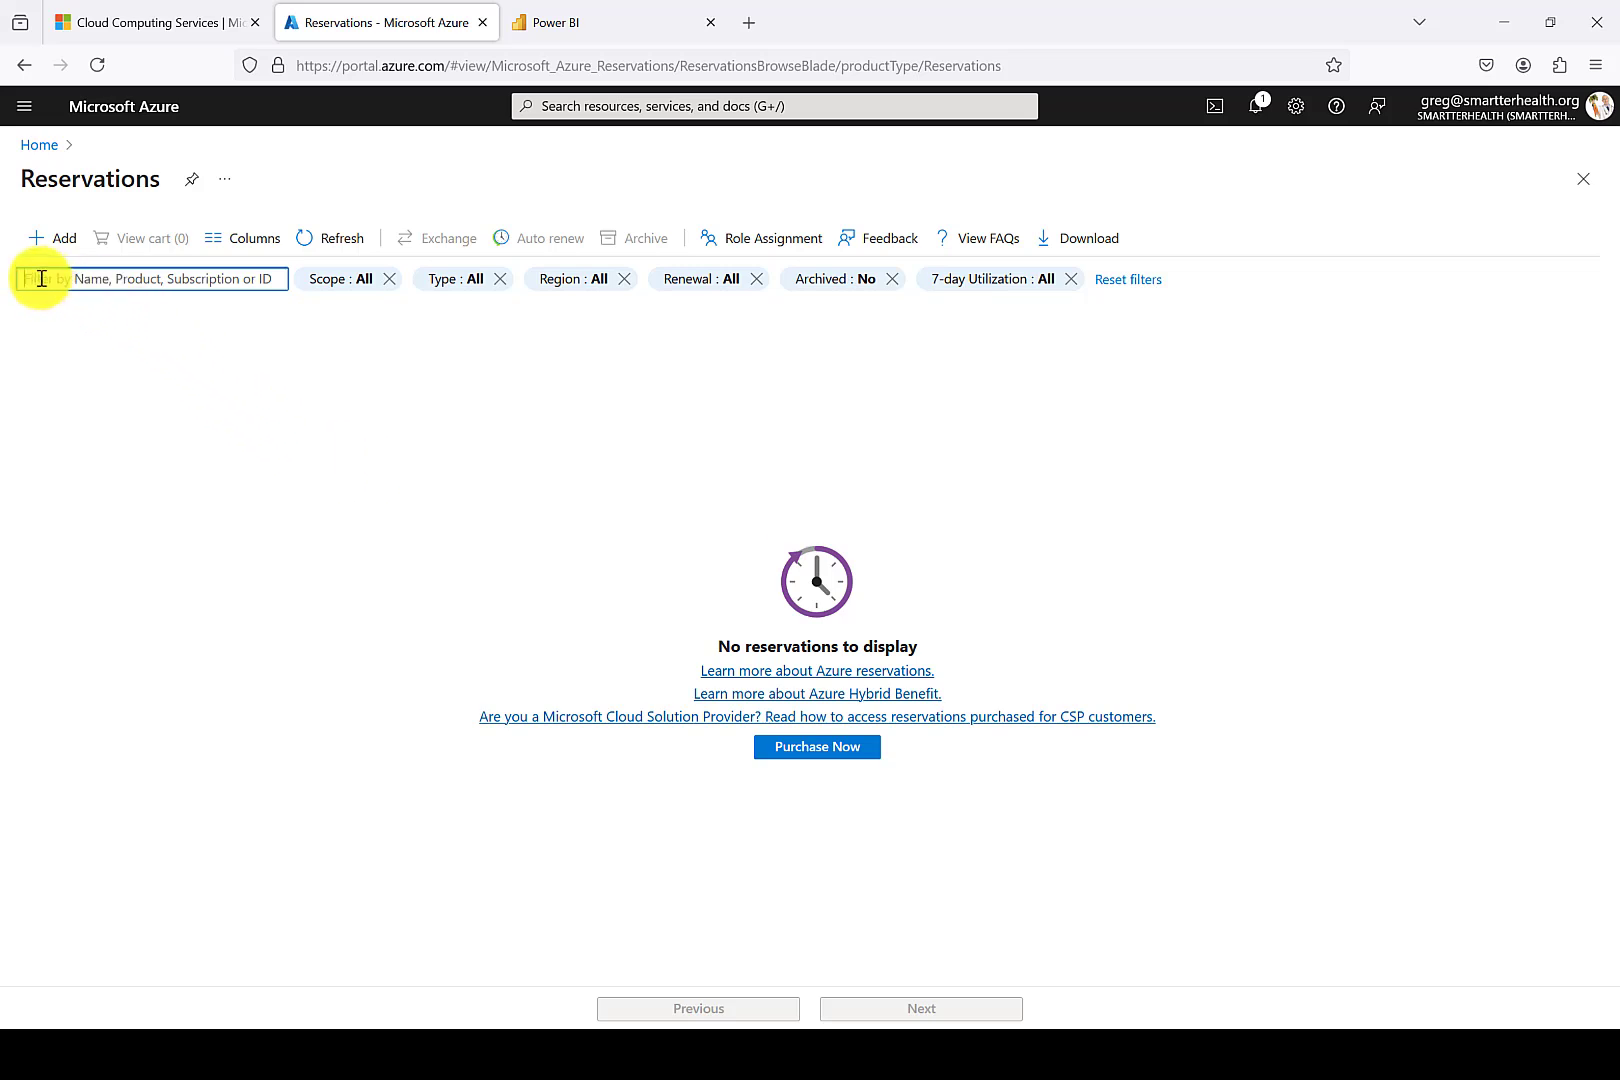
pyautogui.moveTo(390, 444)
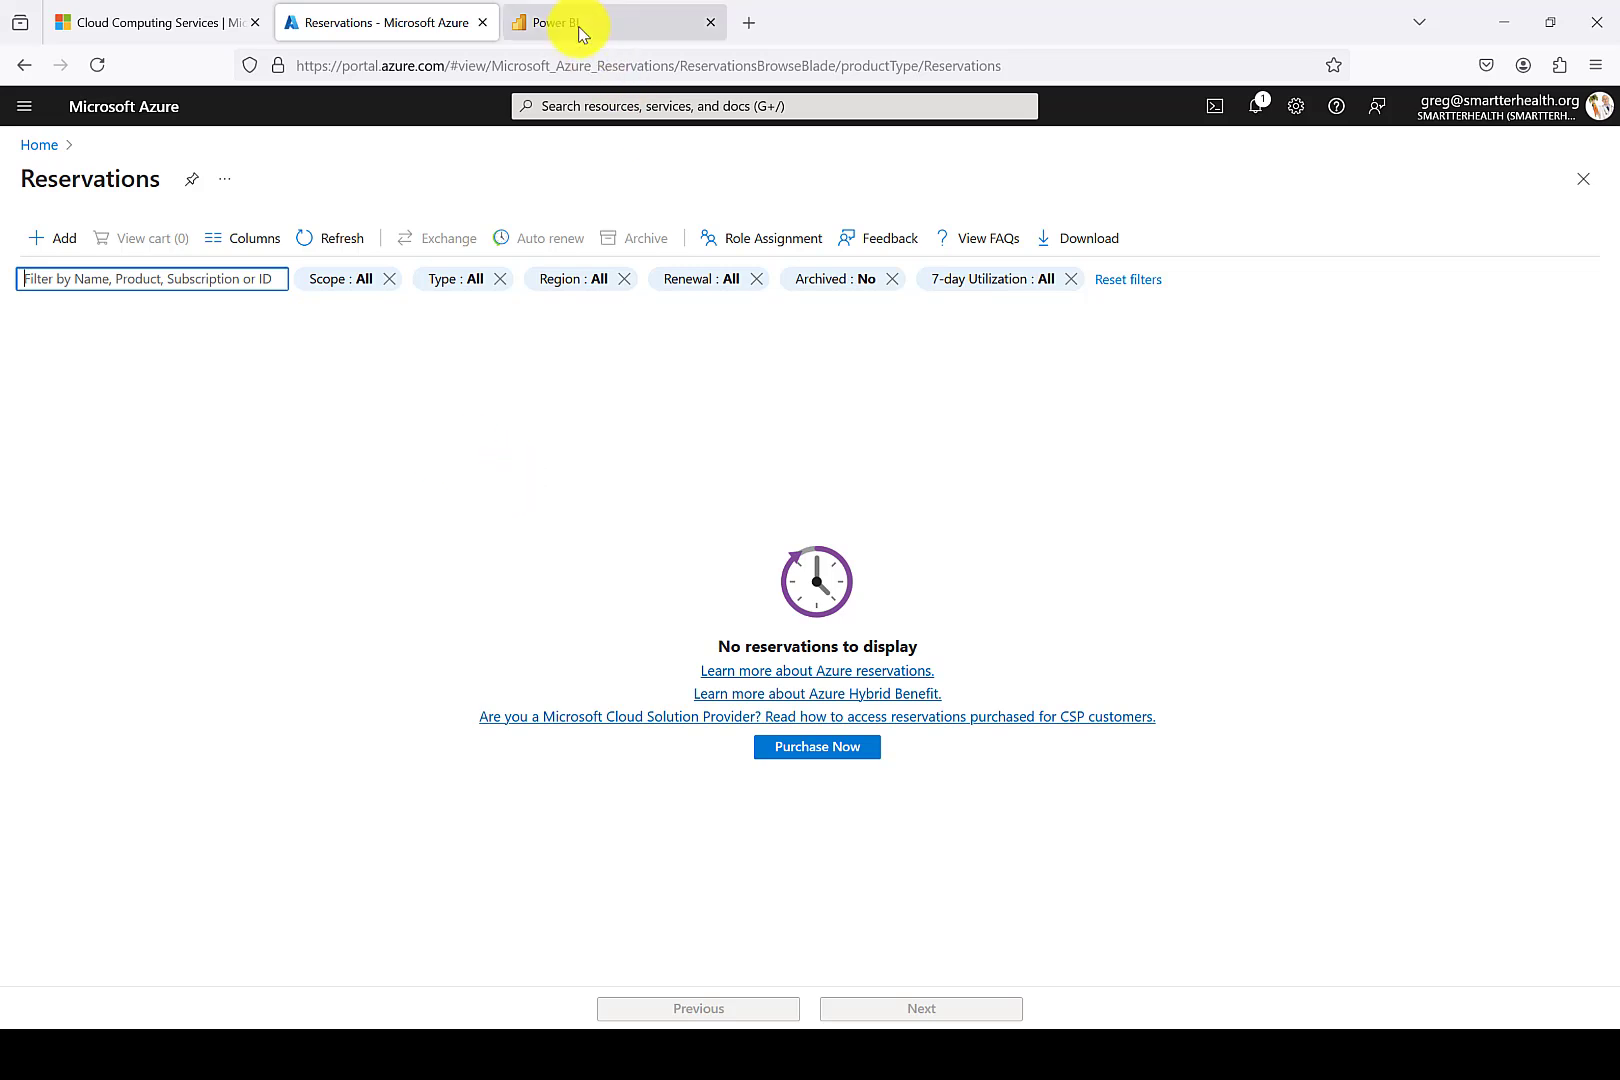
# Review tenant settings, expanding 'Users can create Fabric items' (enabled for the whole organization).
pyautogui.click(558, 22)
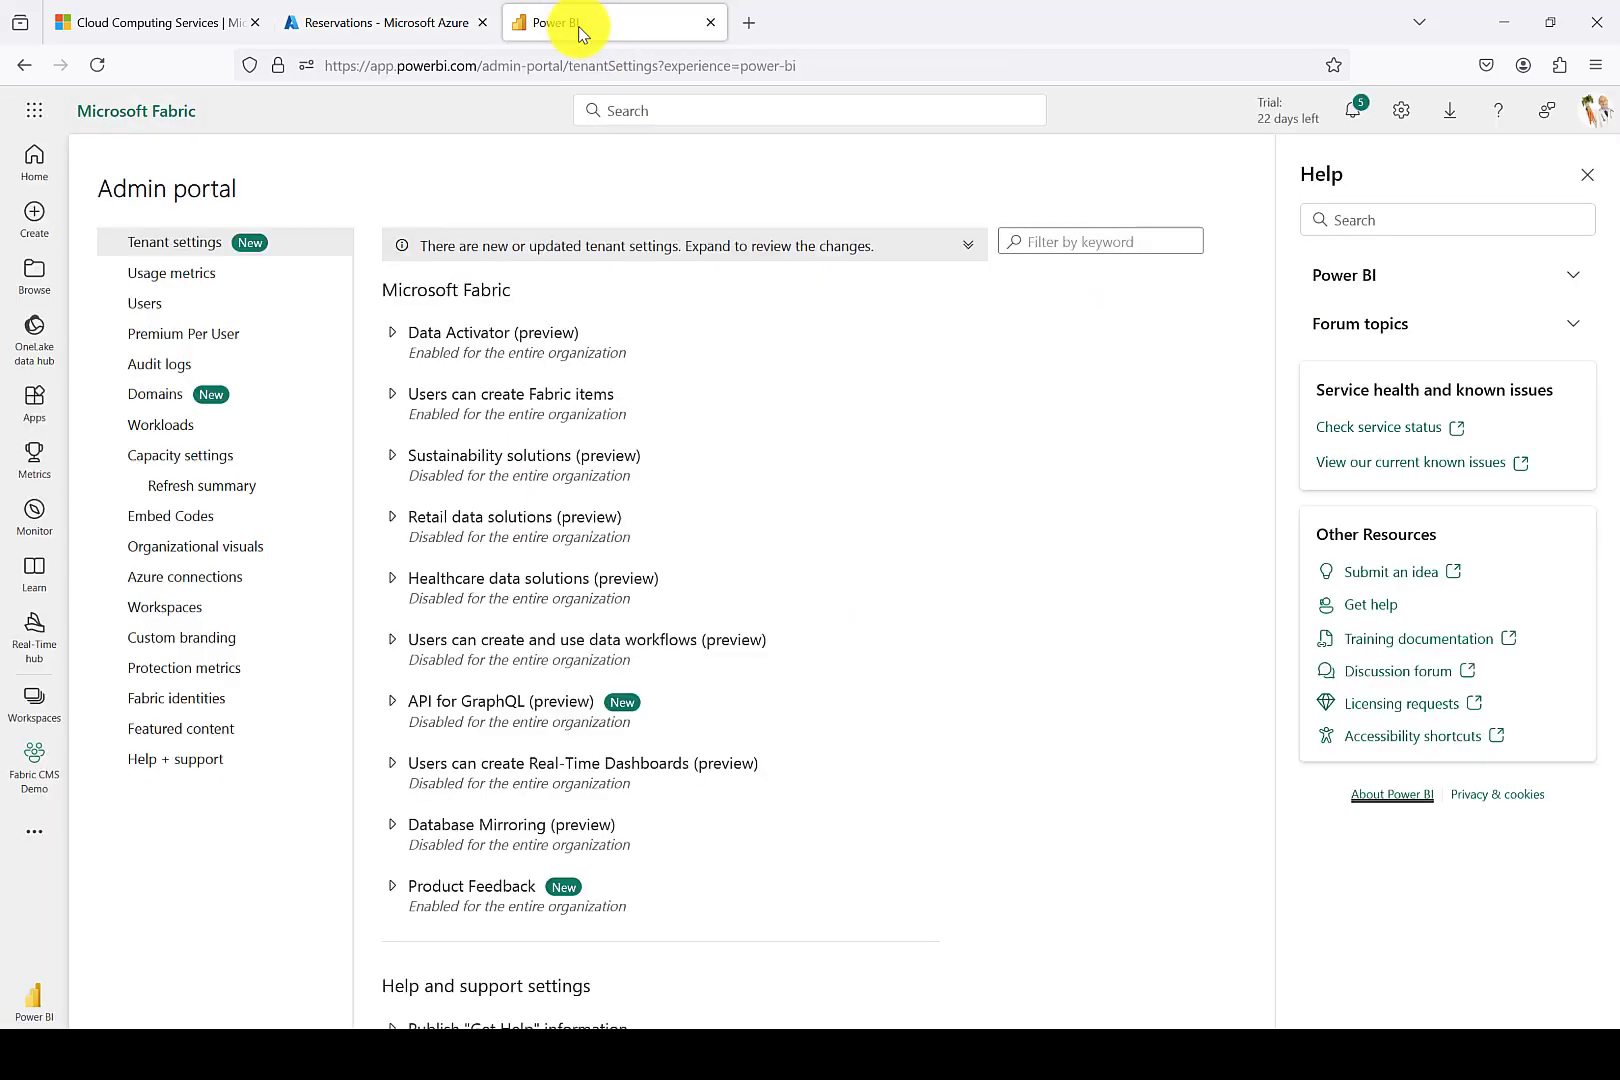
pyautogui.moveTo(412, 172)
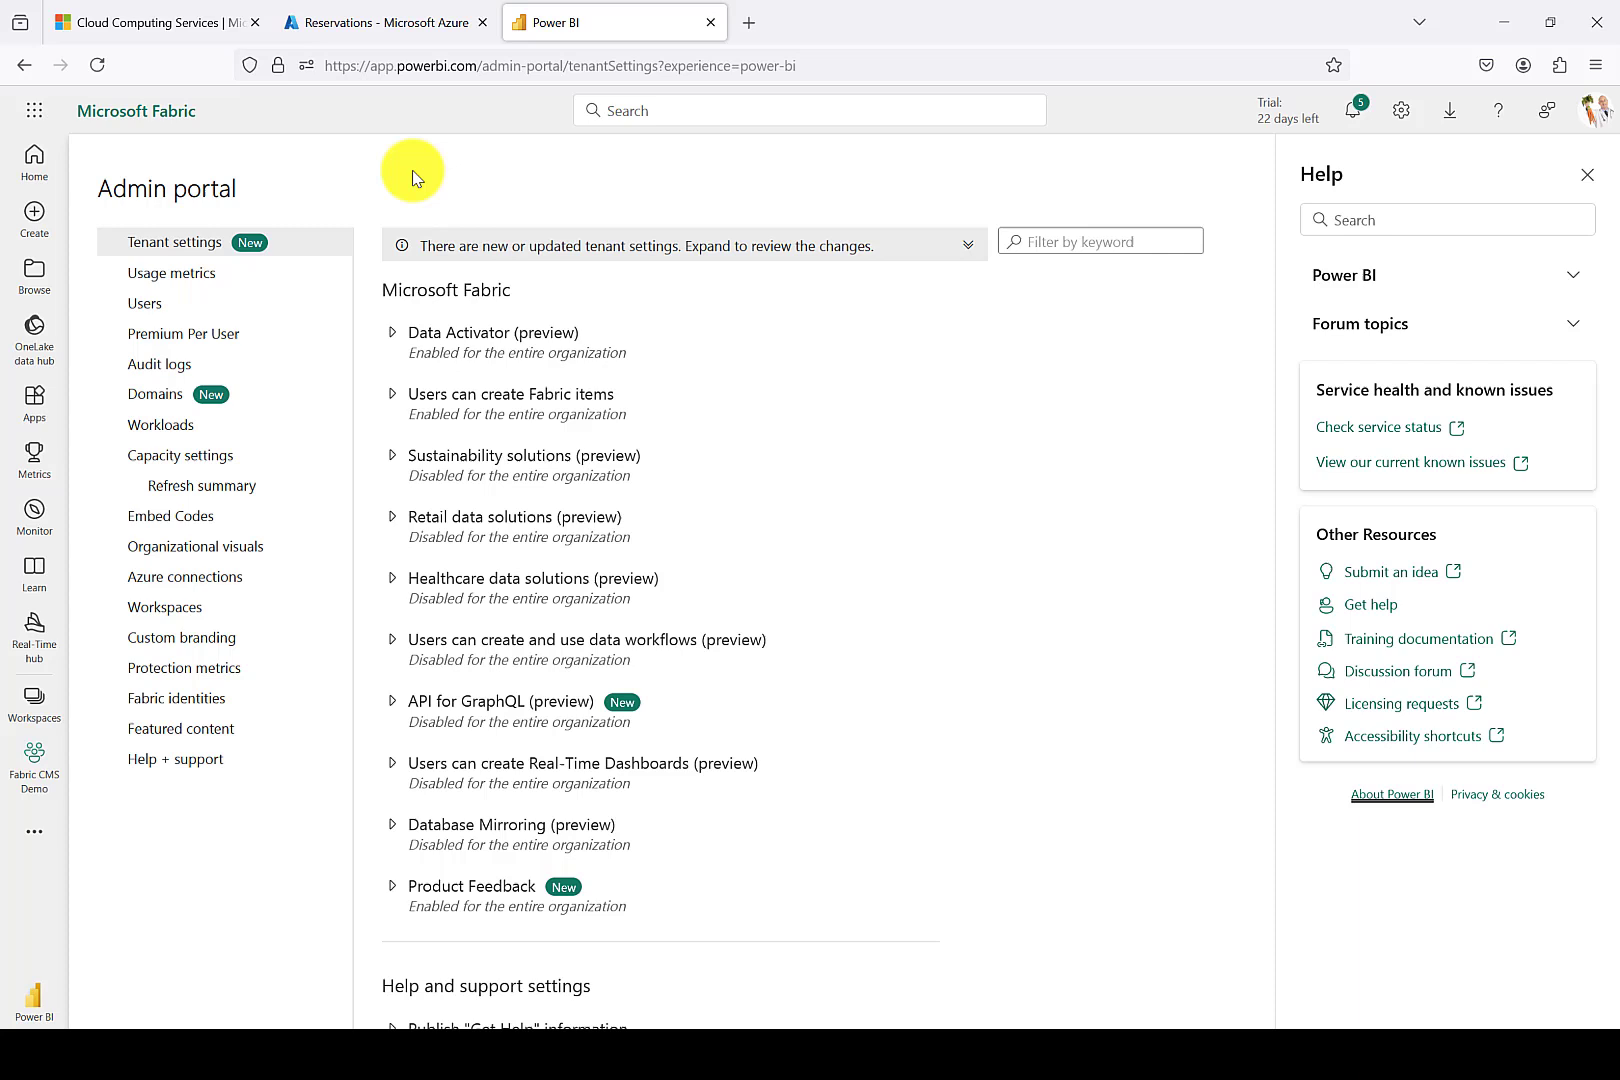
pyautogui.click(1588, 174)
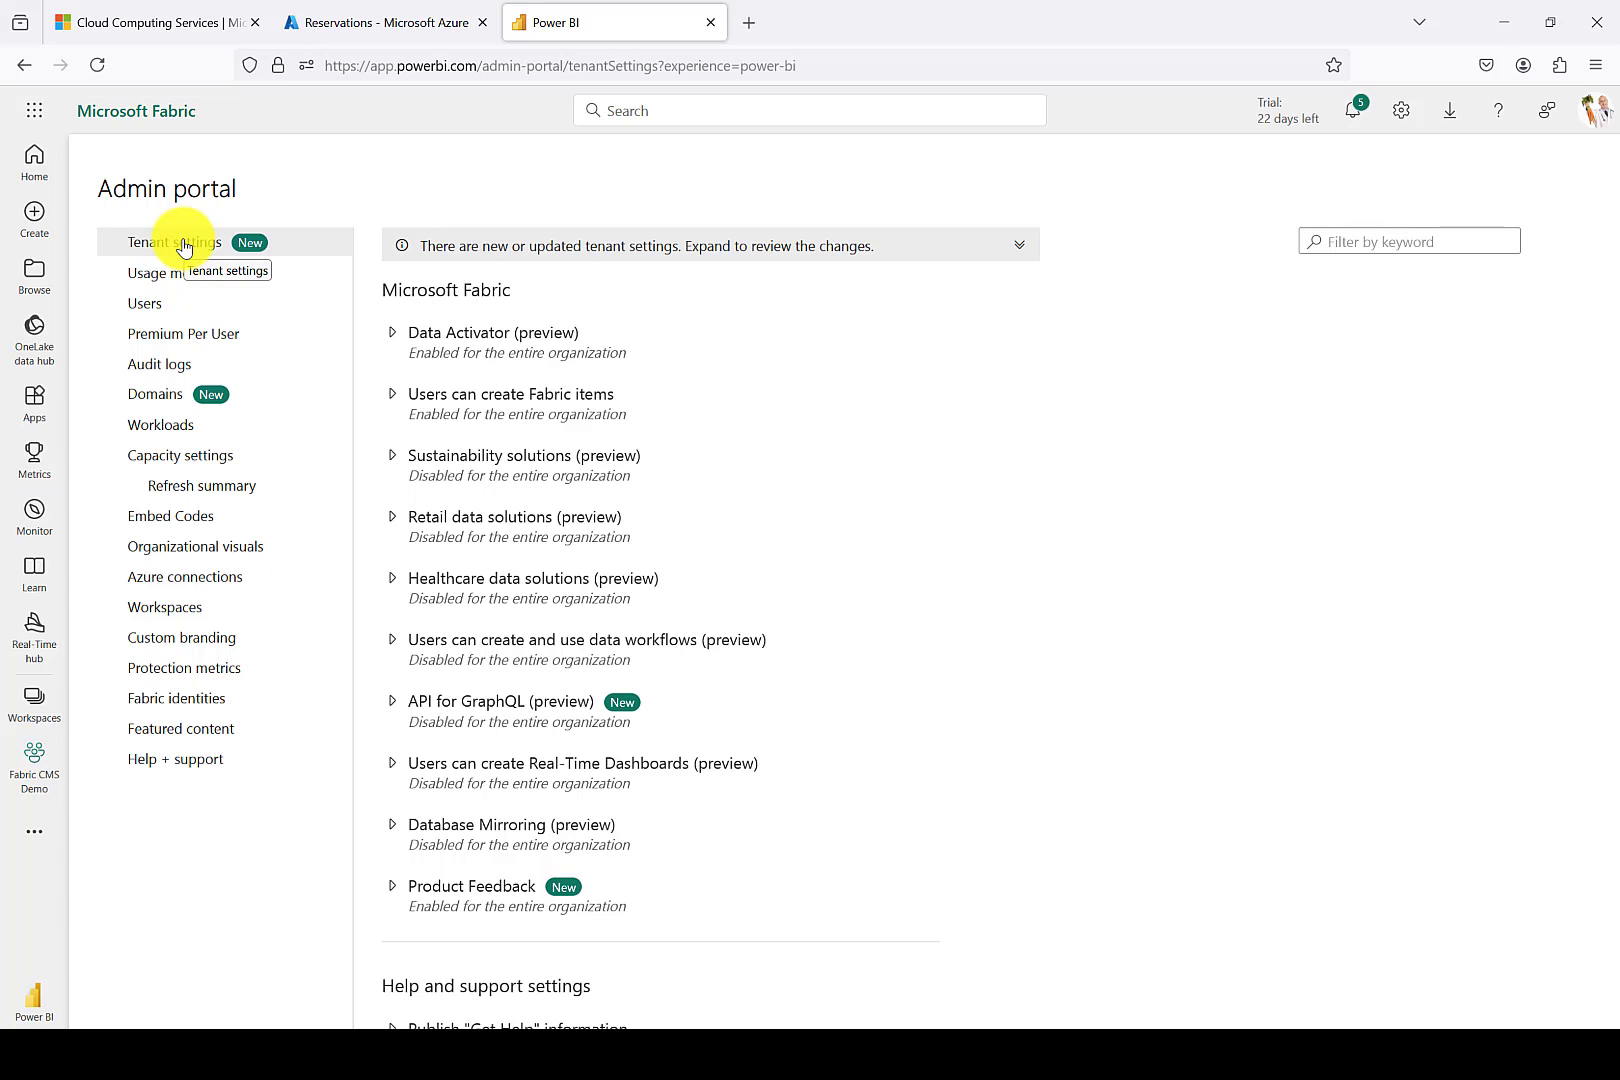
pyautogui.moveTo(380, 400)
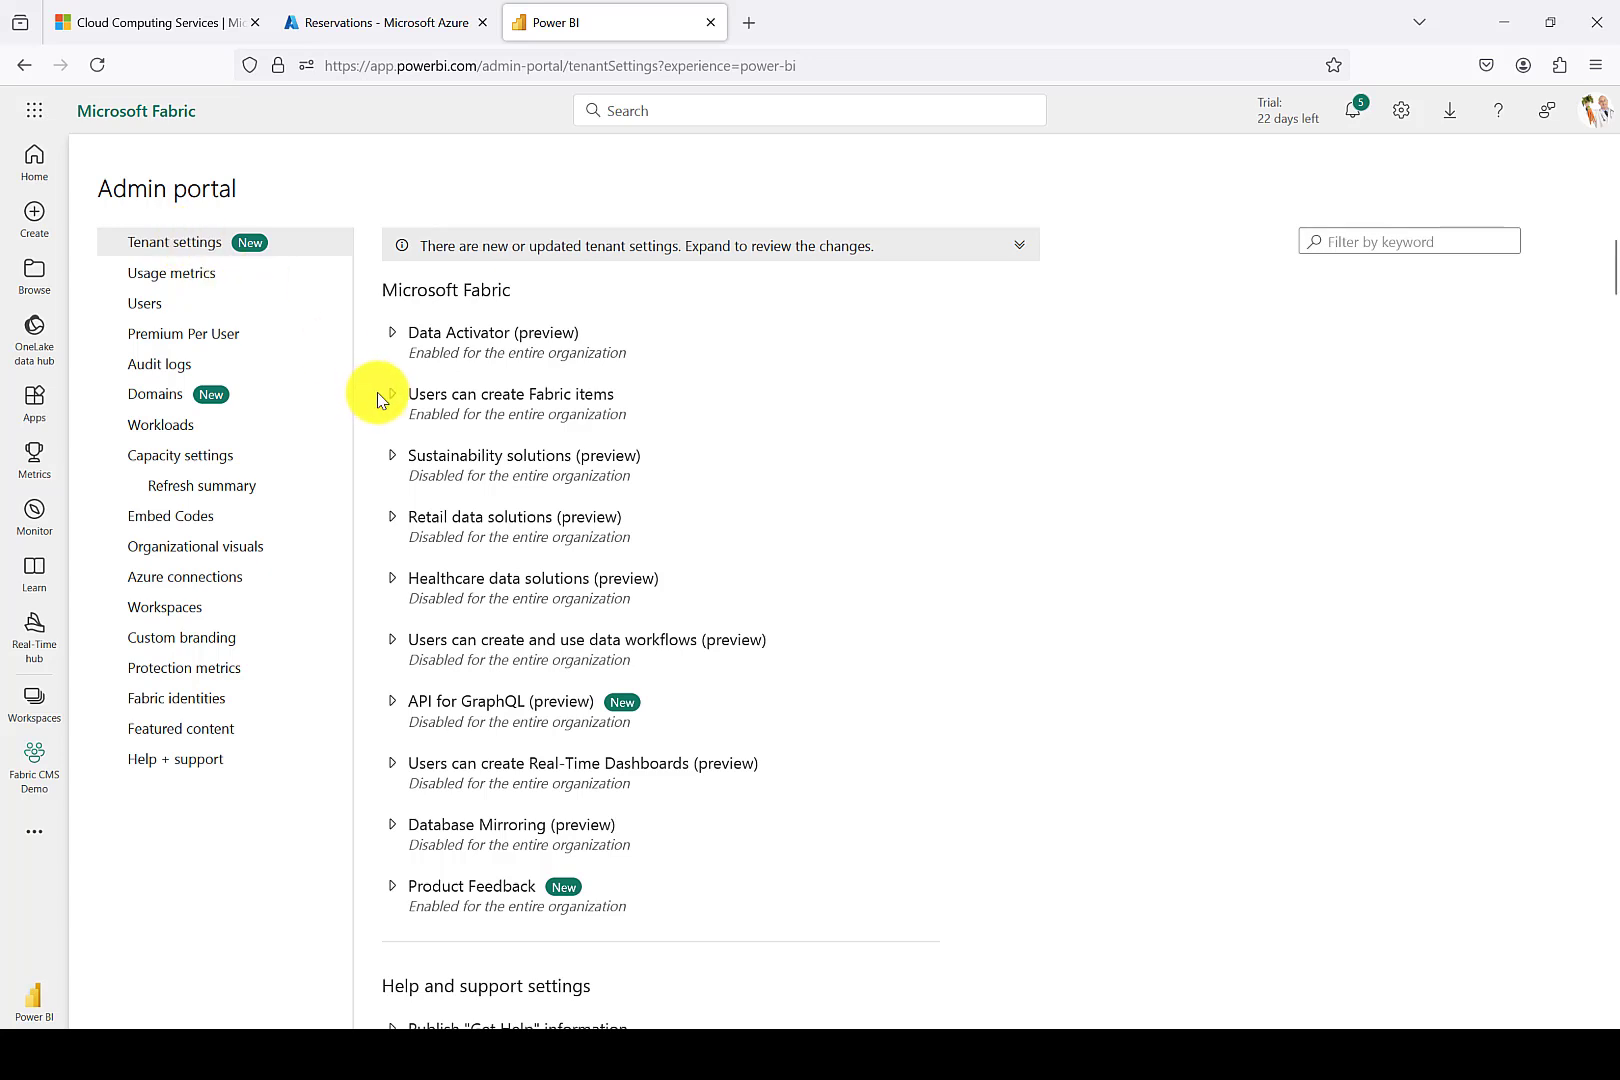
pyautogui.click(392, 394)
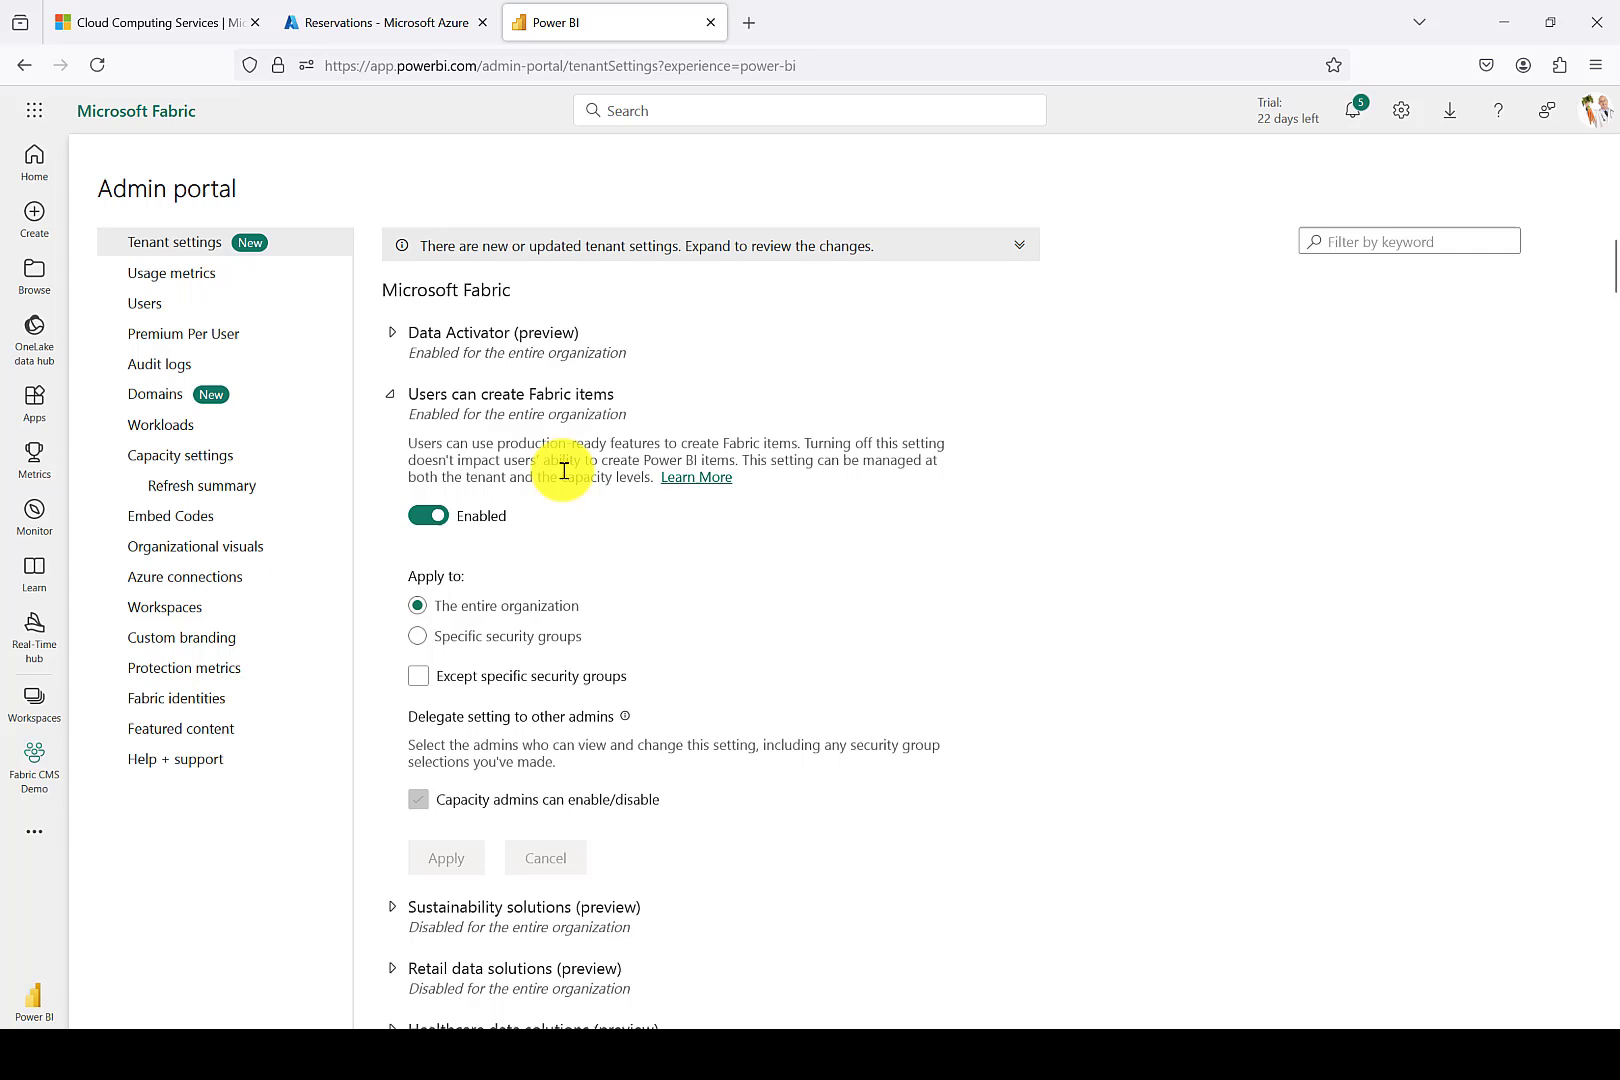
pyautogui.moveTo(502, 474)
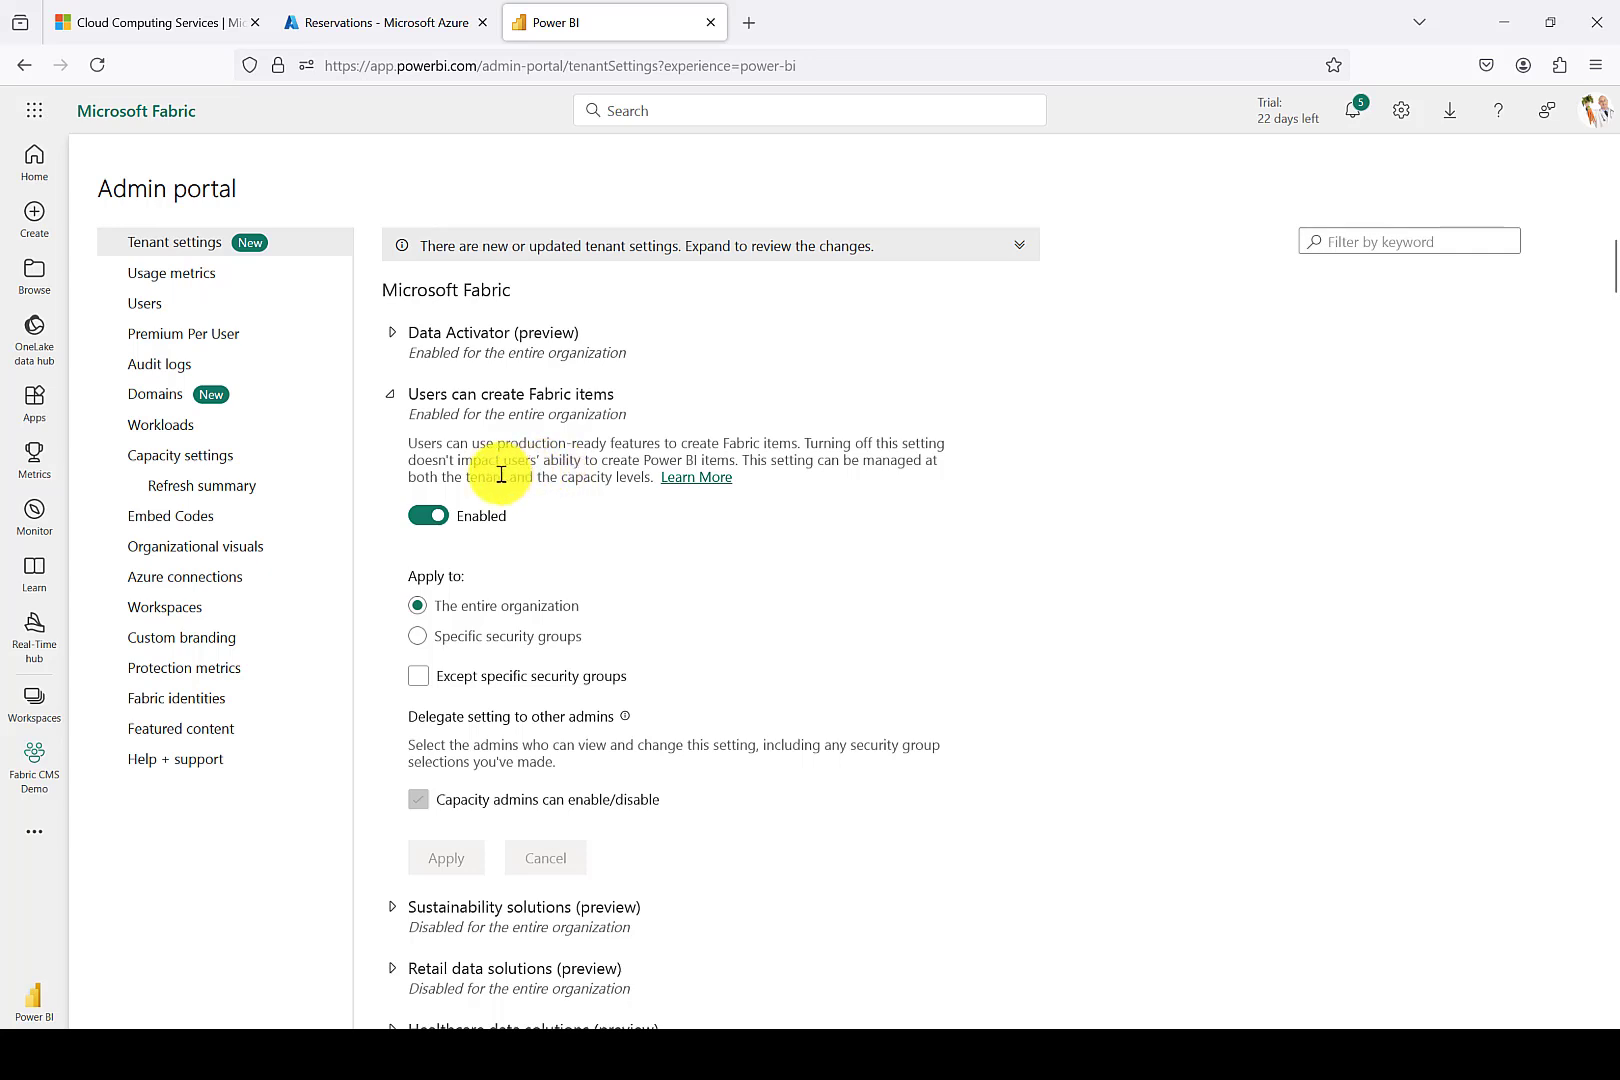
pyautogui.click(418, 636)
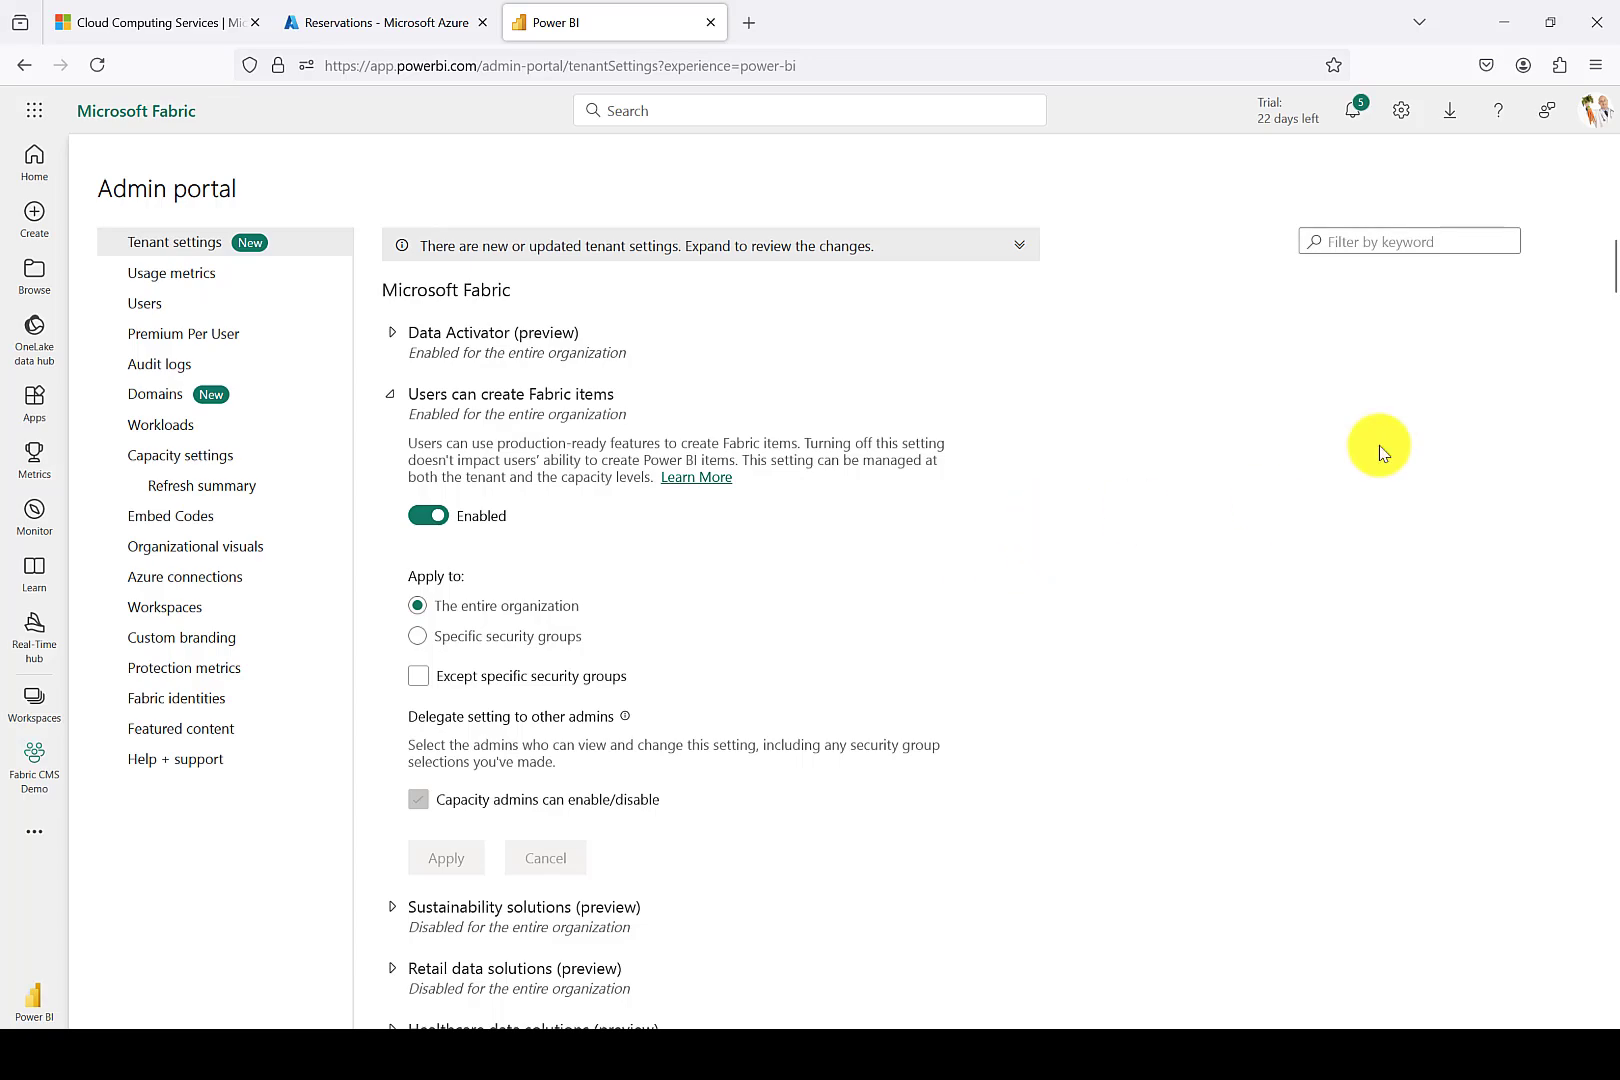
pyautogui.scroll(-3)
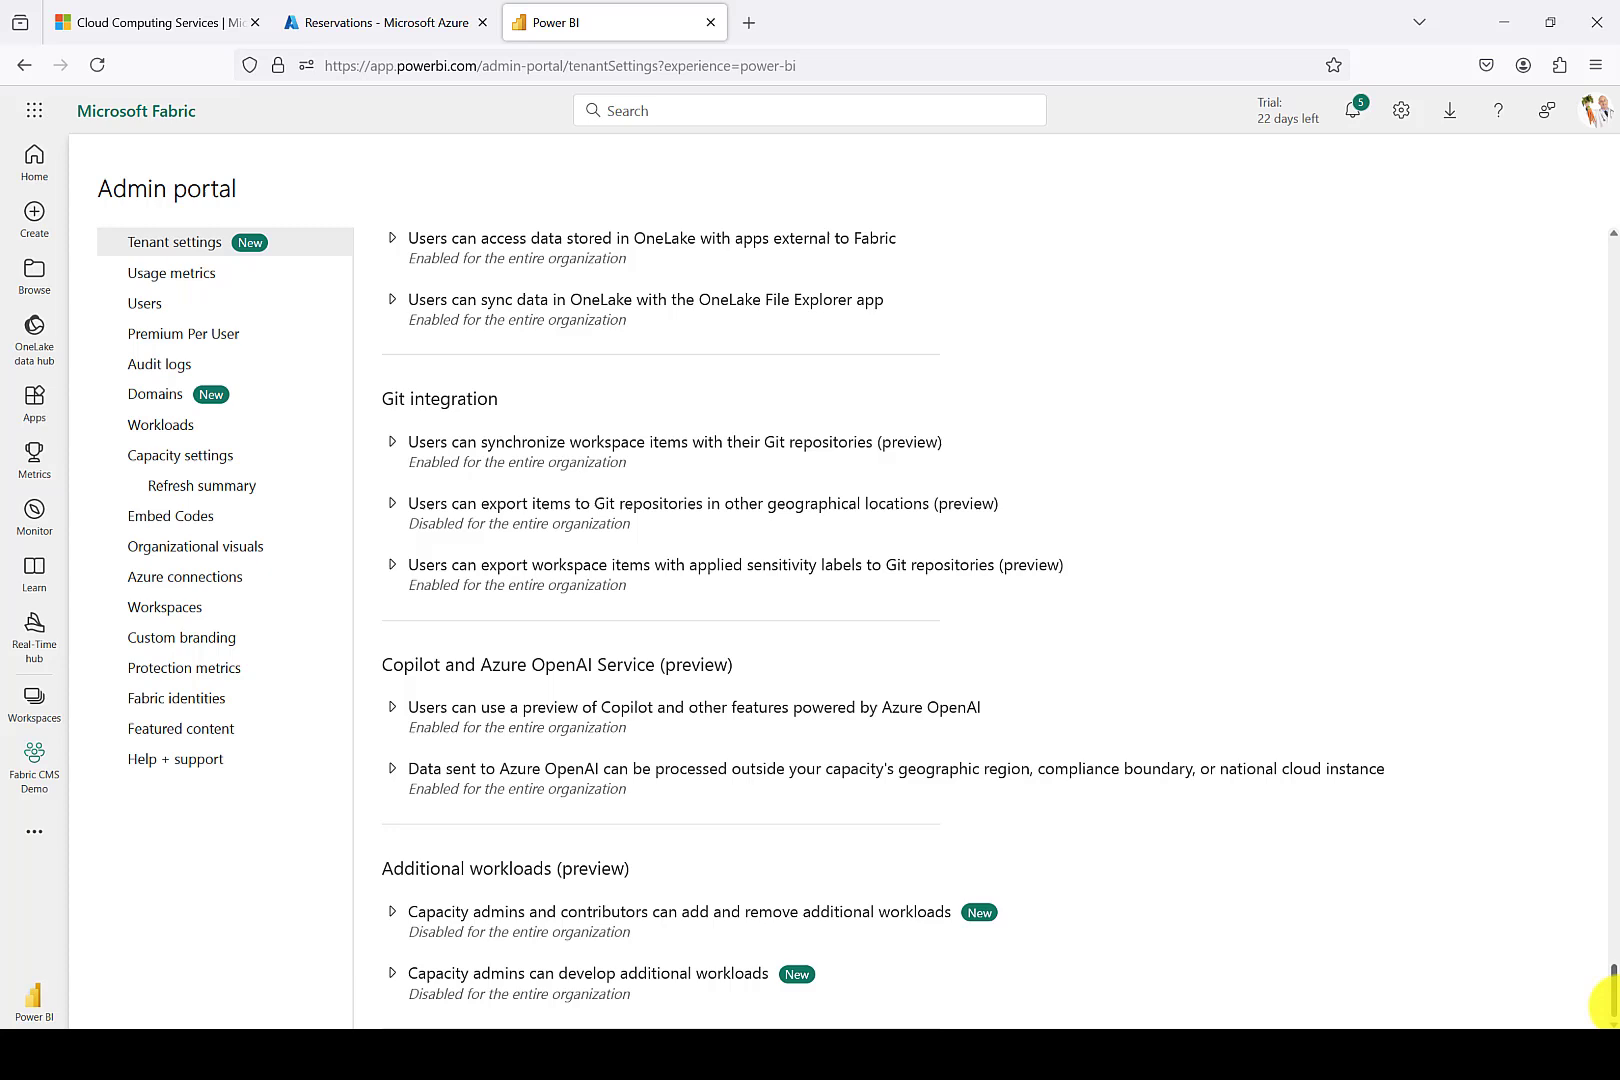
pyautogui.scroll(-3)
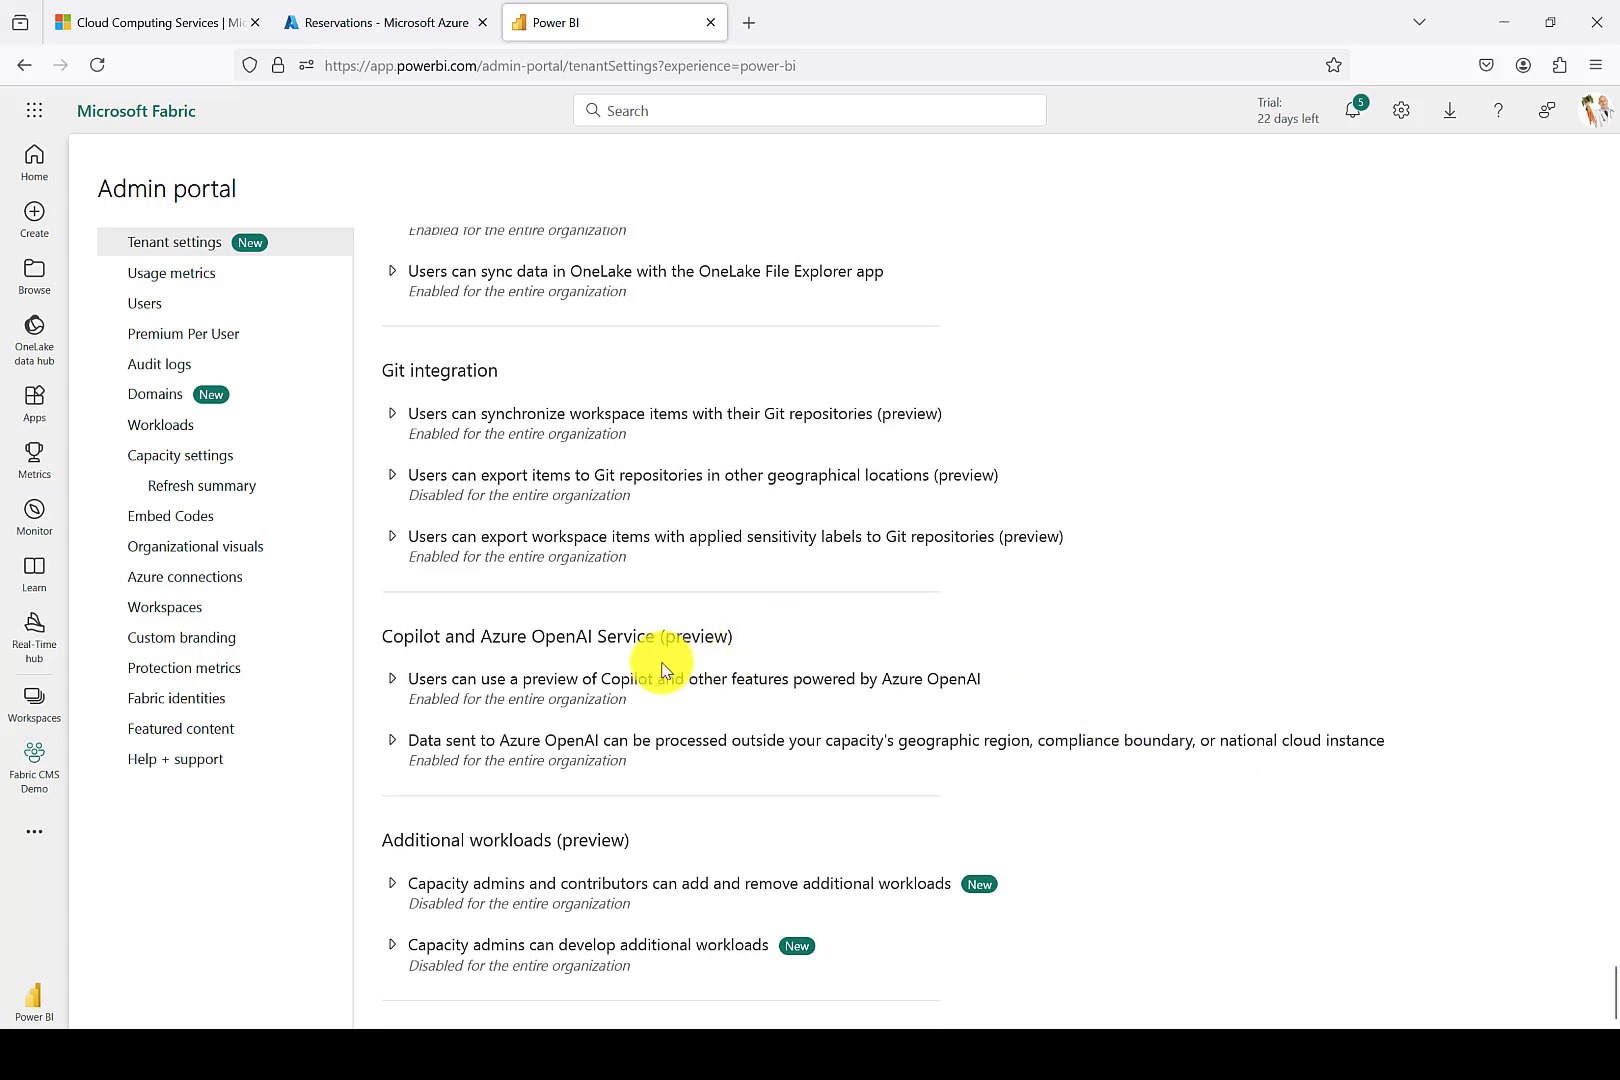
pyautogui.moveTo(574, 642)
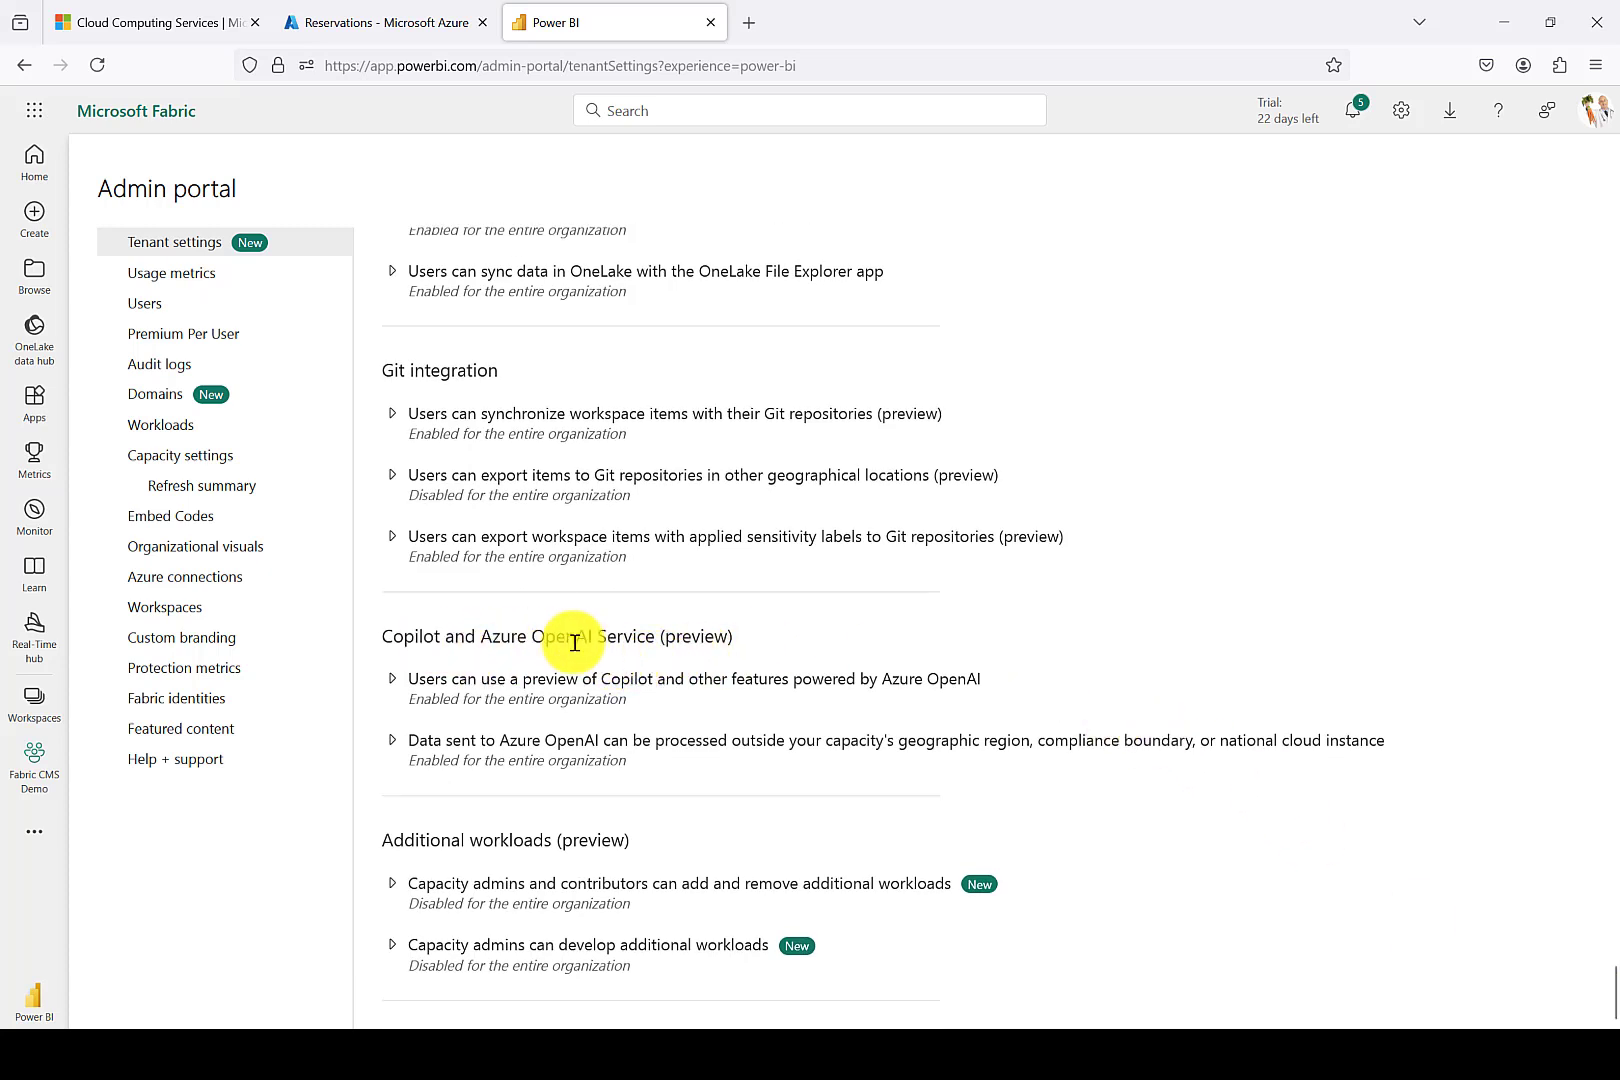
pyautogui.moveTo(1108, 640)
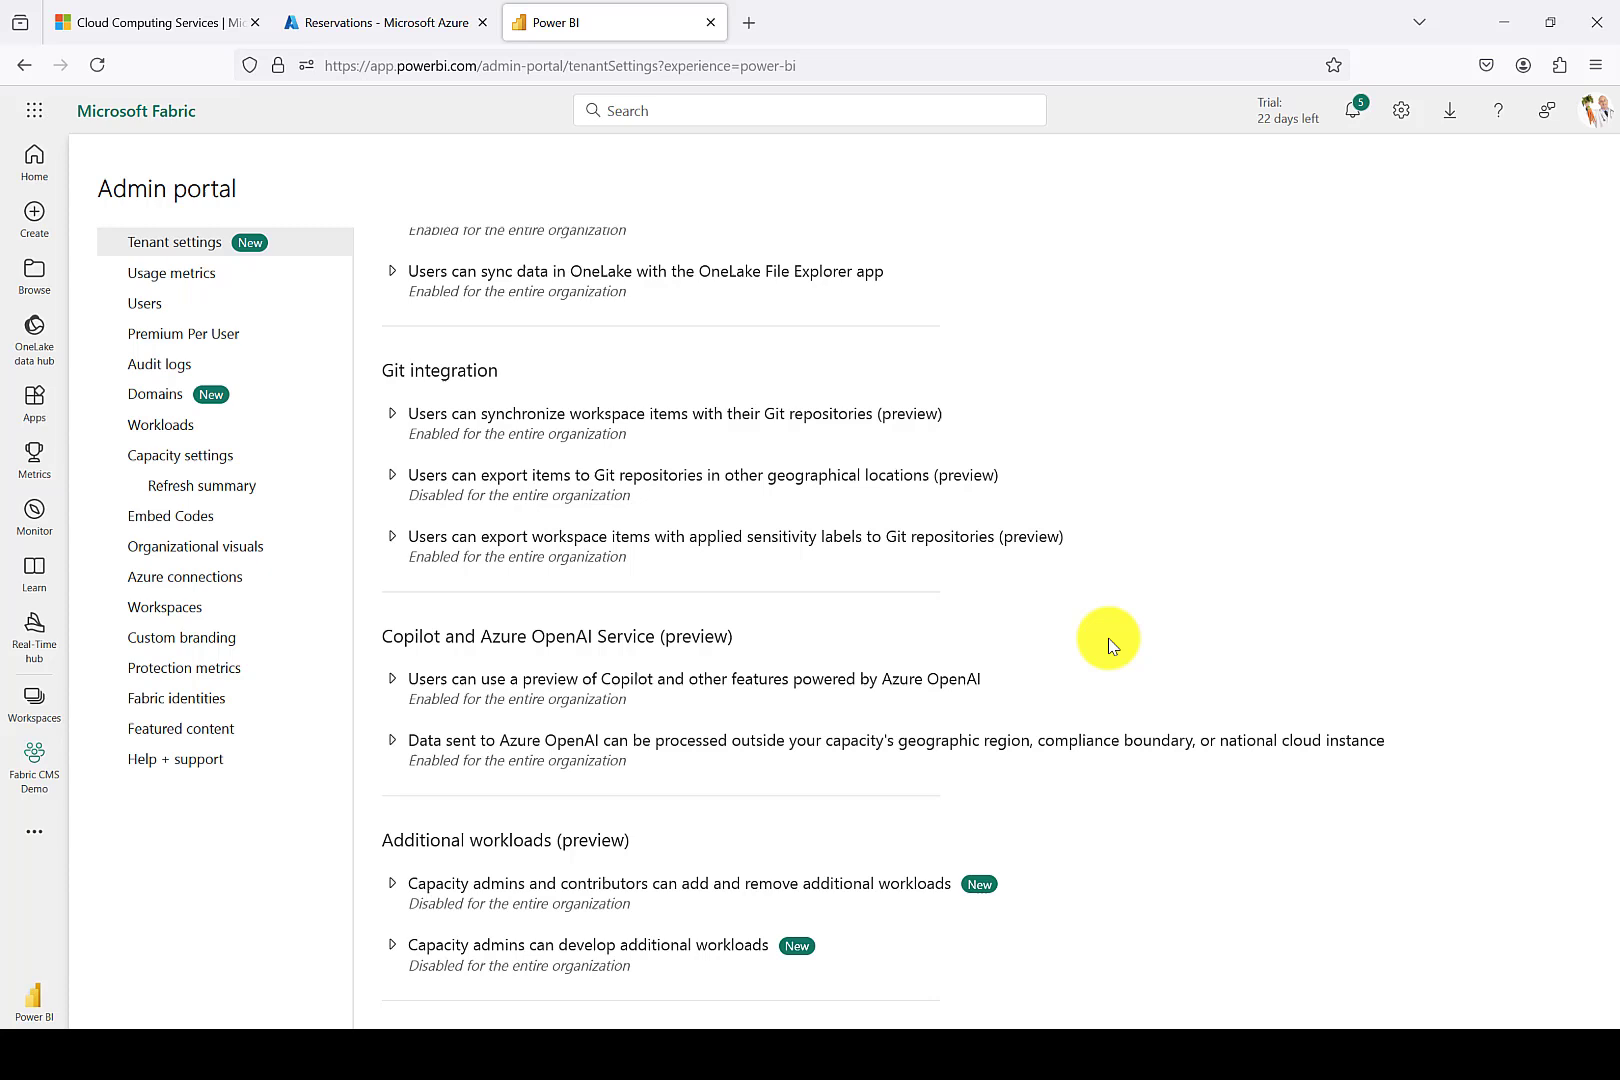
pyautogui.moveTo(1272, 554)
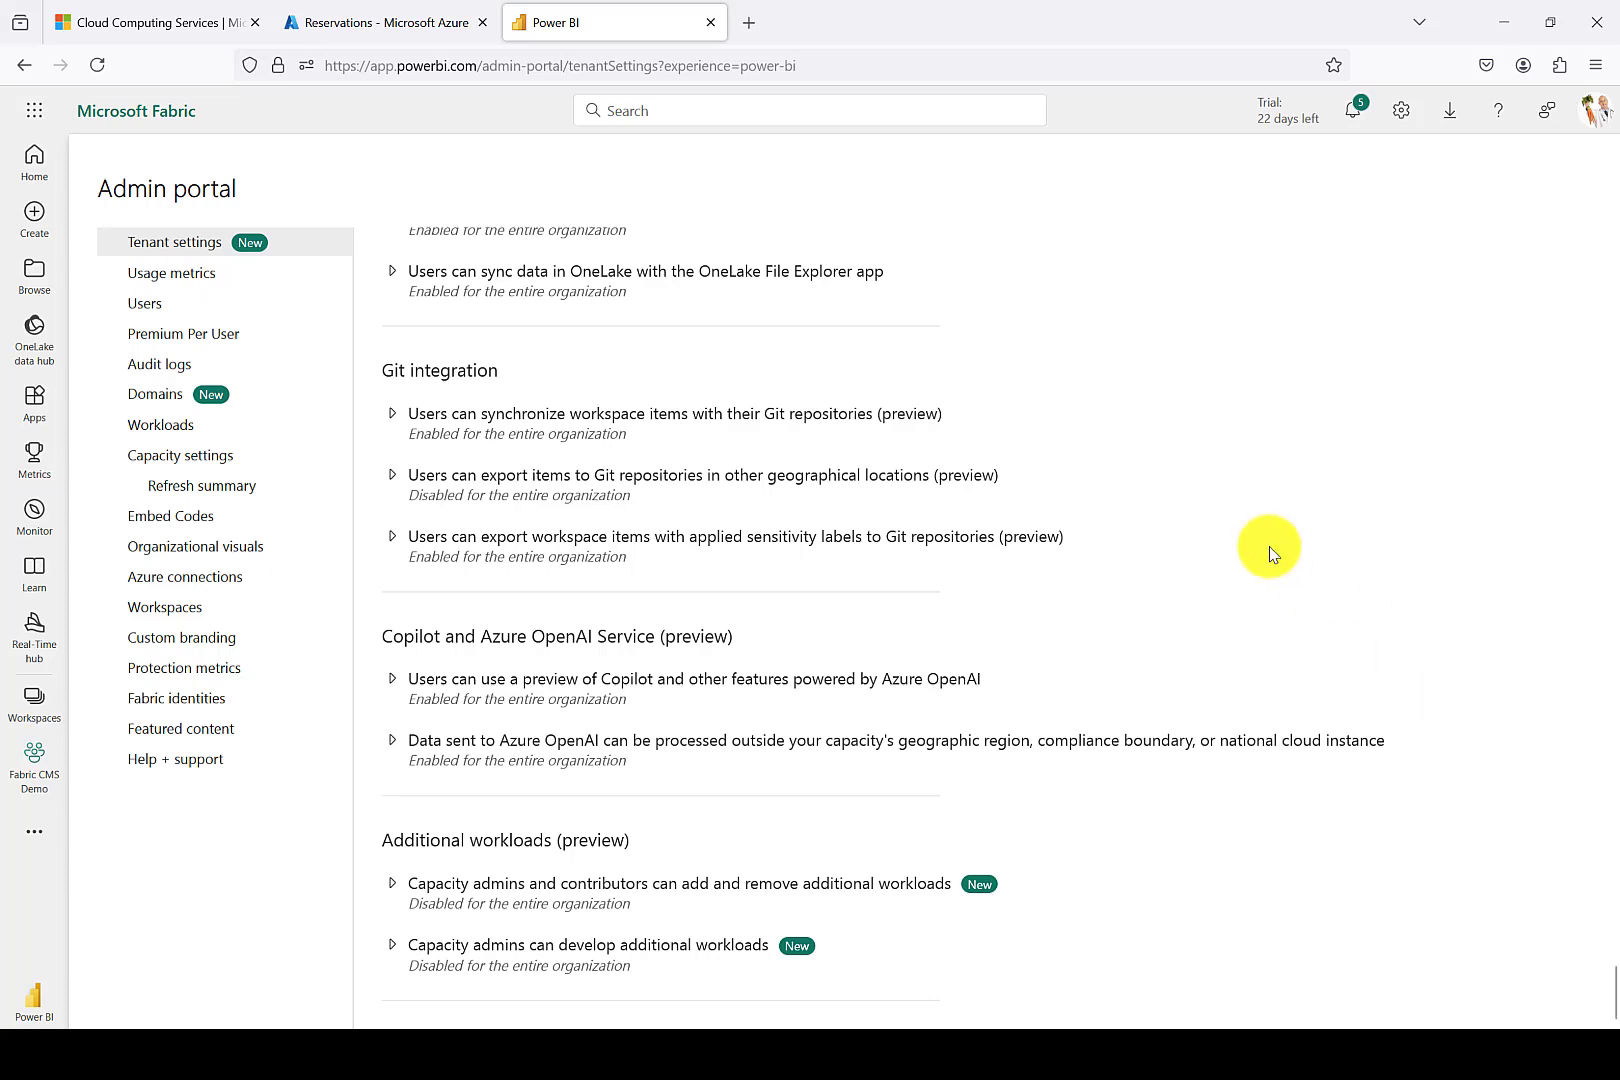
pyautogui.moveTo(188, 450)
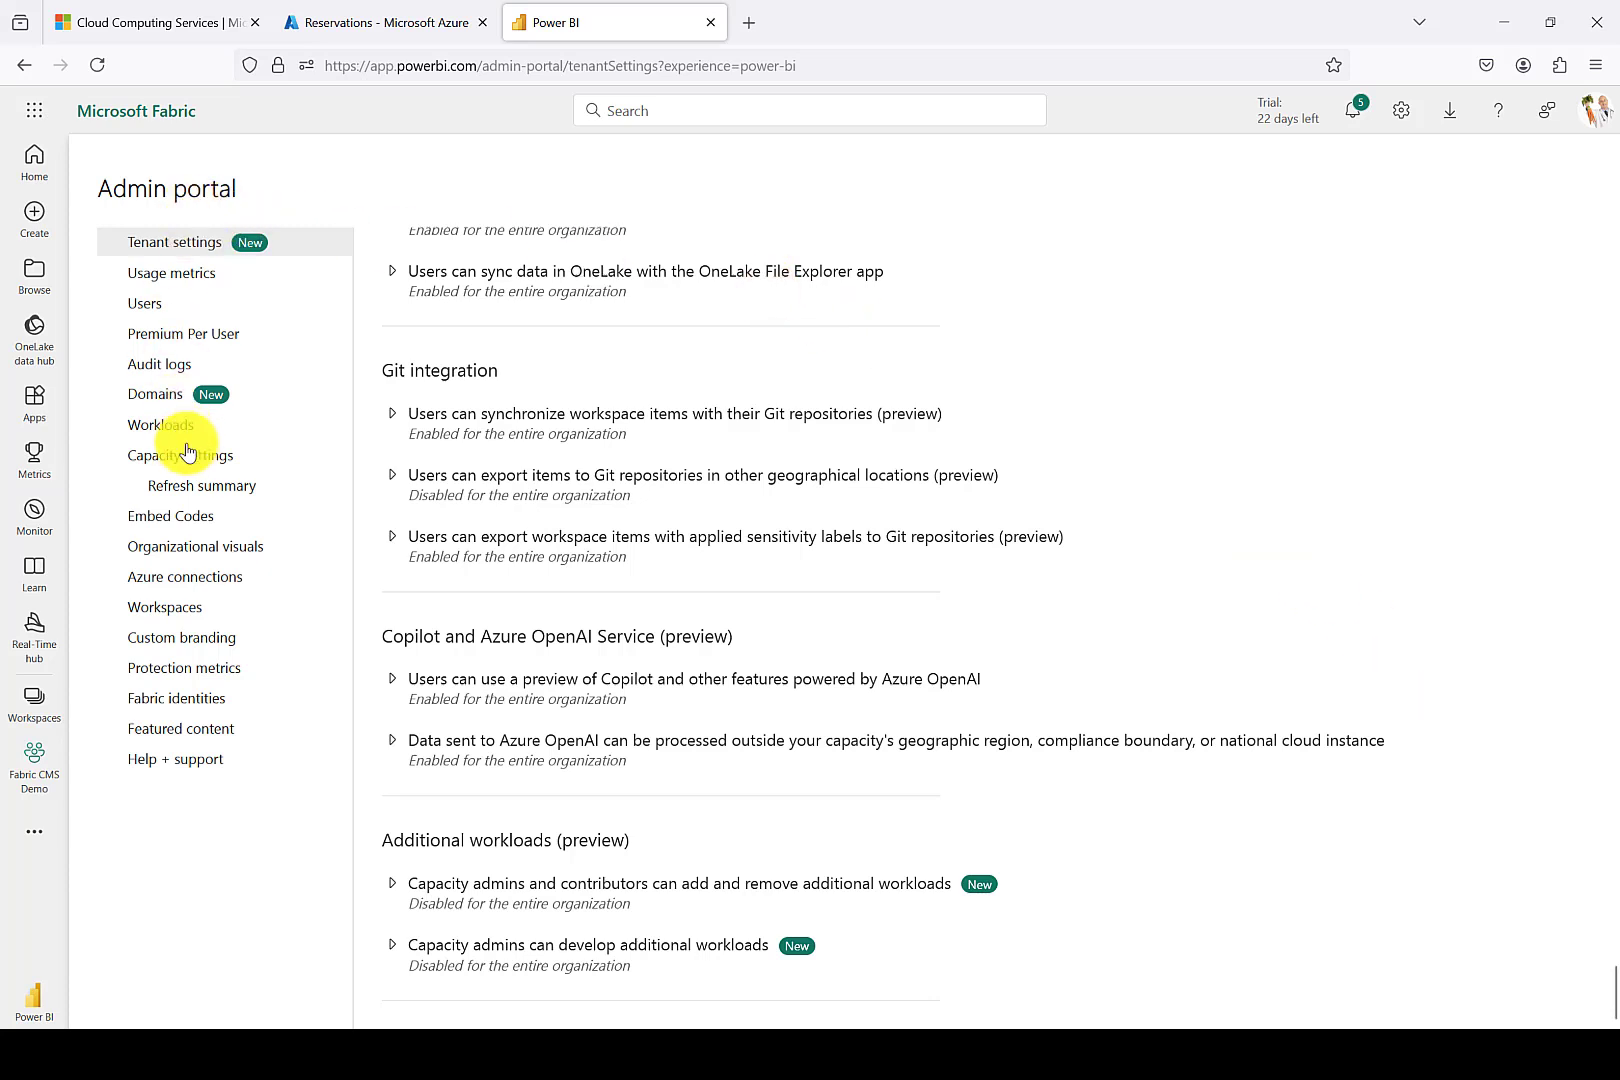
# From Capacity settings' Fabric Capacity list, reach the shfabricnode1 capacity details page.
pyautogui.click(180, 454)
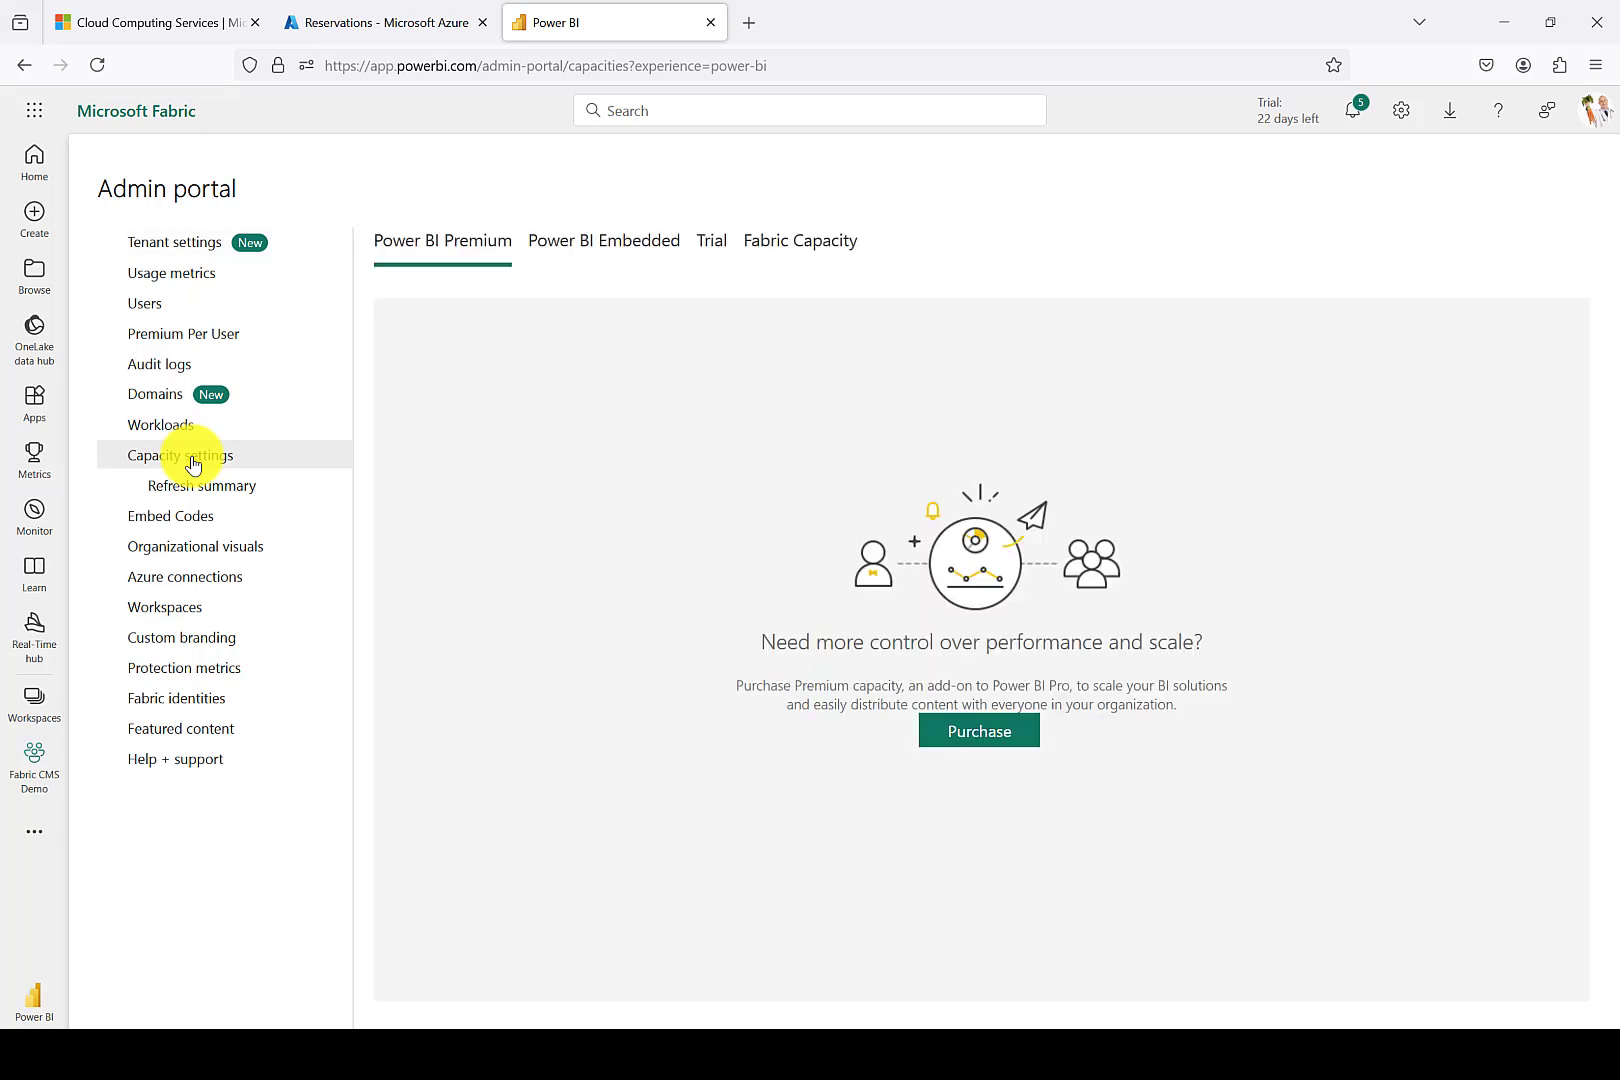
pyautogui.moveTo(466, 322)
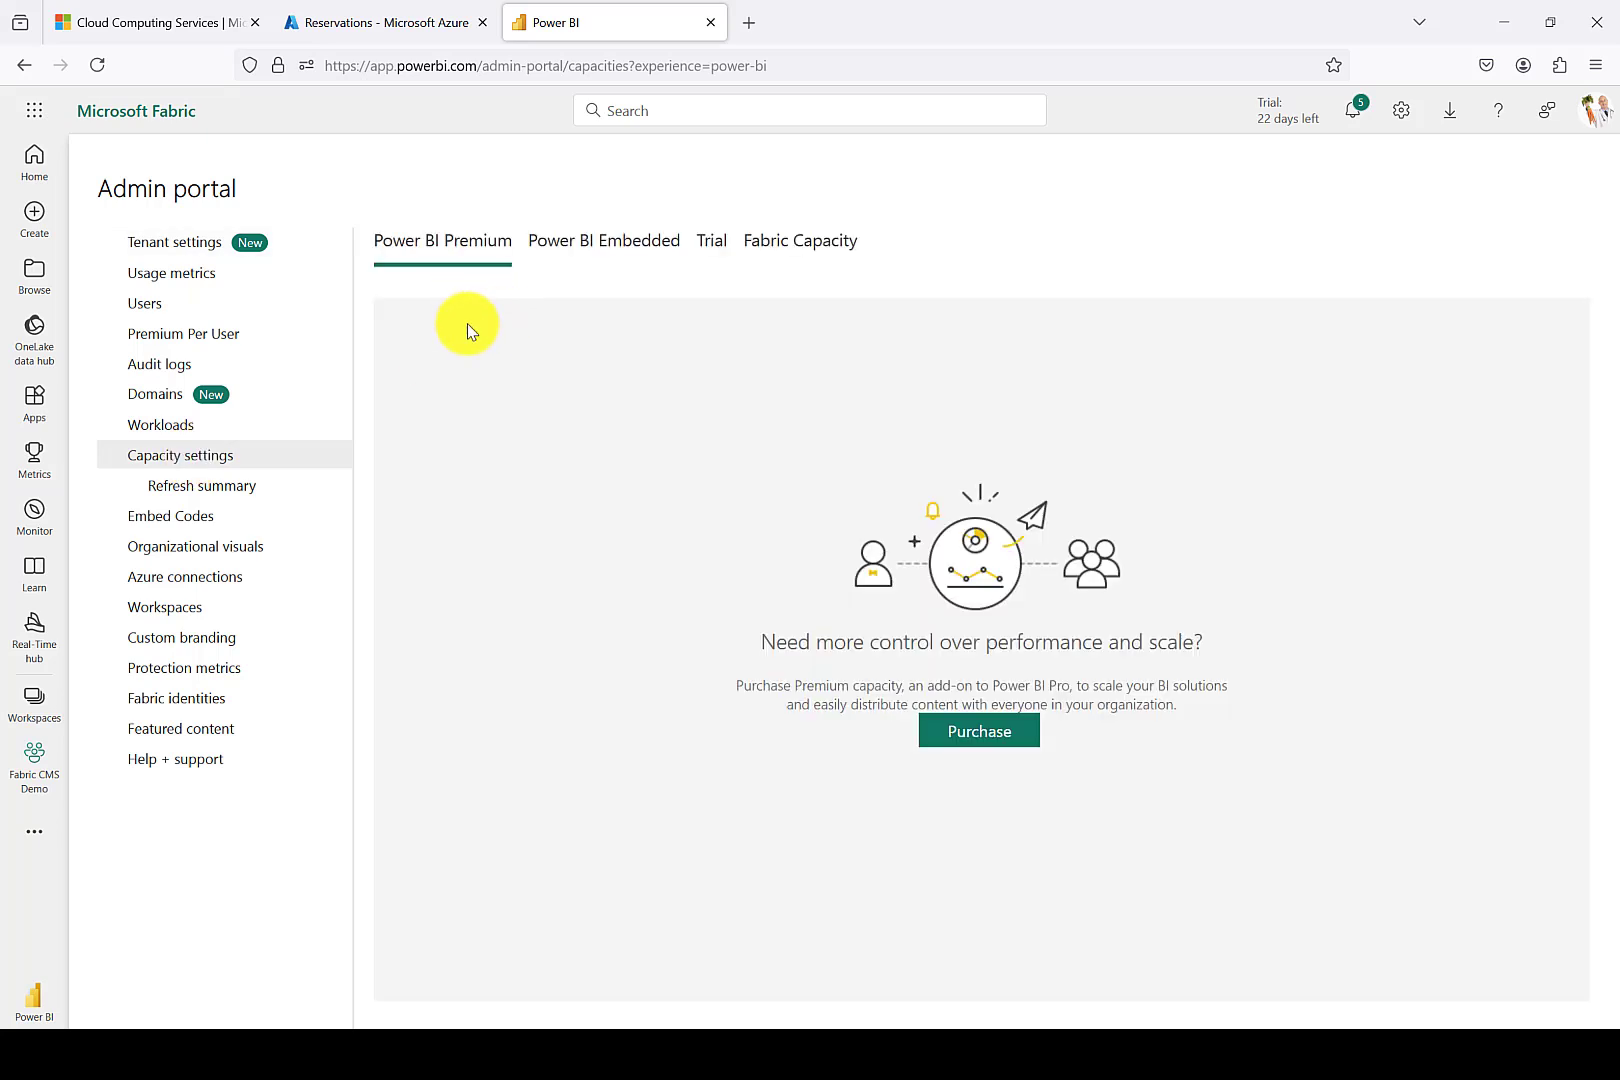
pyautogui.moveTo(622, 460)
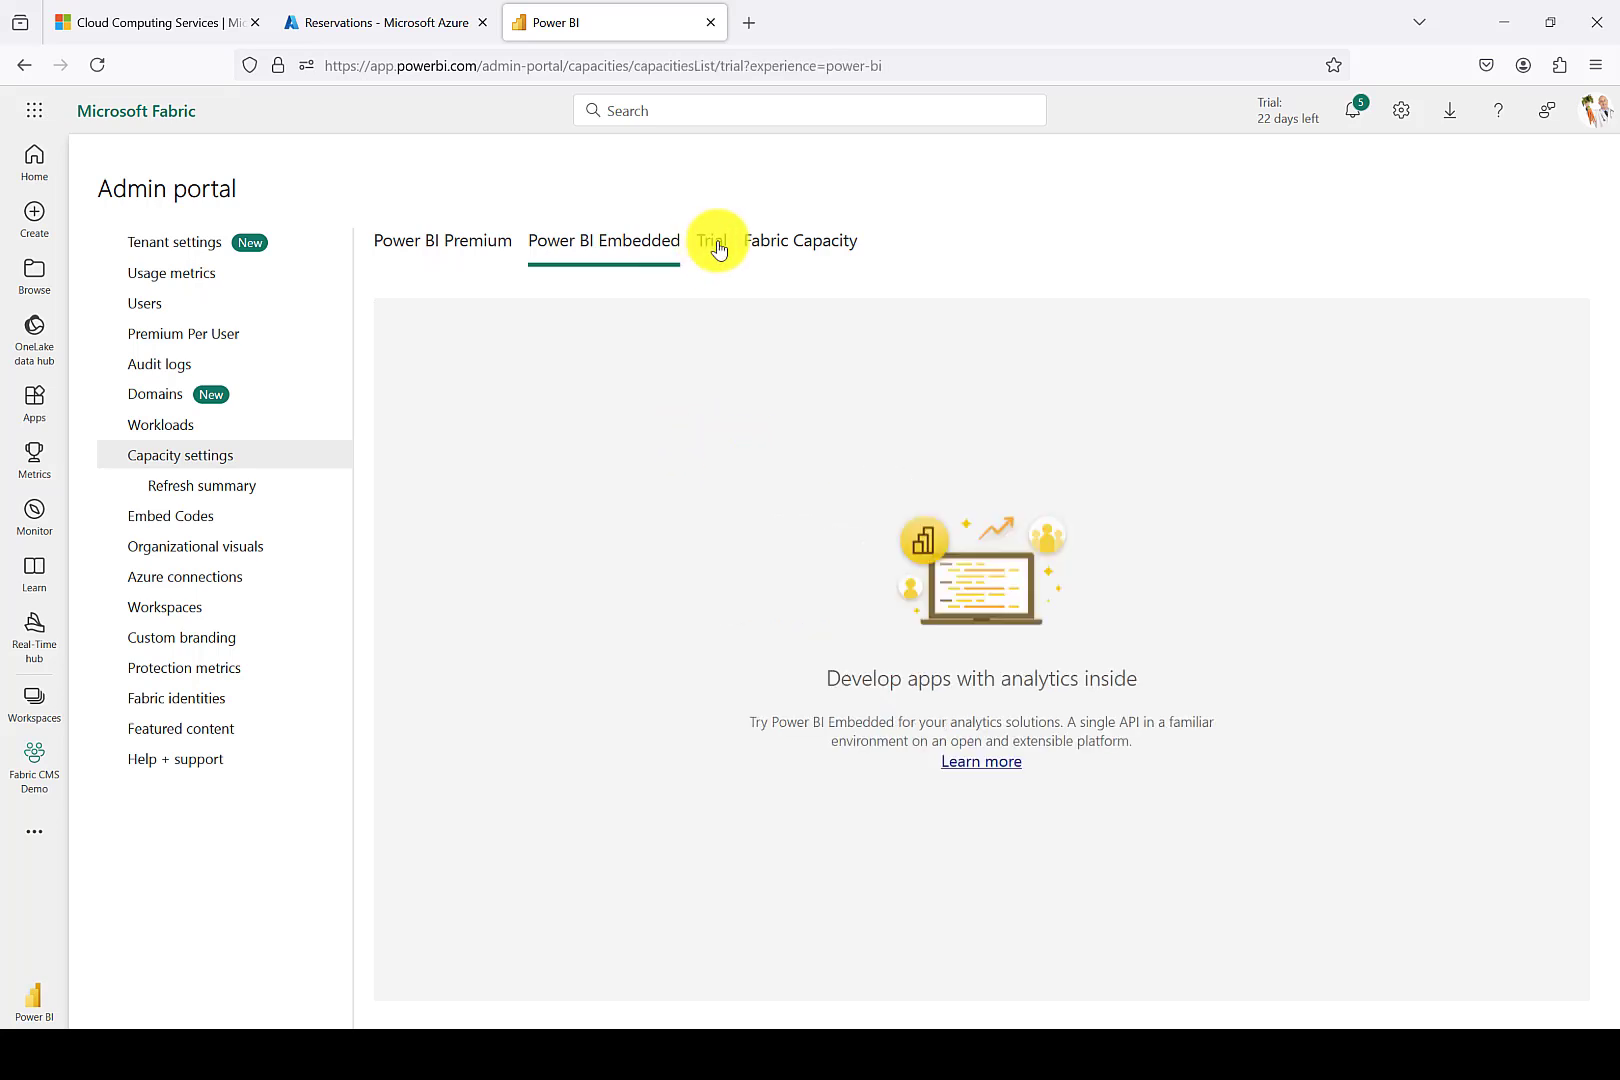
pyautogui.click(710, 240)
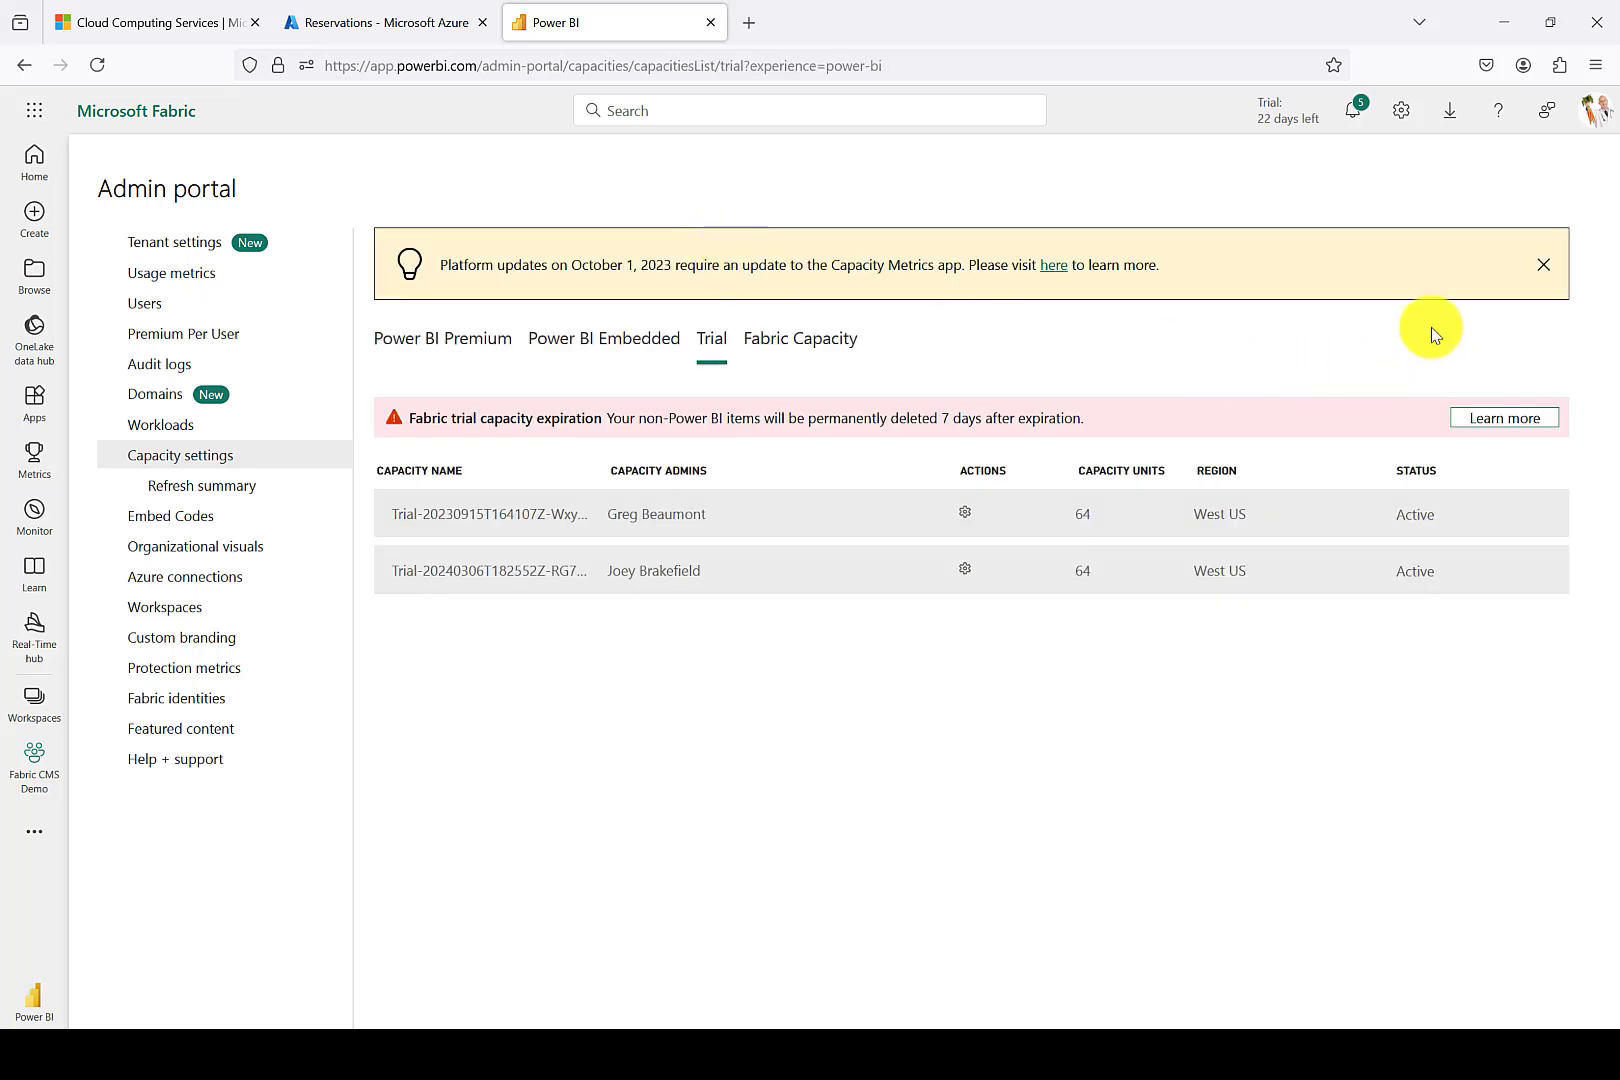
pyautogui.click(1544, 264)
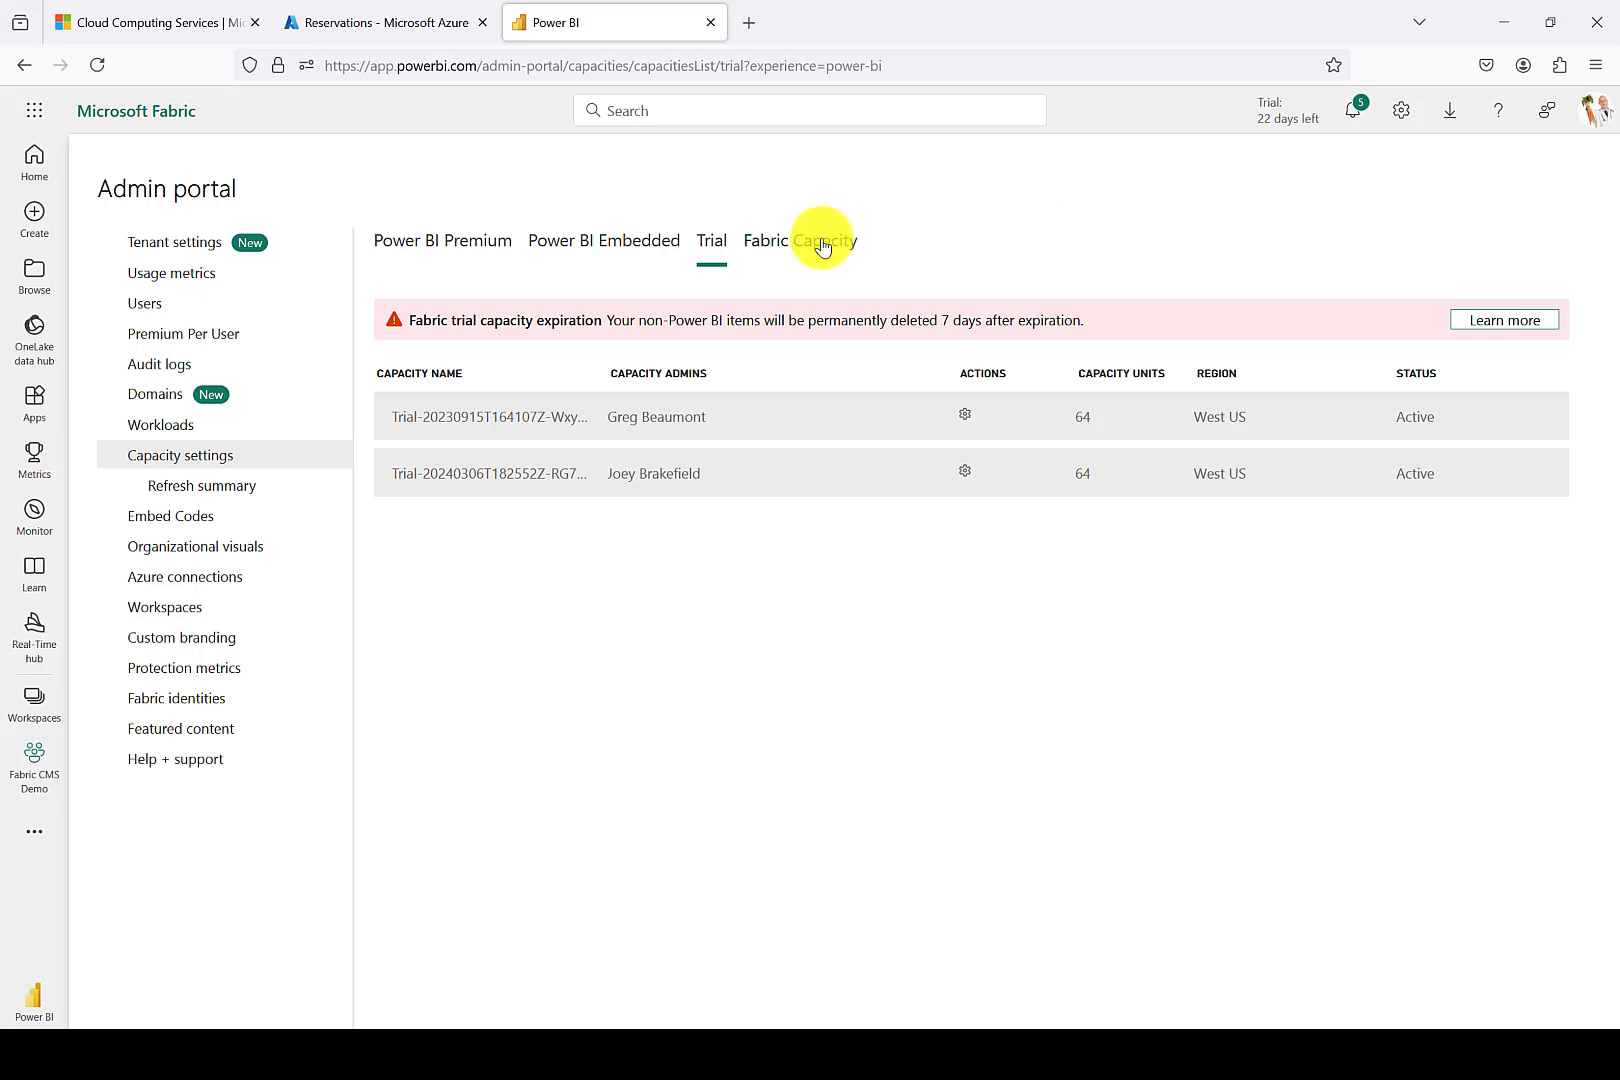
pyautogui.click(824, 240)
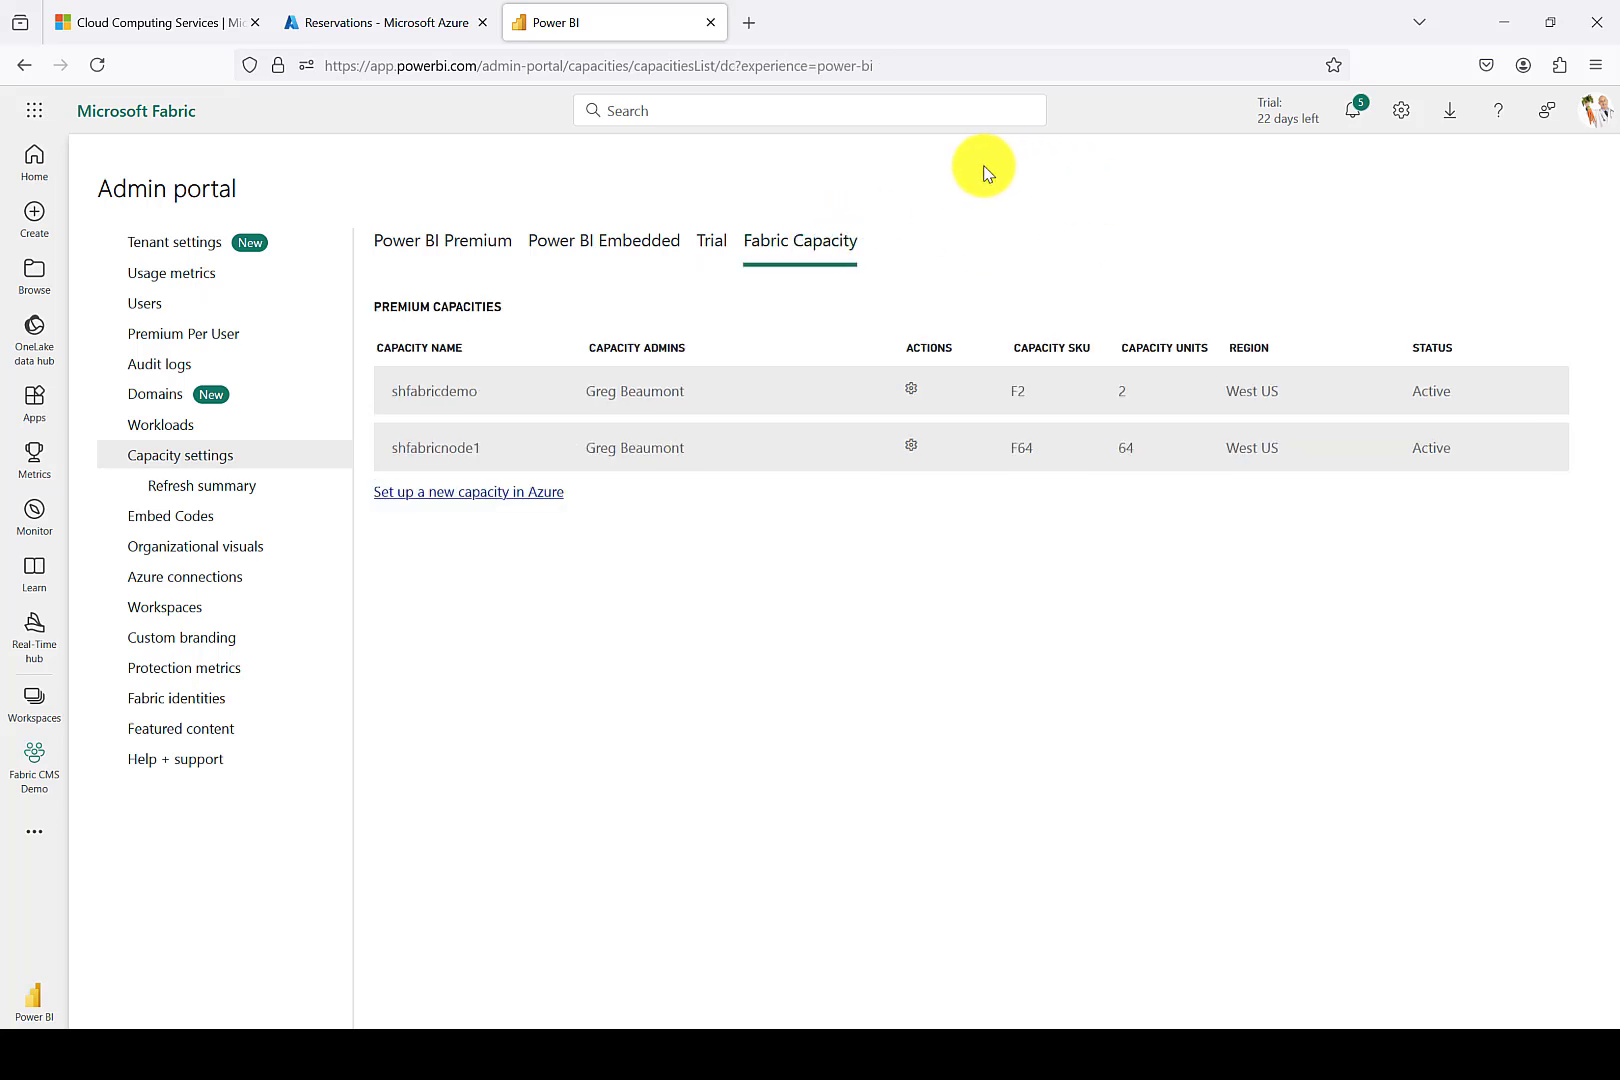
pyautogui.moveTo(972, 188)
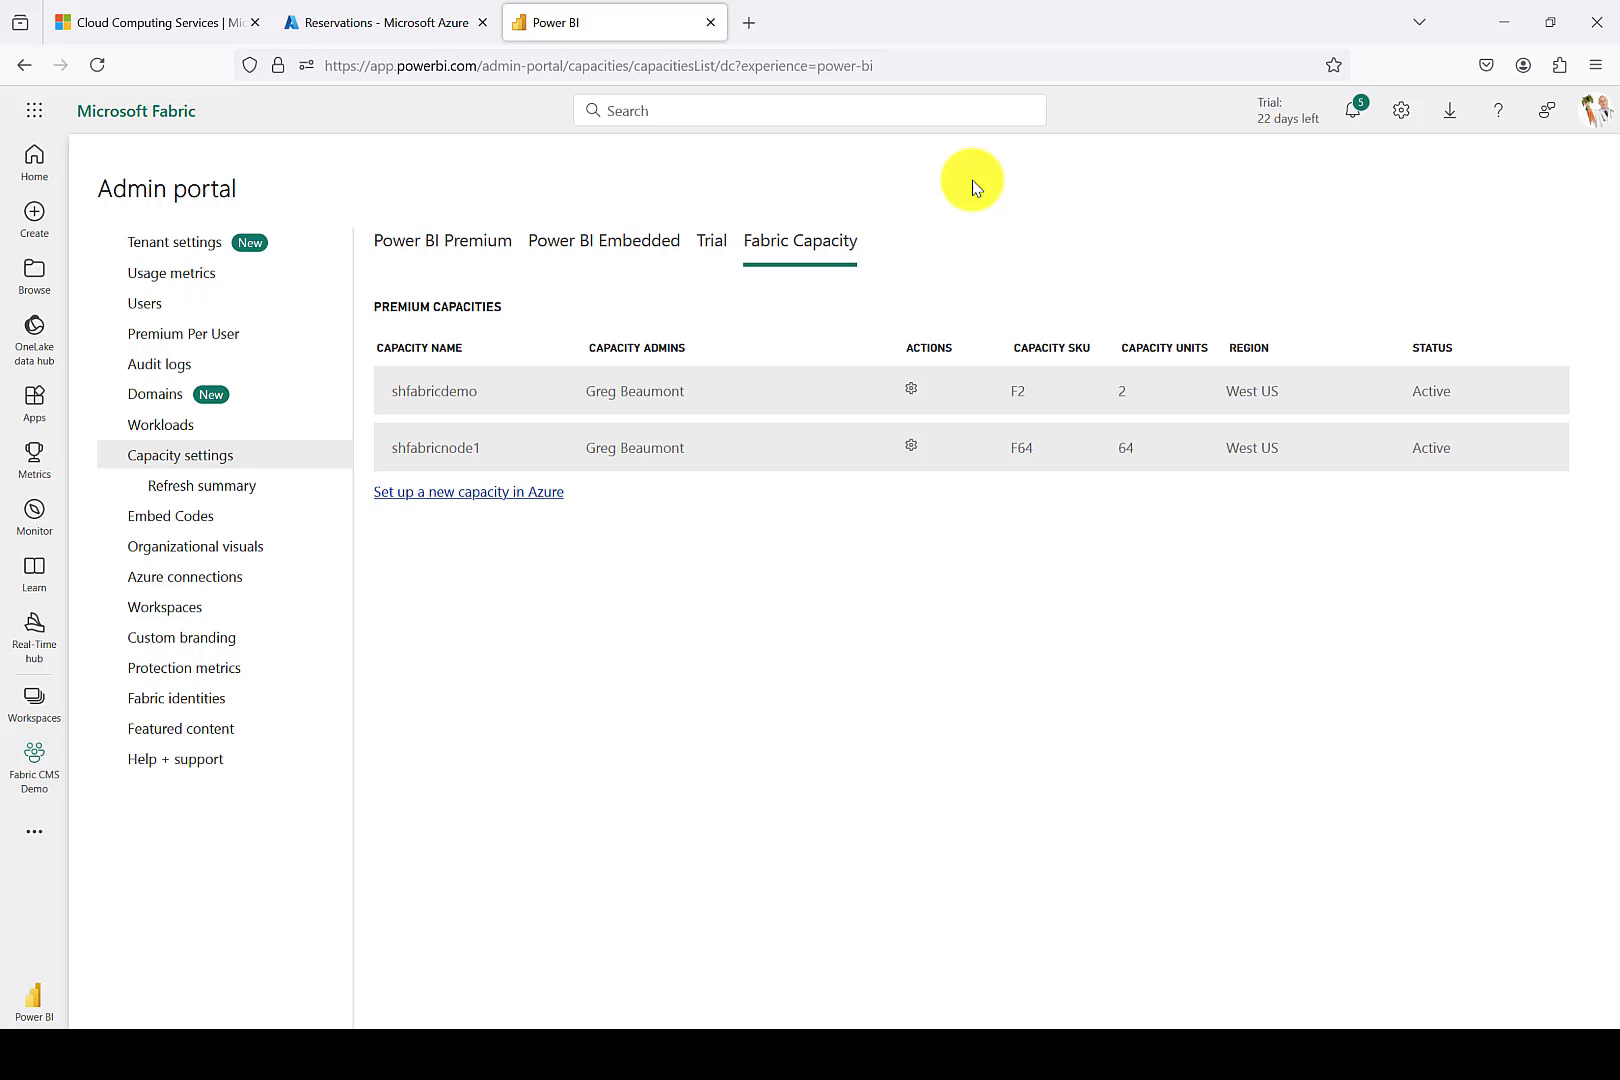
pyautogui.moveTo(960, 190)
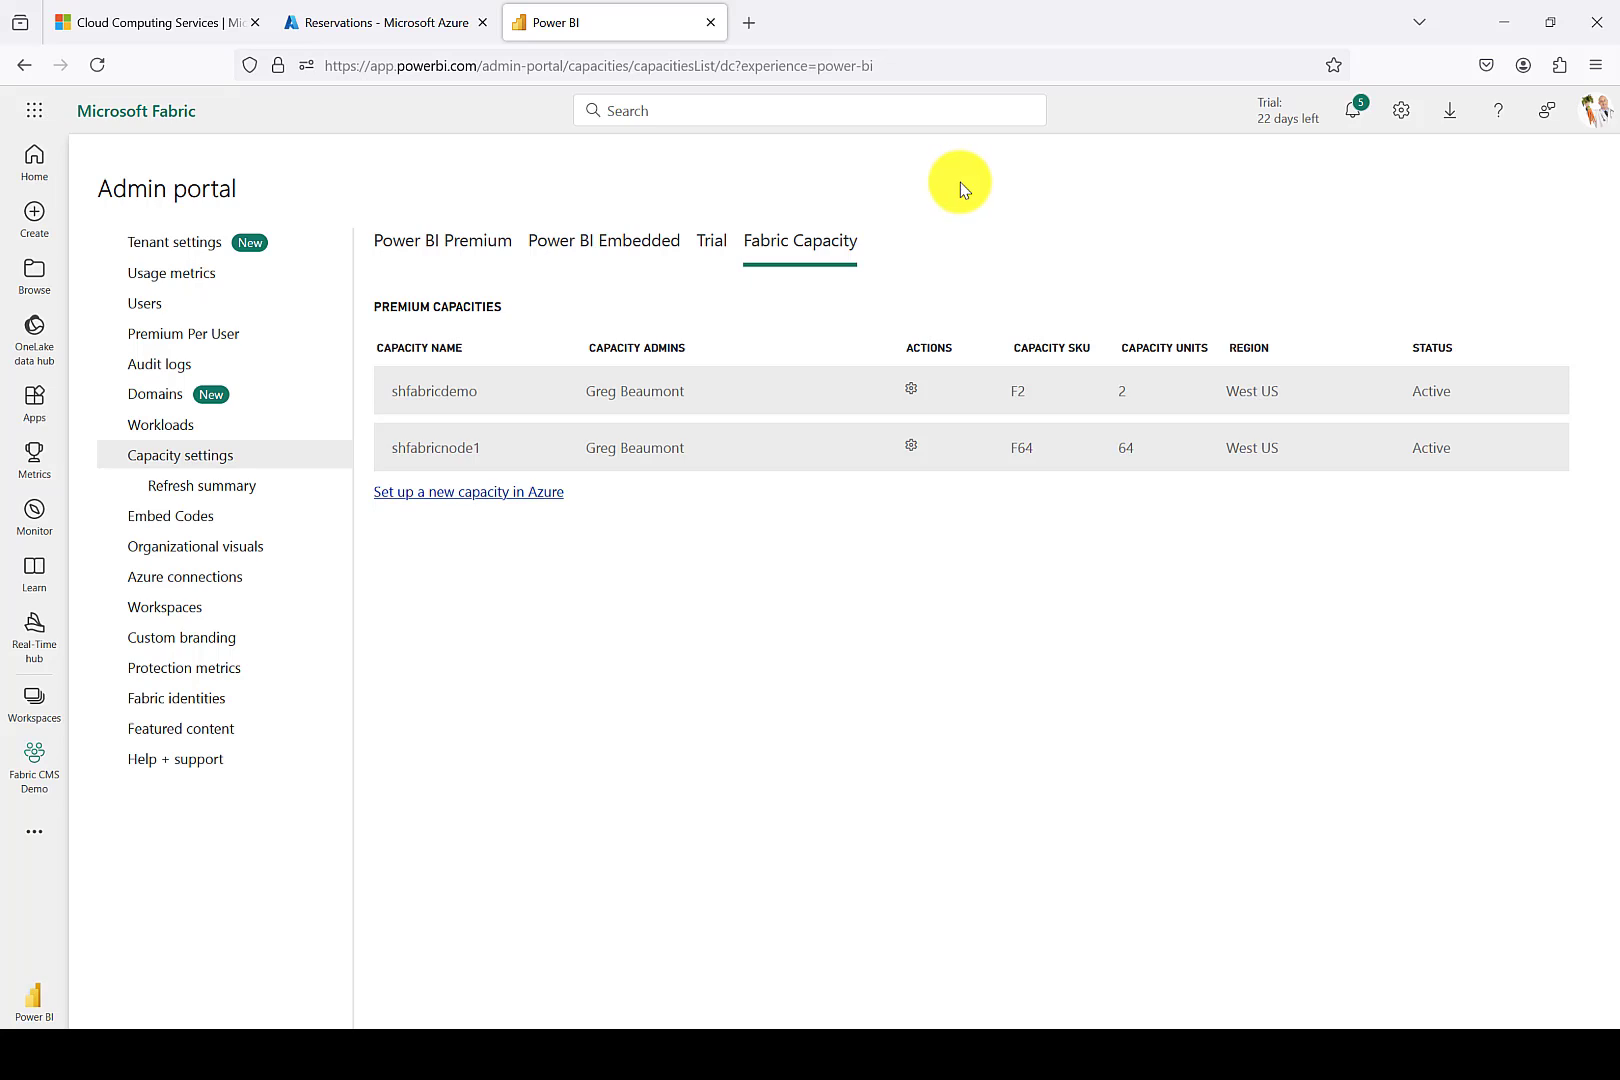
pyautogui.moveTo(568, 518)
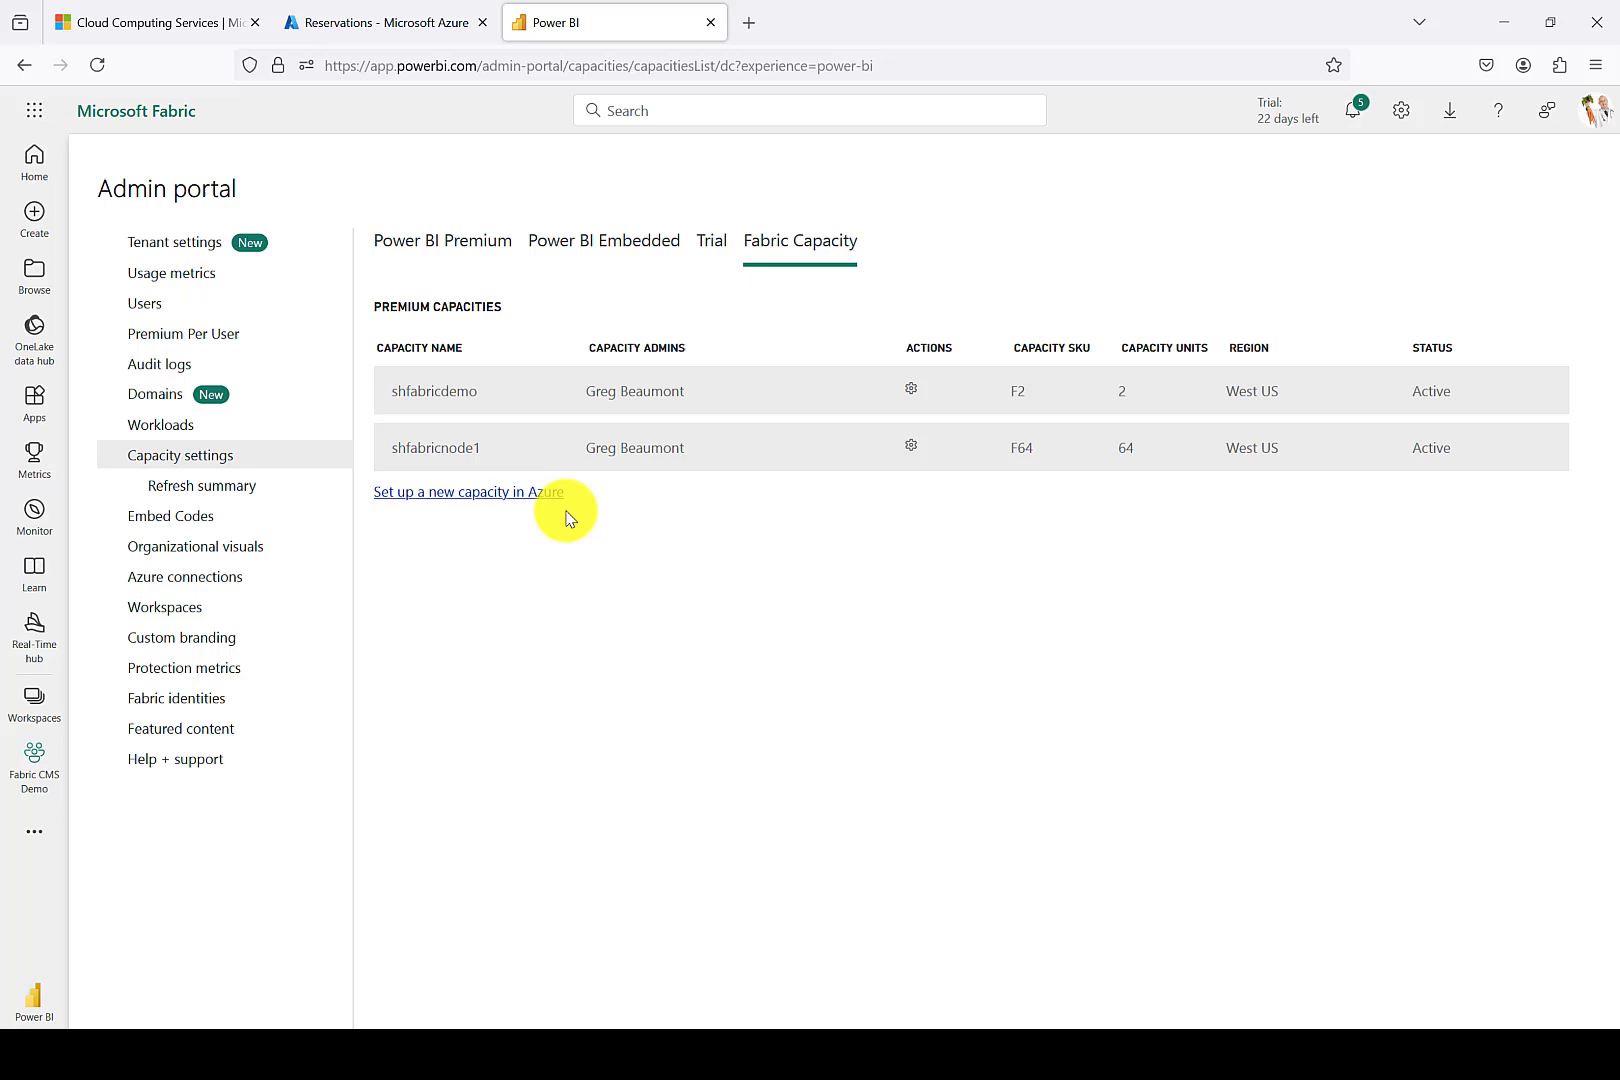
pyautogui.moveTo(452, 472)
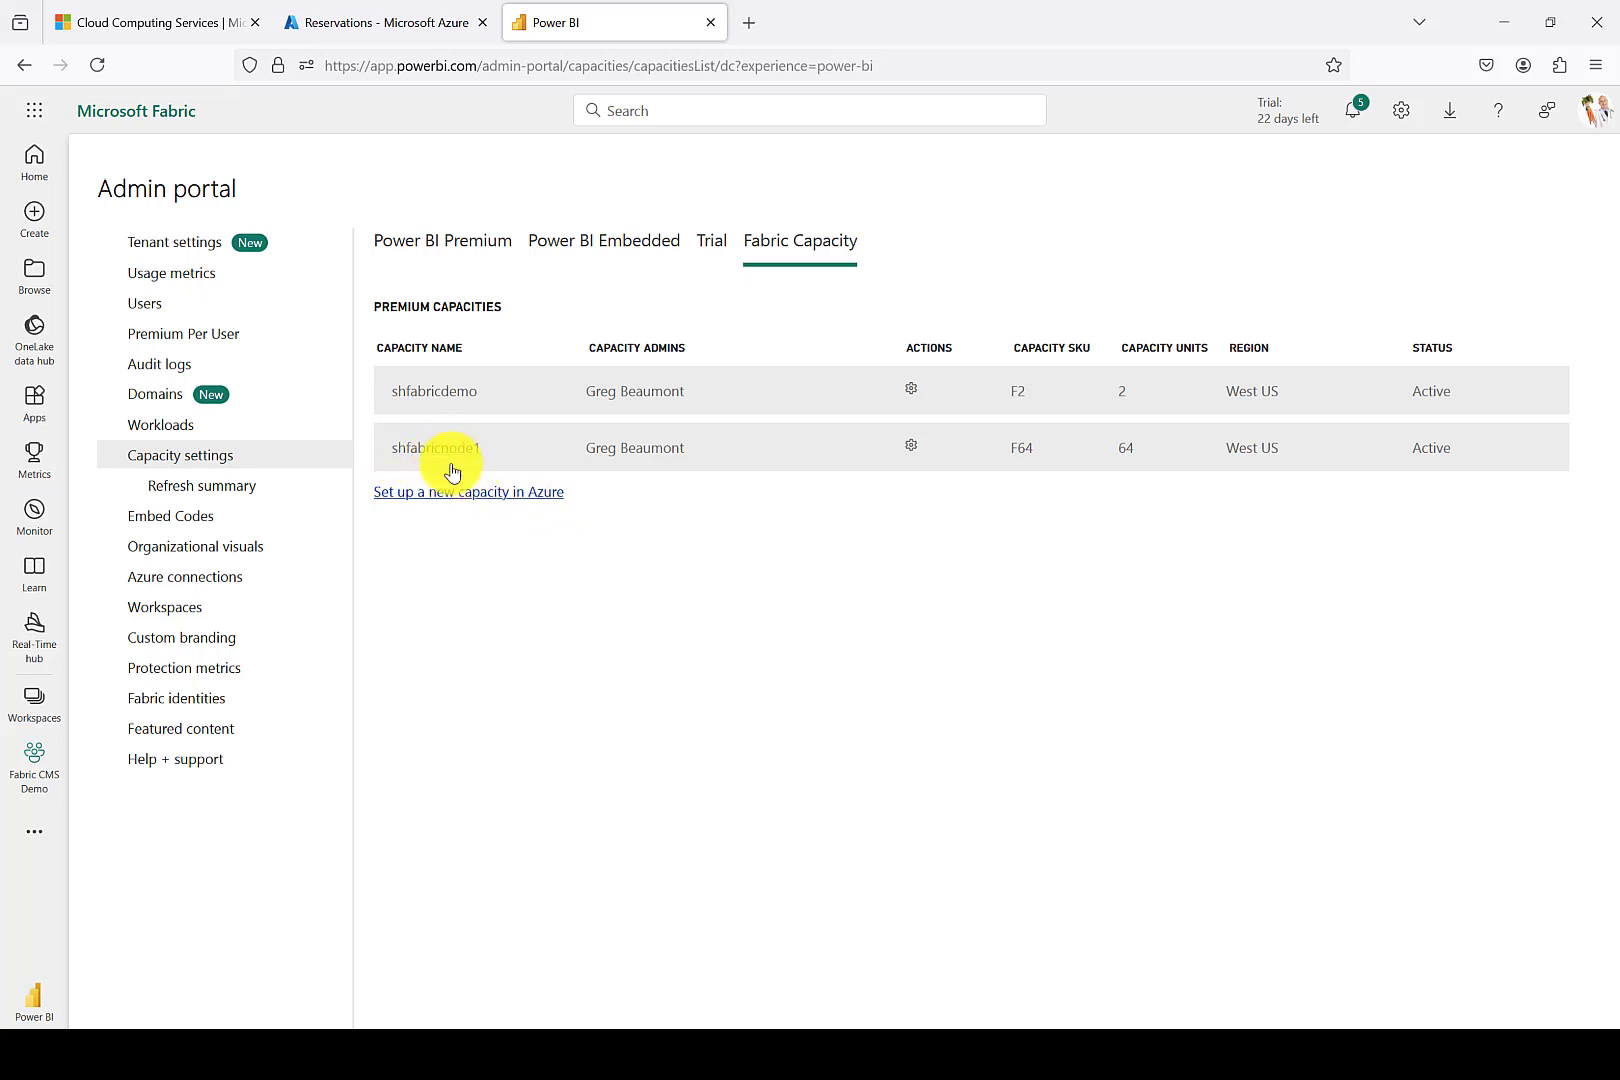
pyautogui.moveTo(1110, 482)
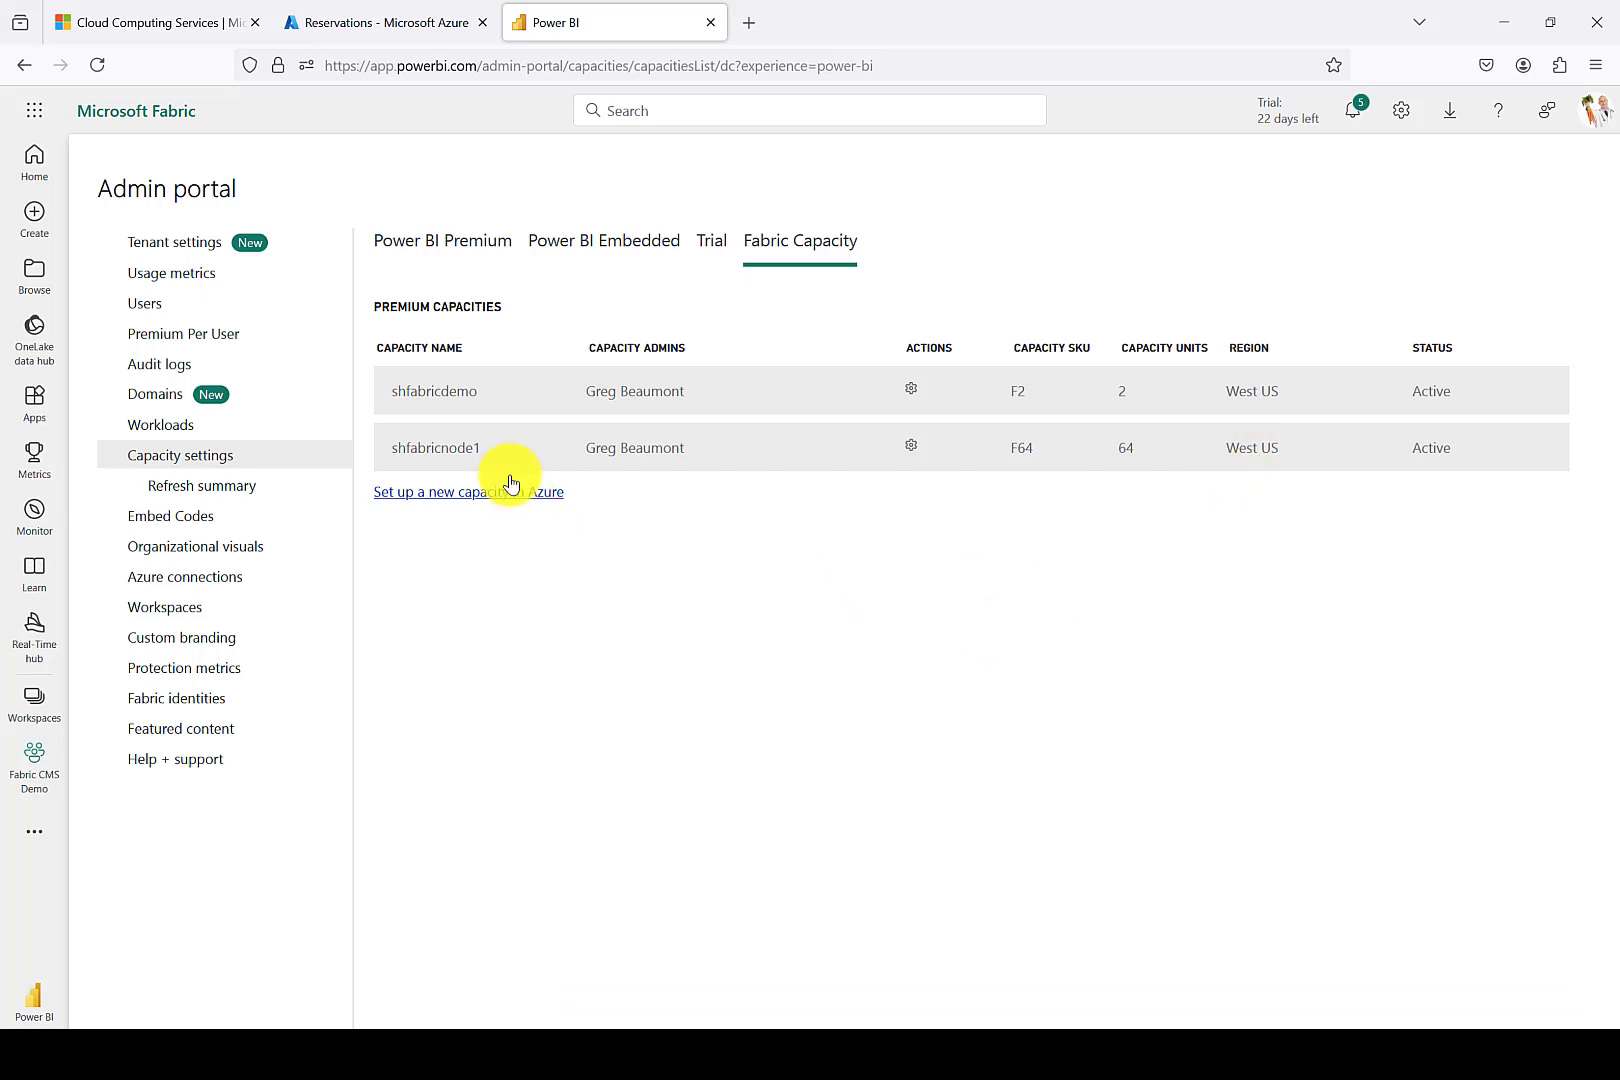
pyautogui.click(436, 448)
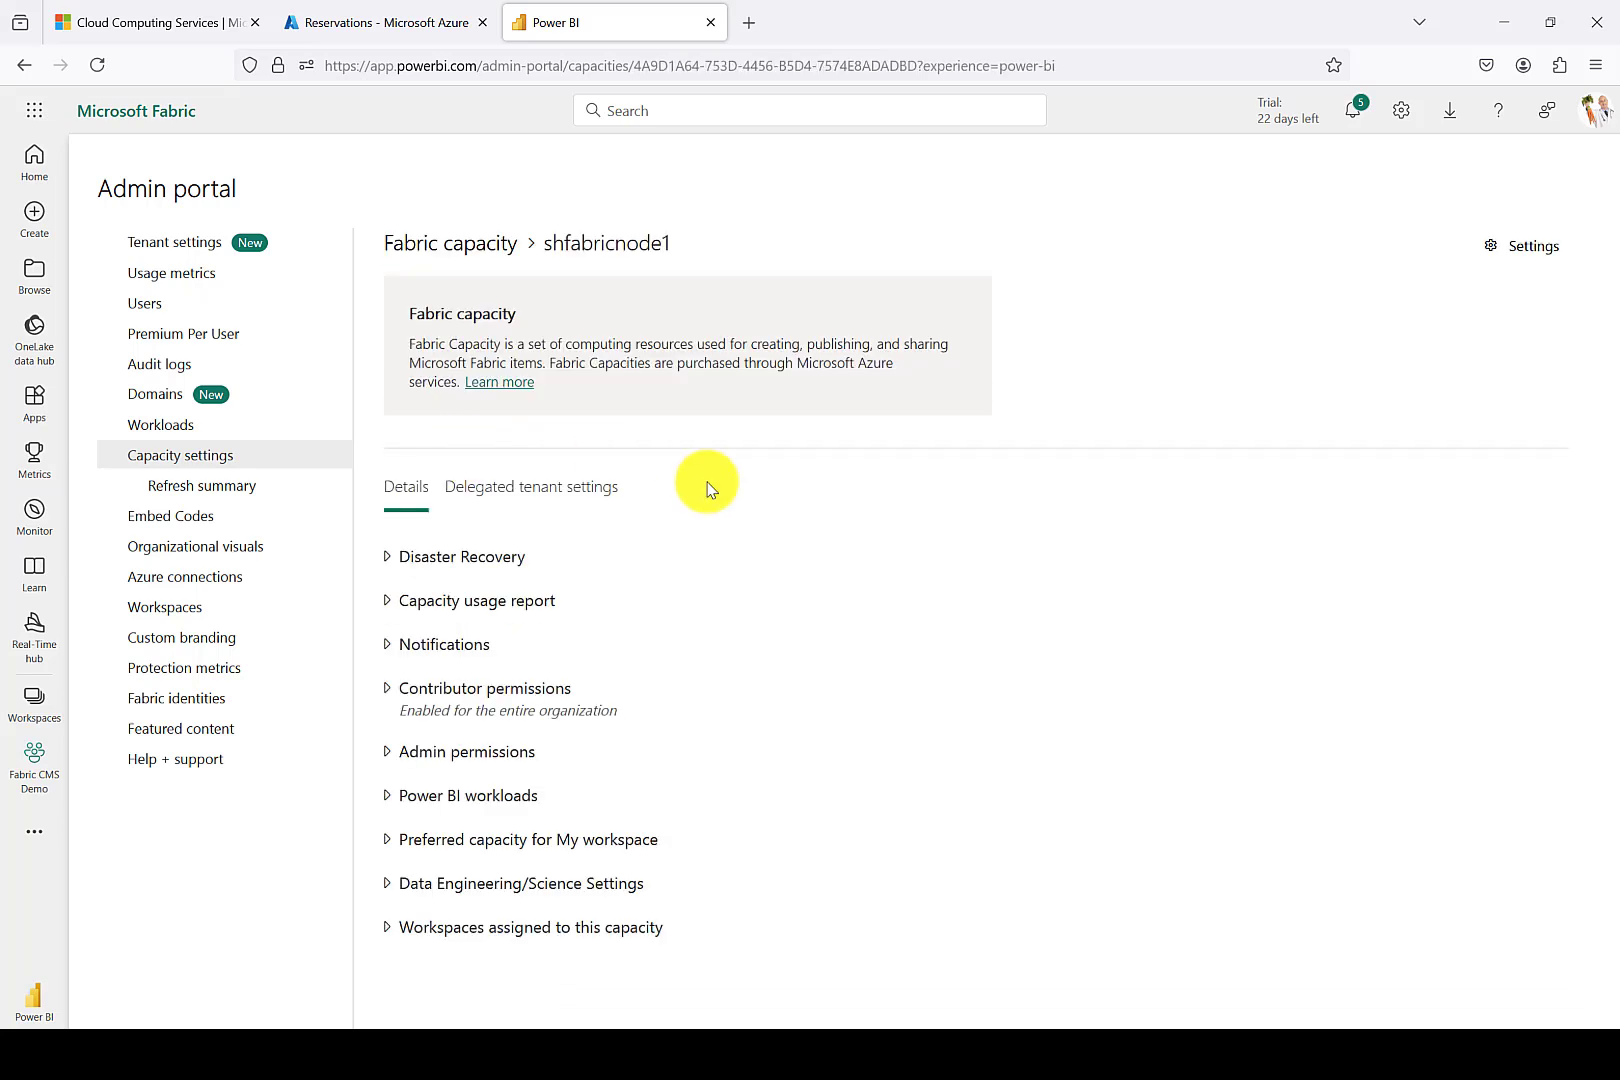
pyautogui.moveTo(708, 600)
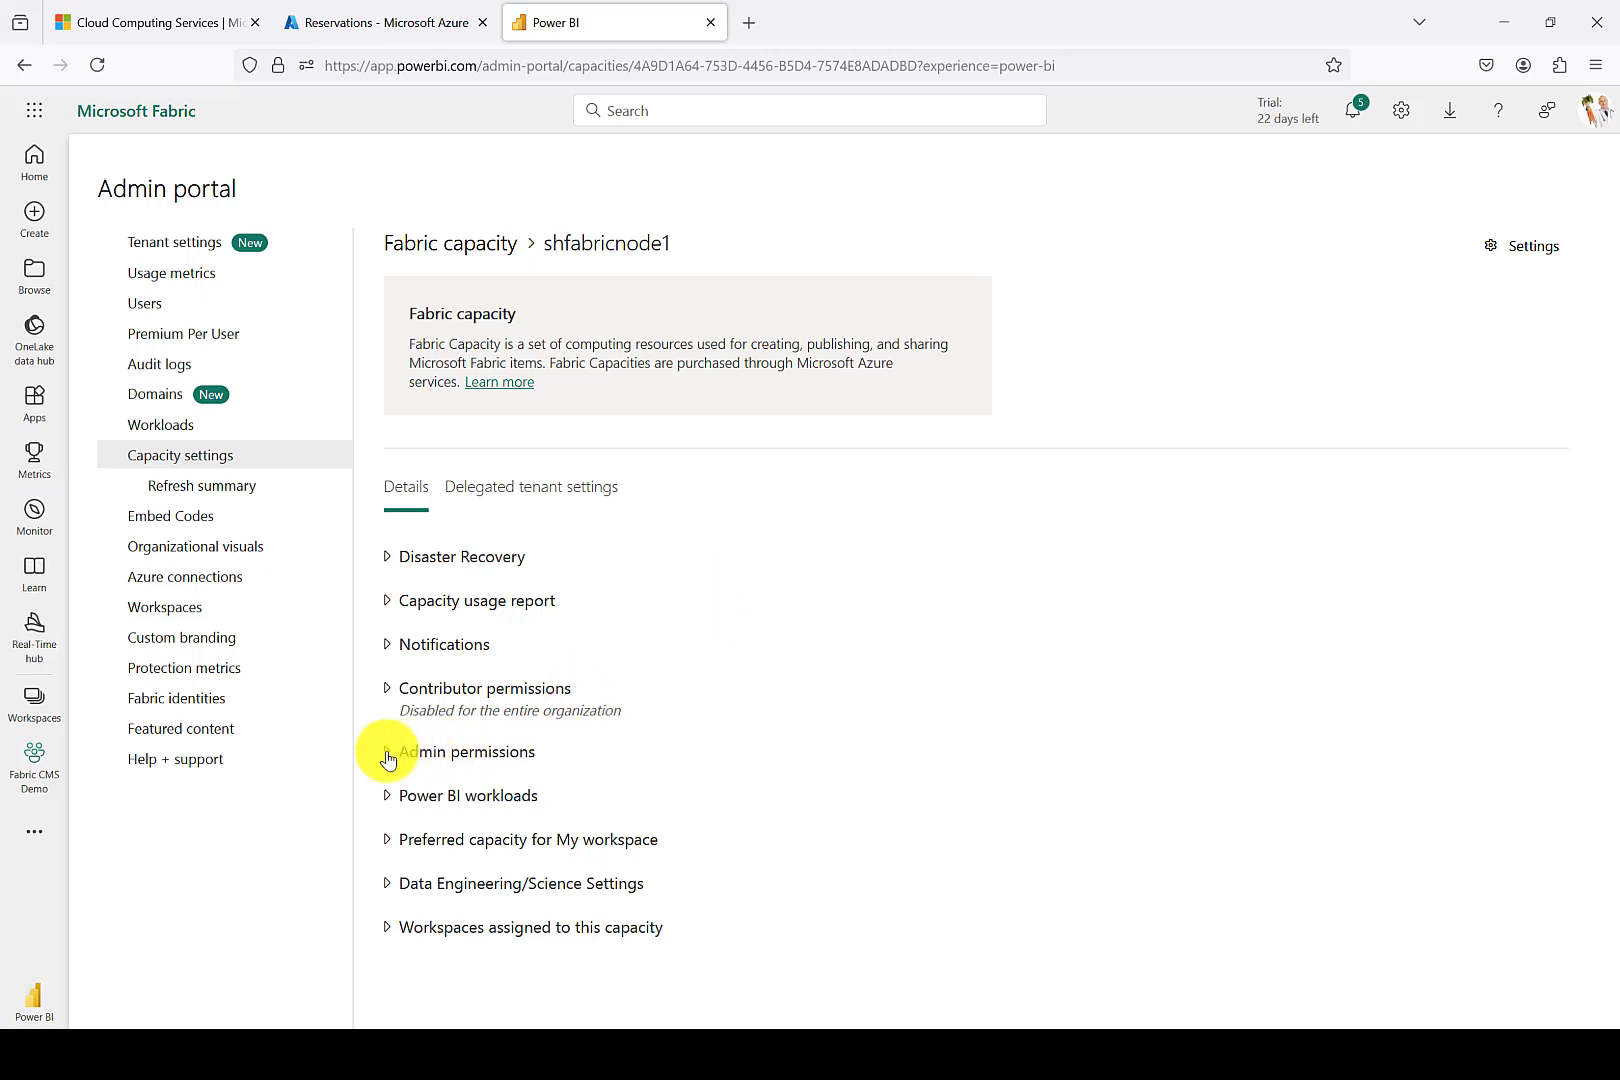
# Add three users (starting with 'maggie') as shfabricnode1 admins and apply the change.
pyautogui.click(390, 752)
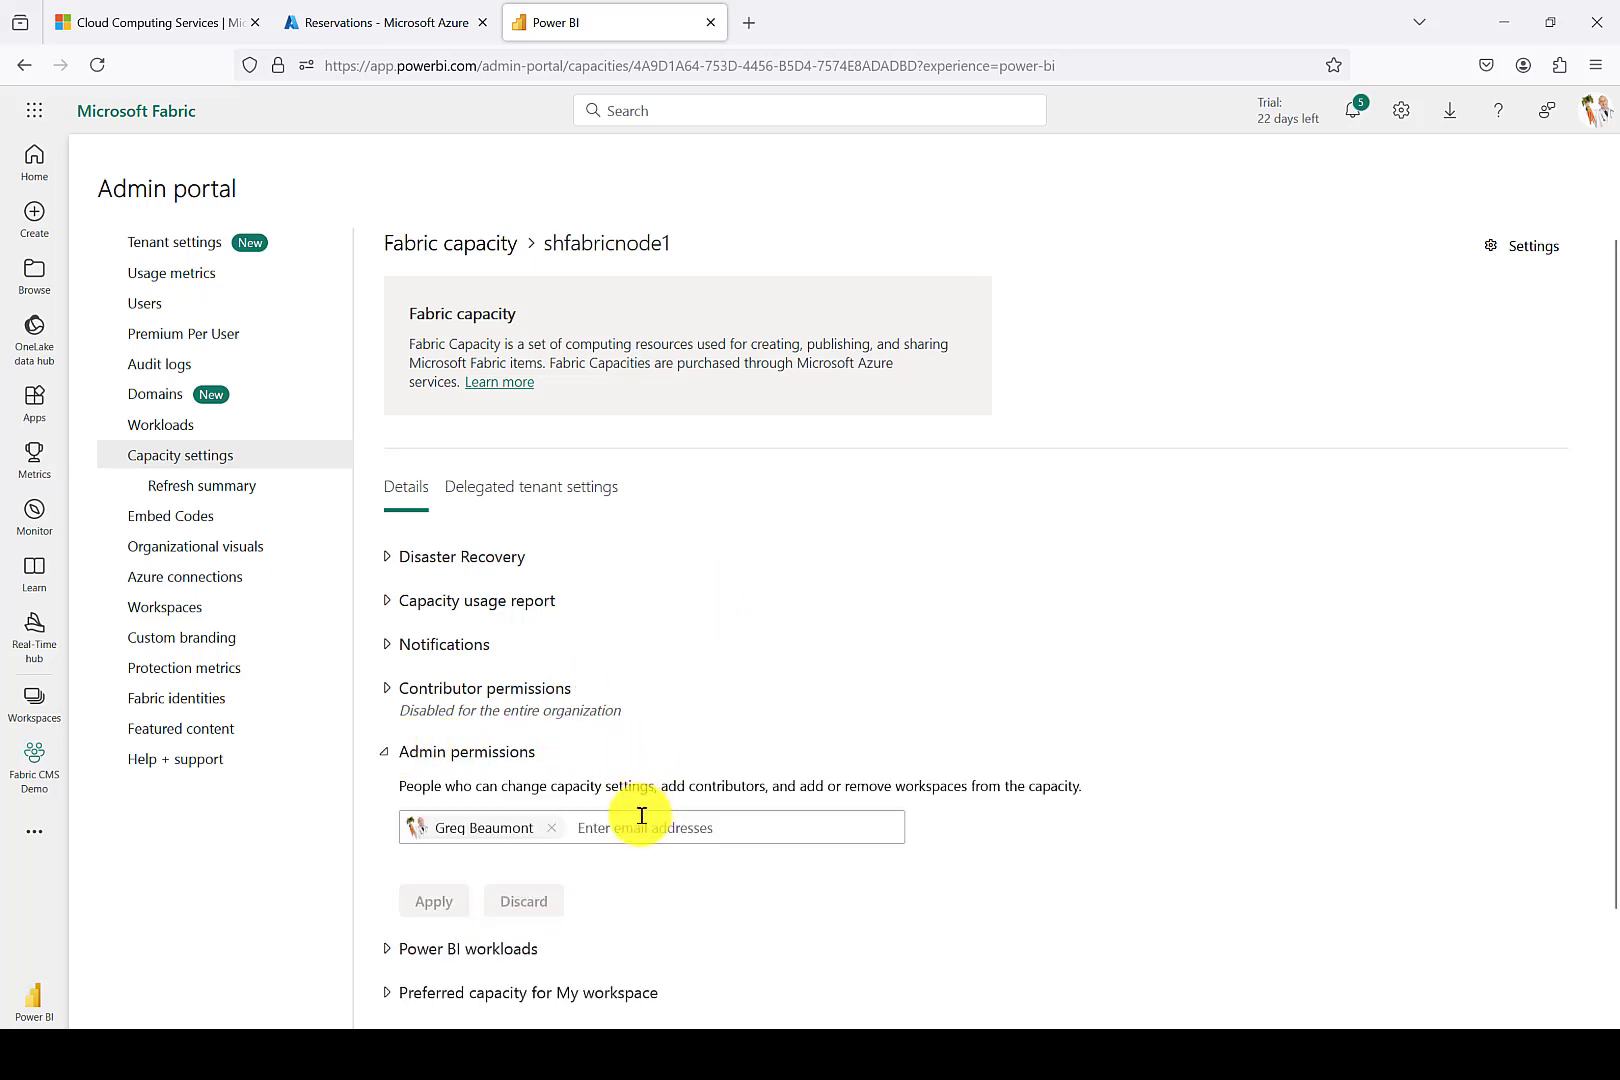
pyautogui.moveTo(1148, 682)
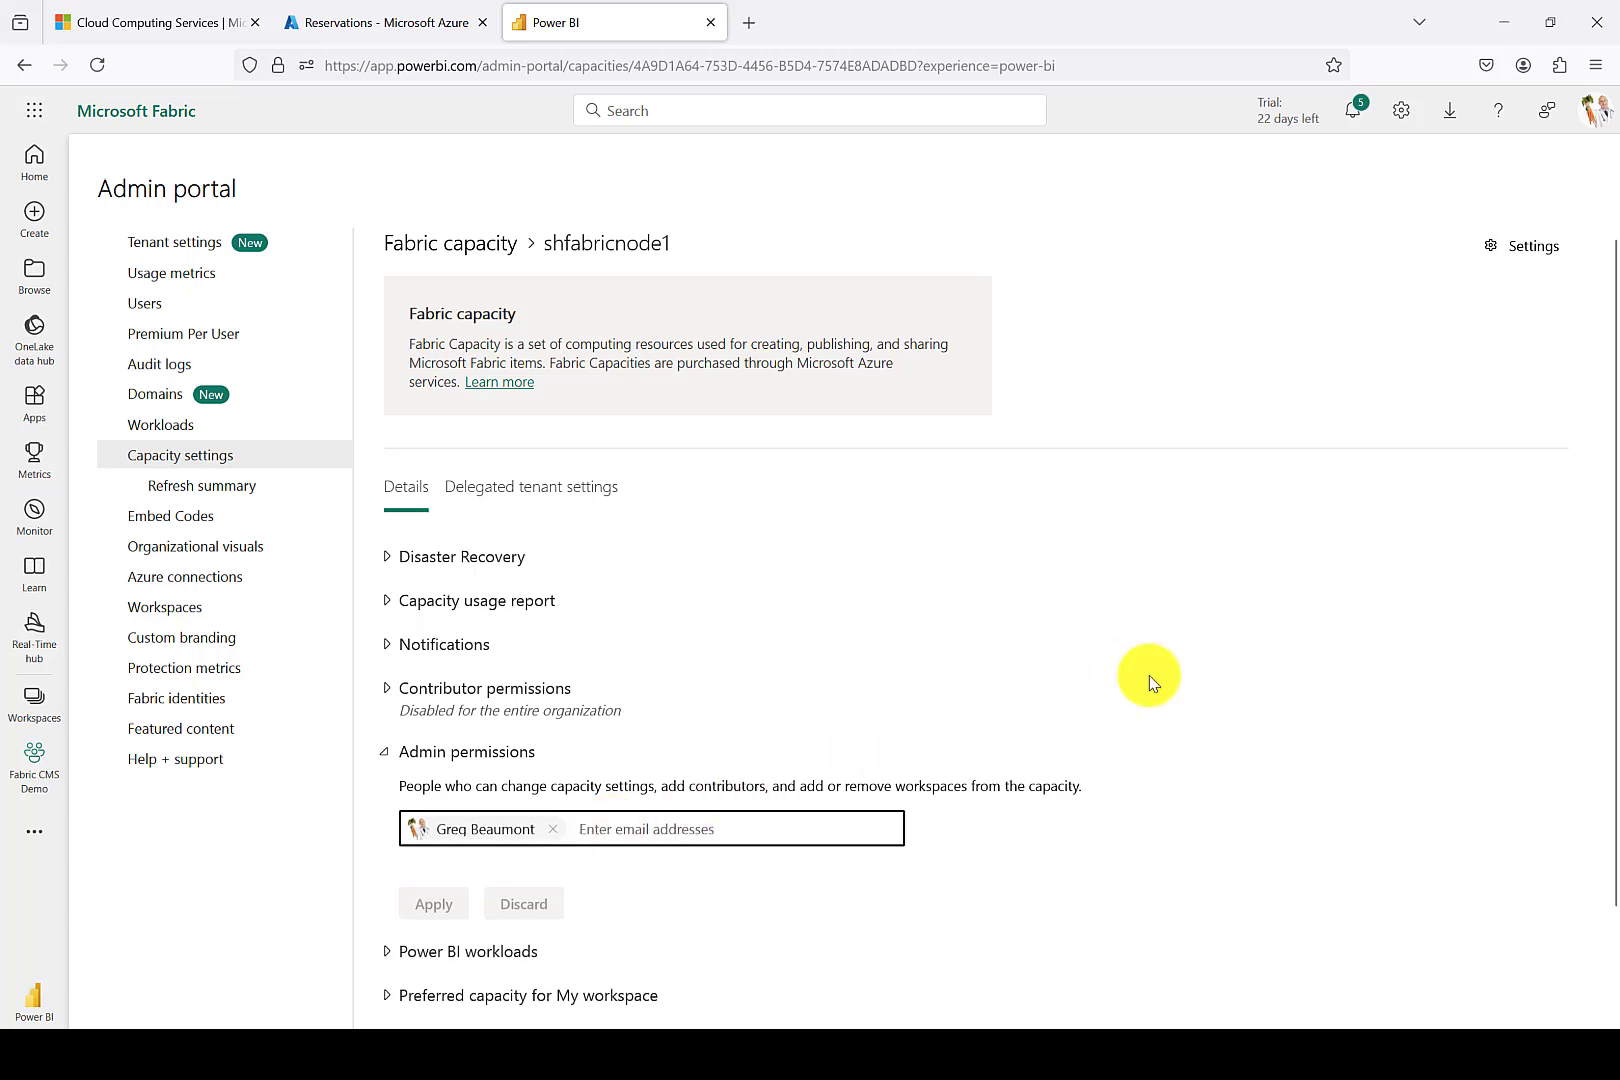
pyautogui.moveTo(1382, 782)
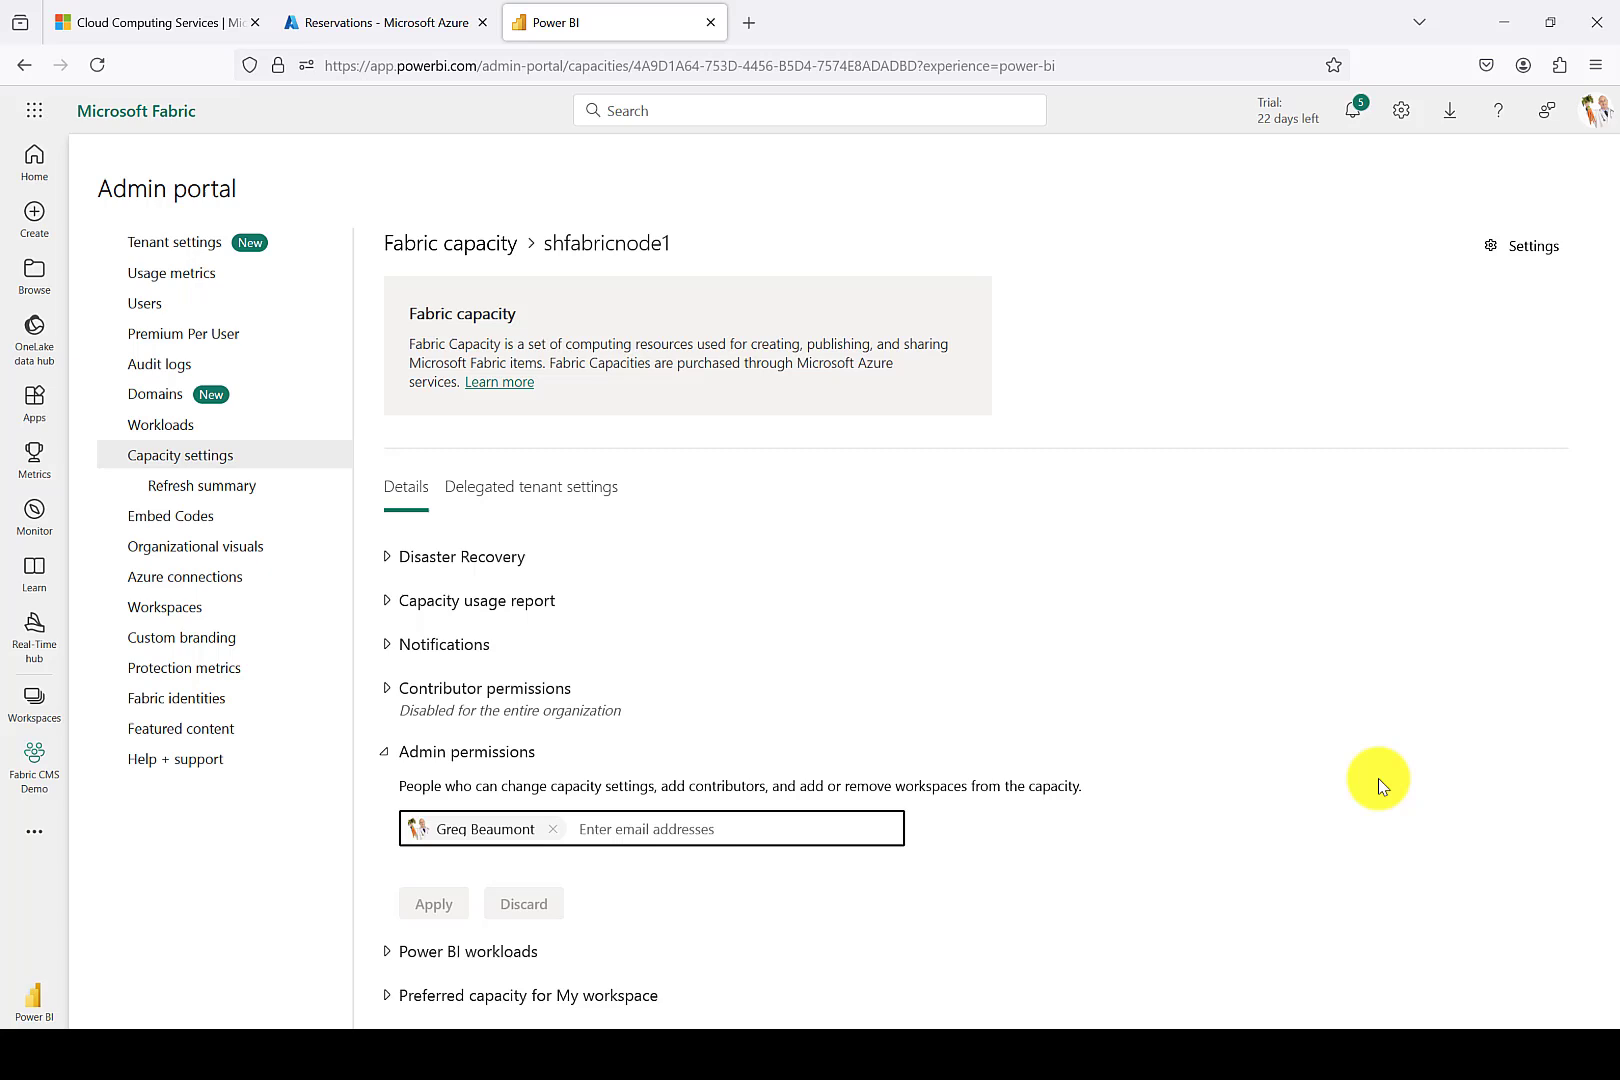
pyautogui.write('maggie Beyer Adam Luebke Christina Tillbrook')
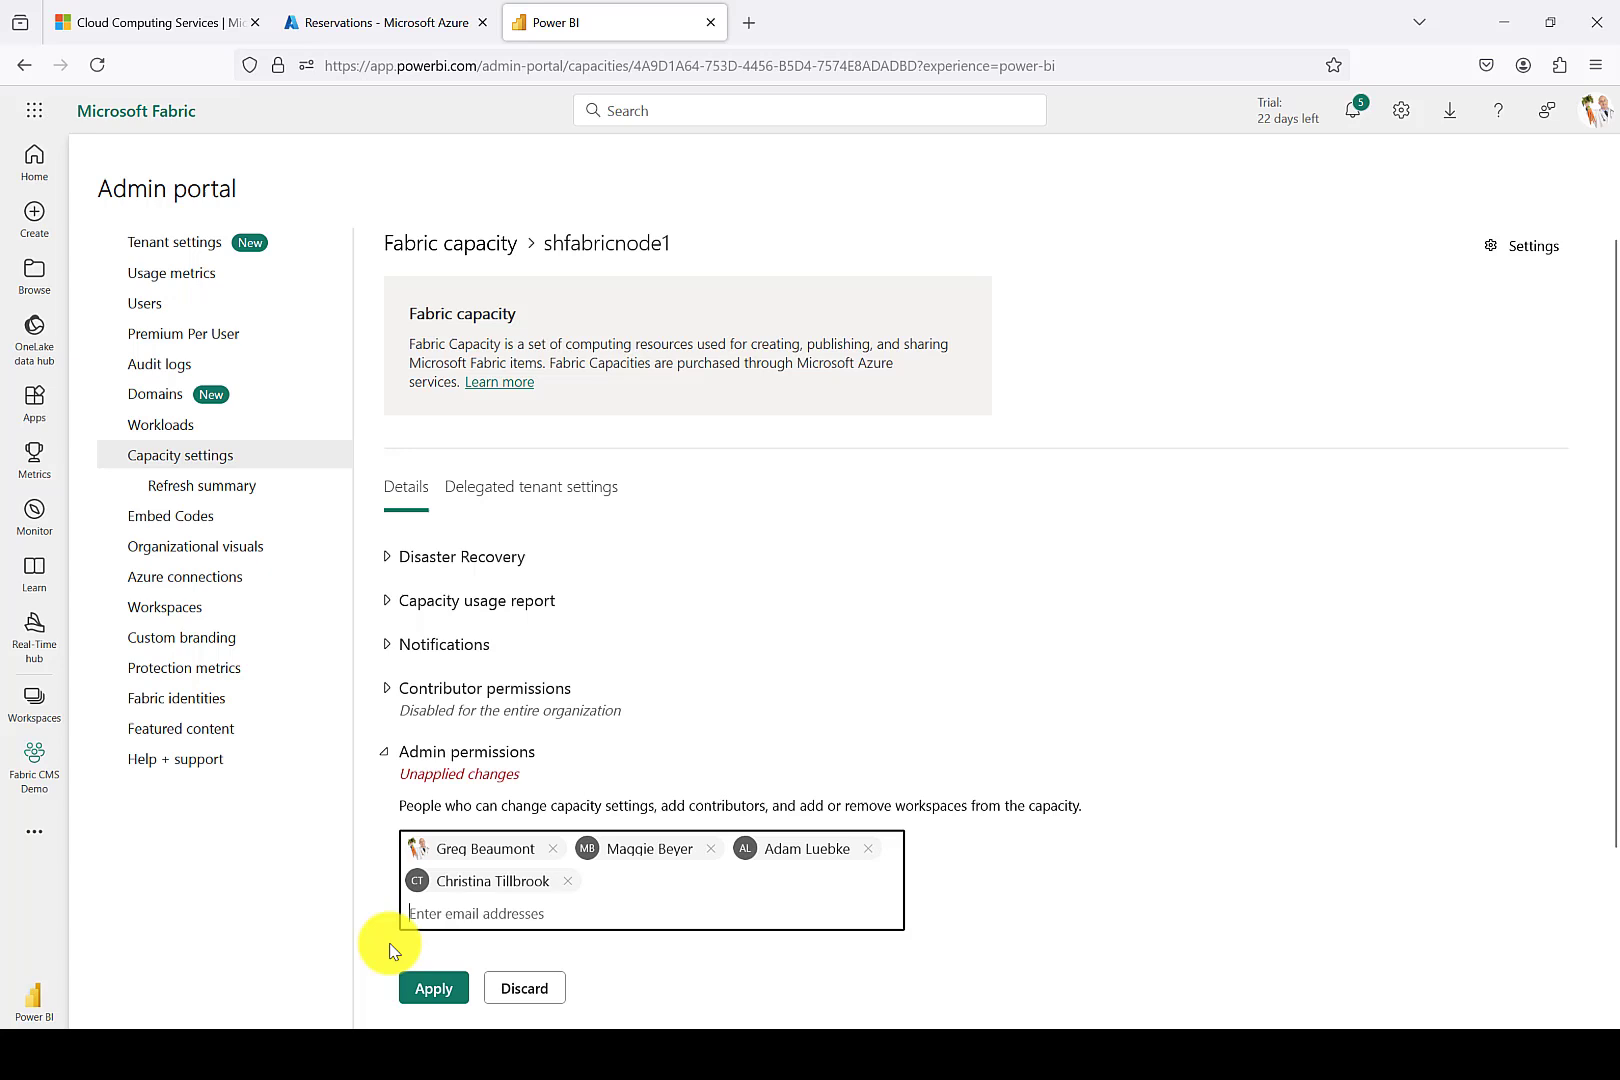
pyautogui.moveTo(432, 986)
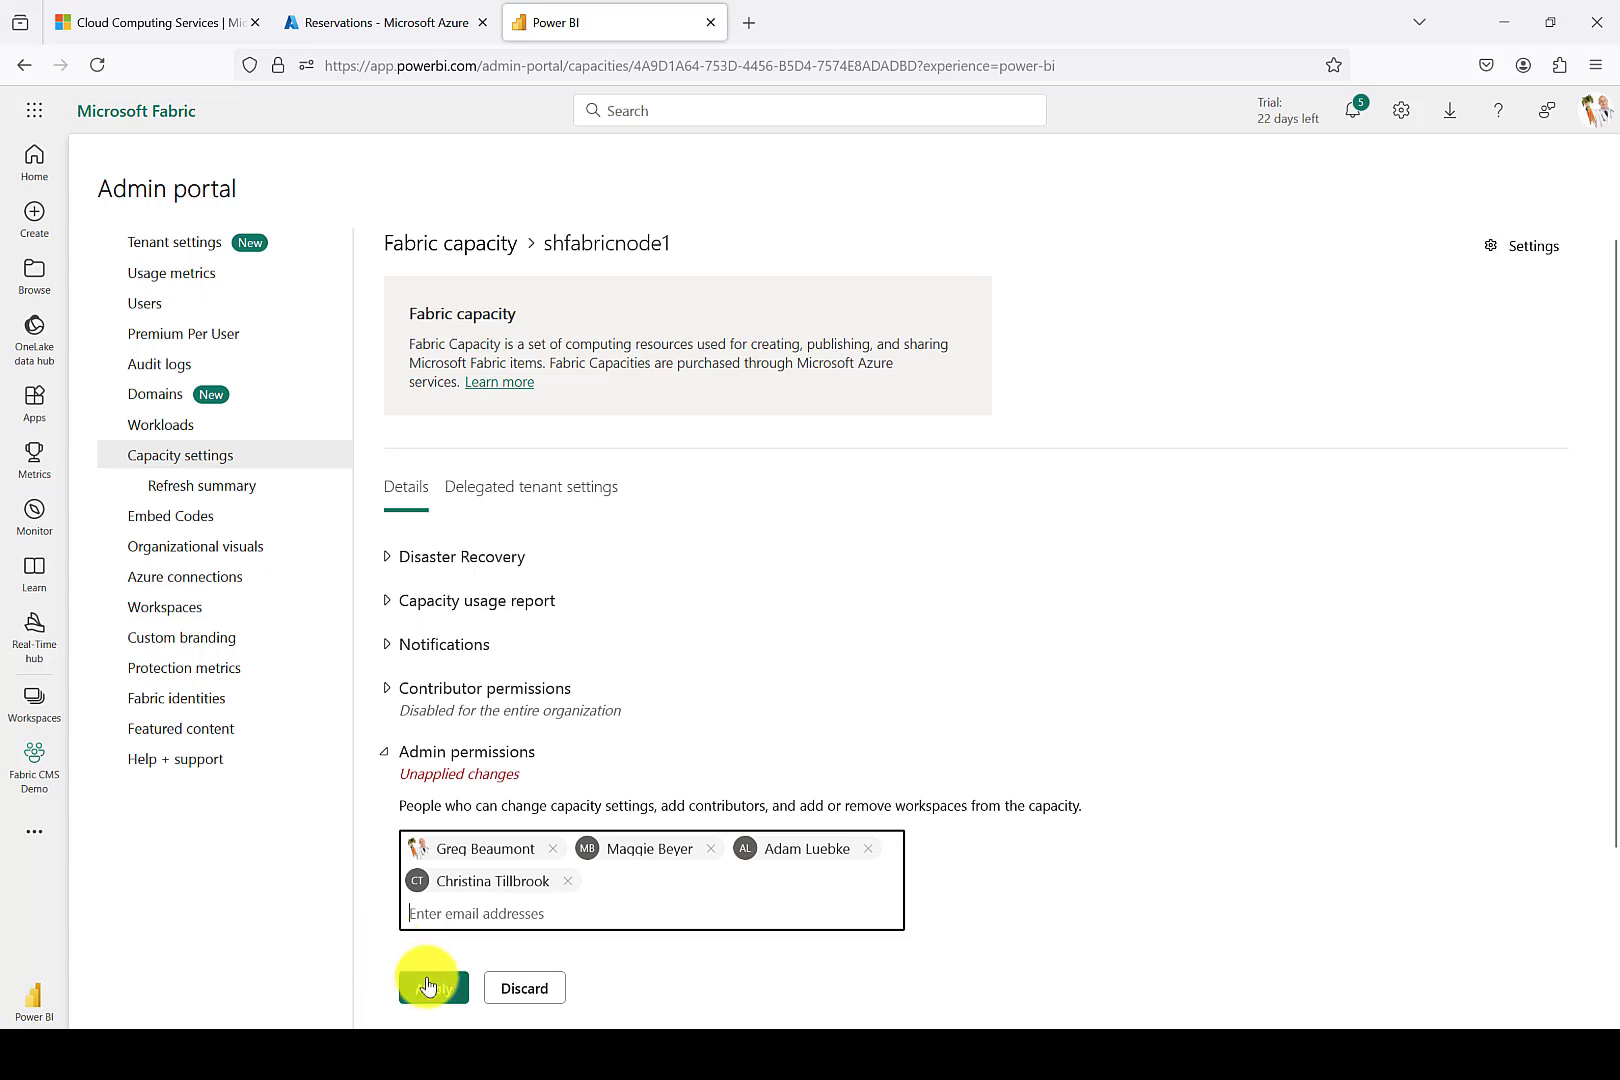
pyautogui.click(394, 752)
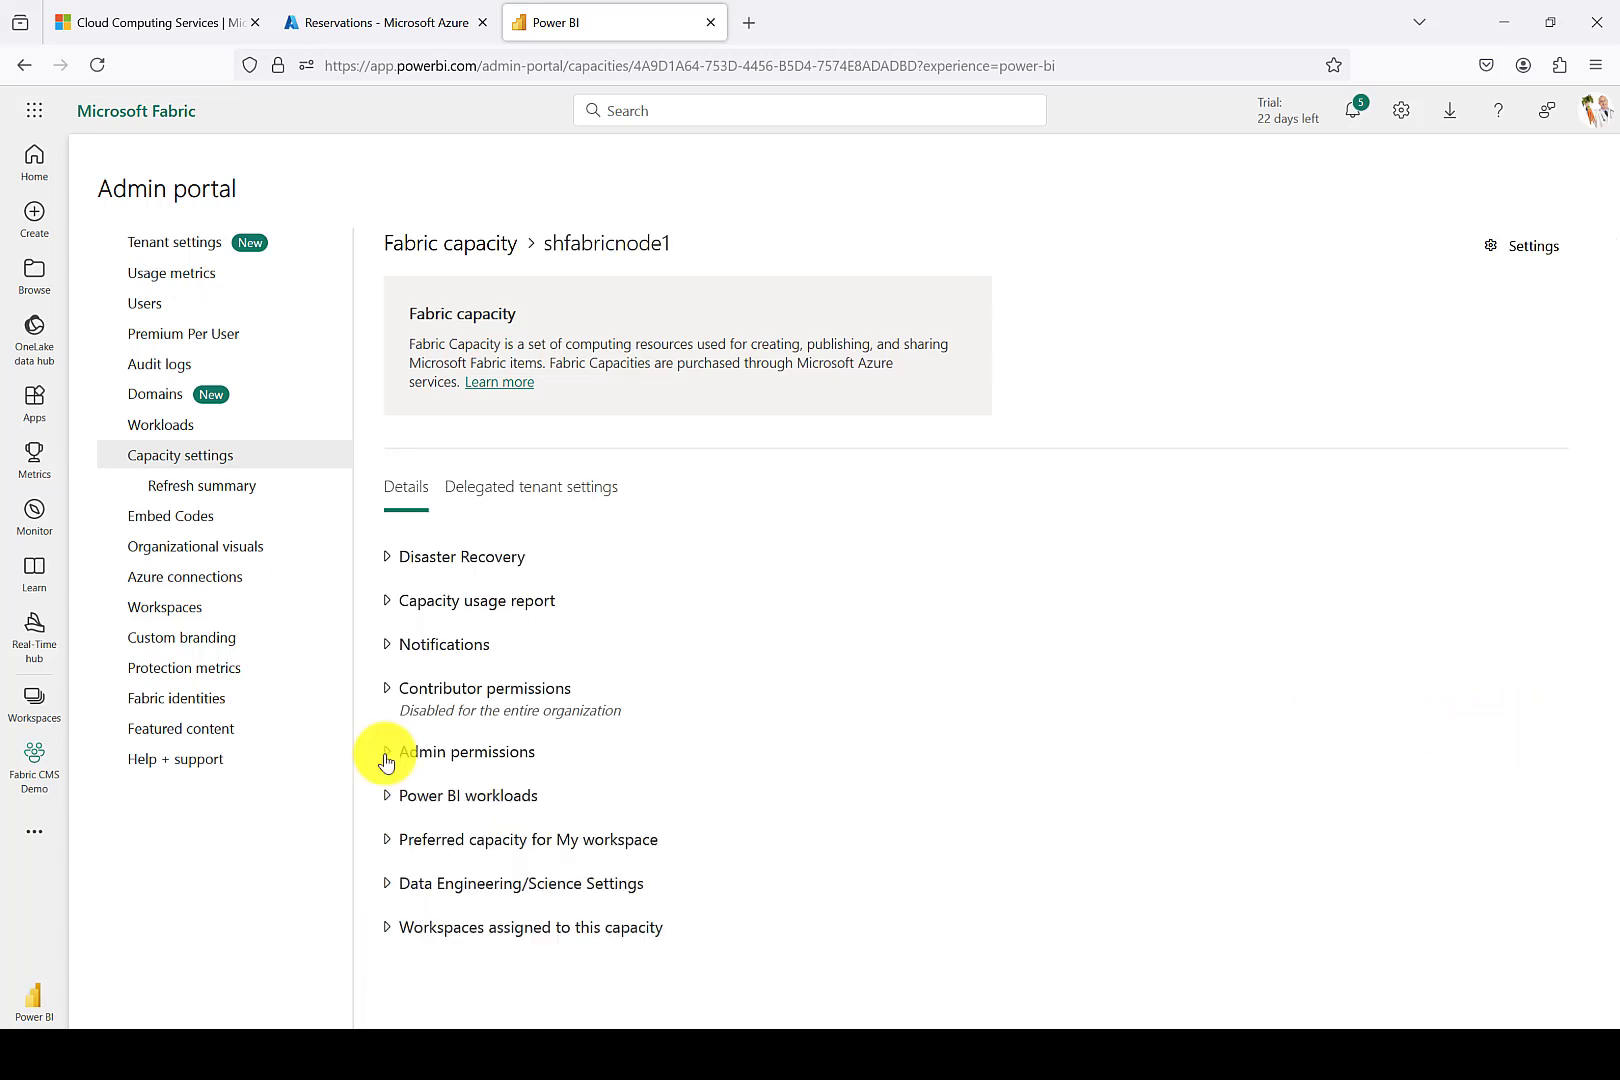
pyautogui.moveTo(98, 770)
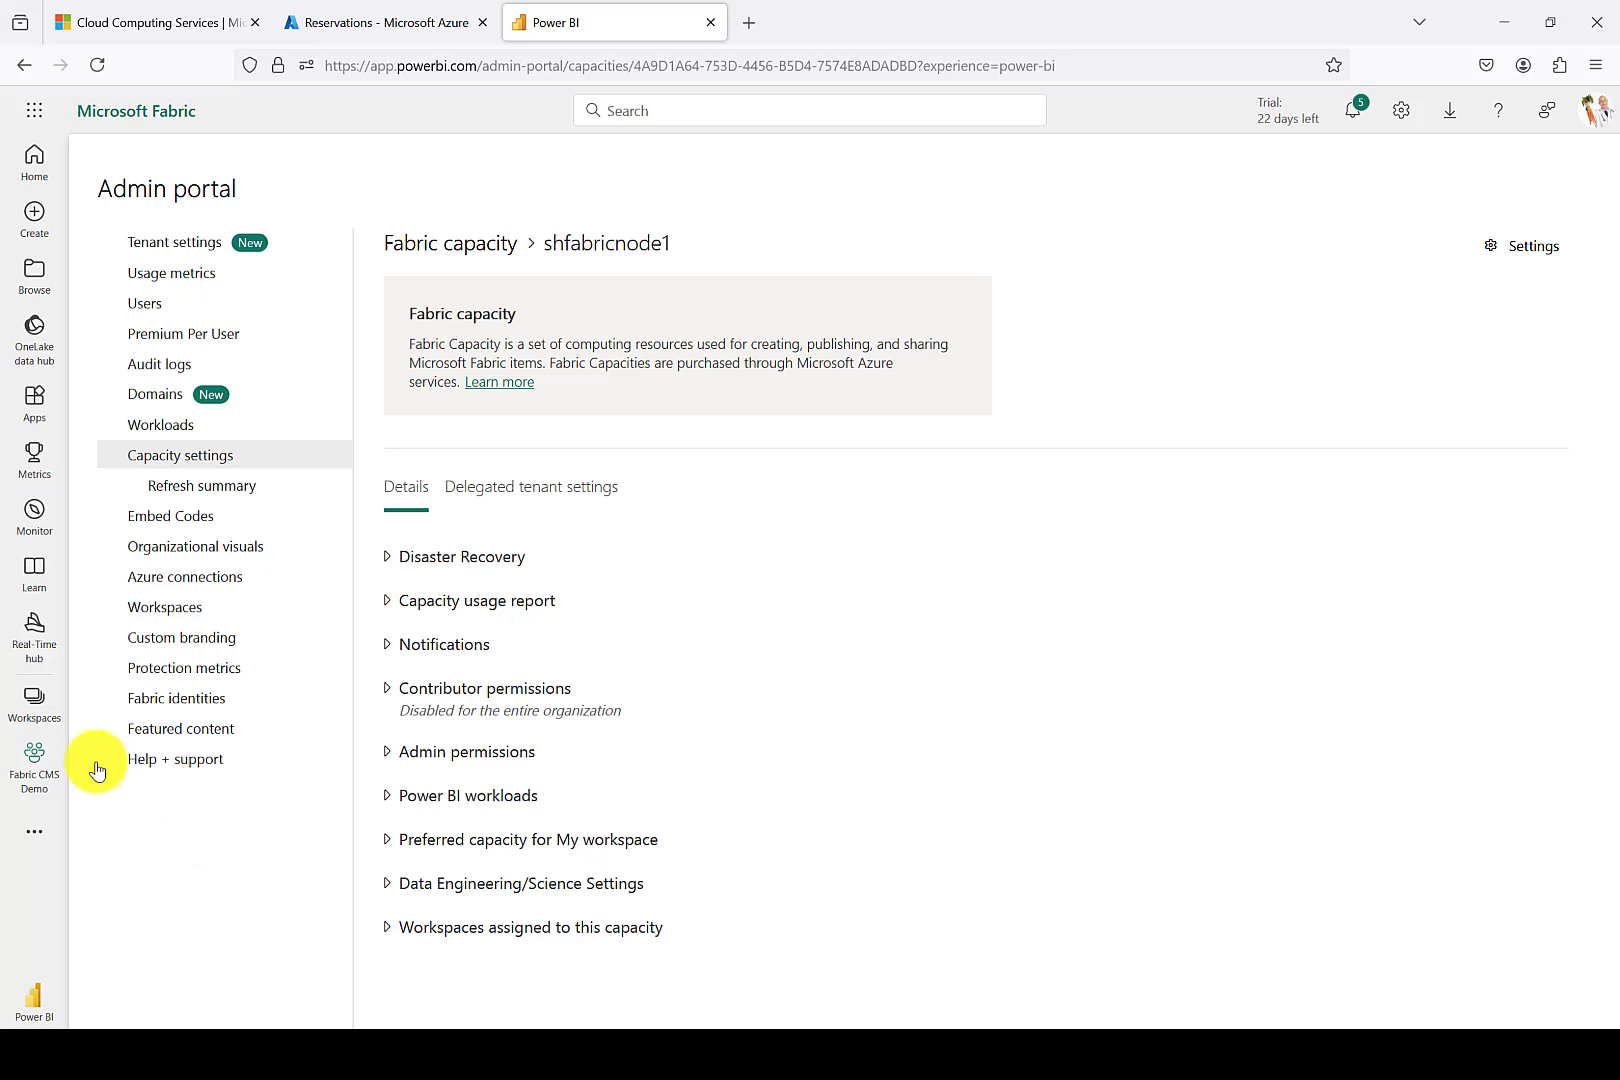
pyautogui.moveTo(34, 698)
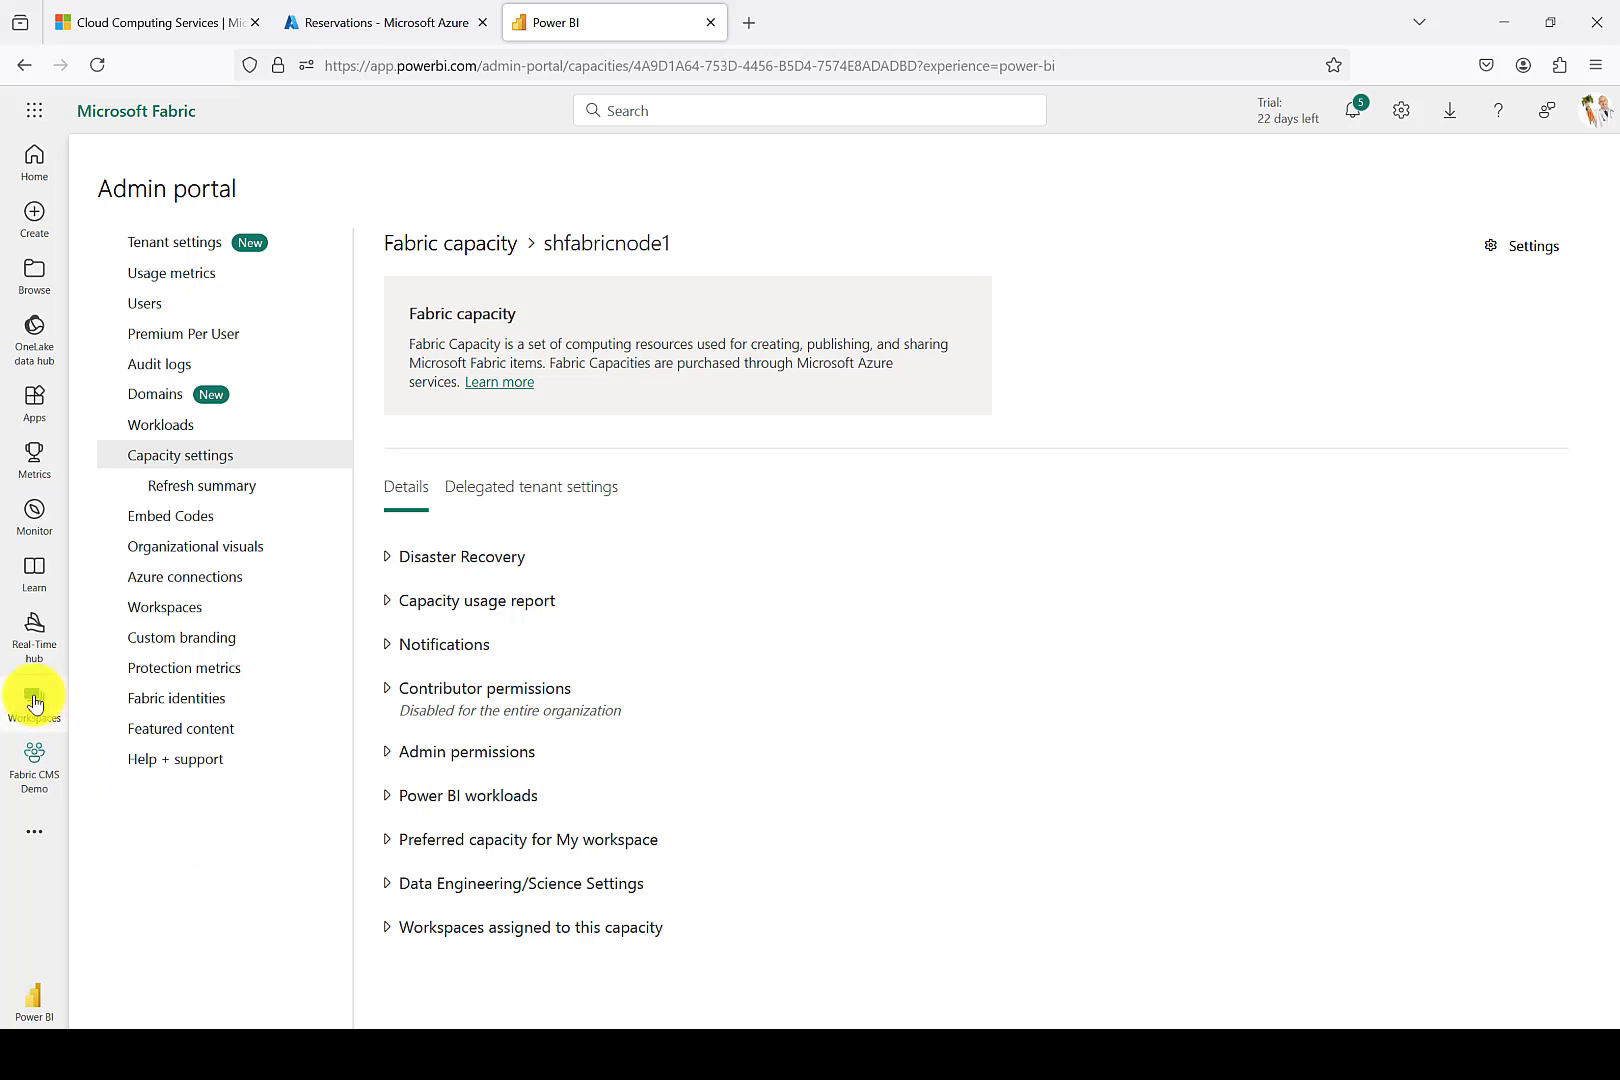
# Create 'fabric test workspace' with a Fabric capacity license on shfabricnode1.
pyautogui.click(34, 702)
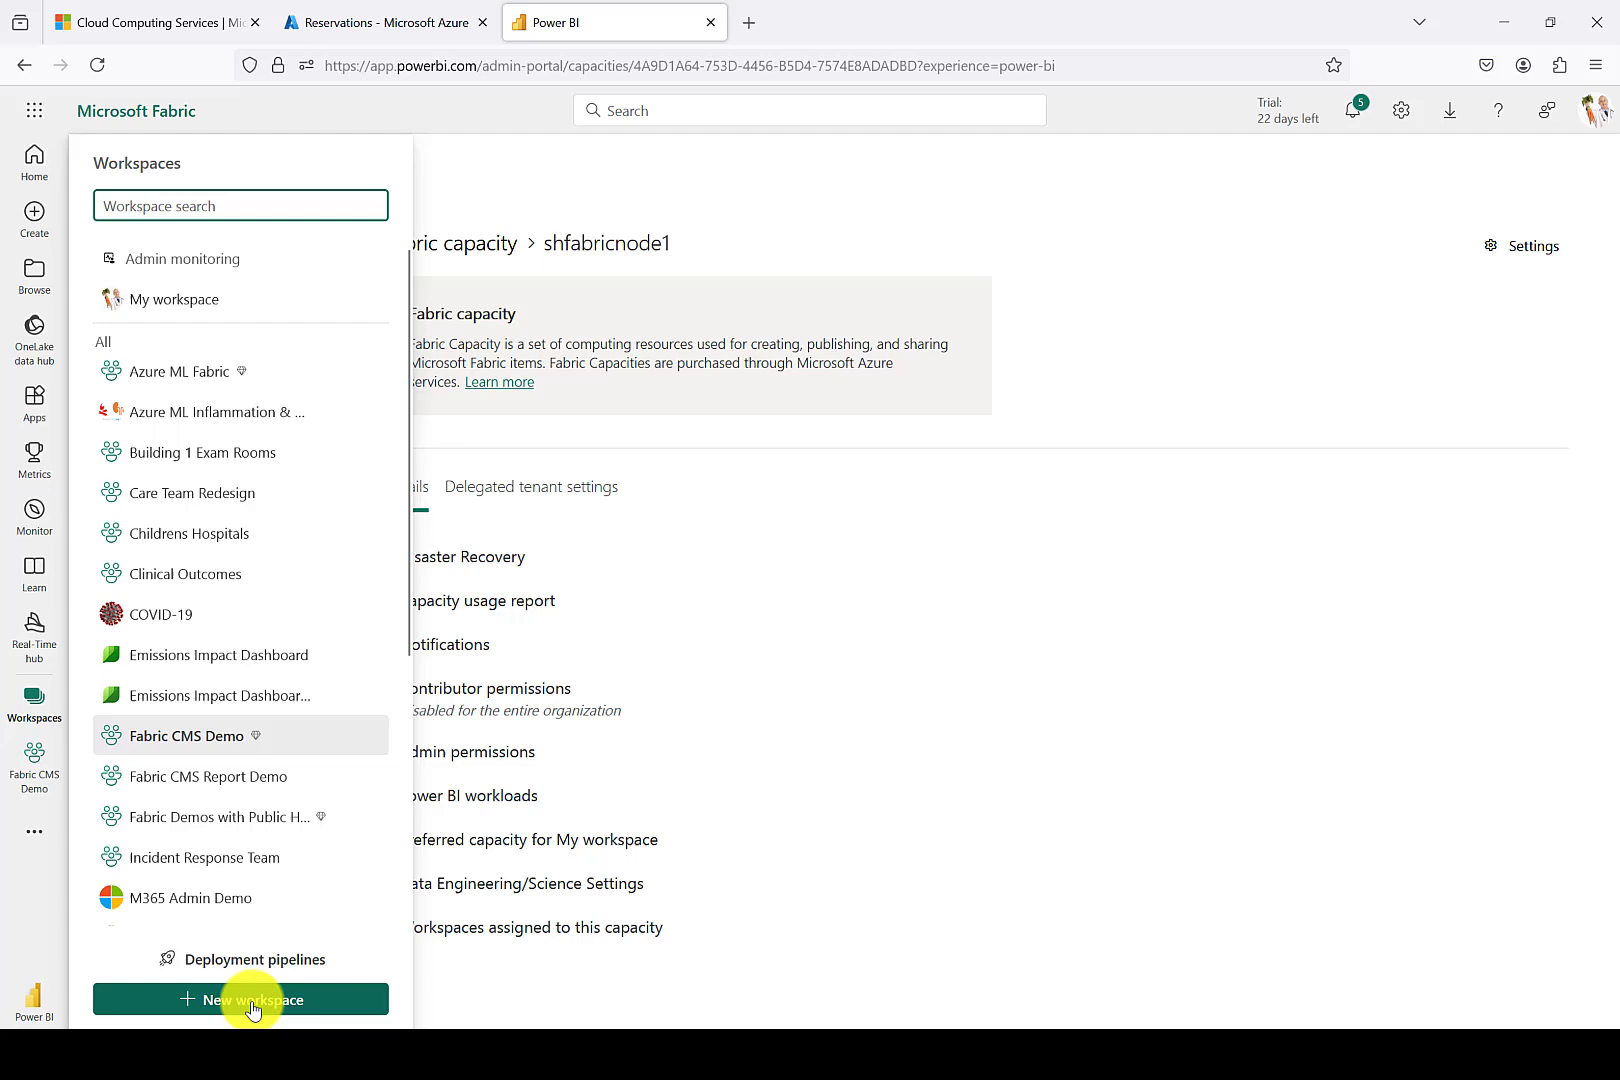
pyautogui.click(240, 1000)
pyautogui.write('fabric test workspace')
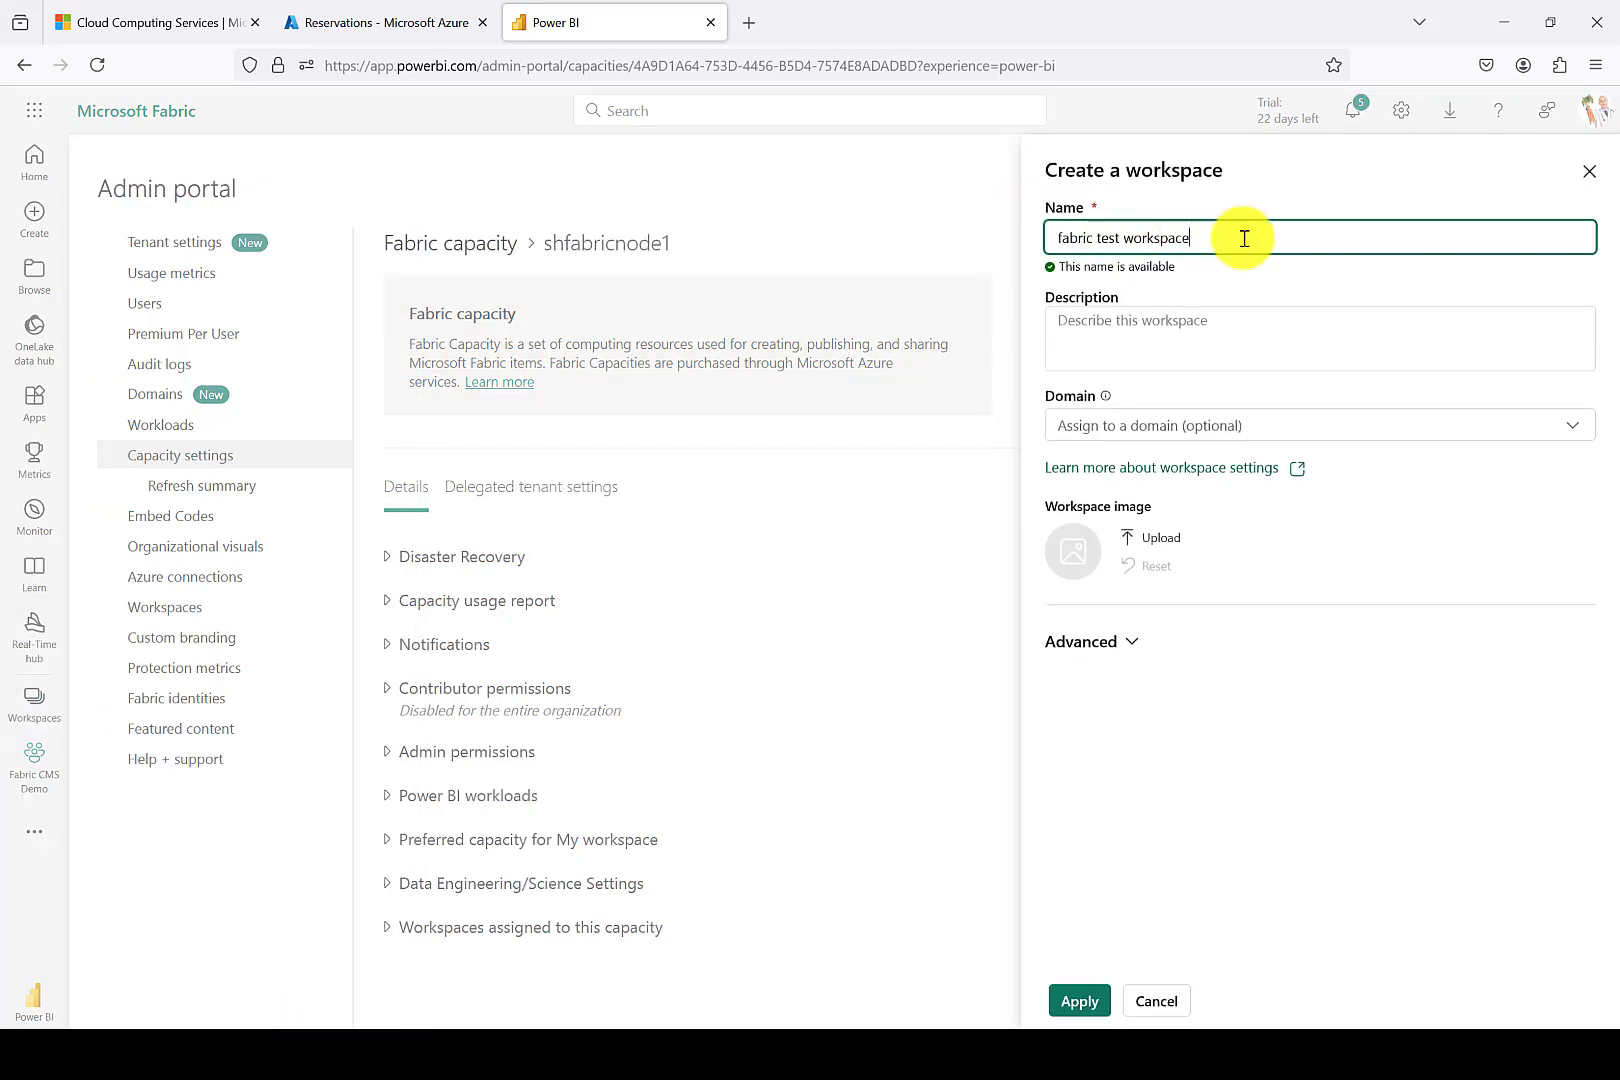
pyautogui.moveTo(1124, 326)
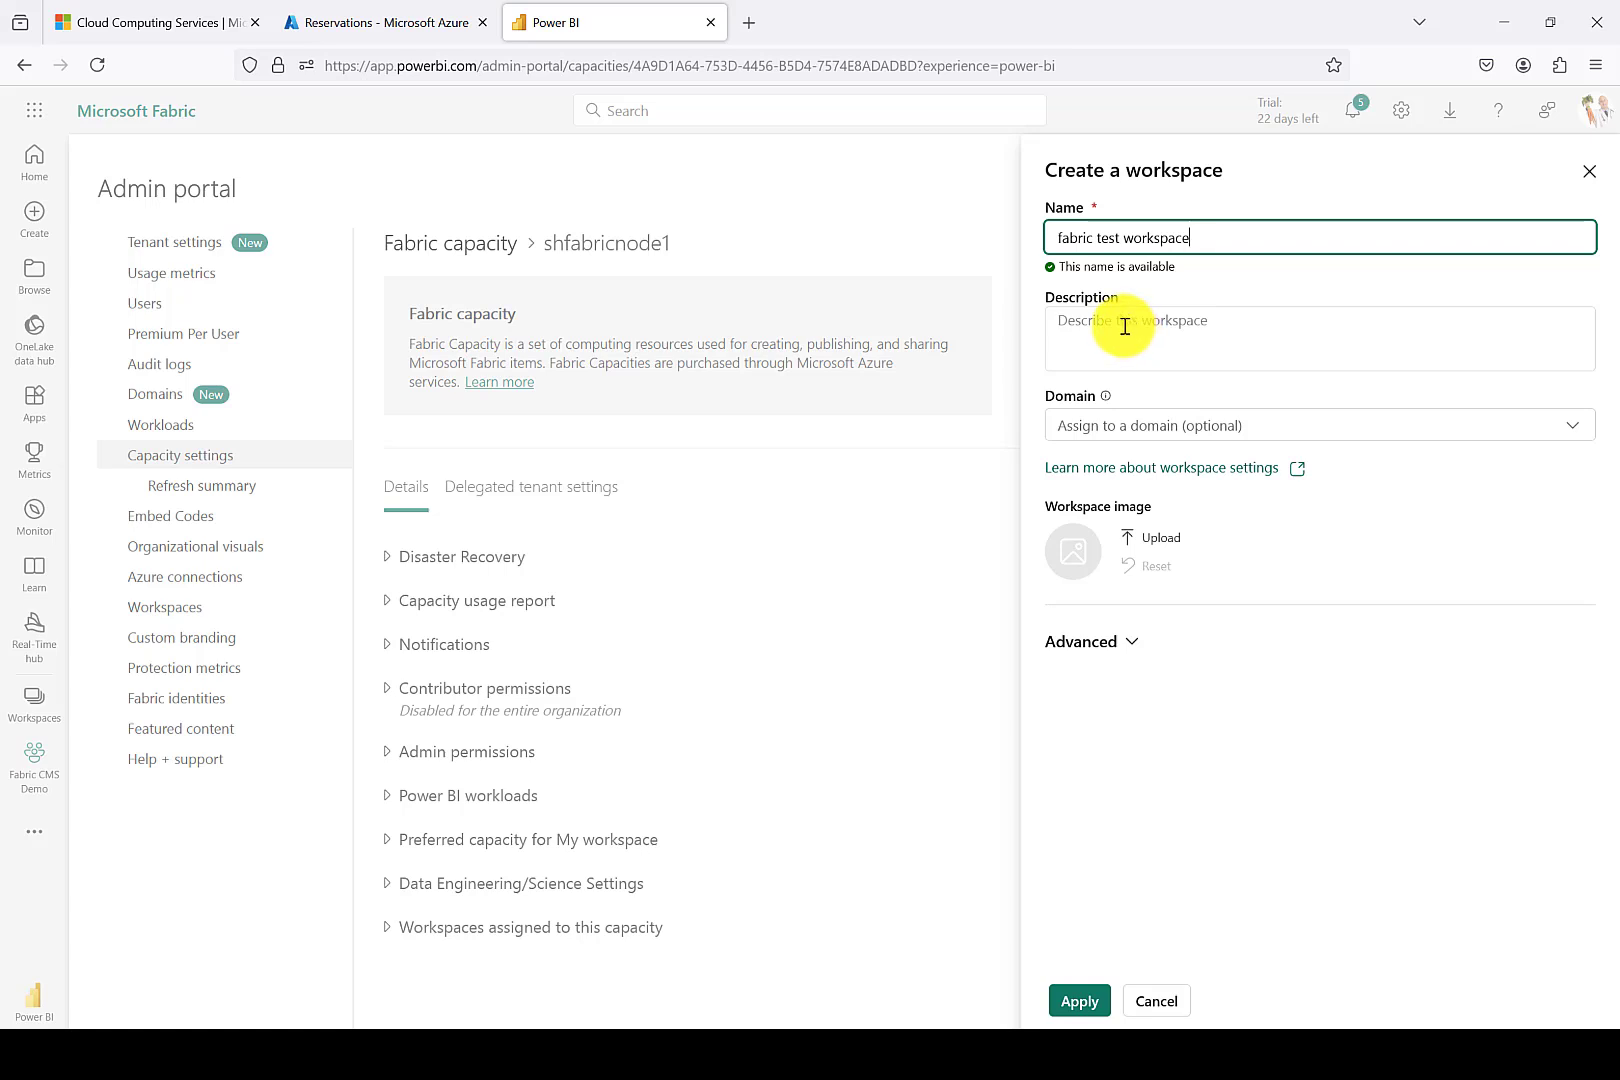
pyautogui.moveTo(1334, 552)
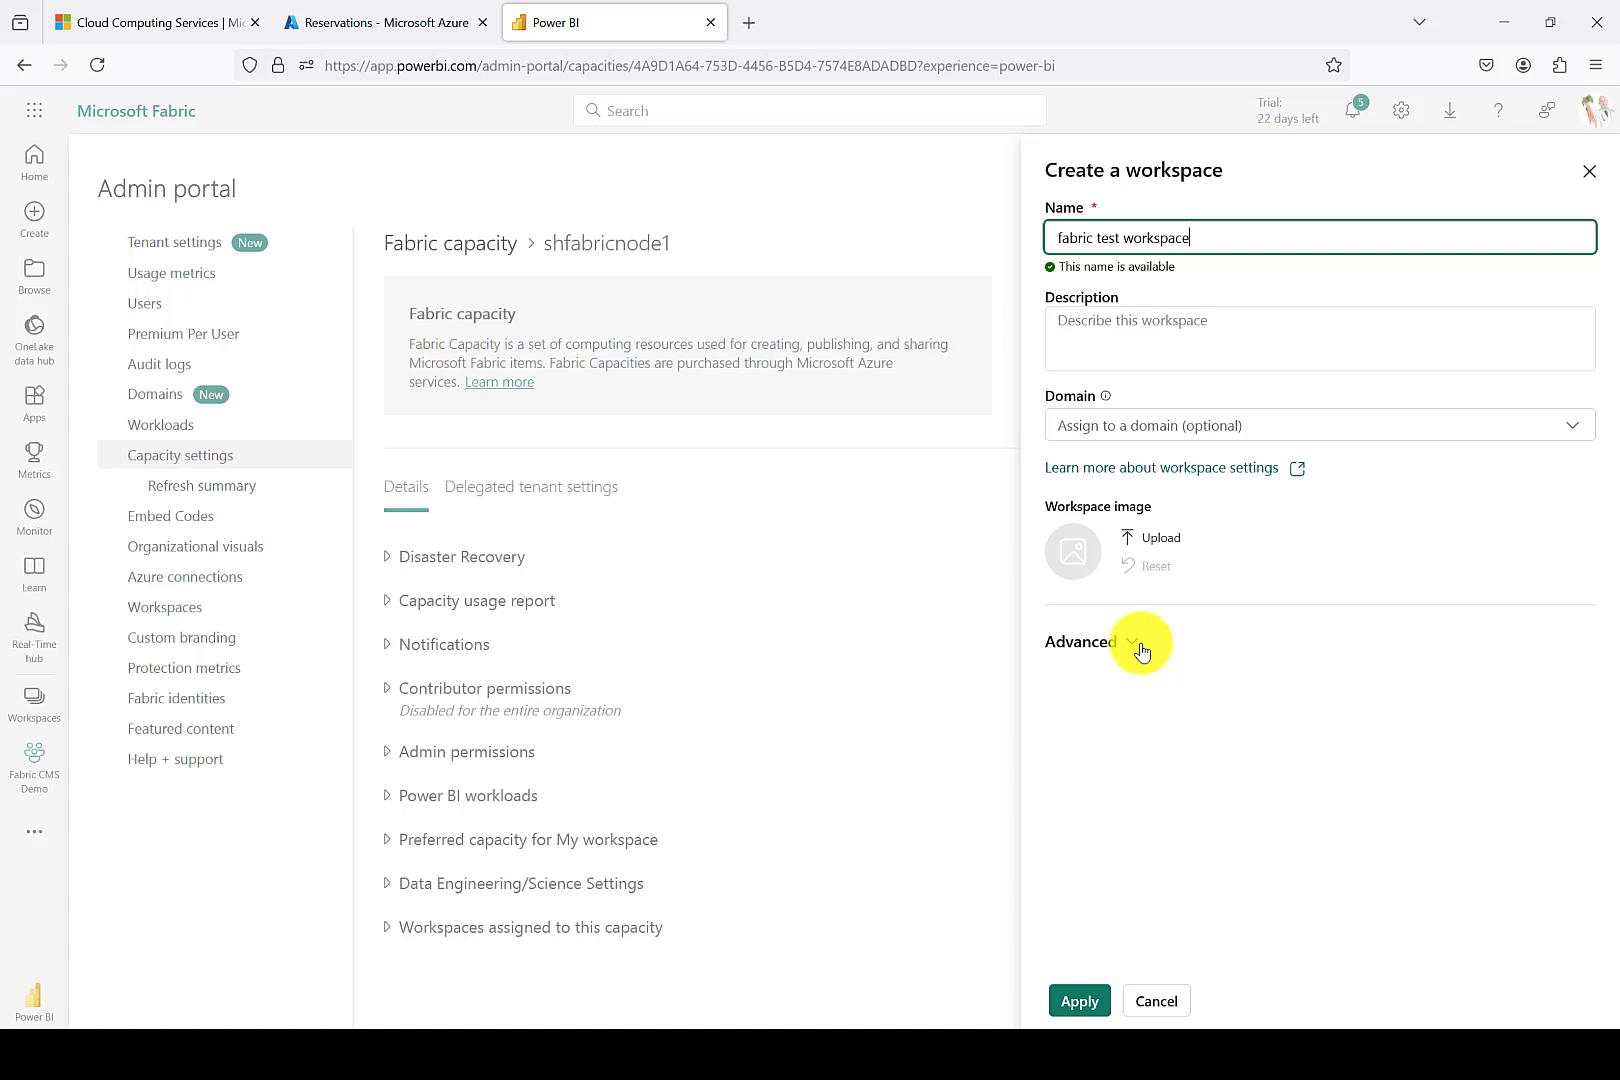
pyautogui.click(1132, 640)
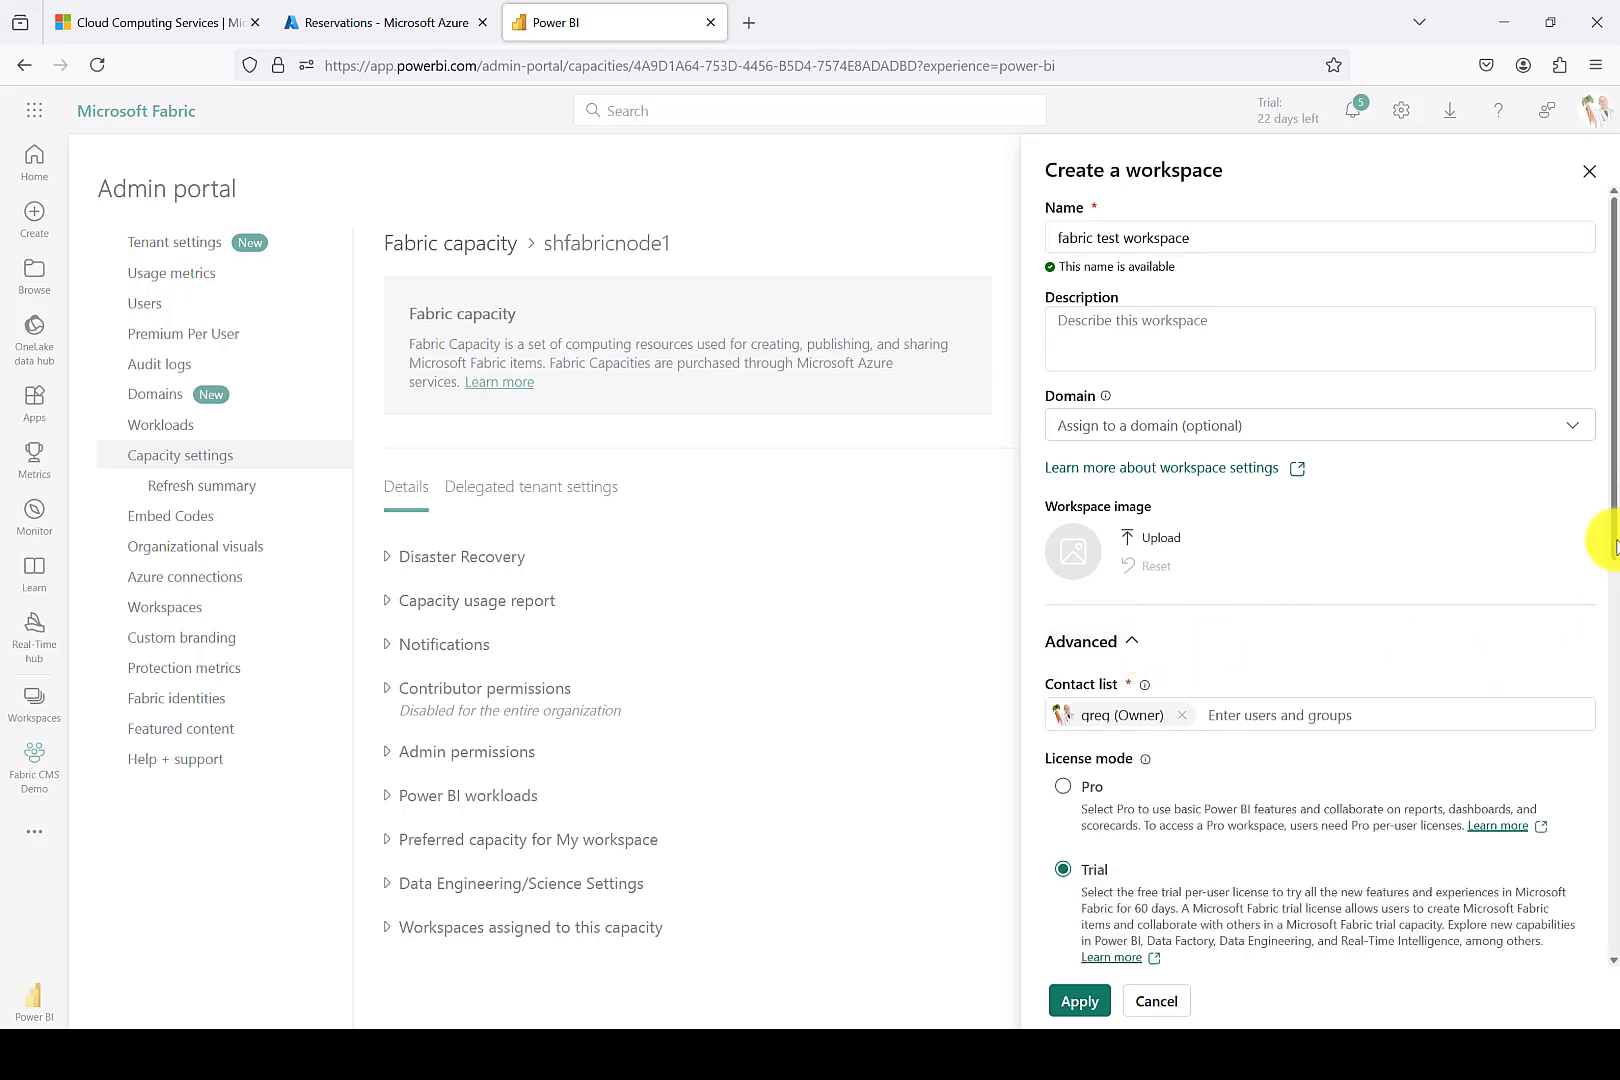
pyautogui.scroll(-3)
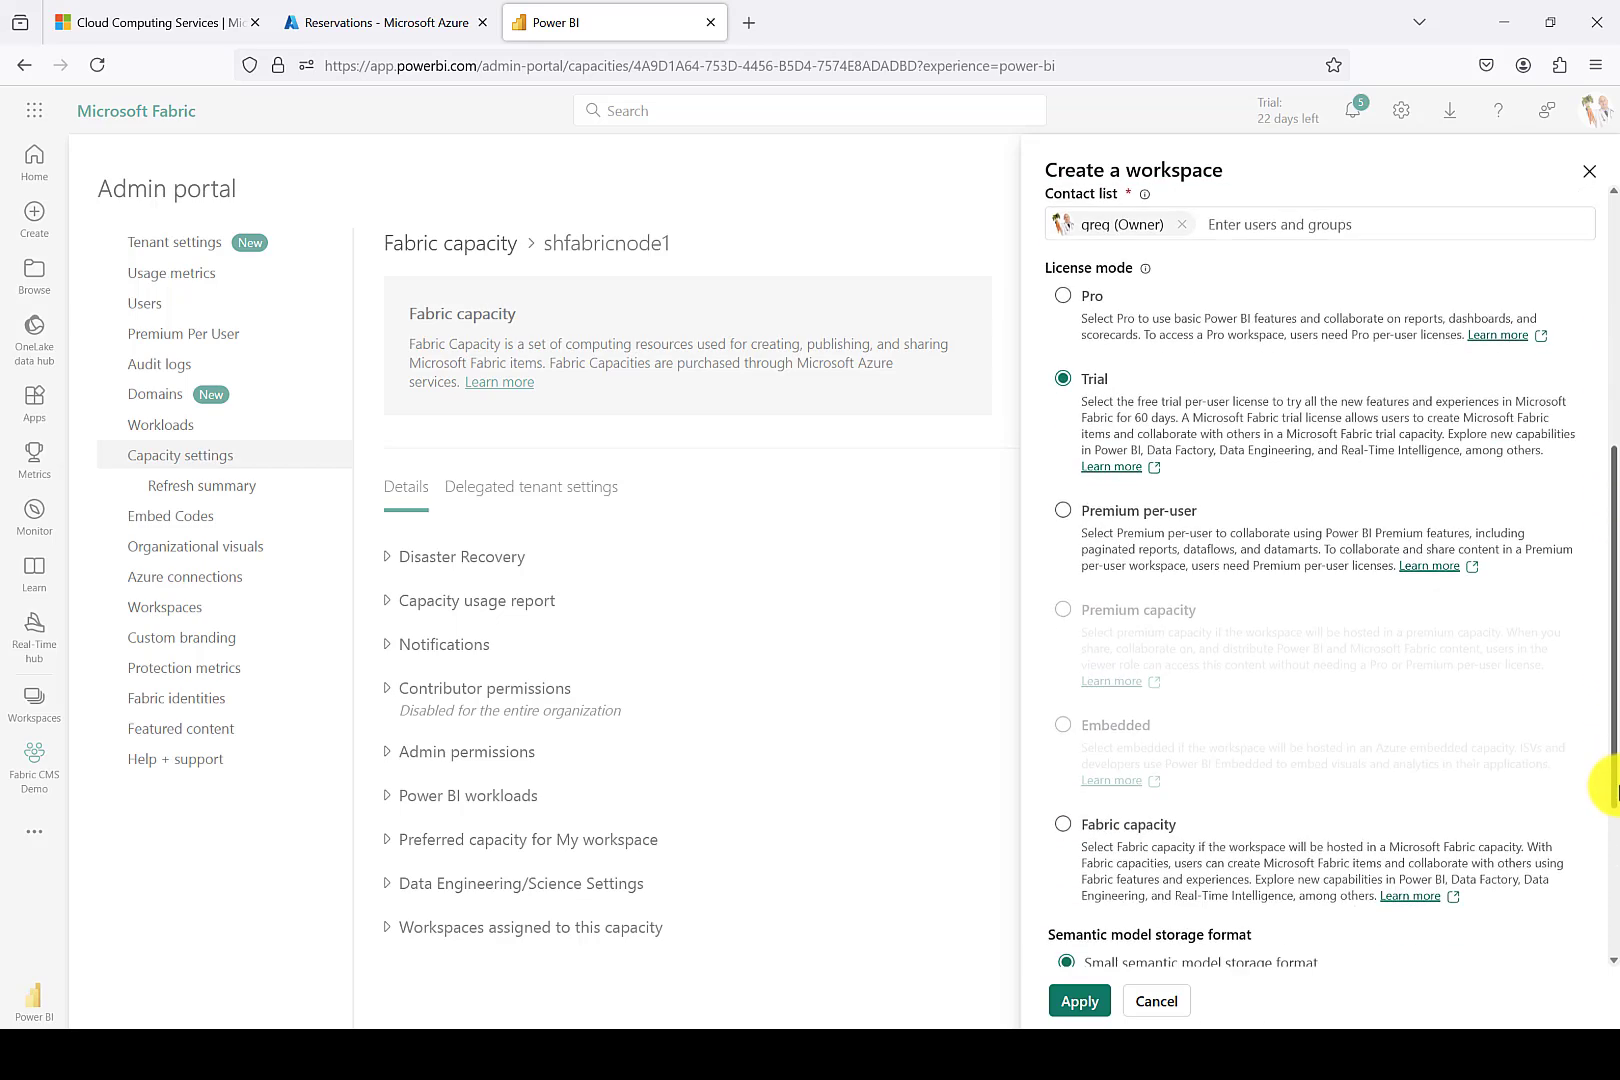
pyautogui.scroll(3)
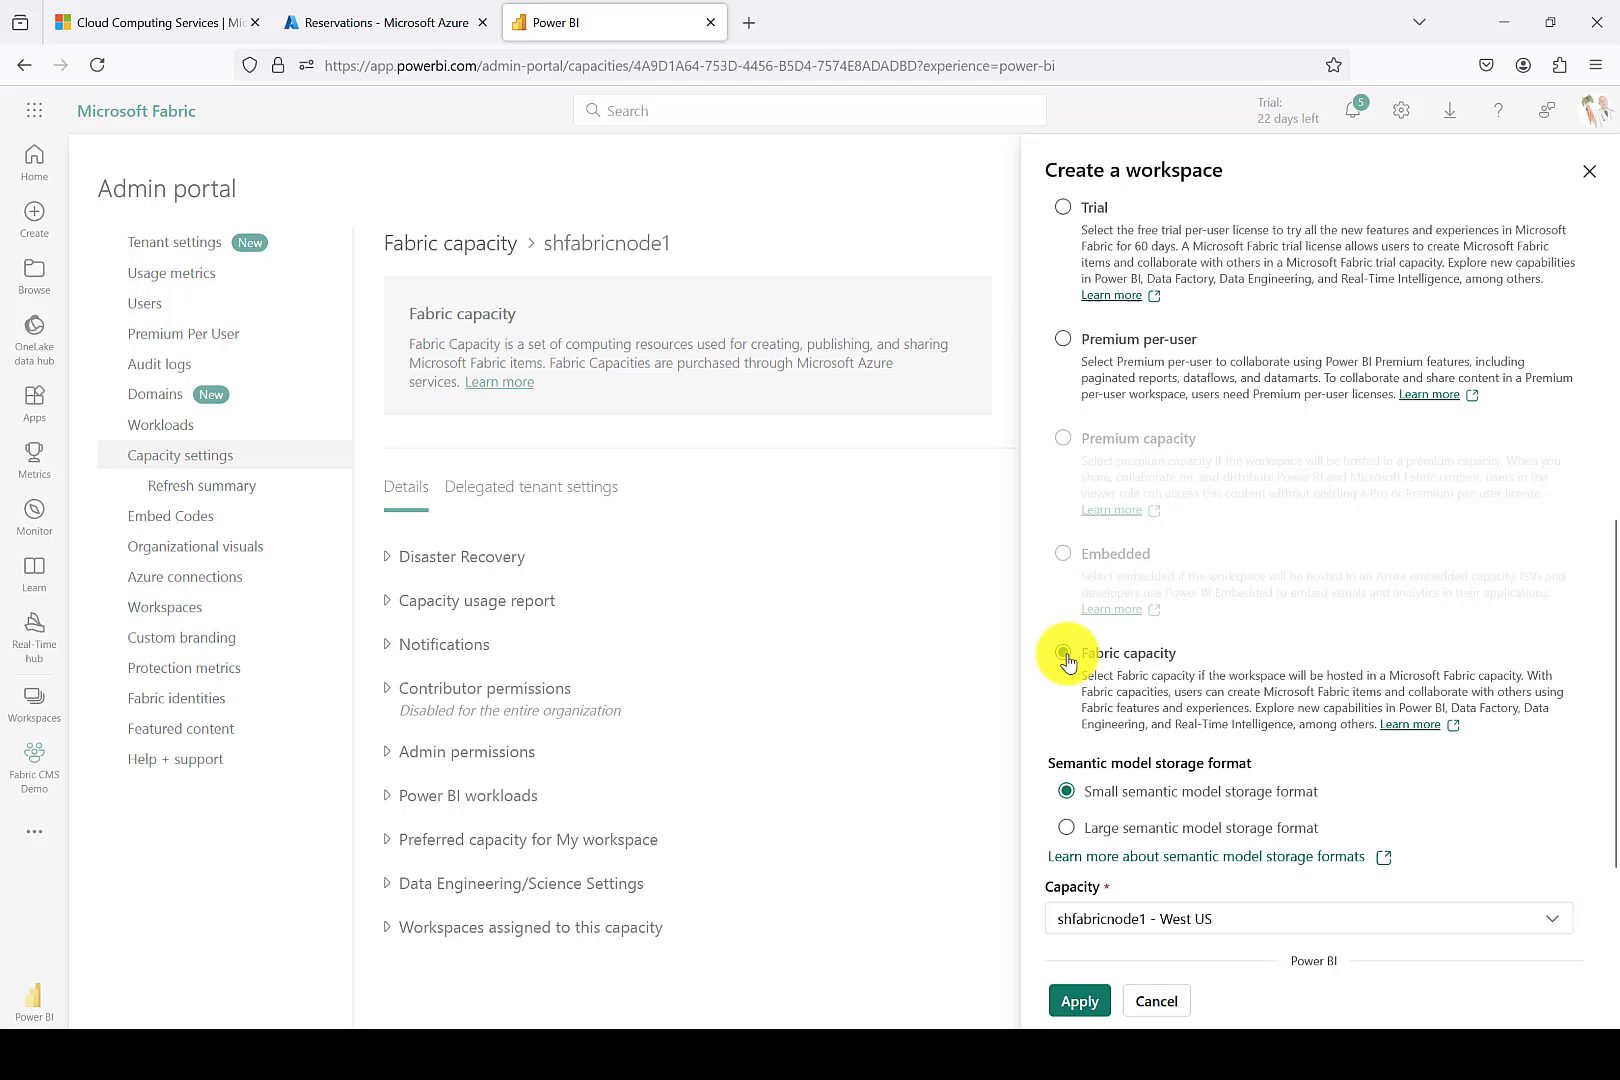
pyautogui.click(1064, 654)
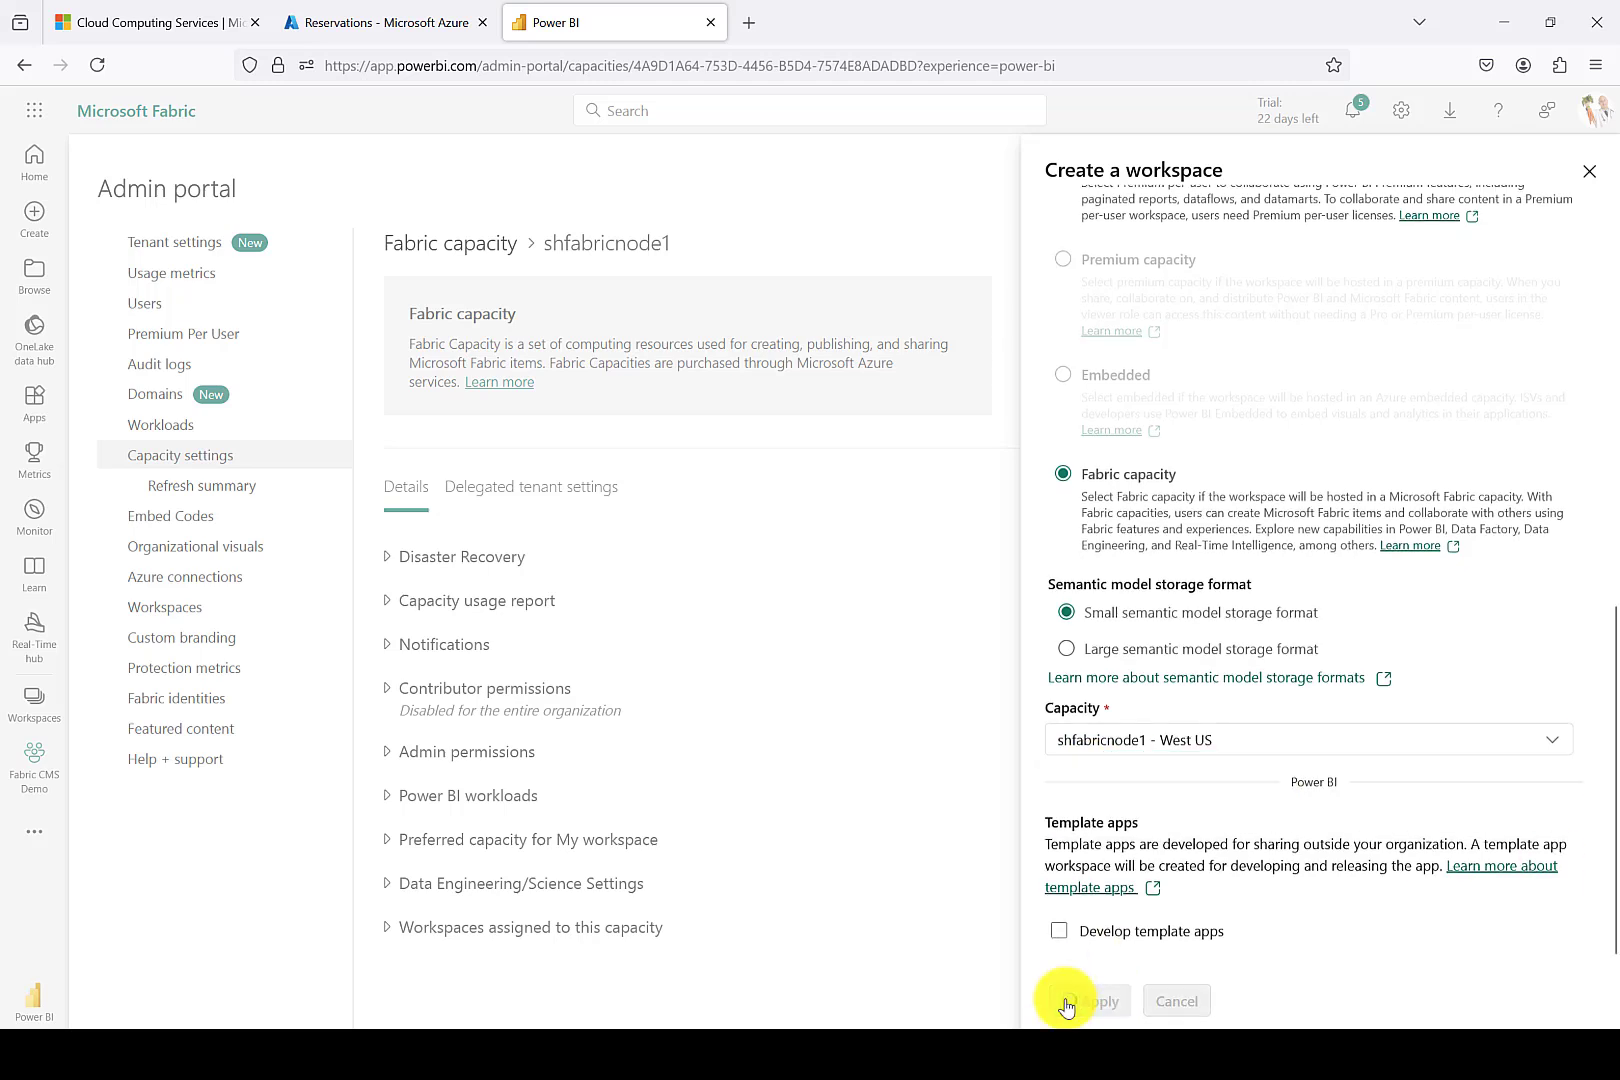
pyautogui.click(1098, 1000)
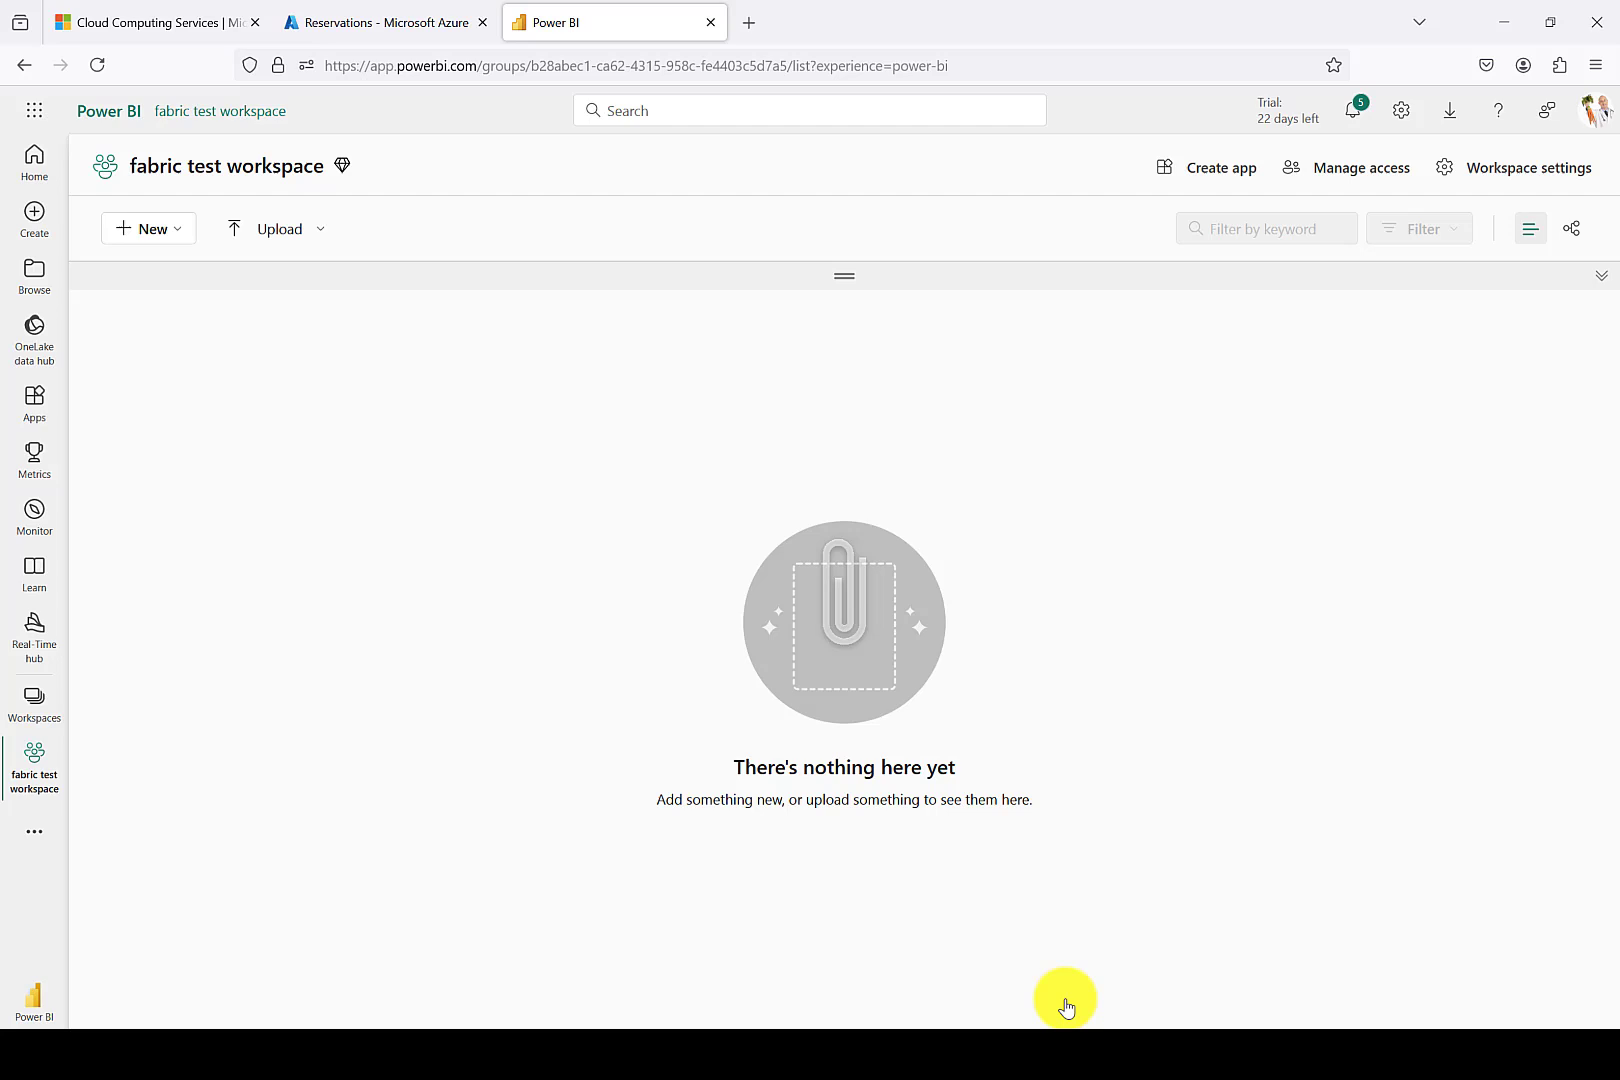
pyautogui.moveTo(342, 166)
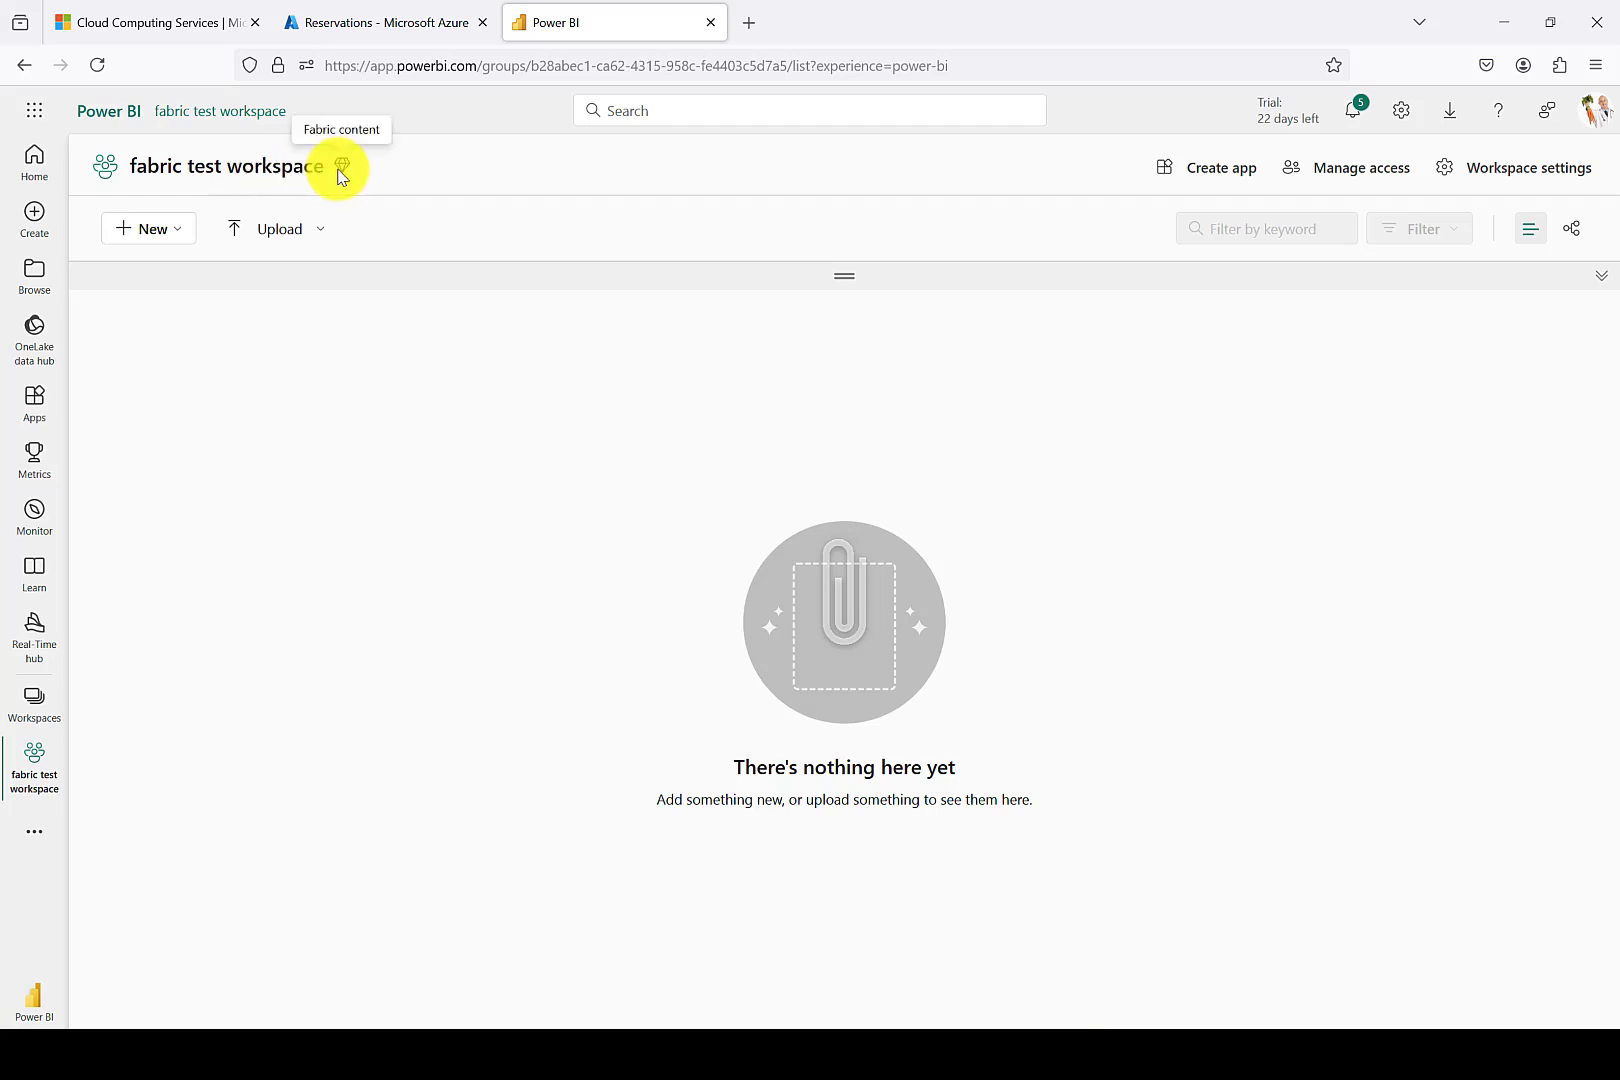
pyautogui.moveTo(734, 172)
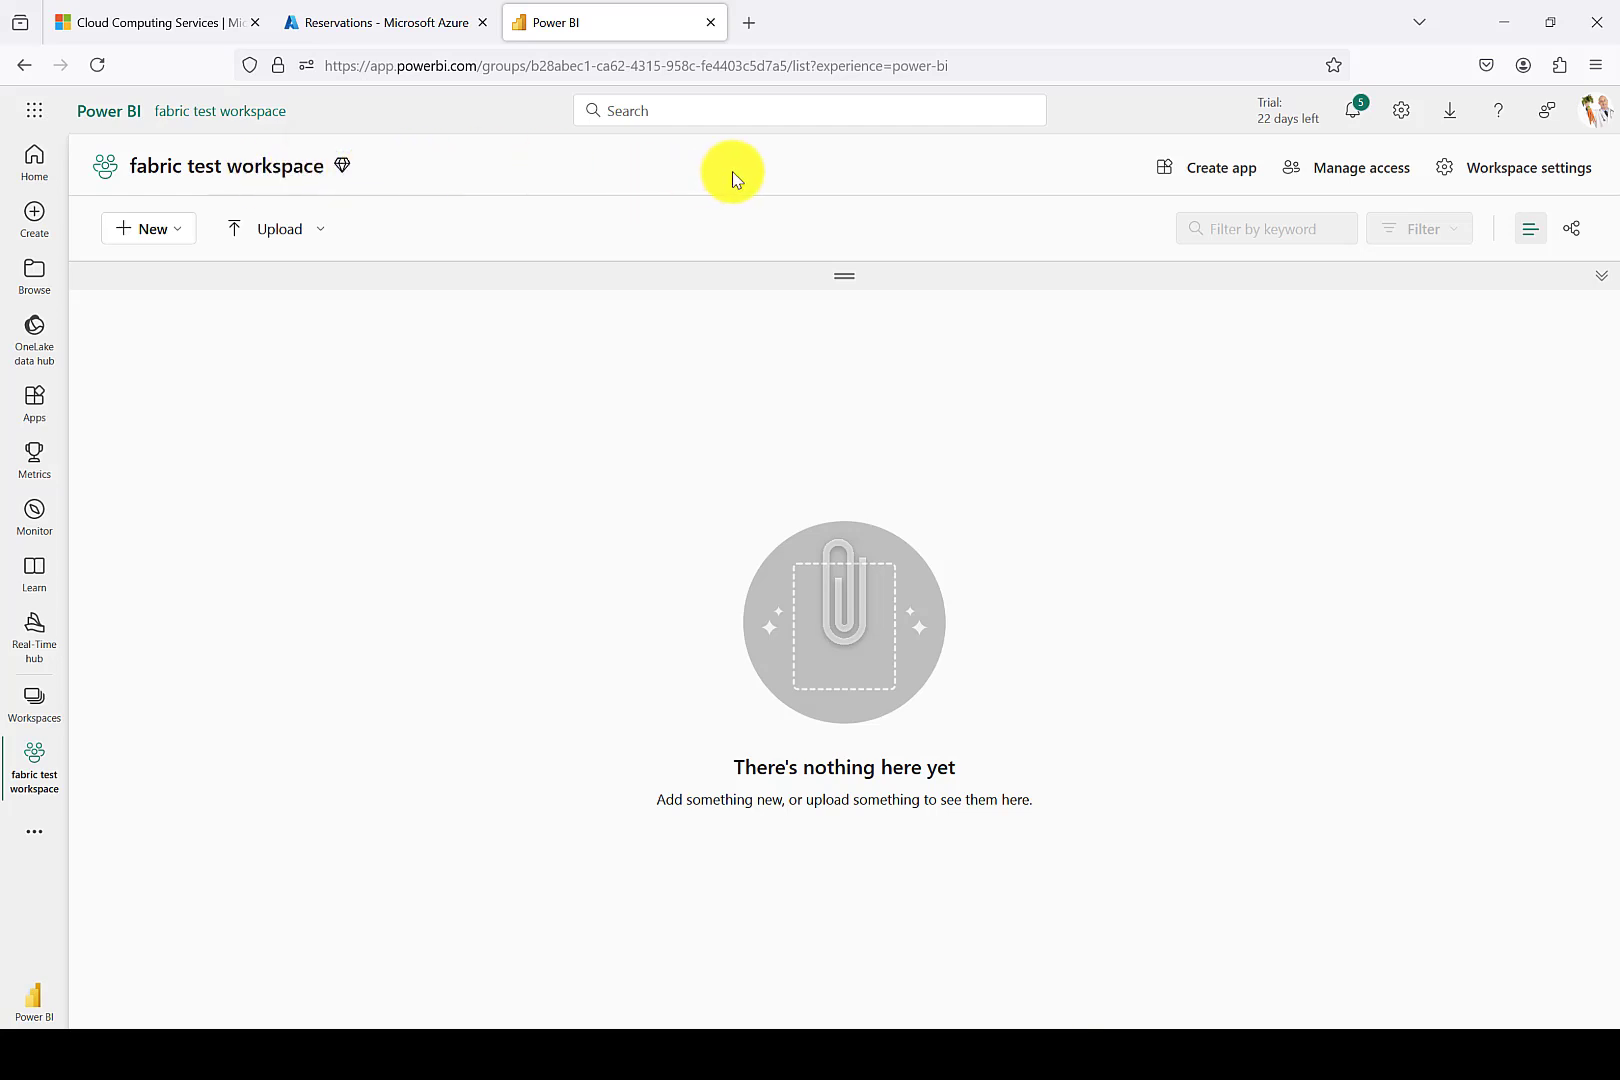
pyautogui.moveTo(1362, 168)
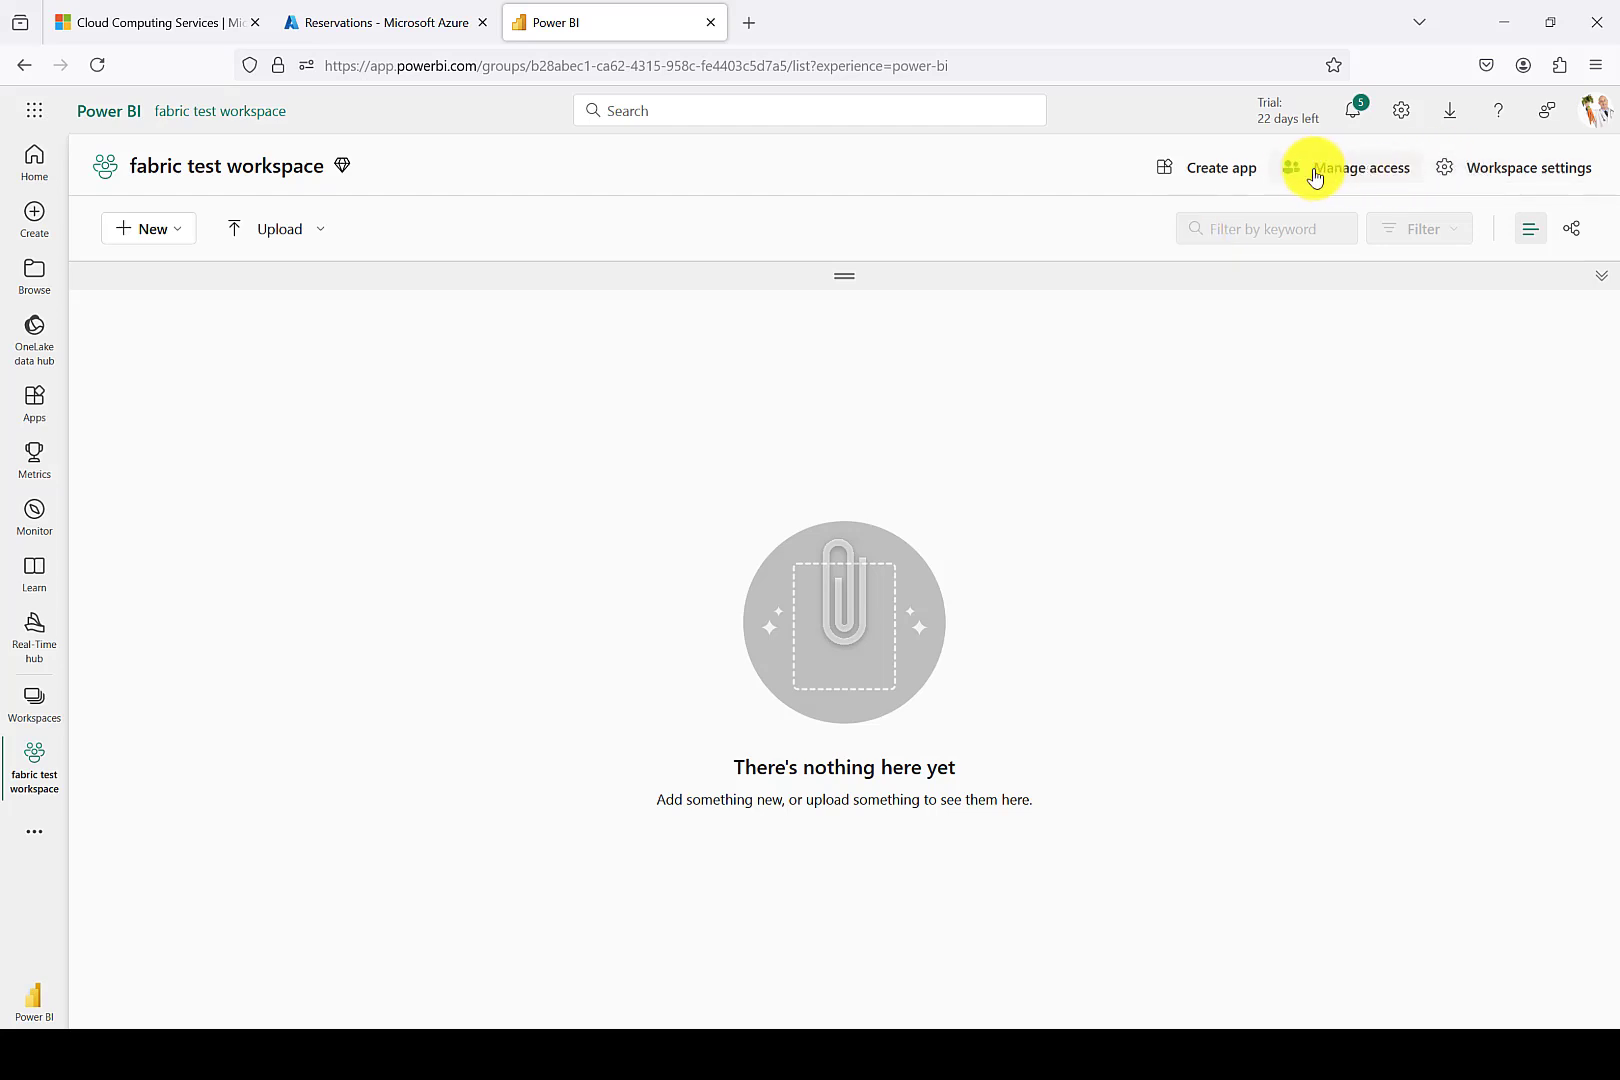
# Via Manage access, add SG_Fabric_Contributors to the workspace as a Member.
pyautogui.click(1366, 166)
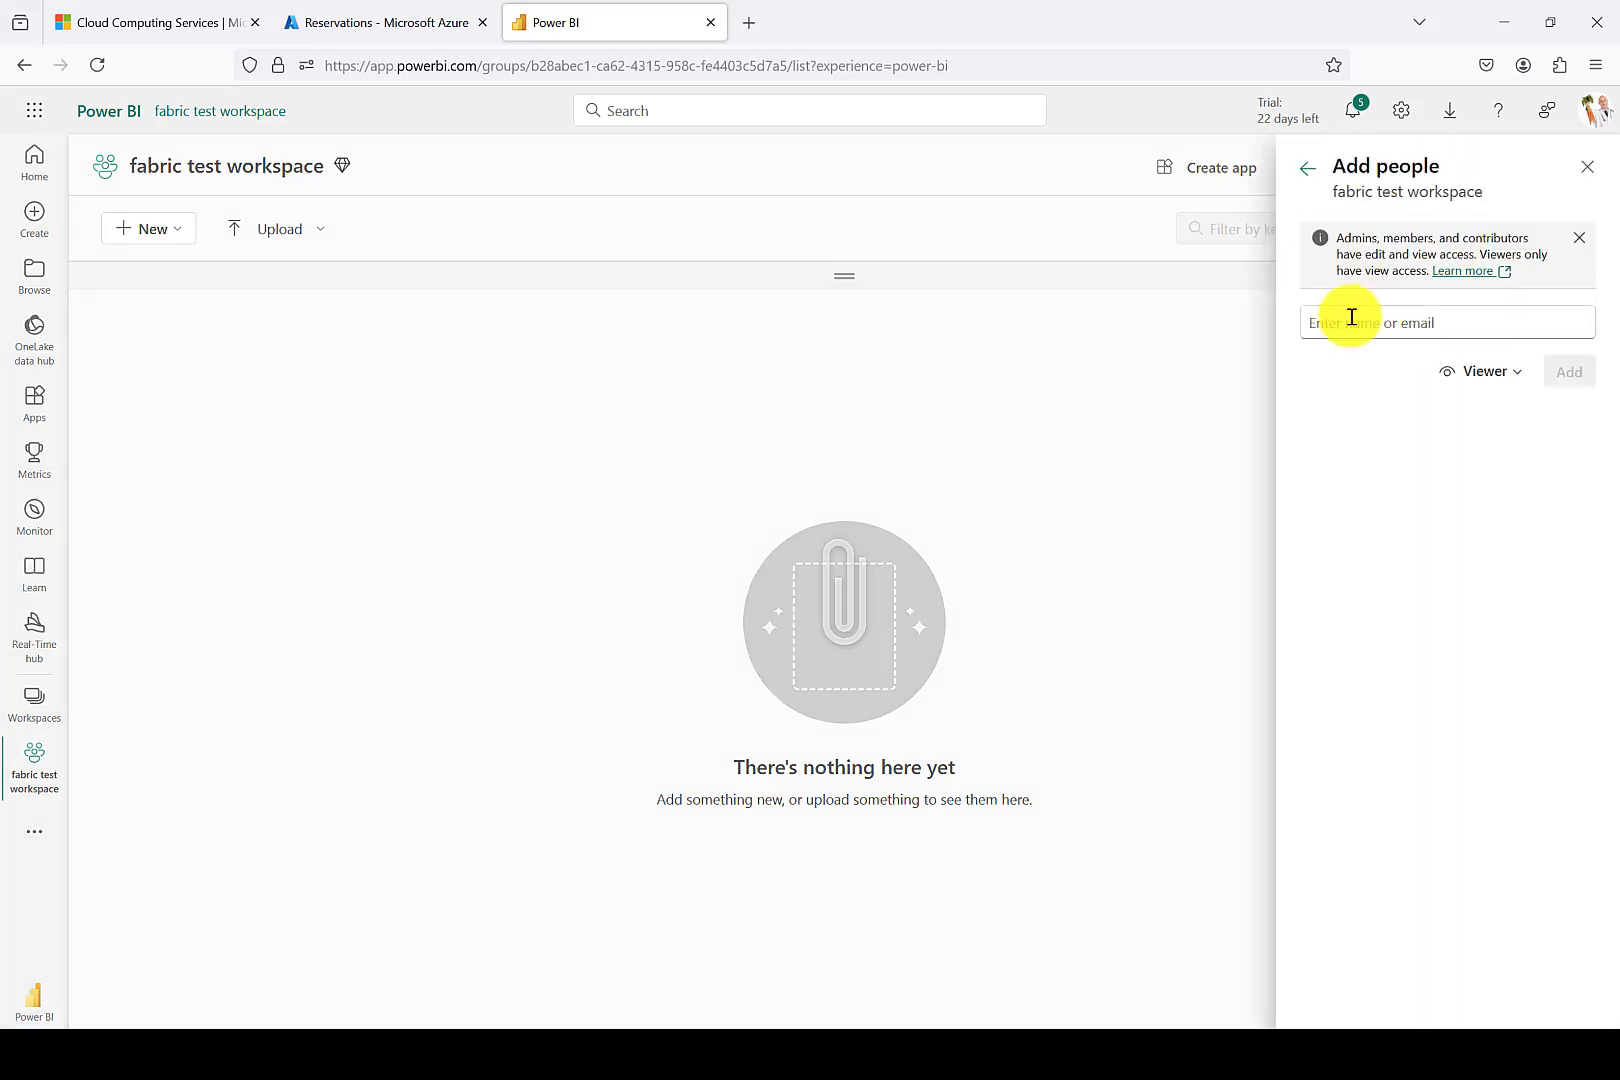
pyautogui.write('sg')
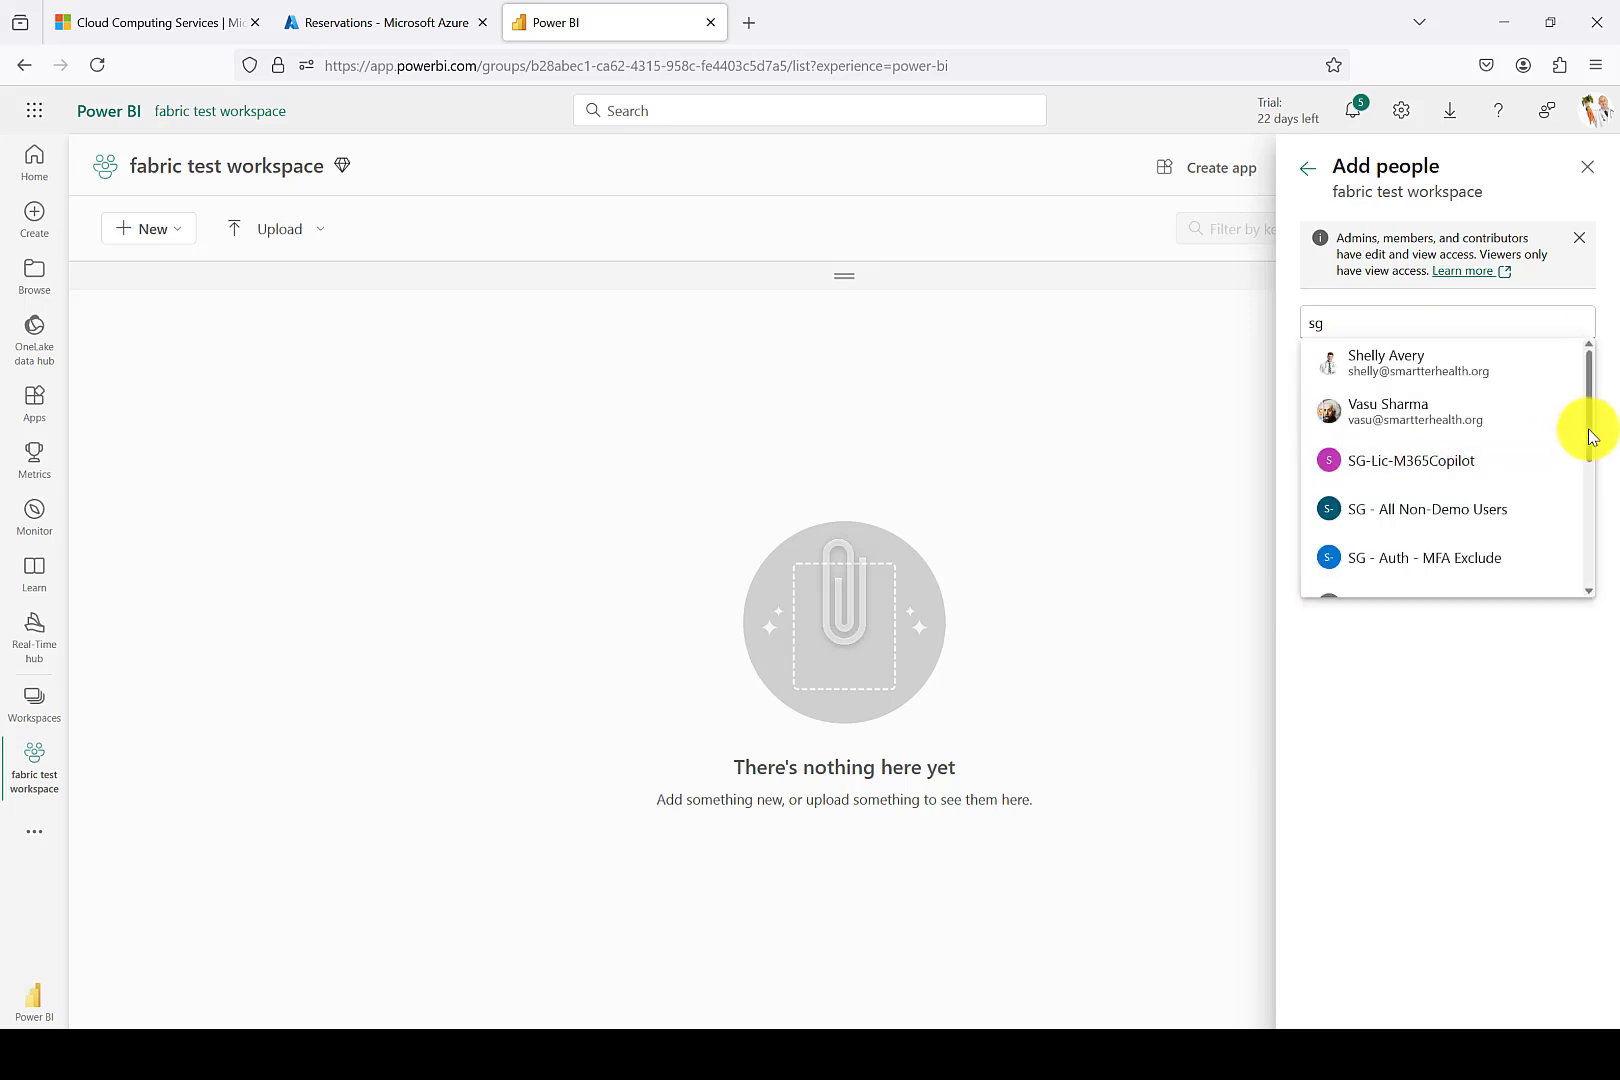
pyautogui.scroll(-3)
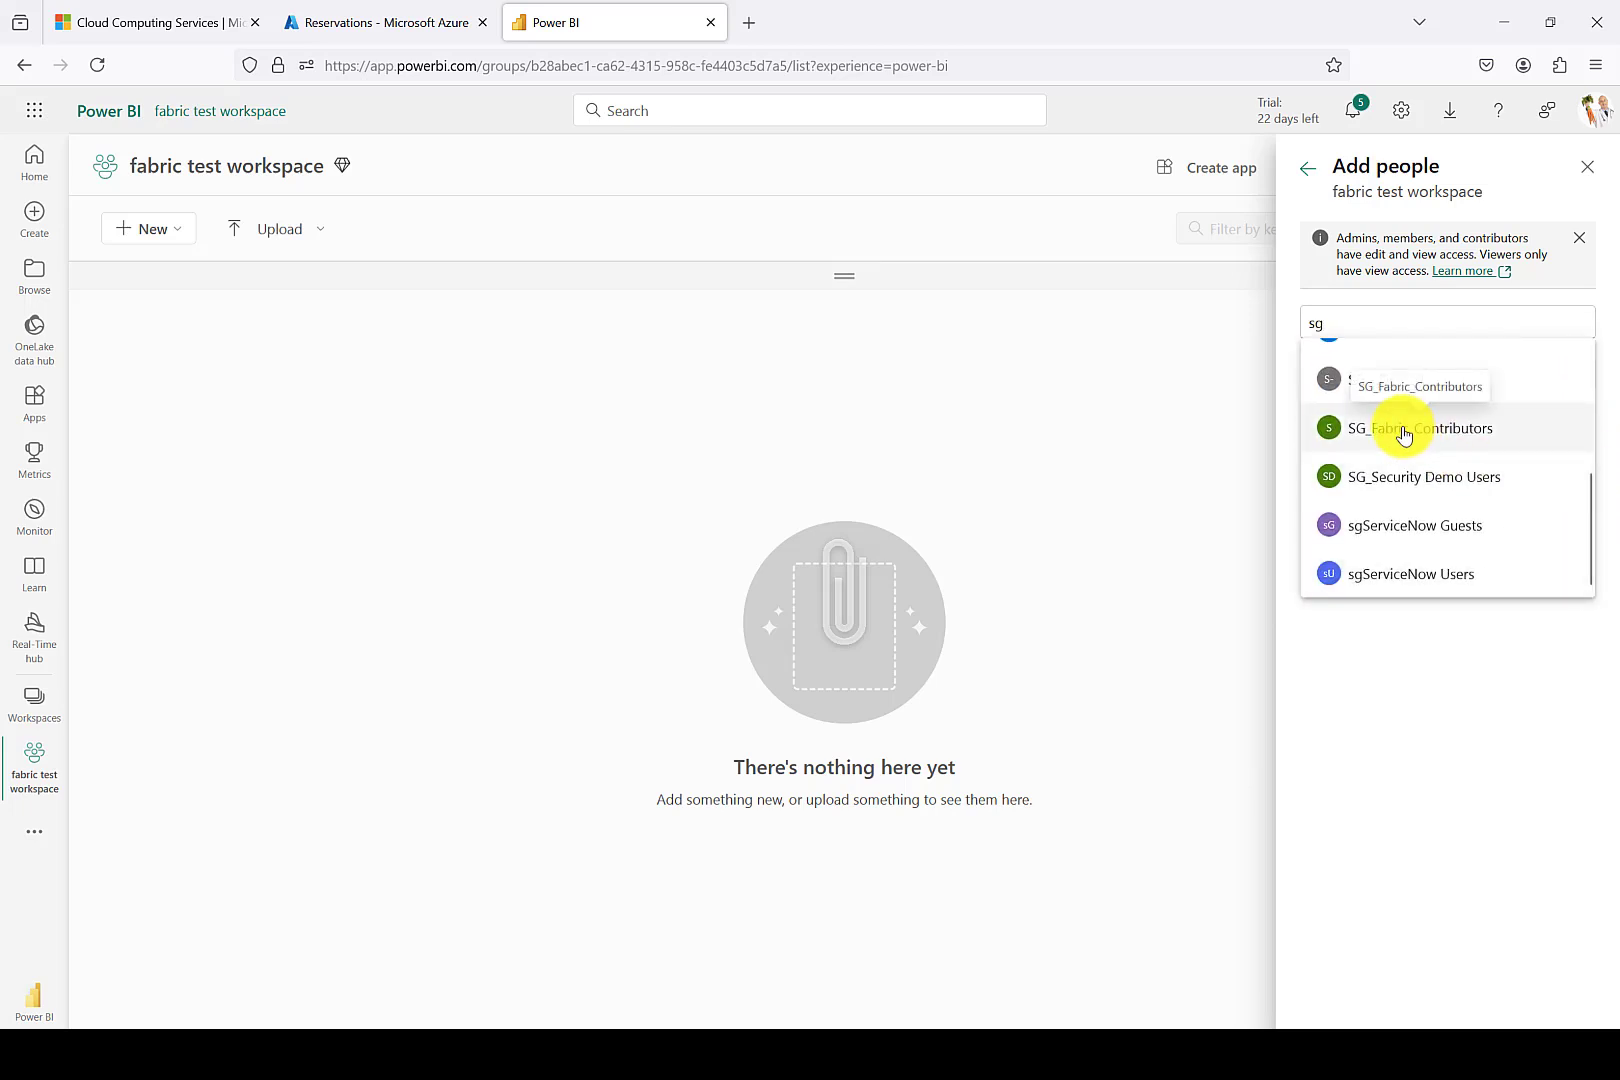
pyautogui.click(1430, 428)
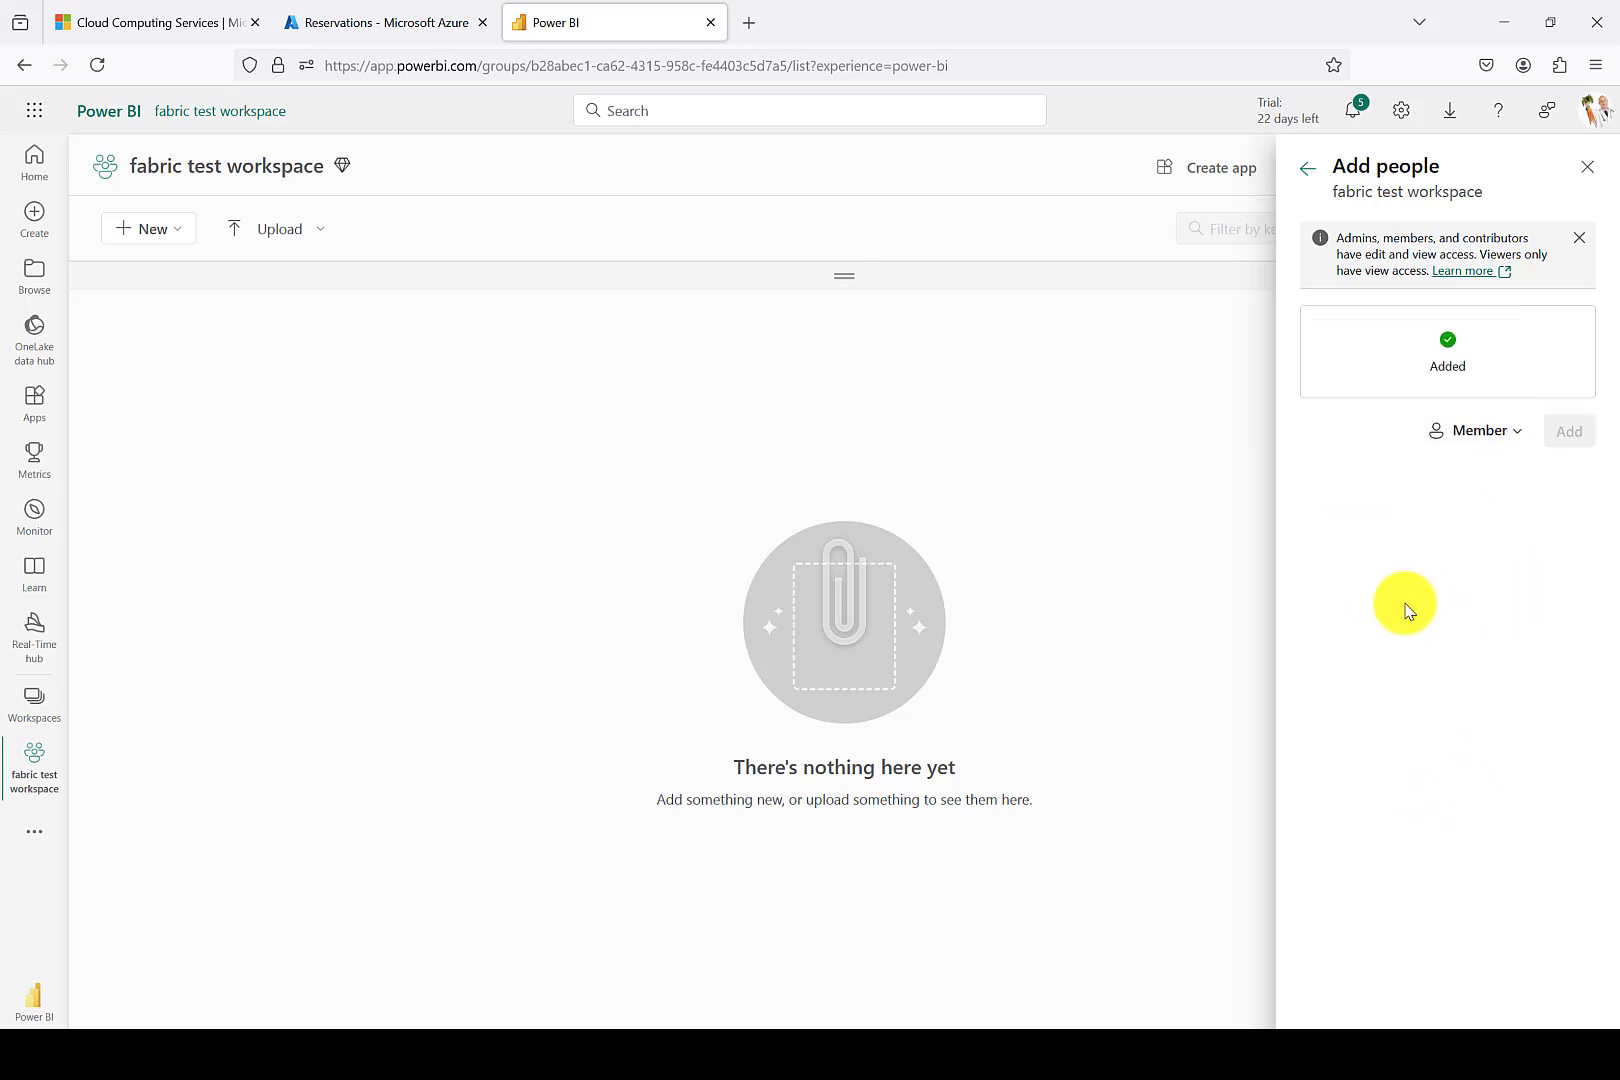
pyautogui.click(1448, 350)
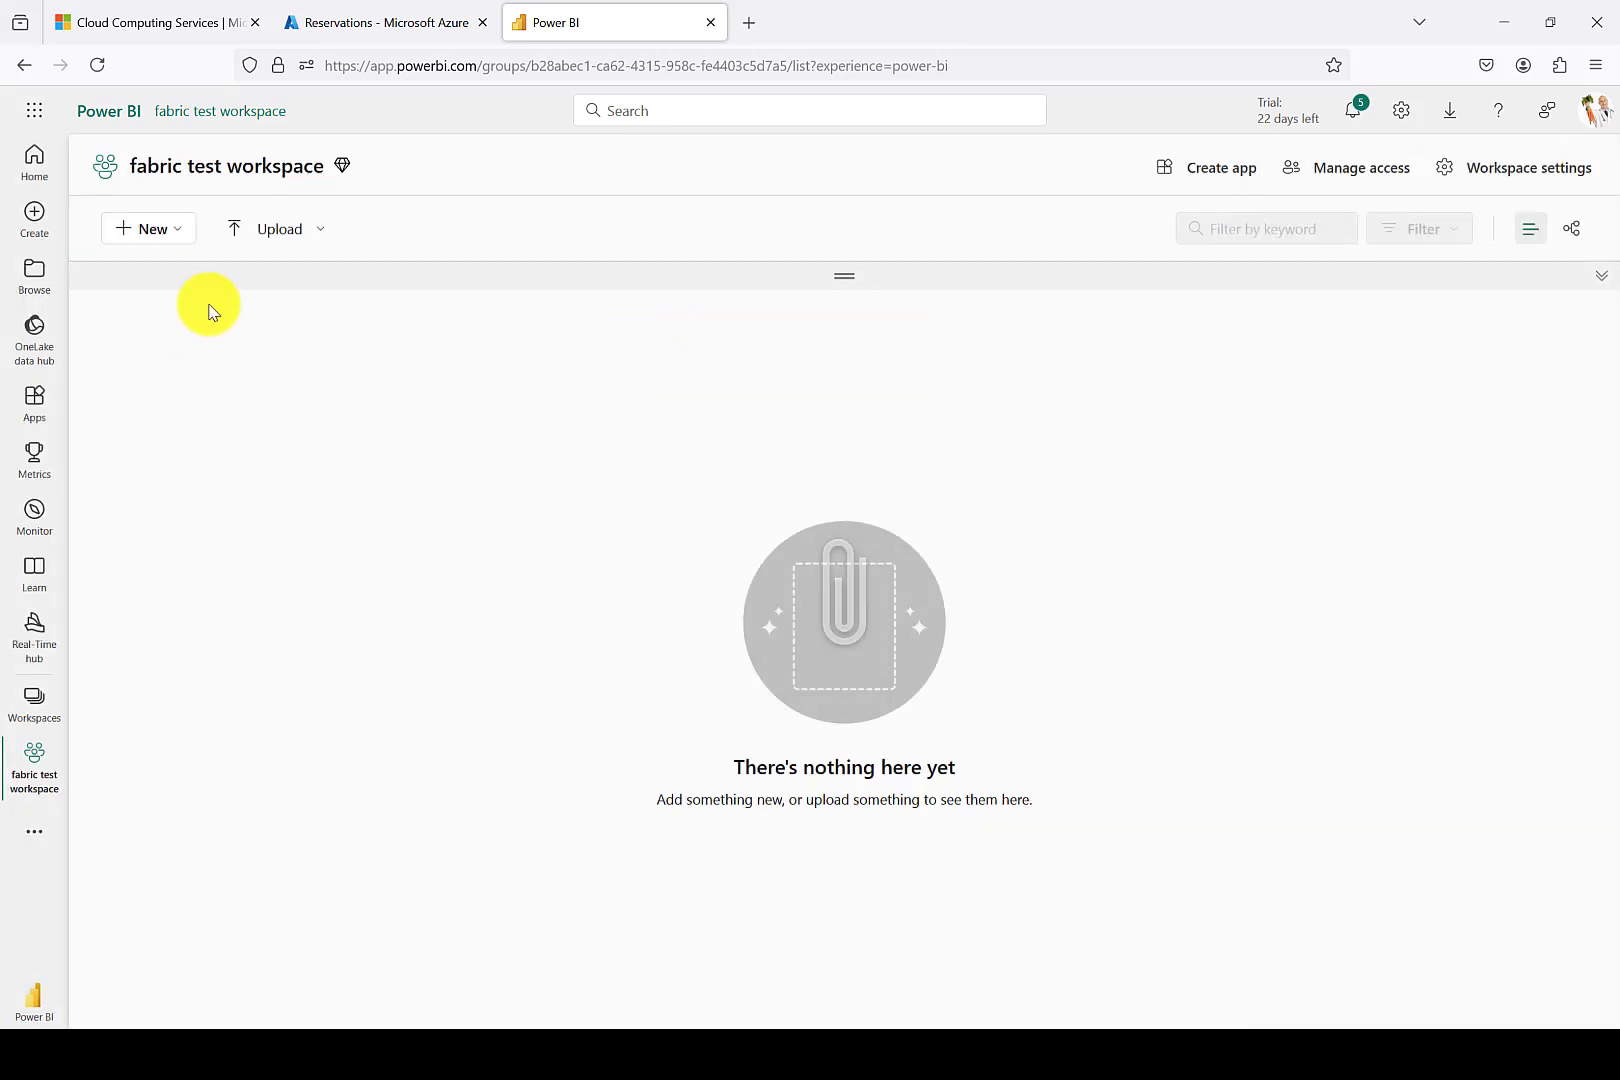
# Show the + New item-type list for fabric test workspace.
pyautogui.click(148, 228)
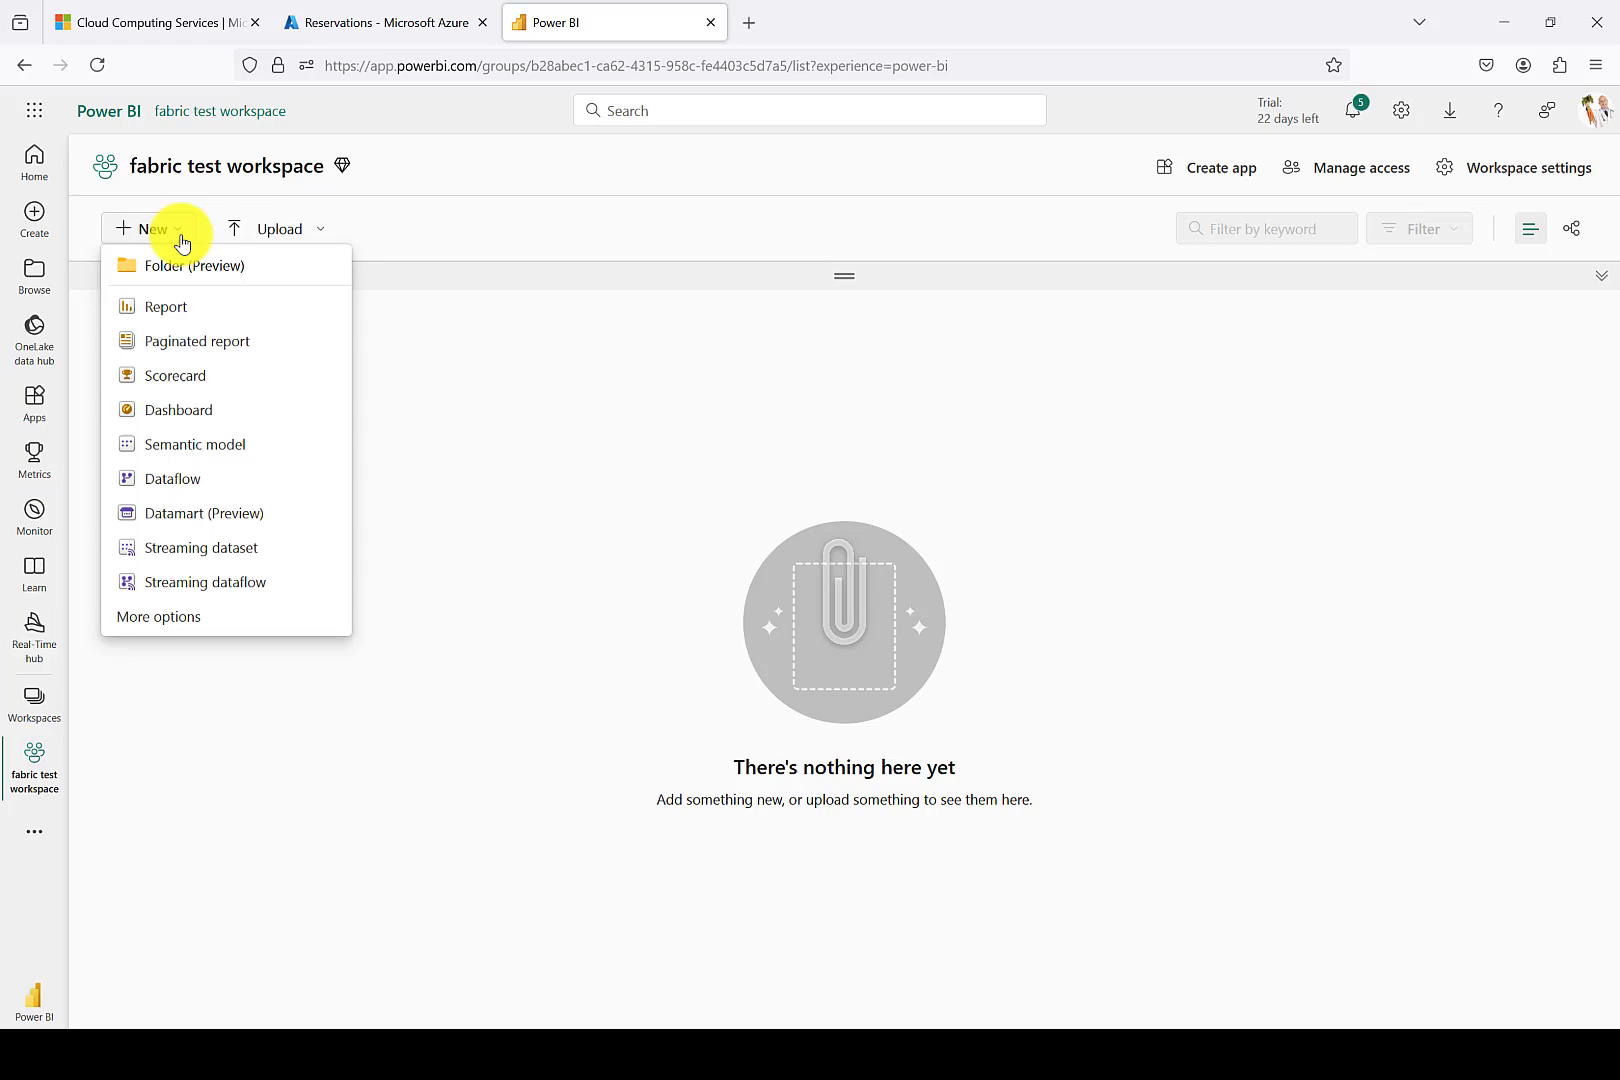
pyautogui.moveTo(176, 616)
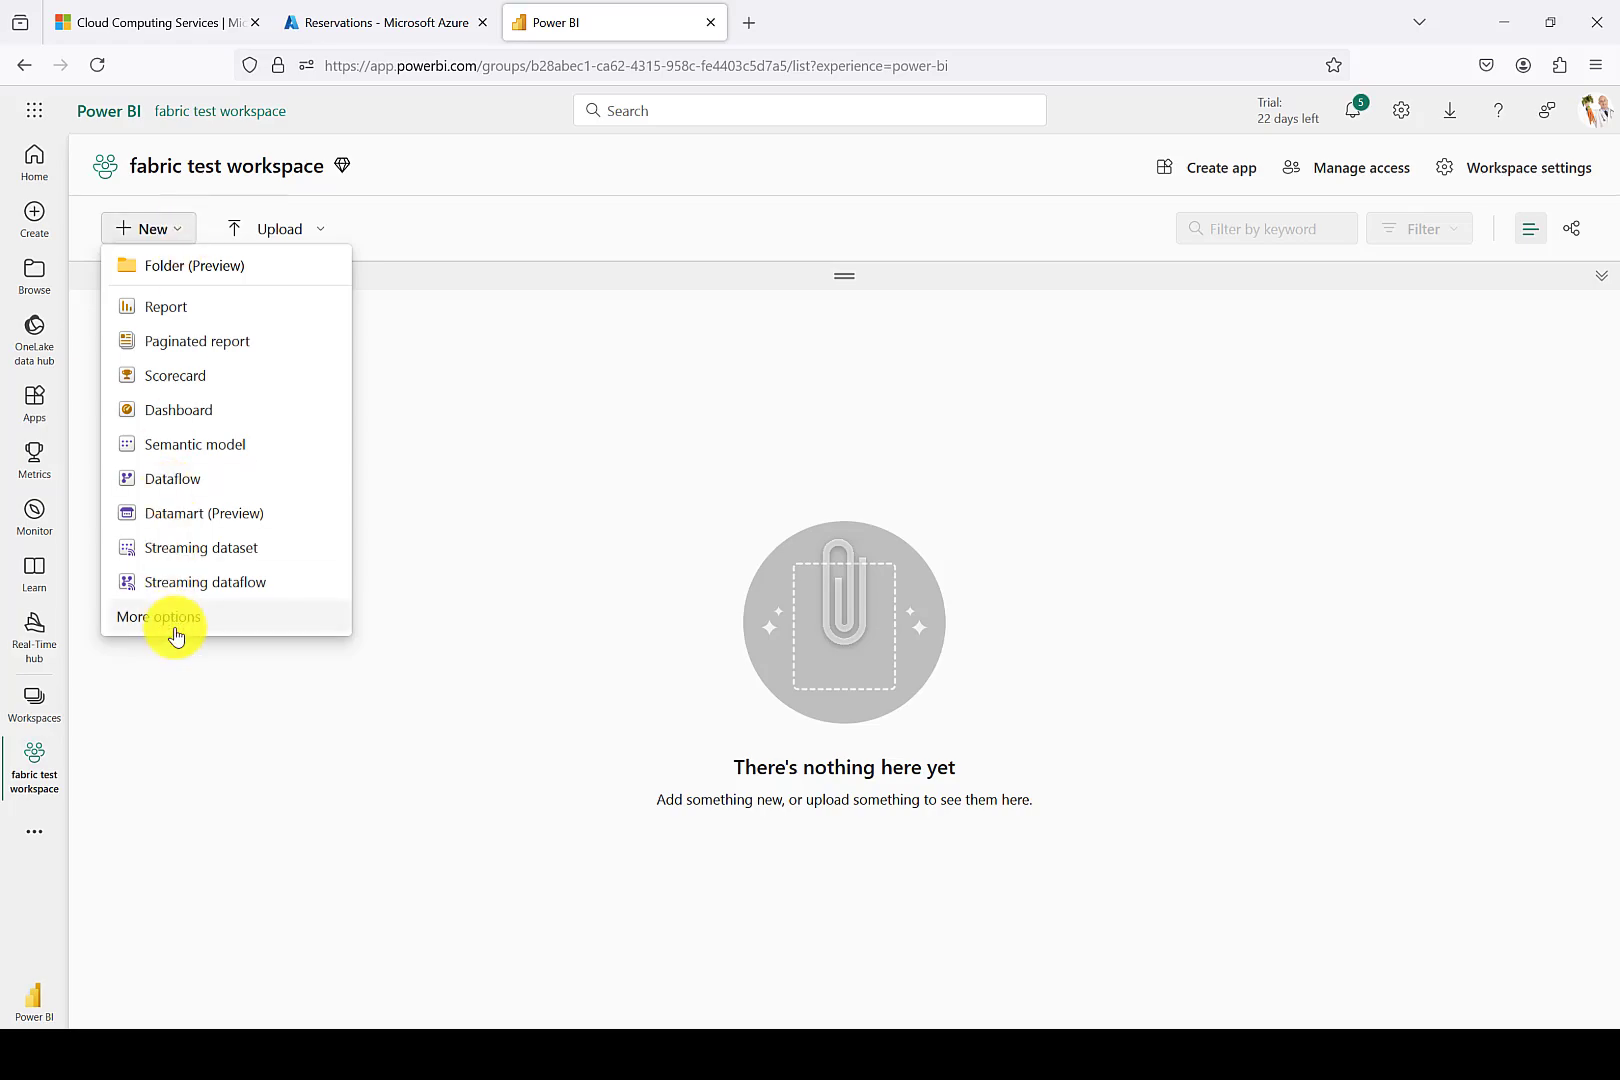